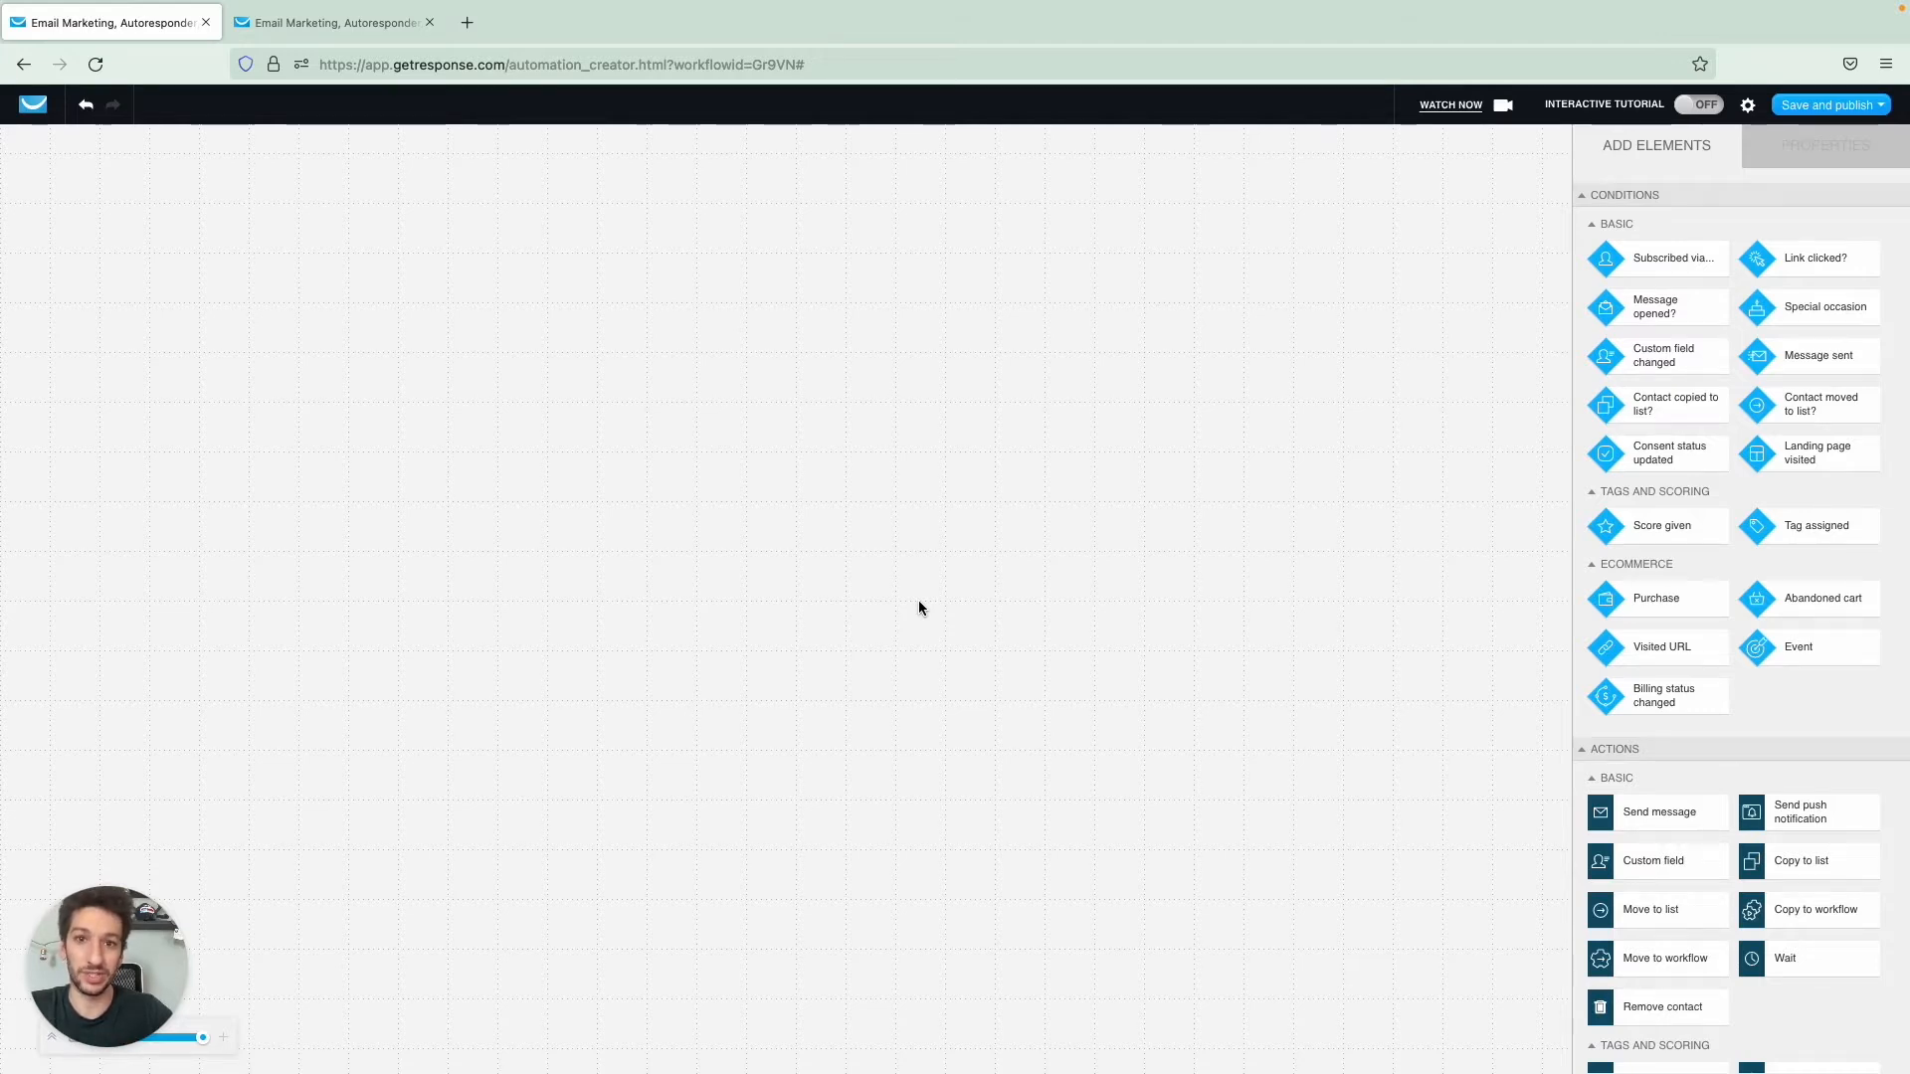
- Configure the Purchase trigger to track via API and apply only to Shopify purchases
scroll("down", 3)
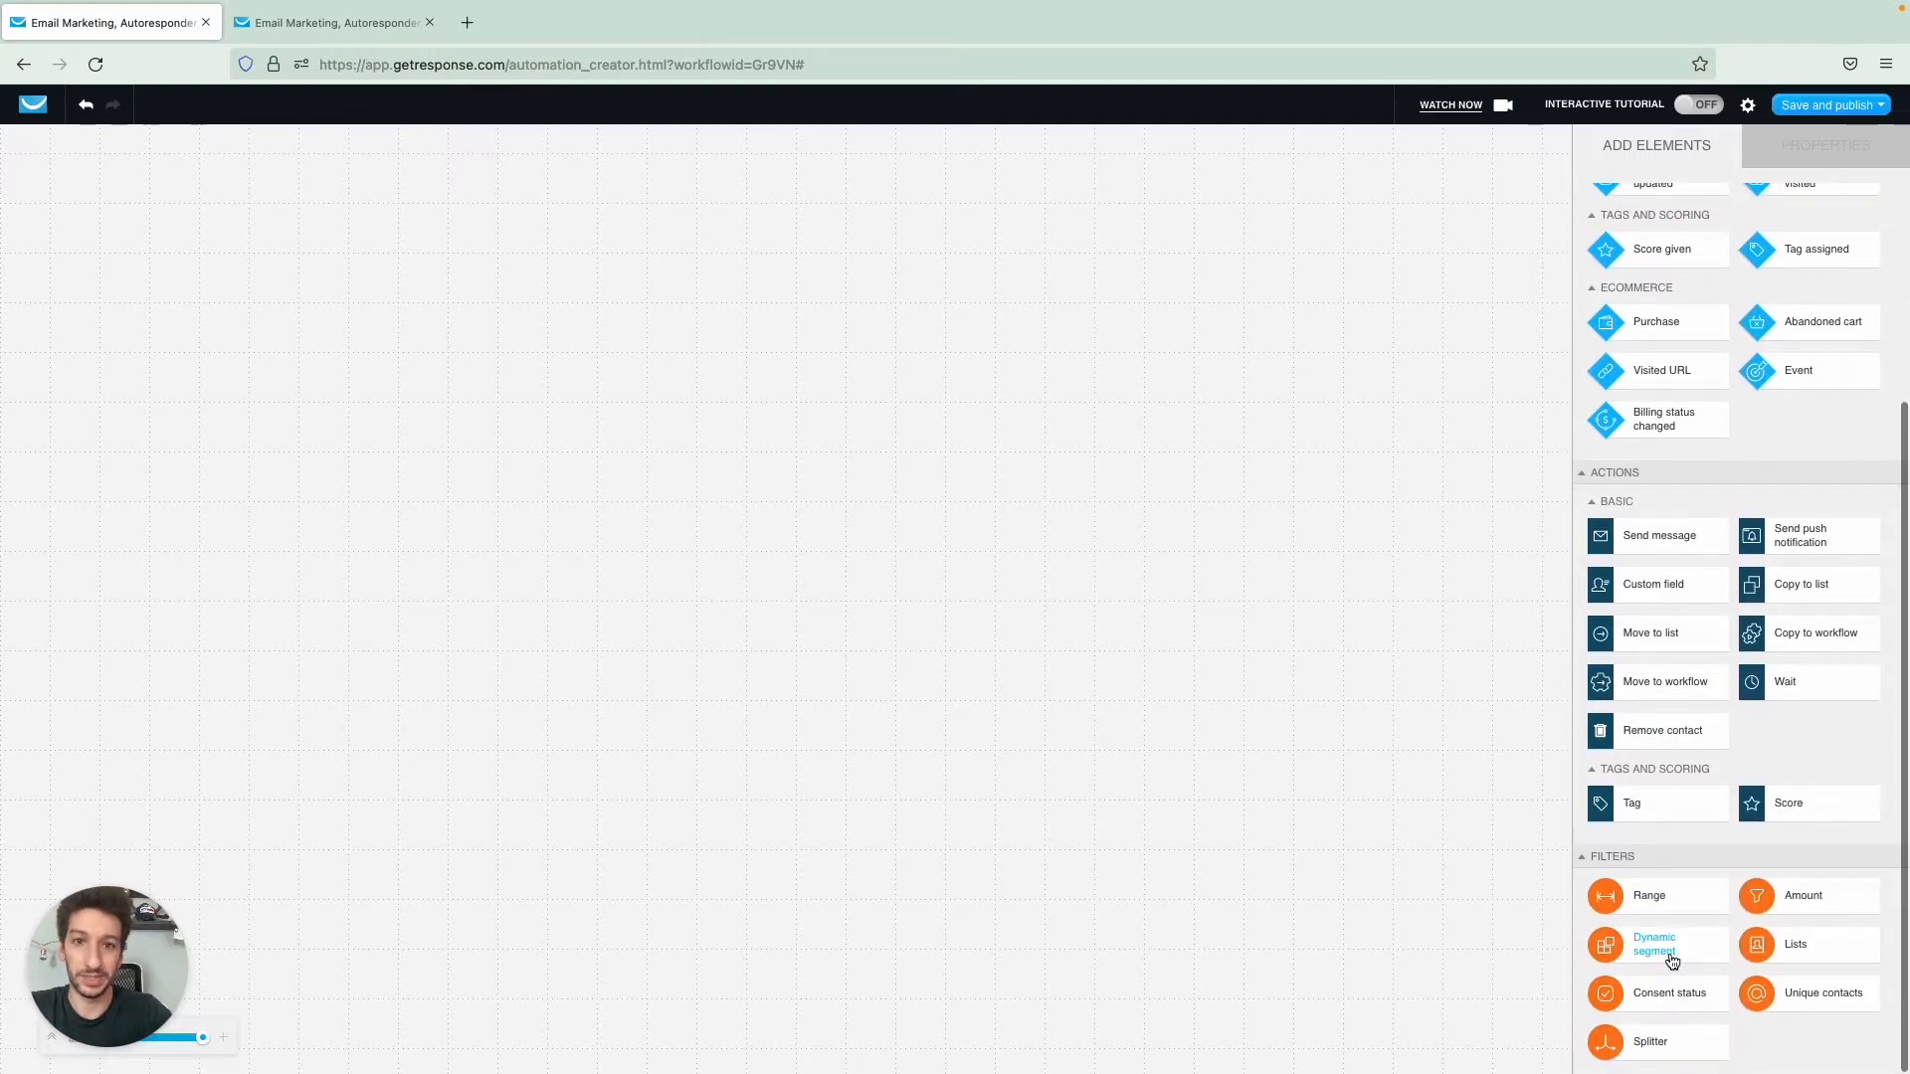
mouse_move(1651, 895)
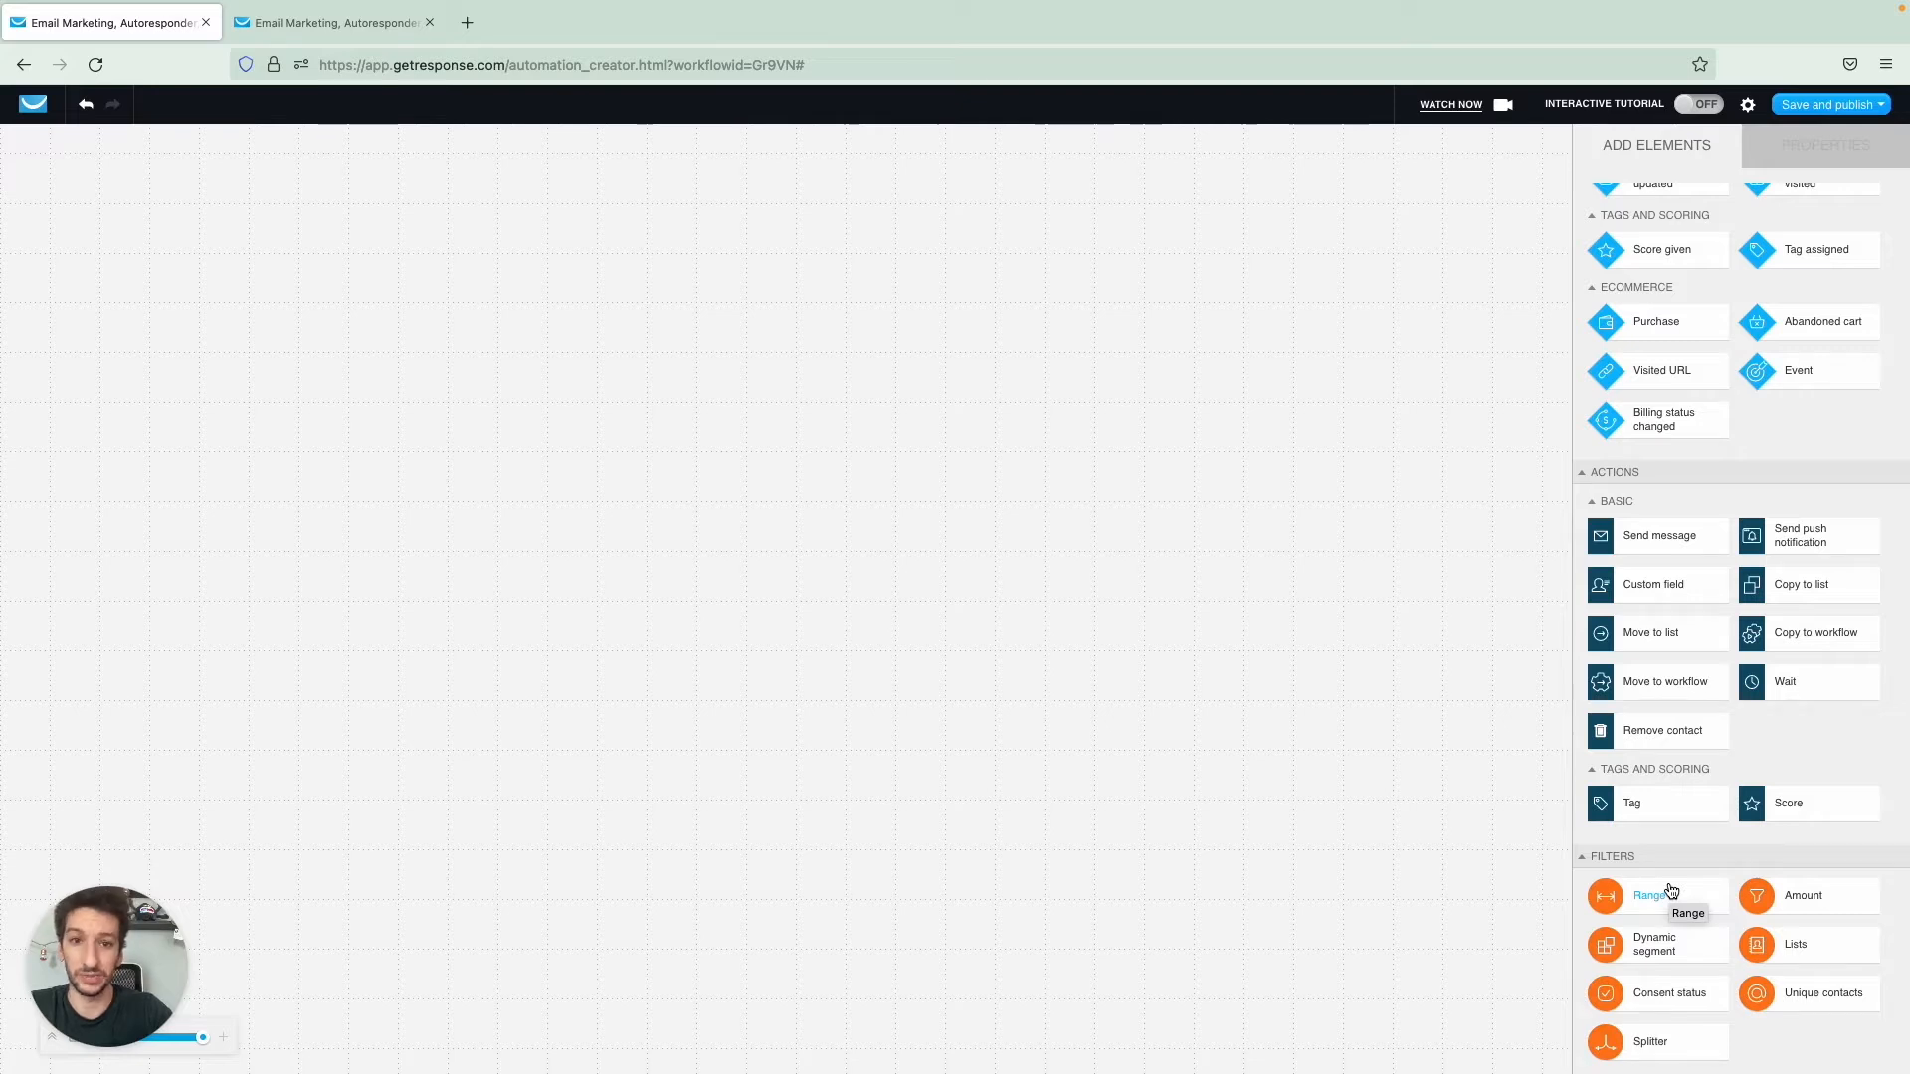
scroll("up", 3)
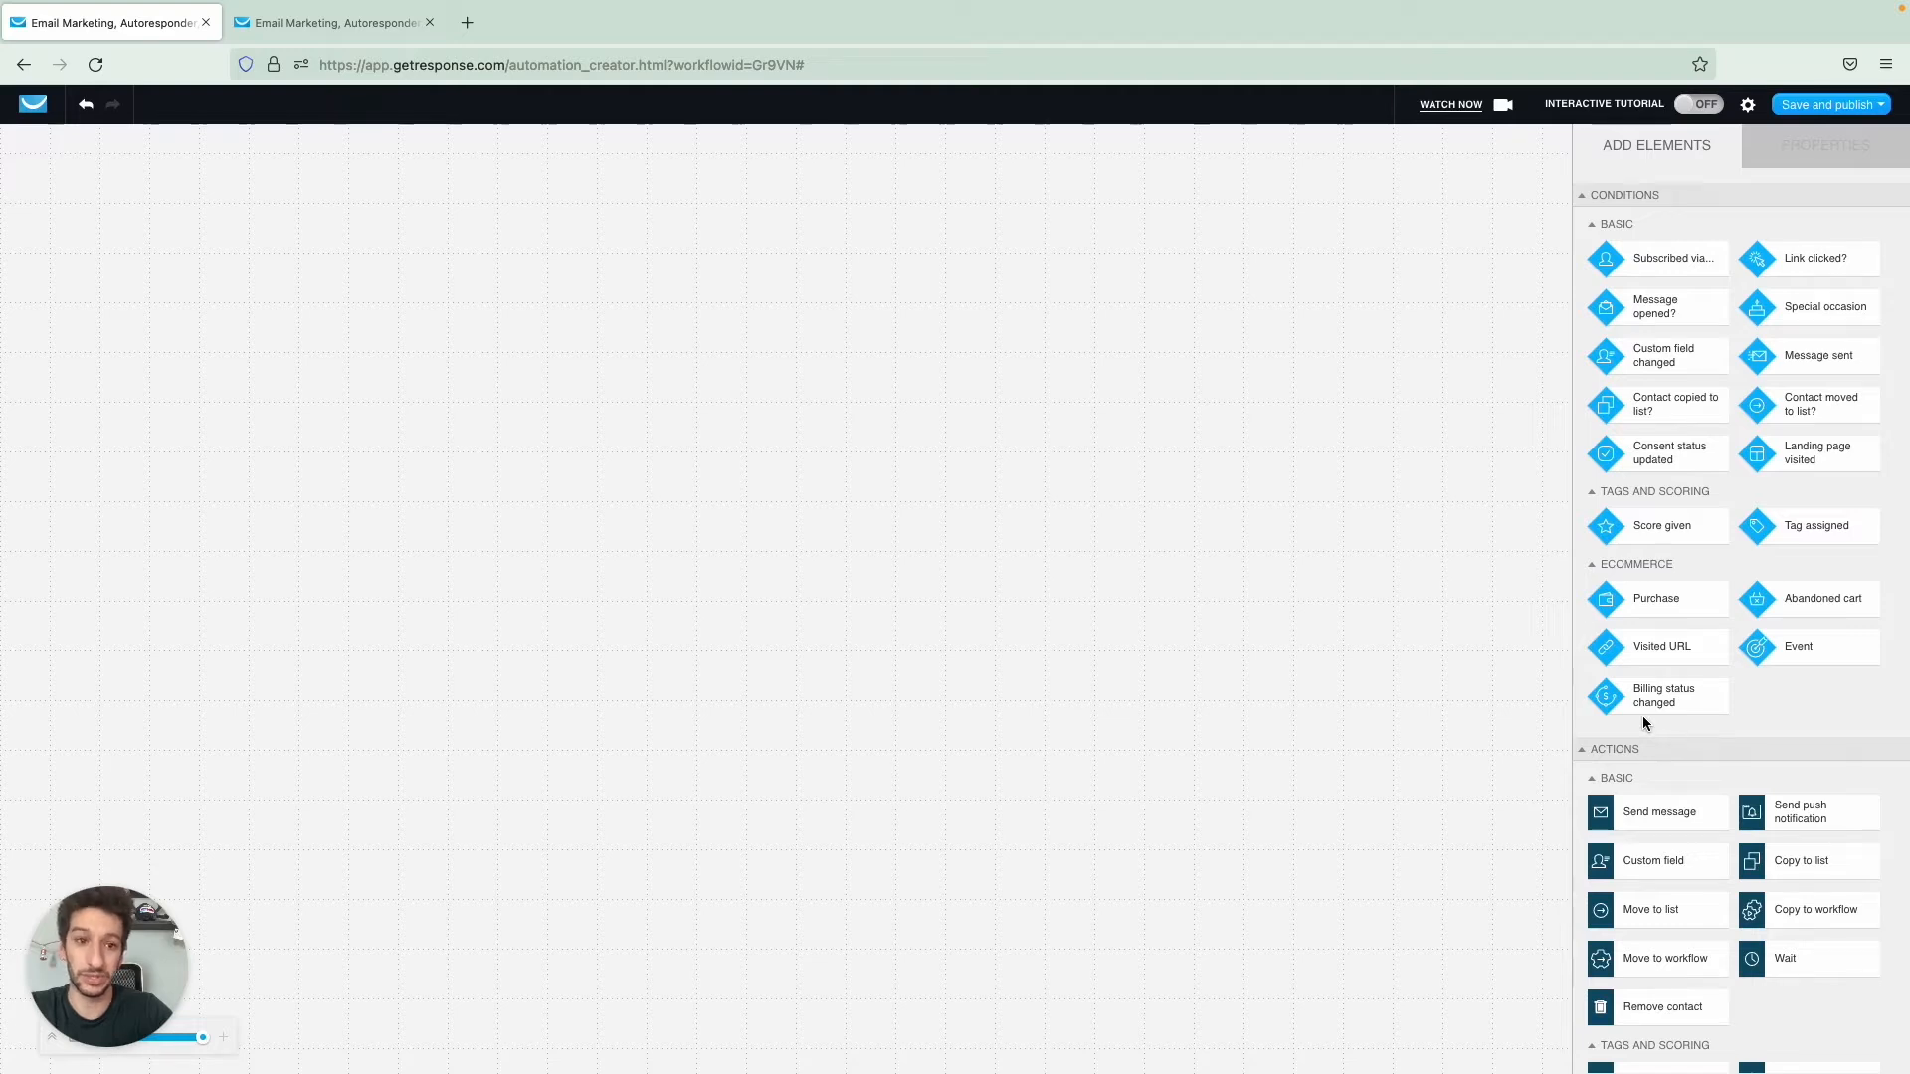
mouse_move(1653, 602)
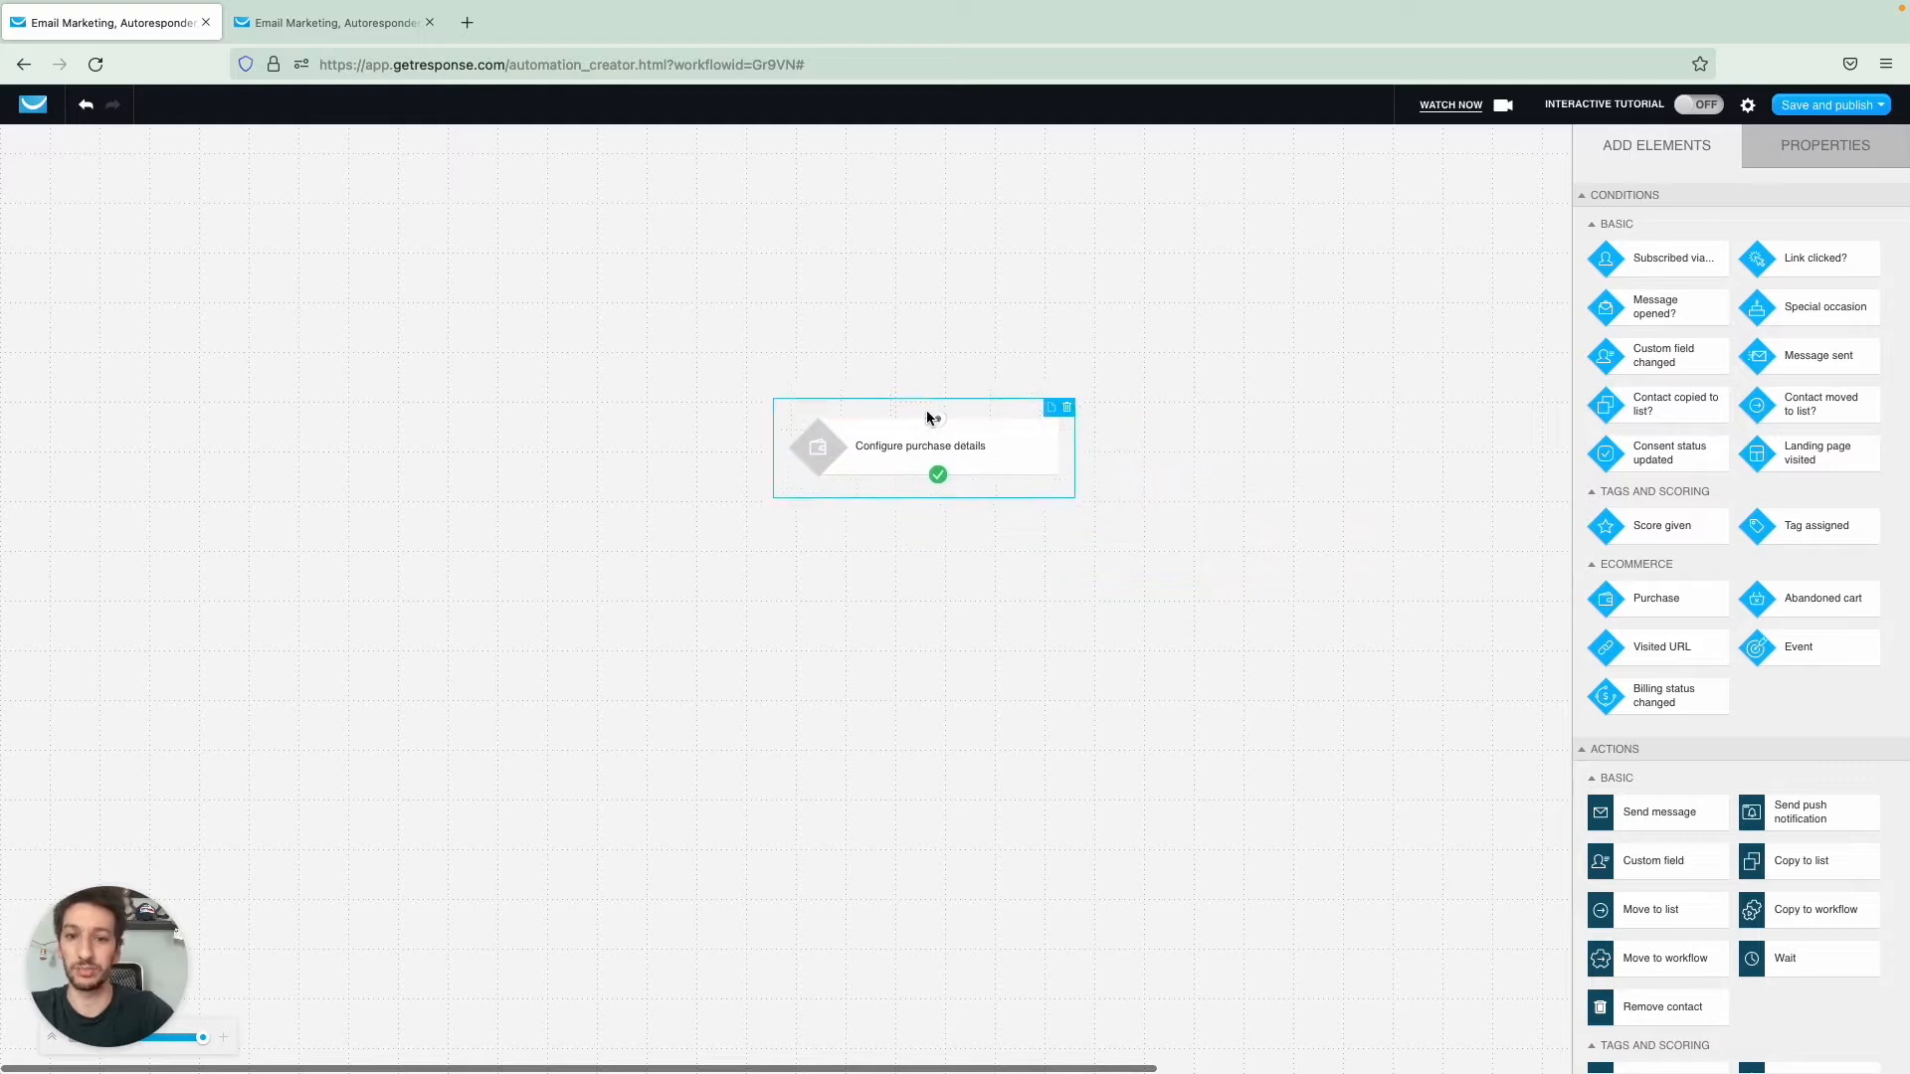
left_click(921, 446)
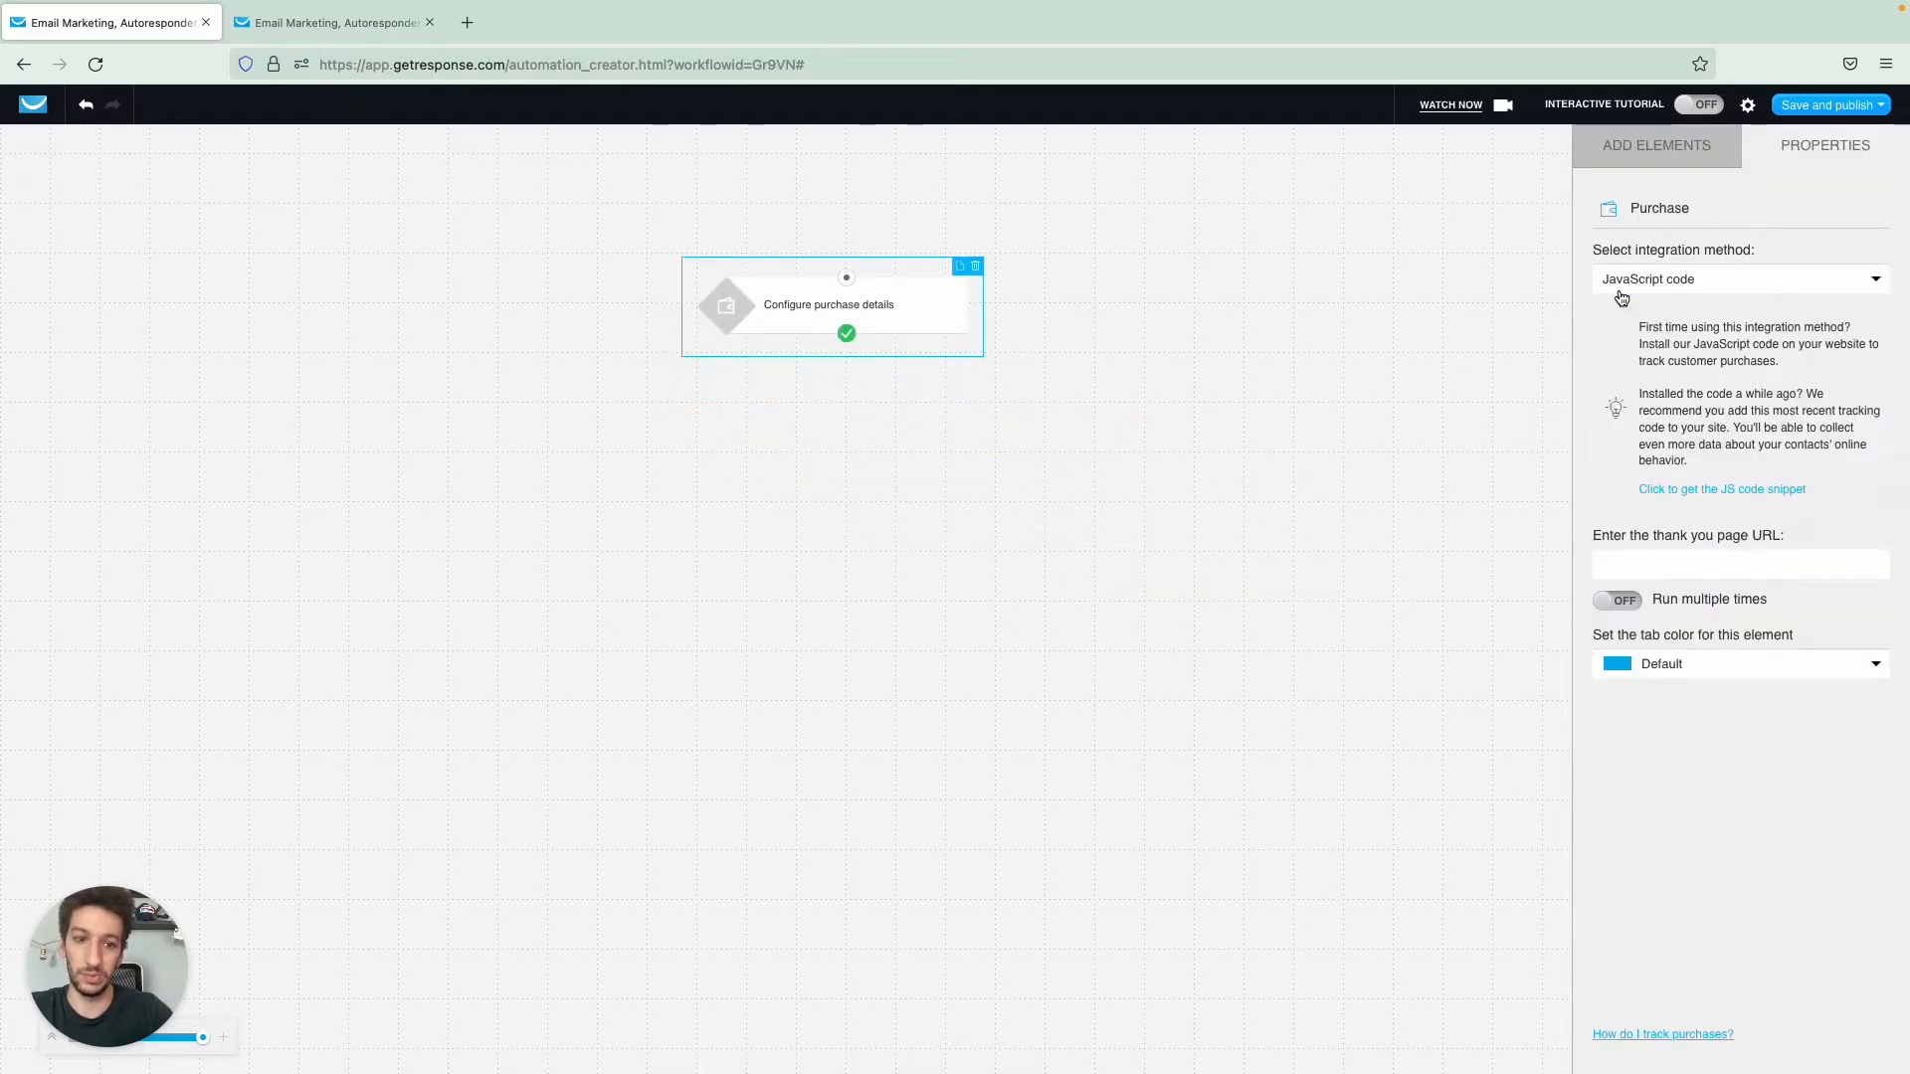
left_click(1738, 279)
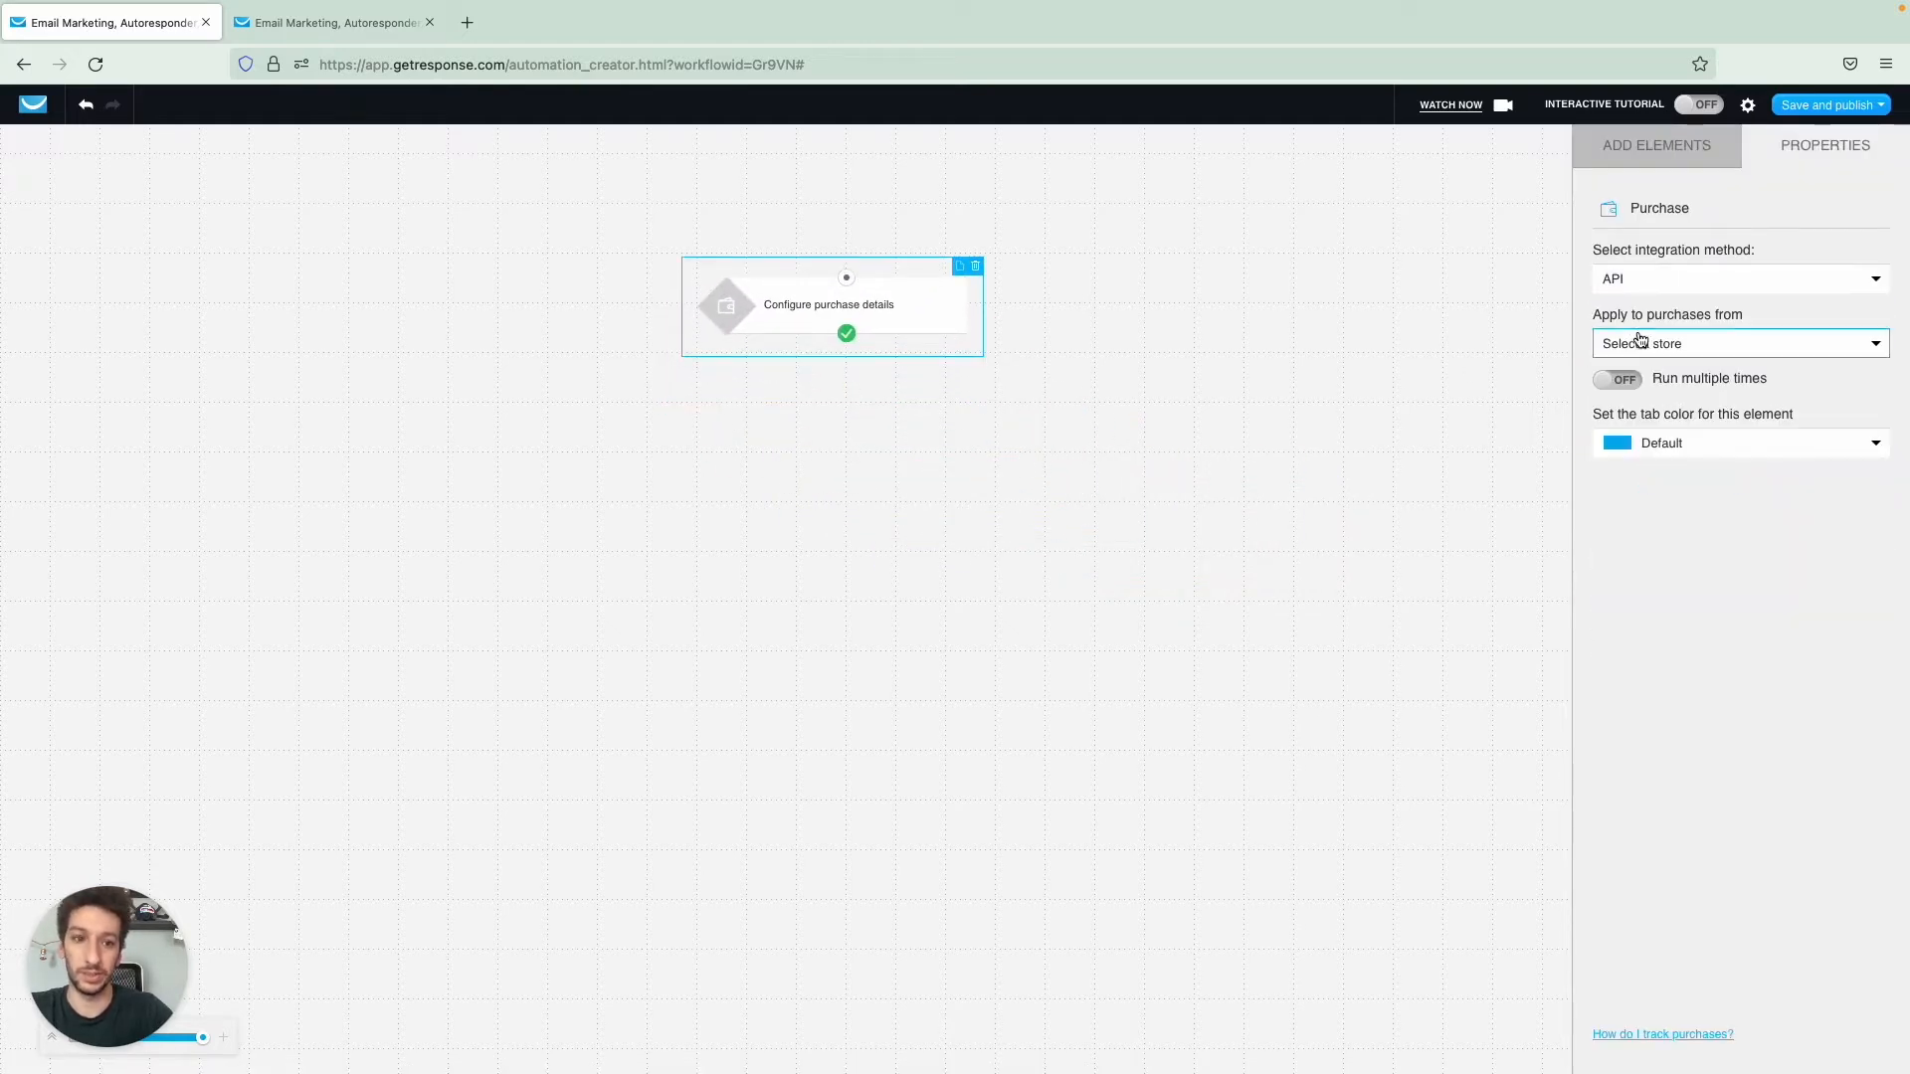
left_click(1739, 342)
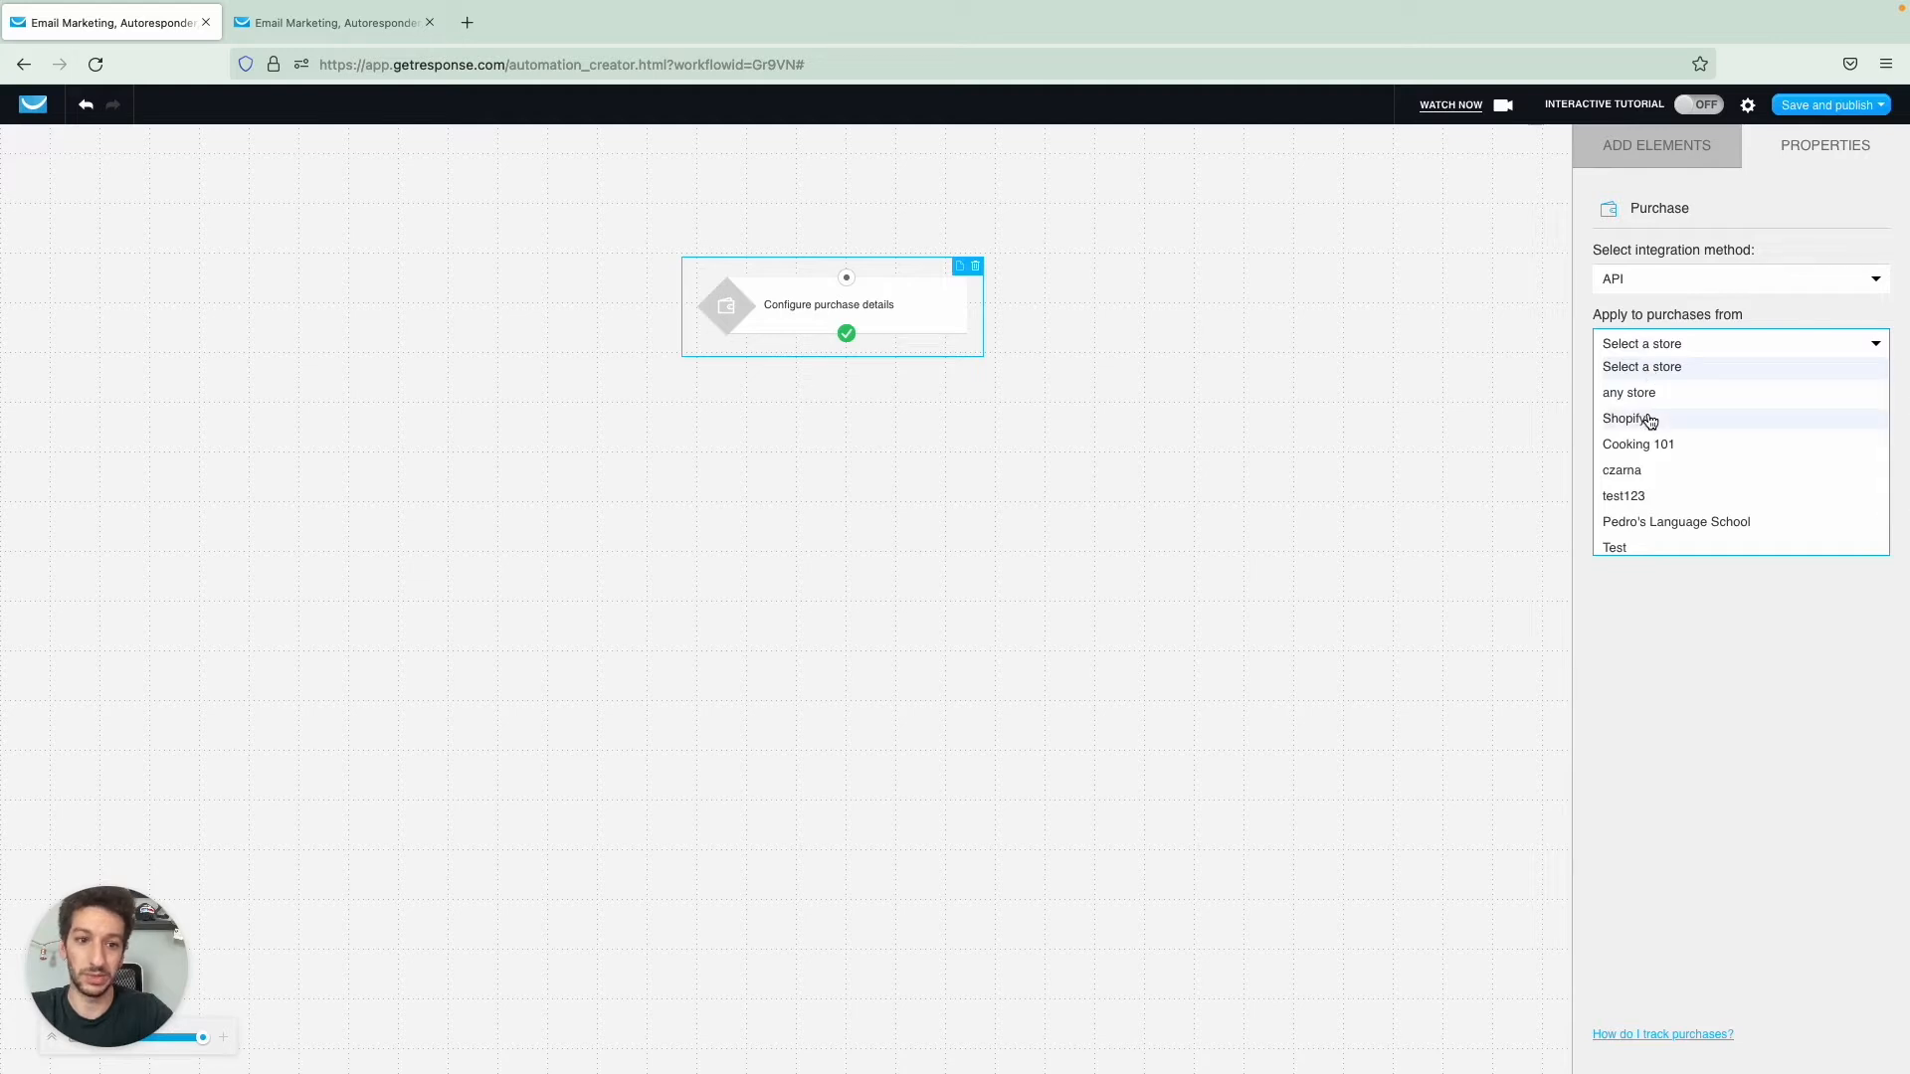
left_click(1623, 418)
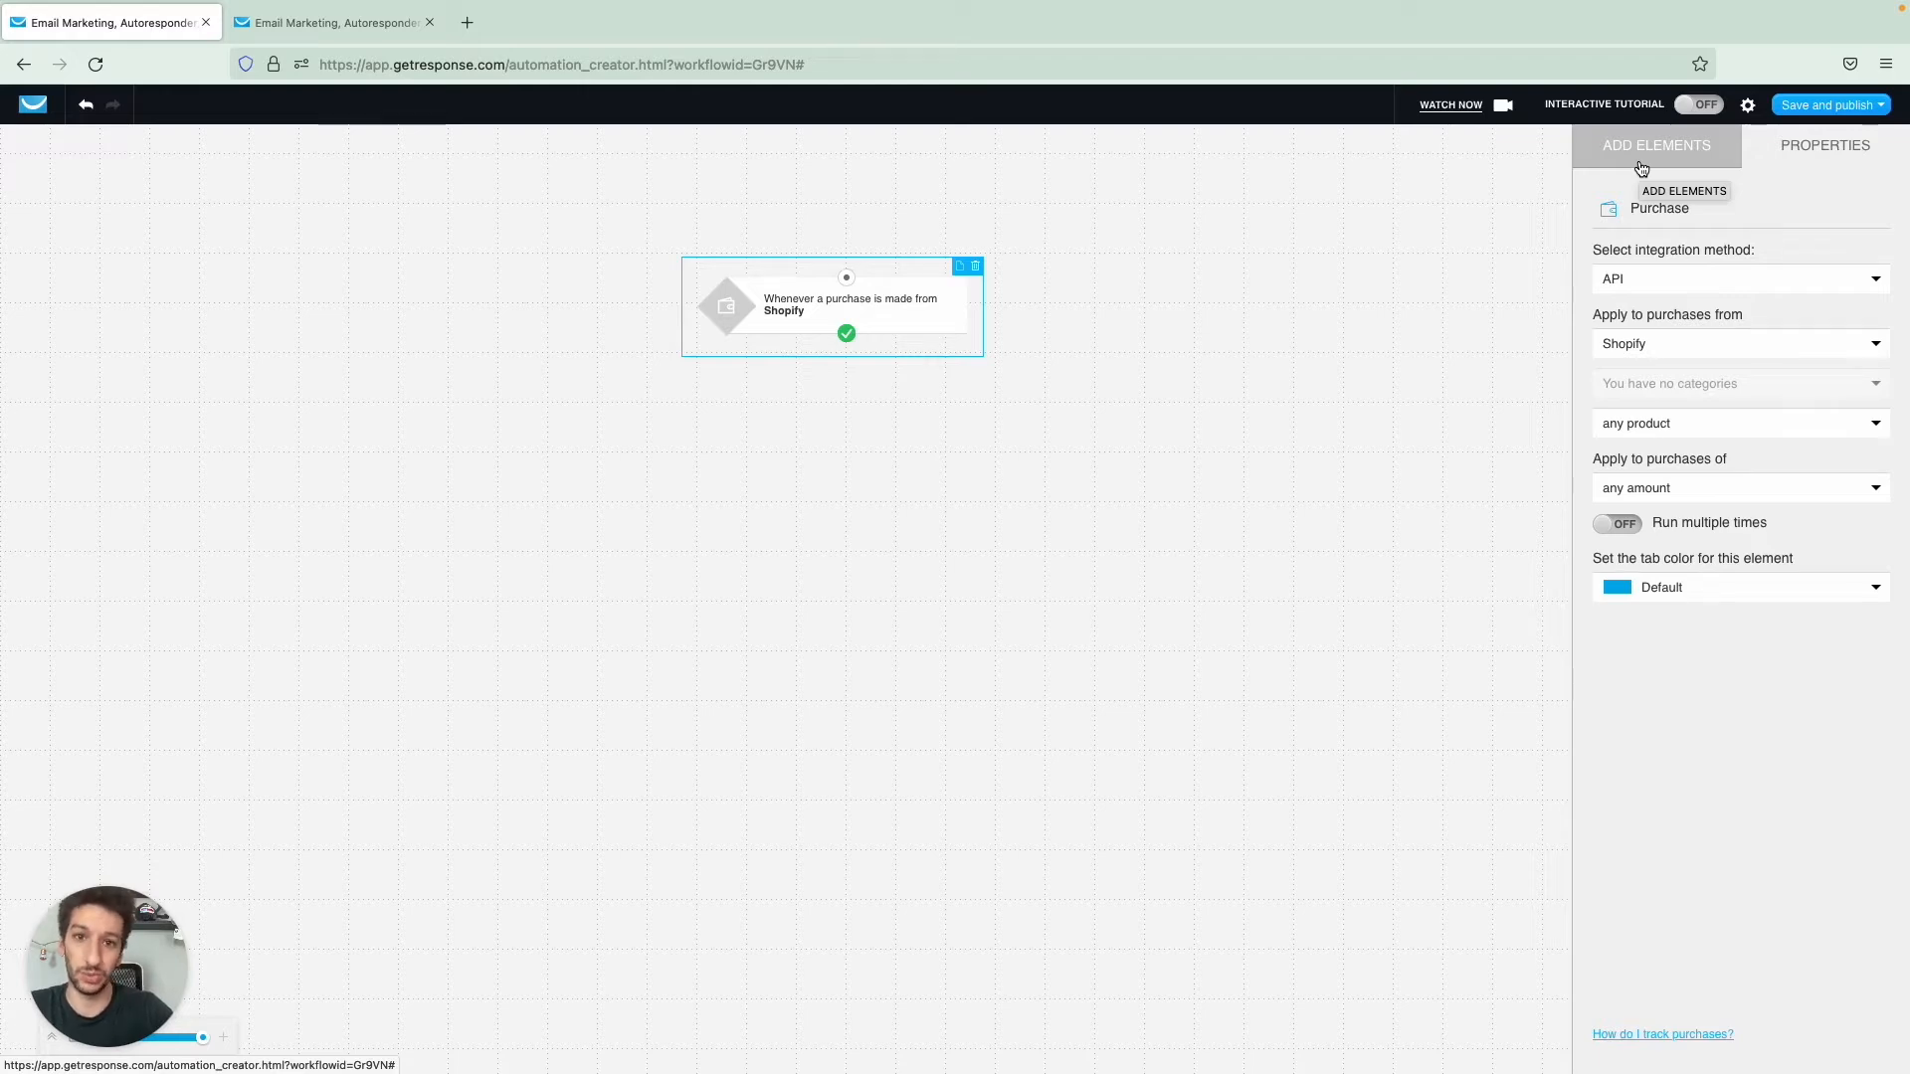
- Place a Dynamic segment filter below Purchase, link the yes path to it, and list saved segments
left_click(1658, 145)
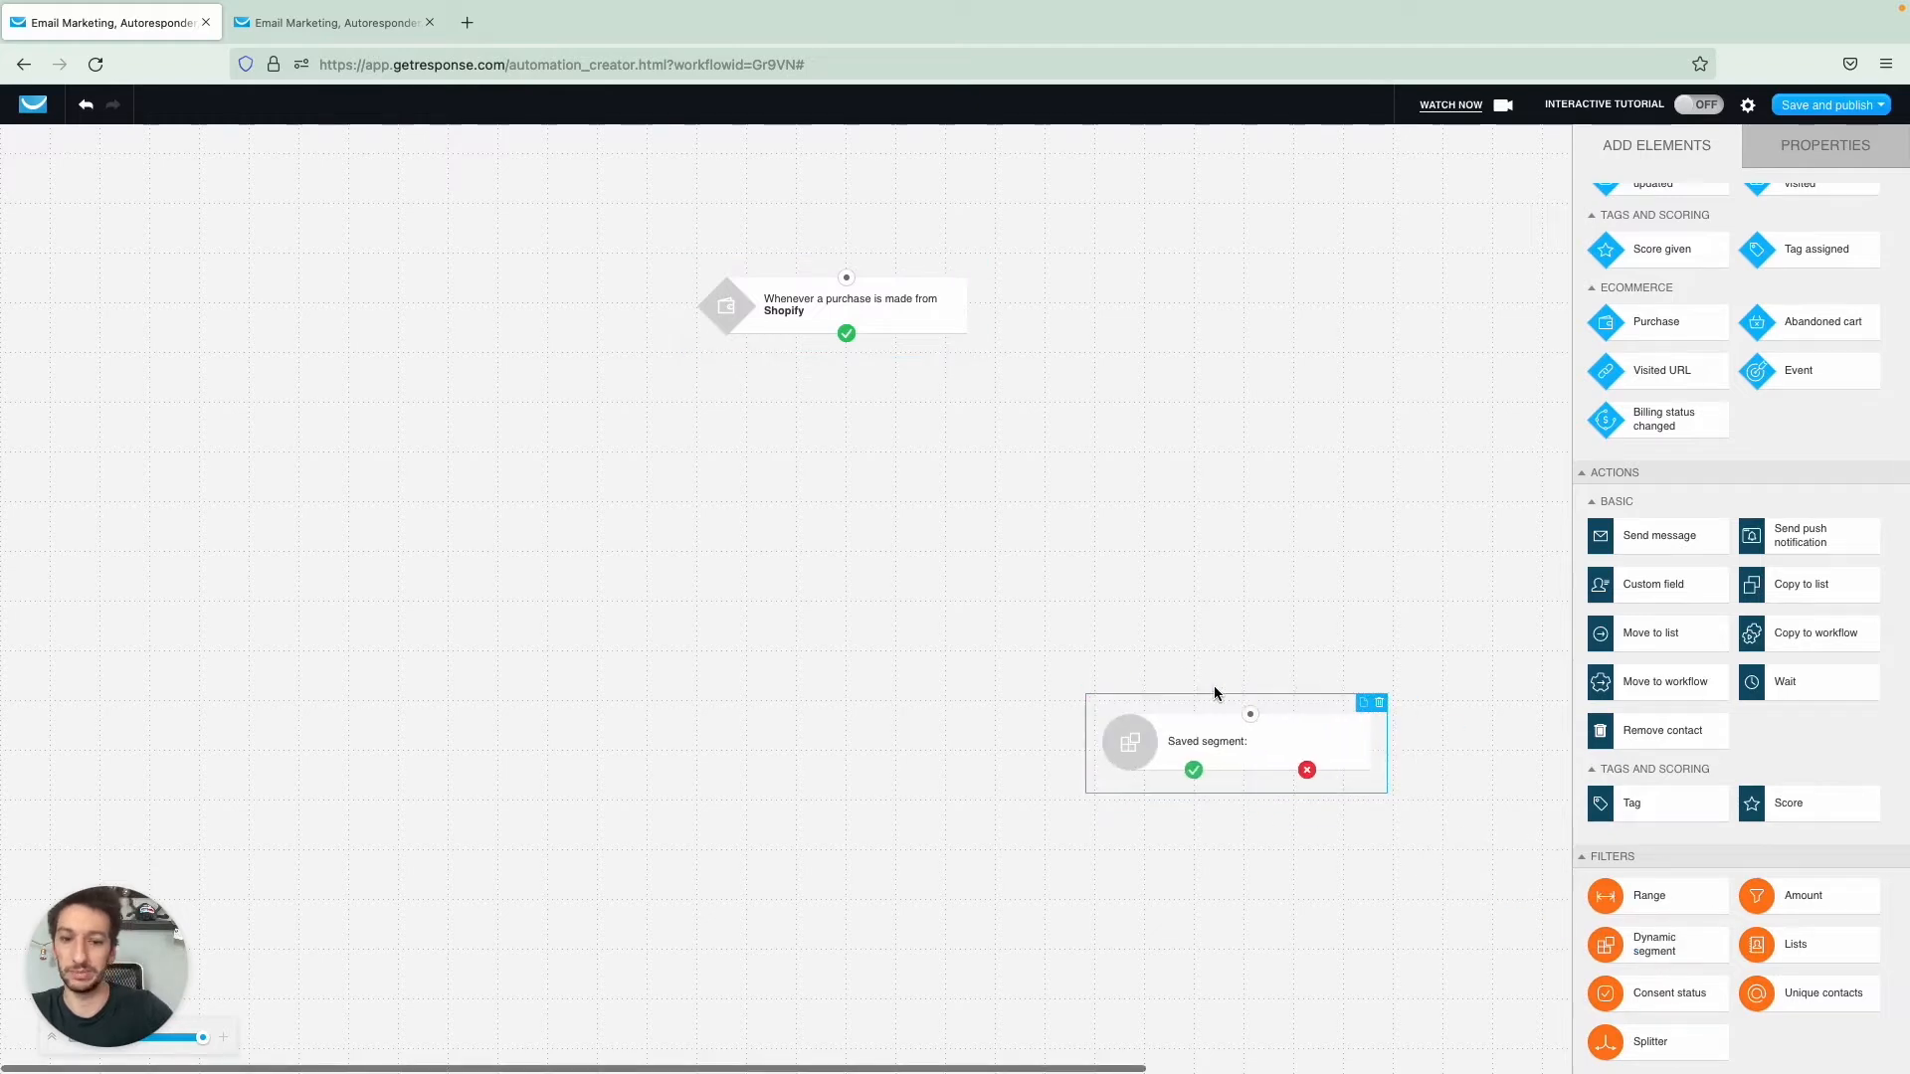
left_click(847, 298)
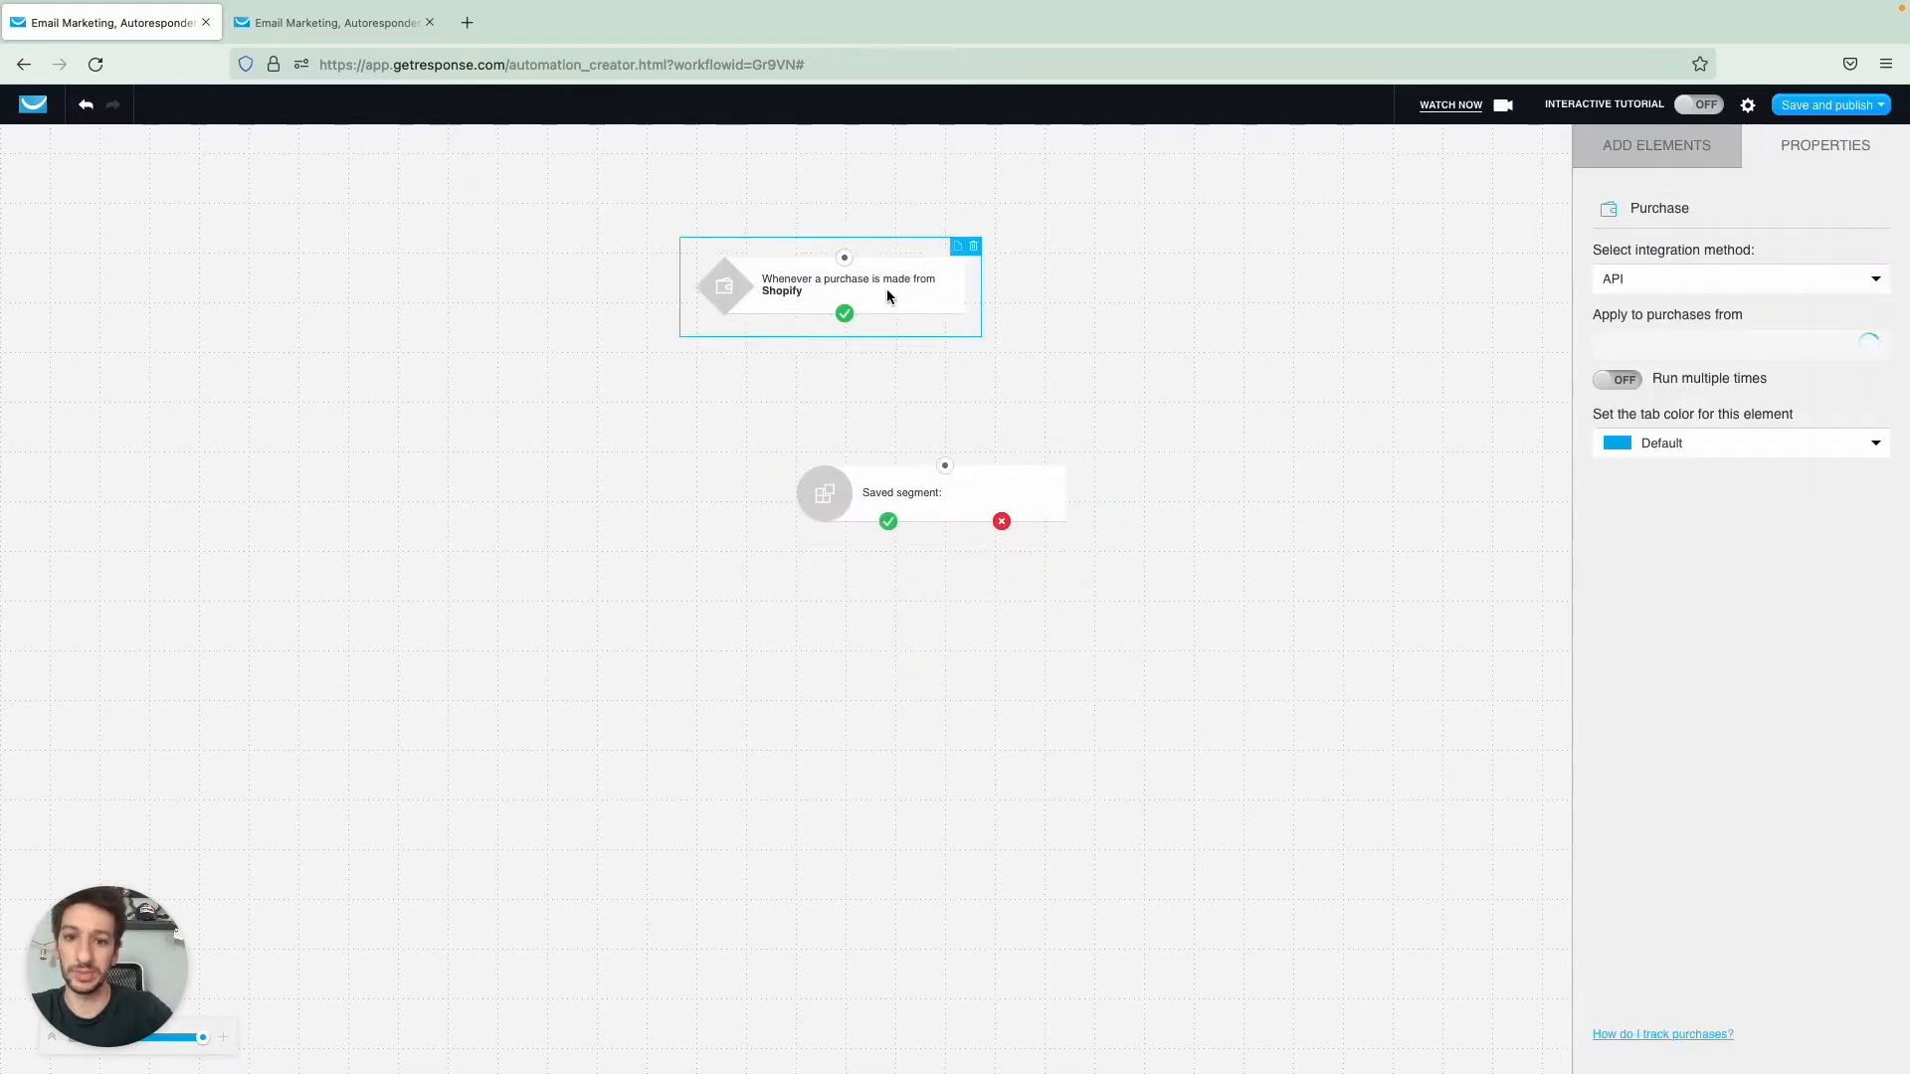
left_click(901, 424)
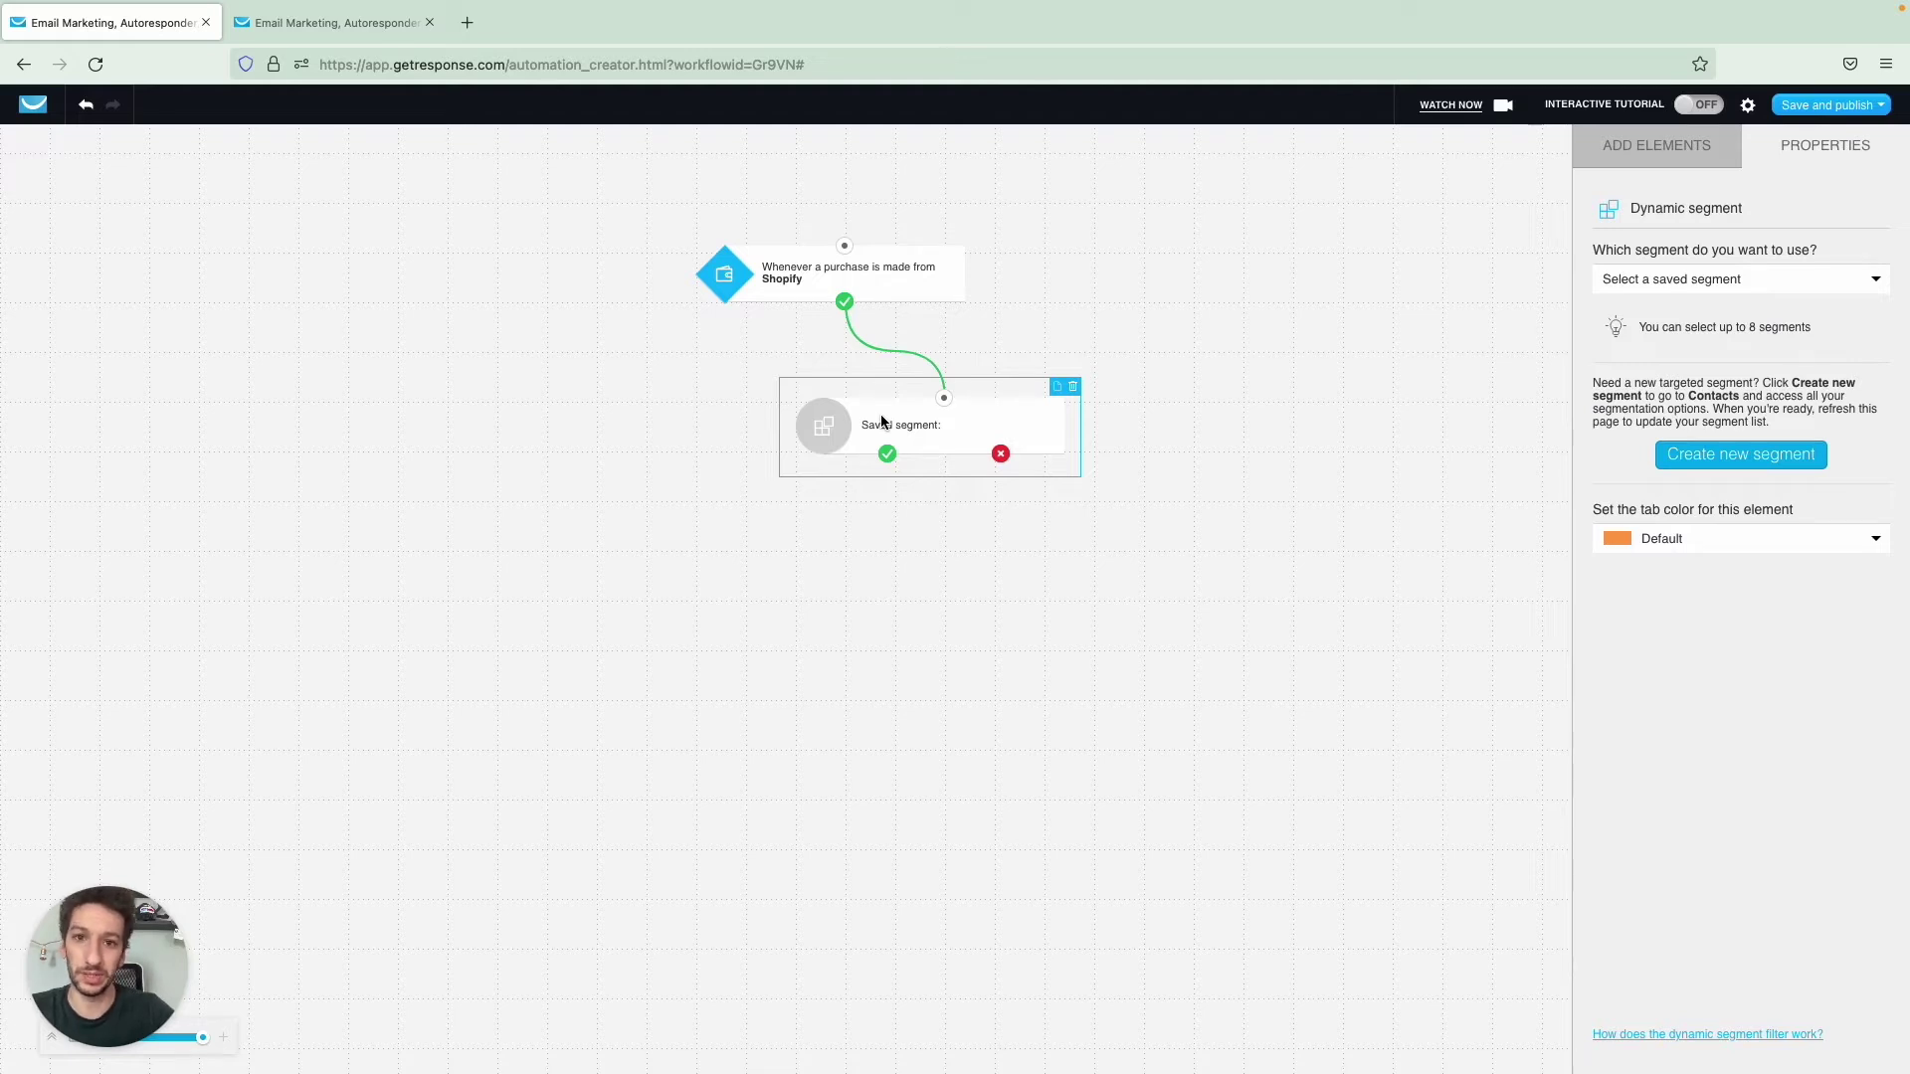
mouse_move(1331, 358)
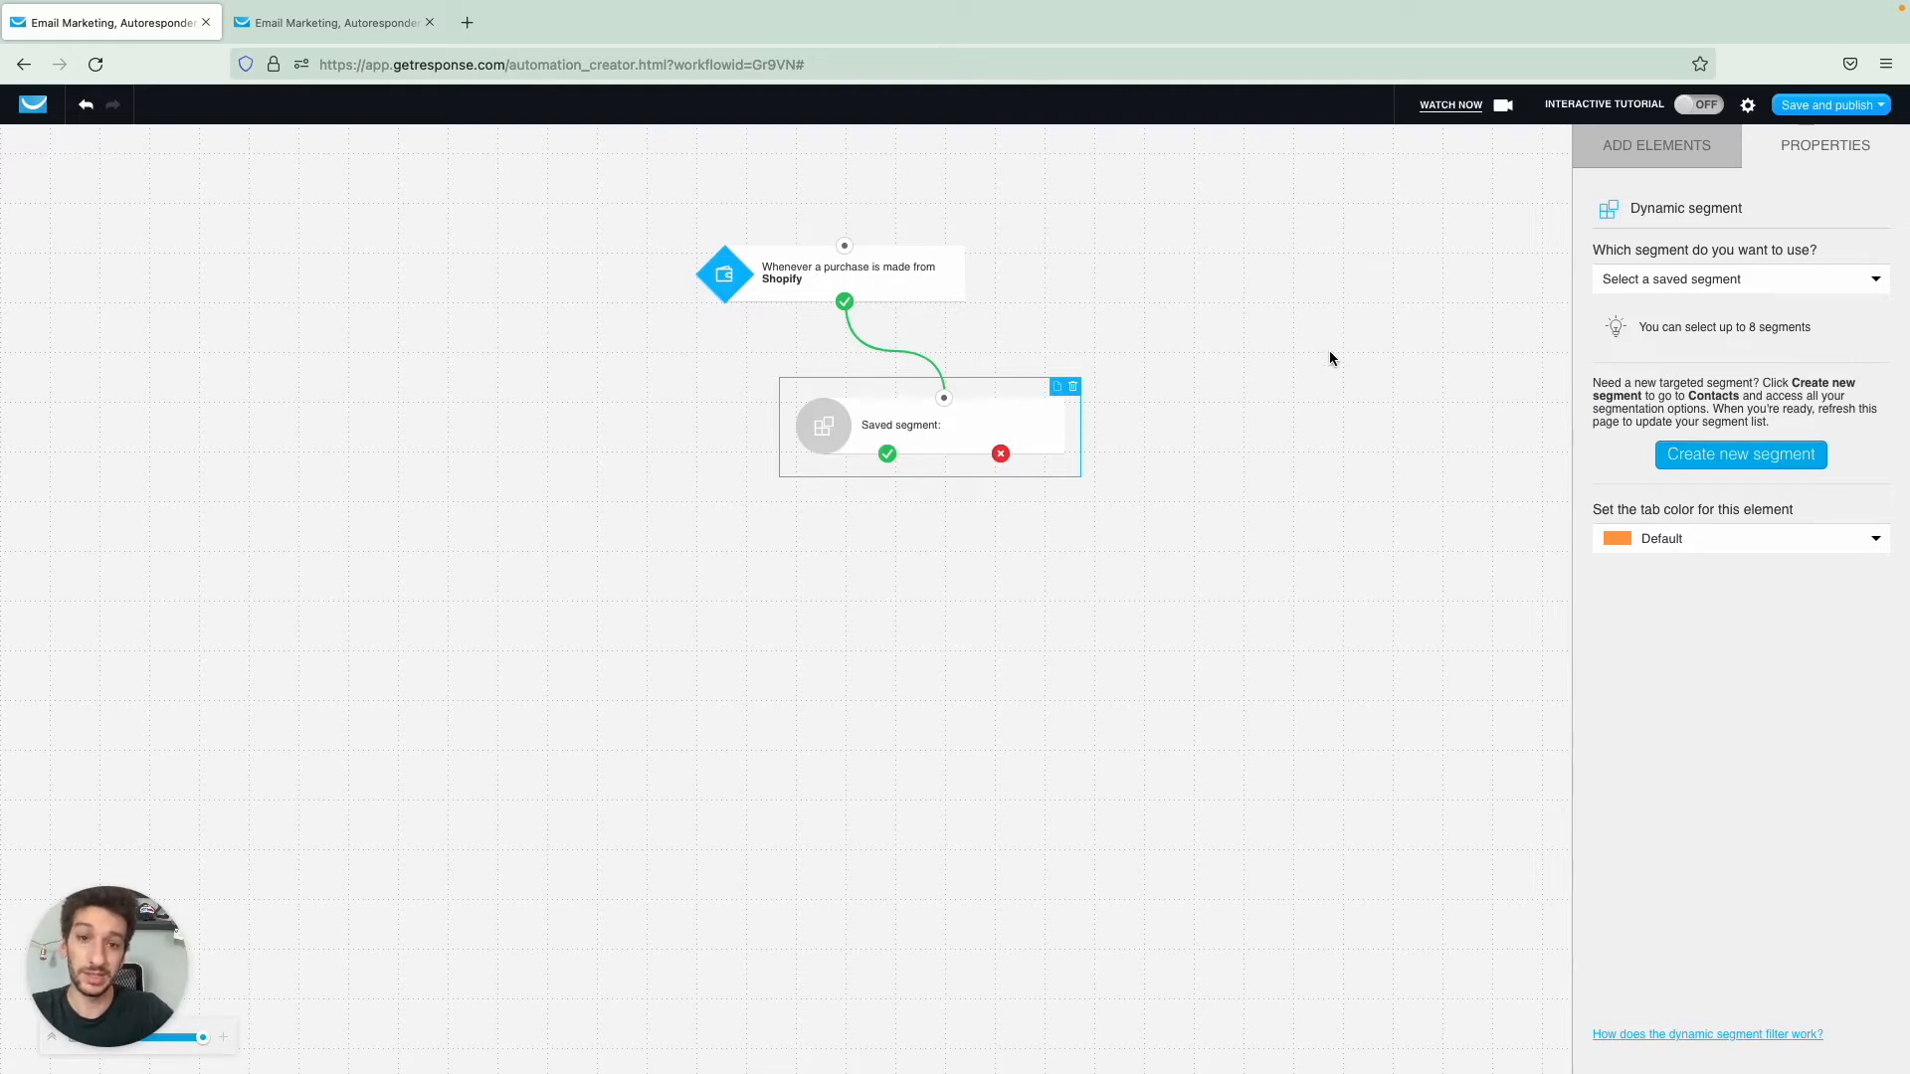
mouse_move(1619, 300)
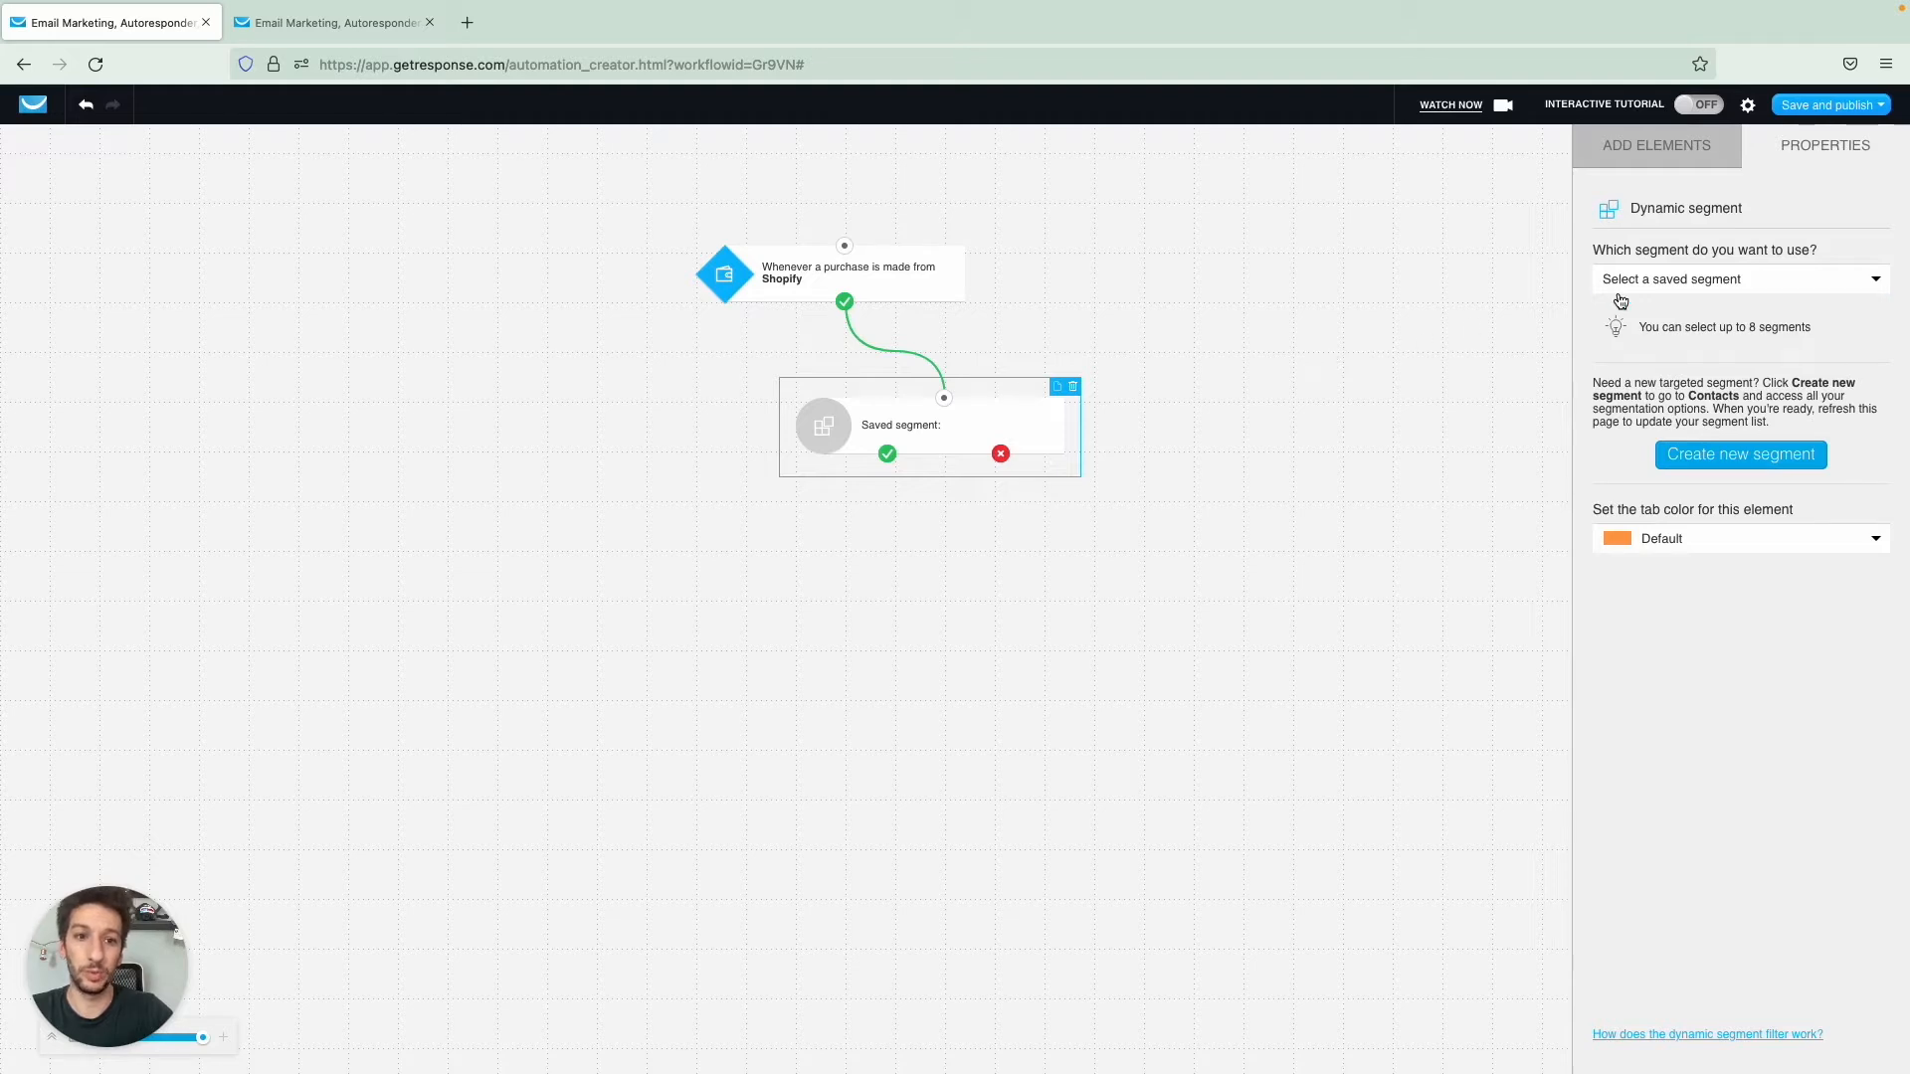
left_click(1739, 278)
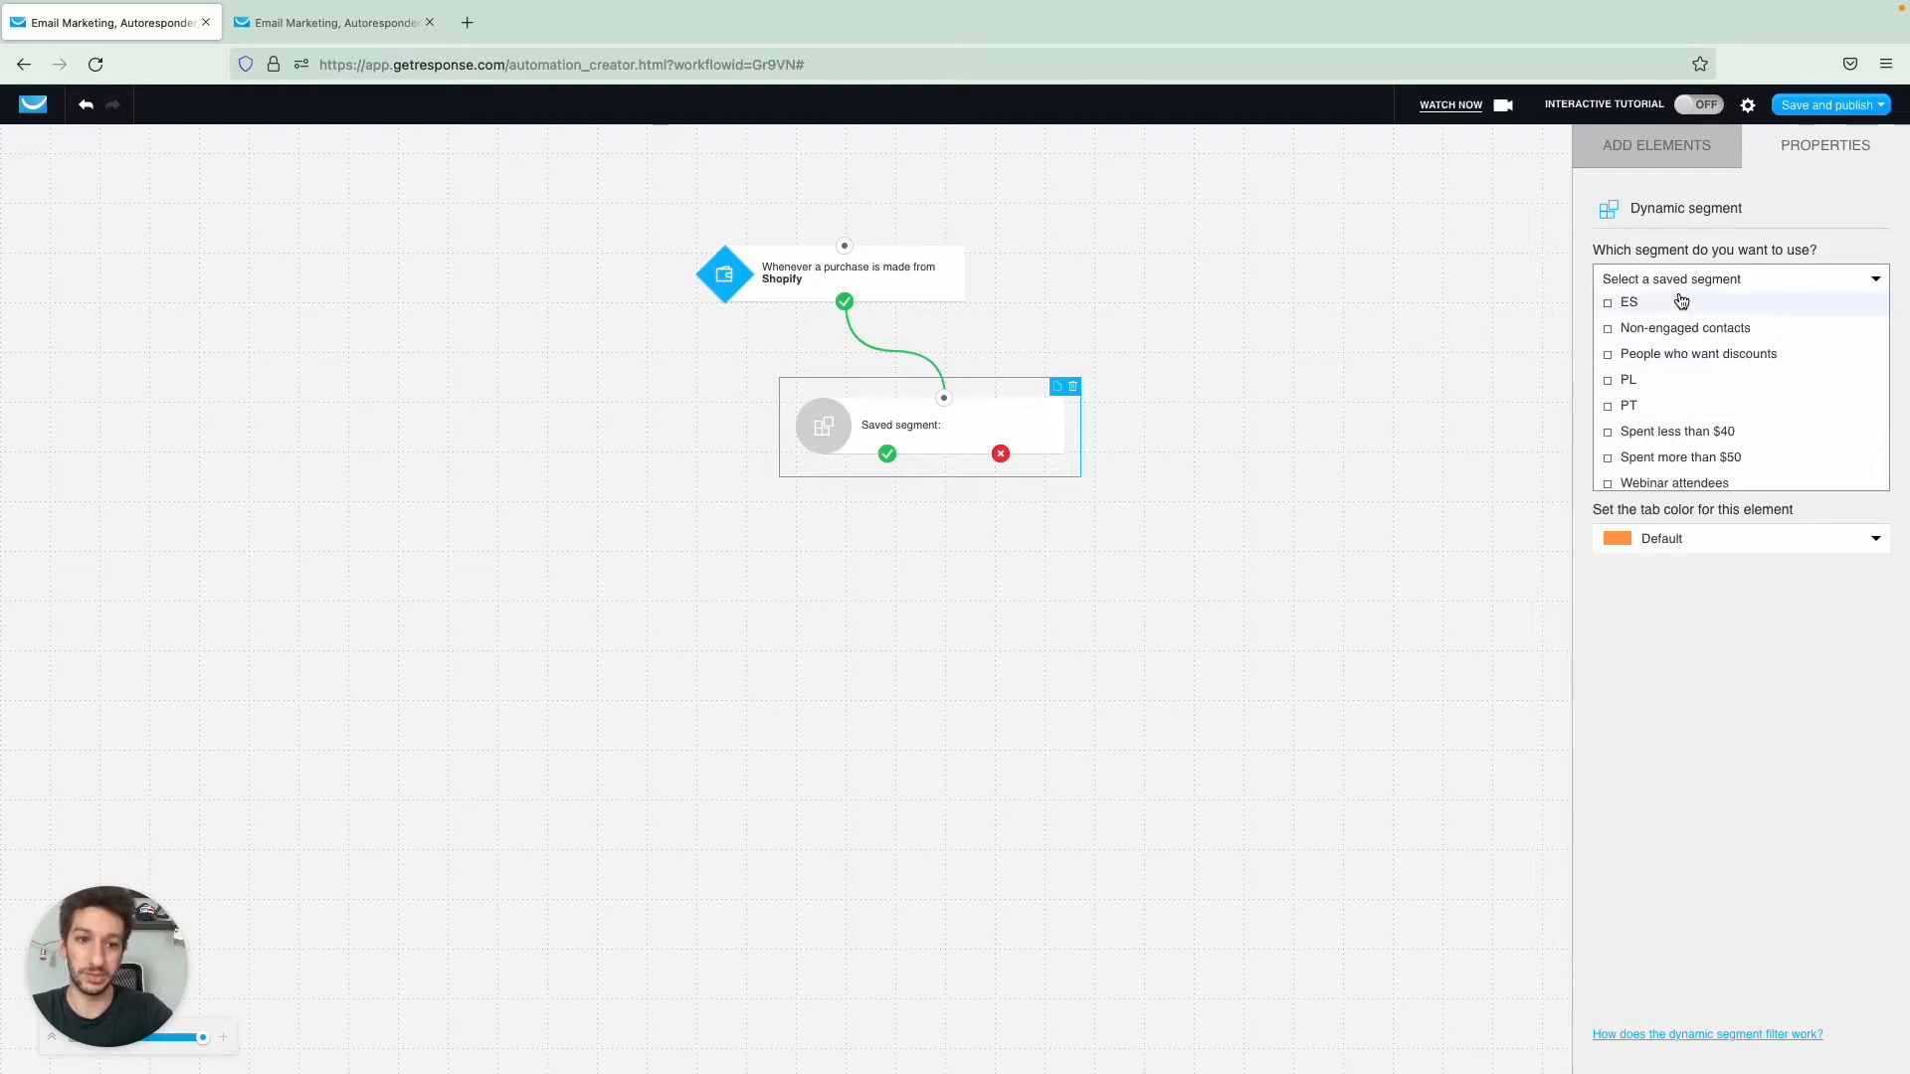
mouse_move(1679, 290)
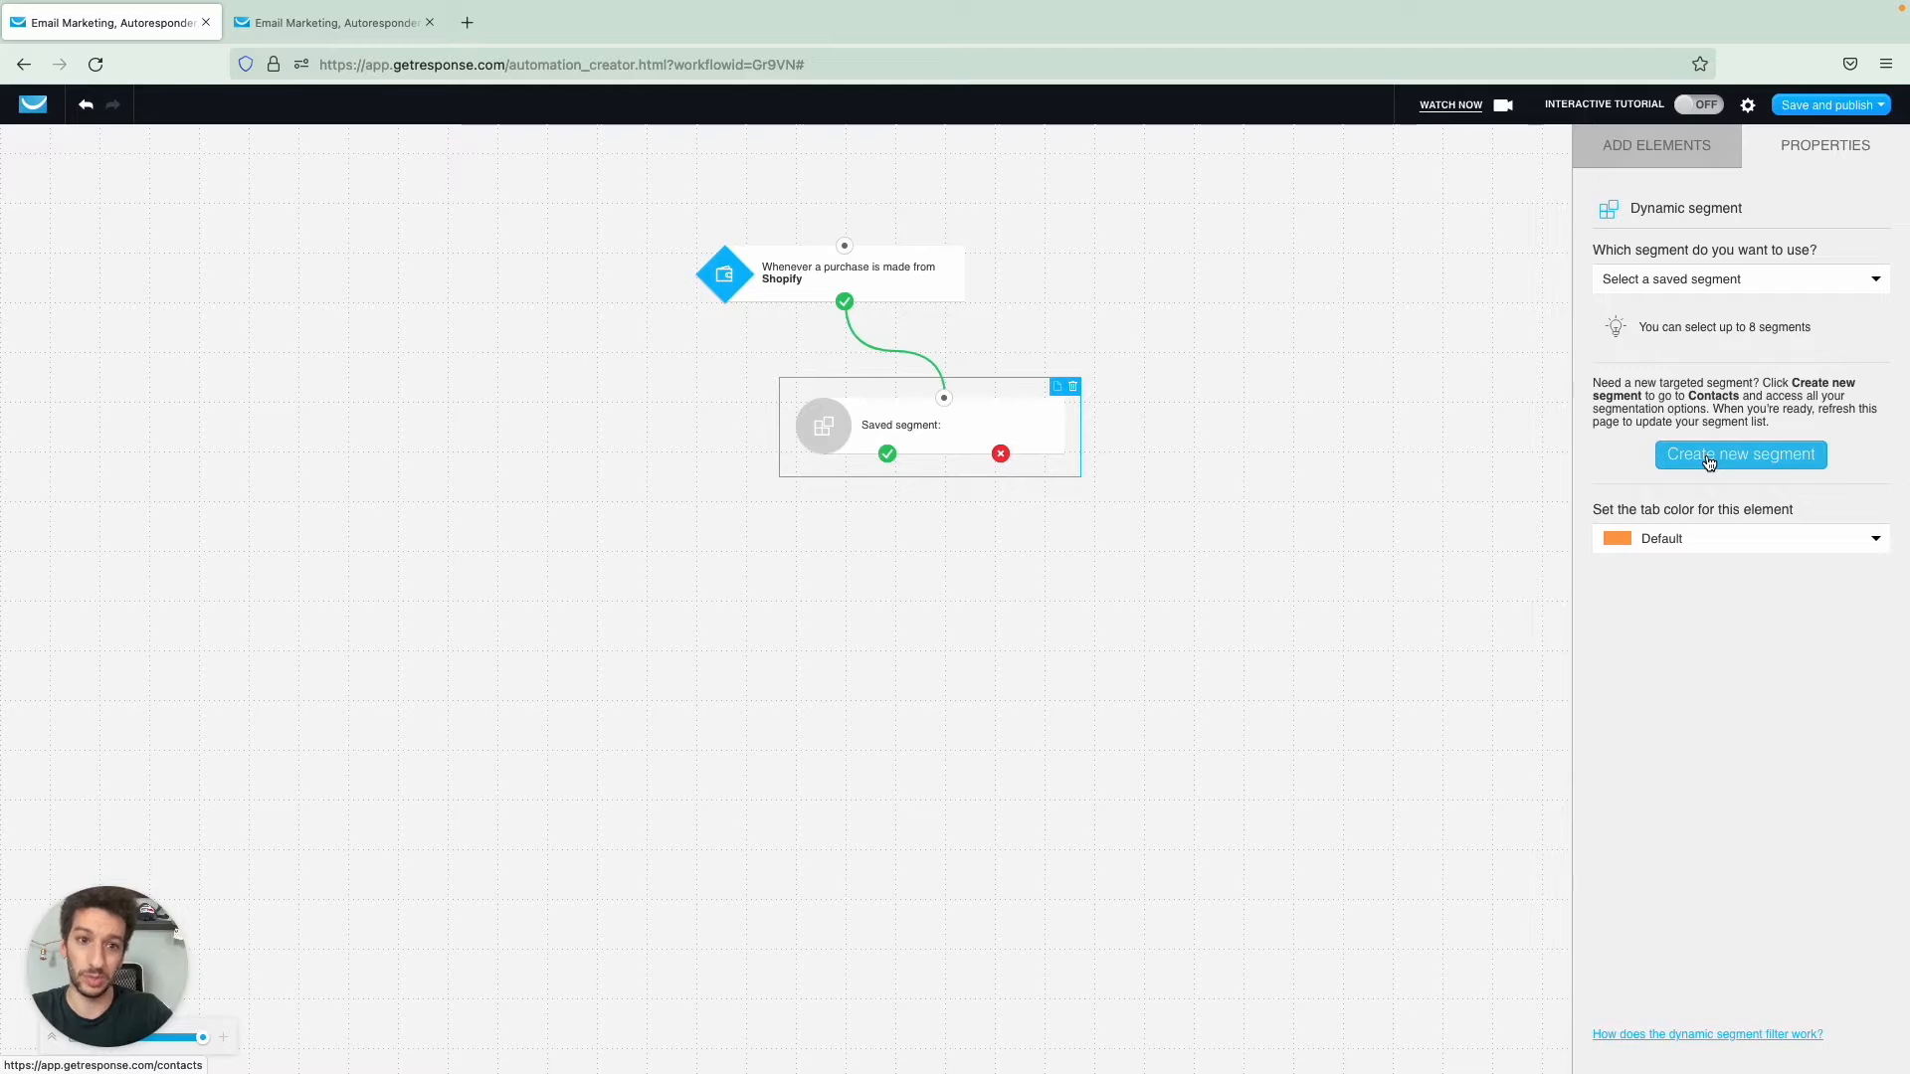
- Start a new segment in Contacts with an advanced condition on Ecommerce total spent in Shopify
left_click(1738, 453)
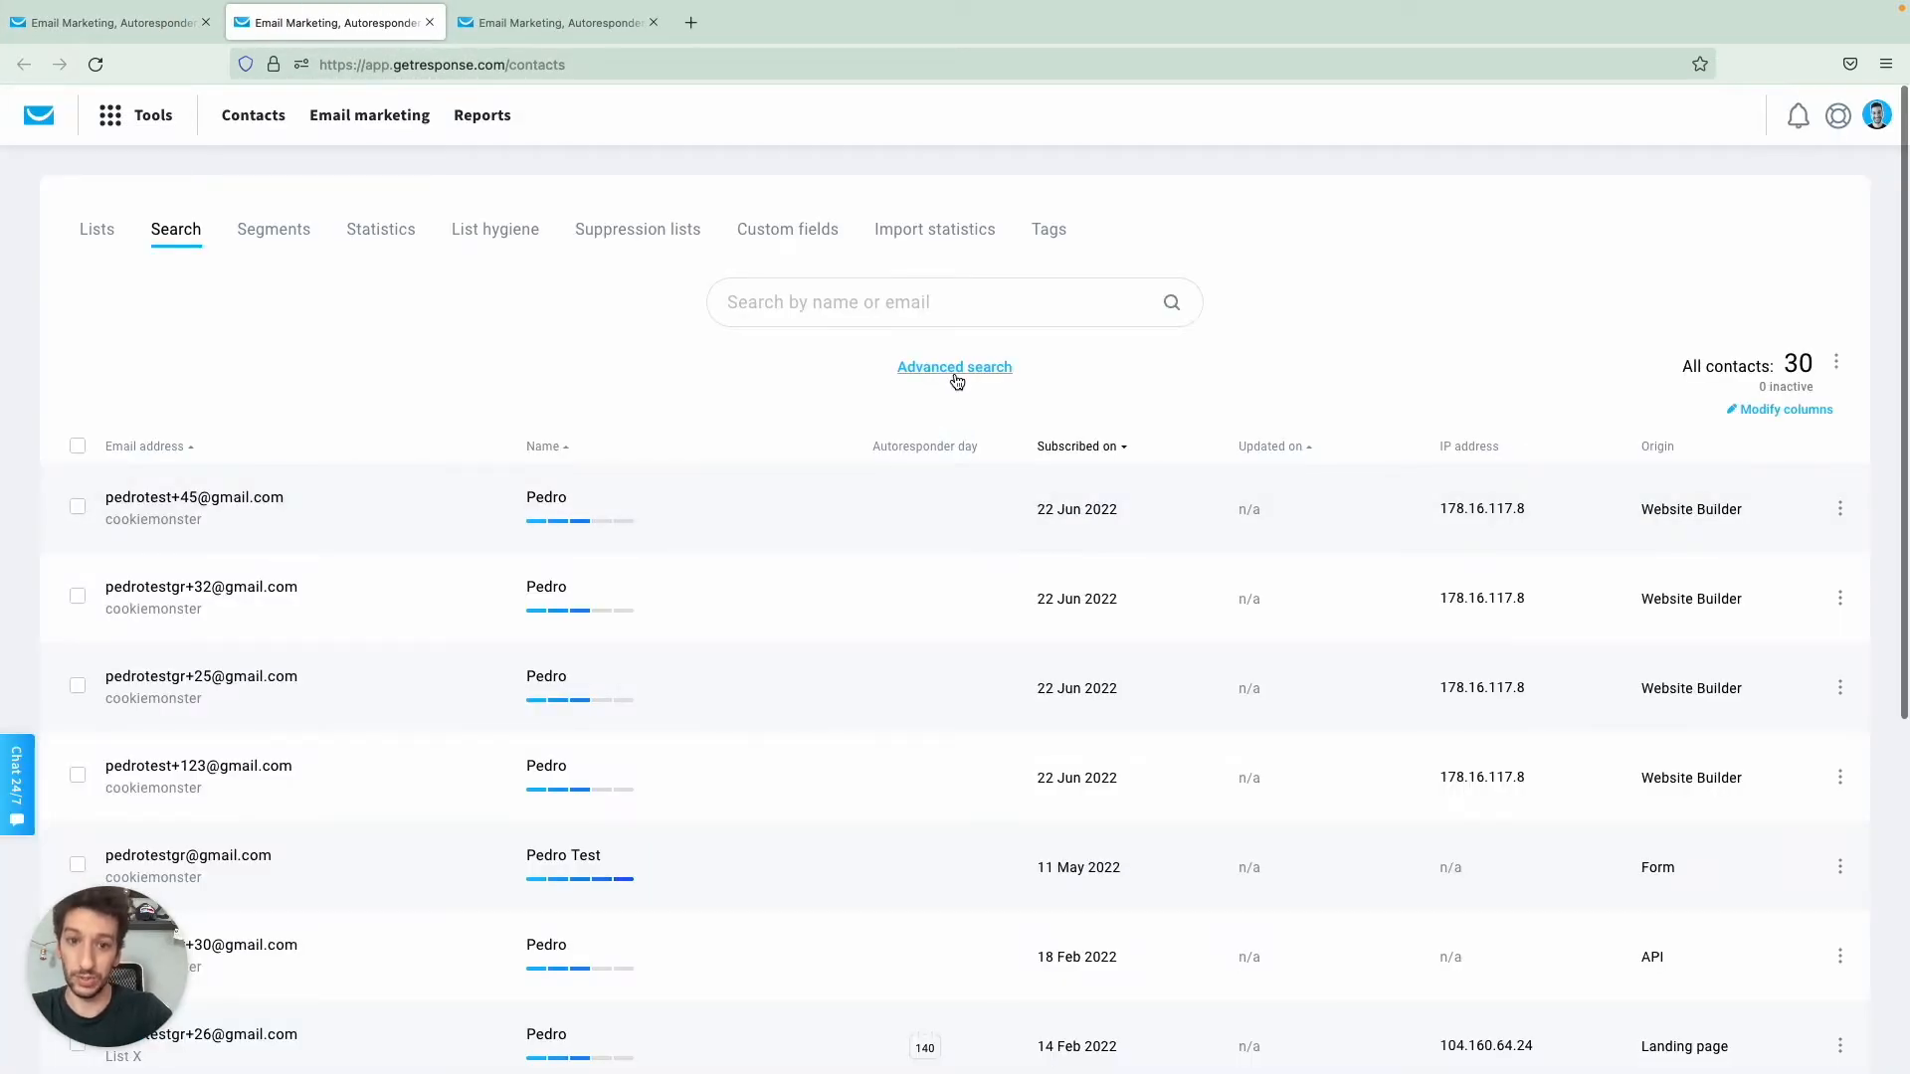
left_click(953, 366)
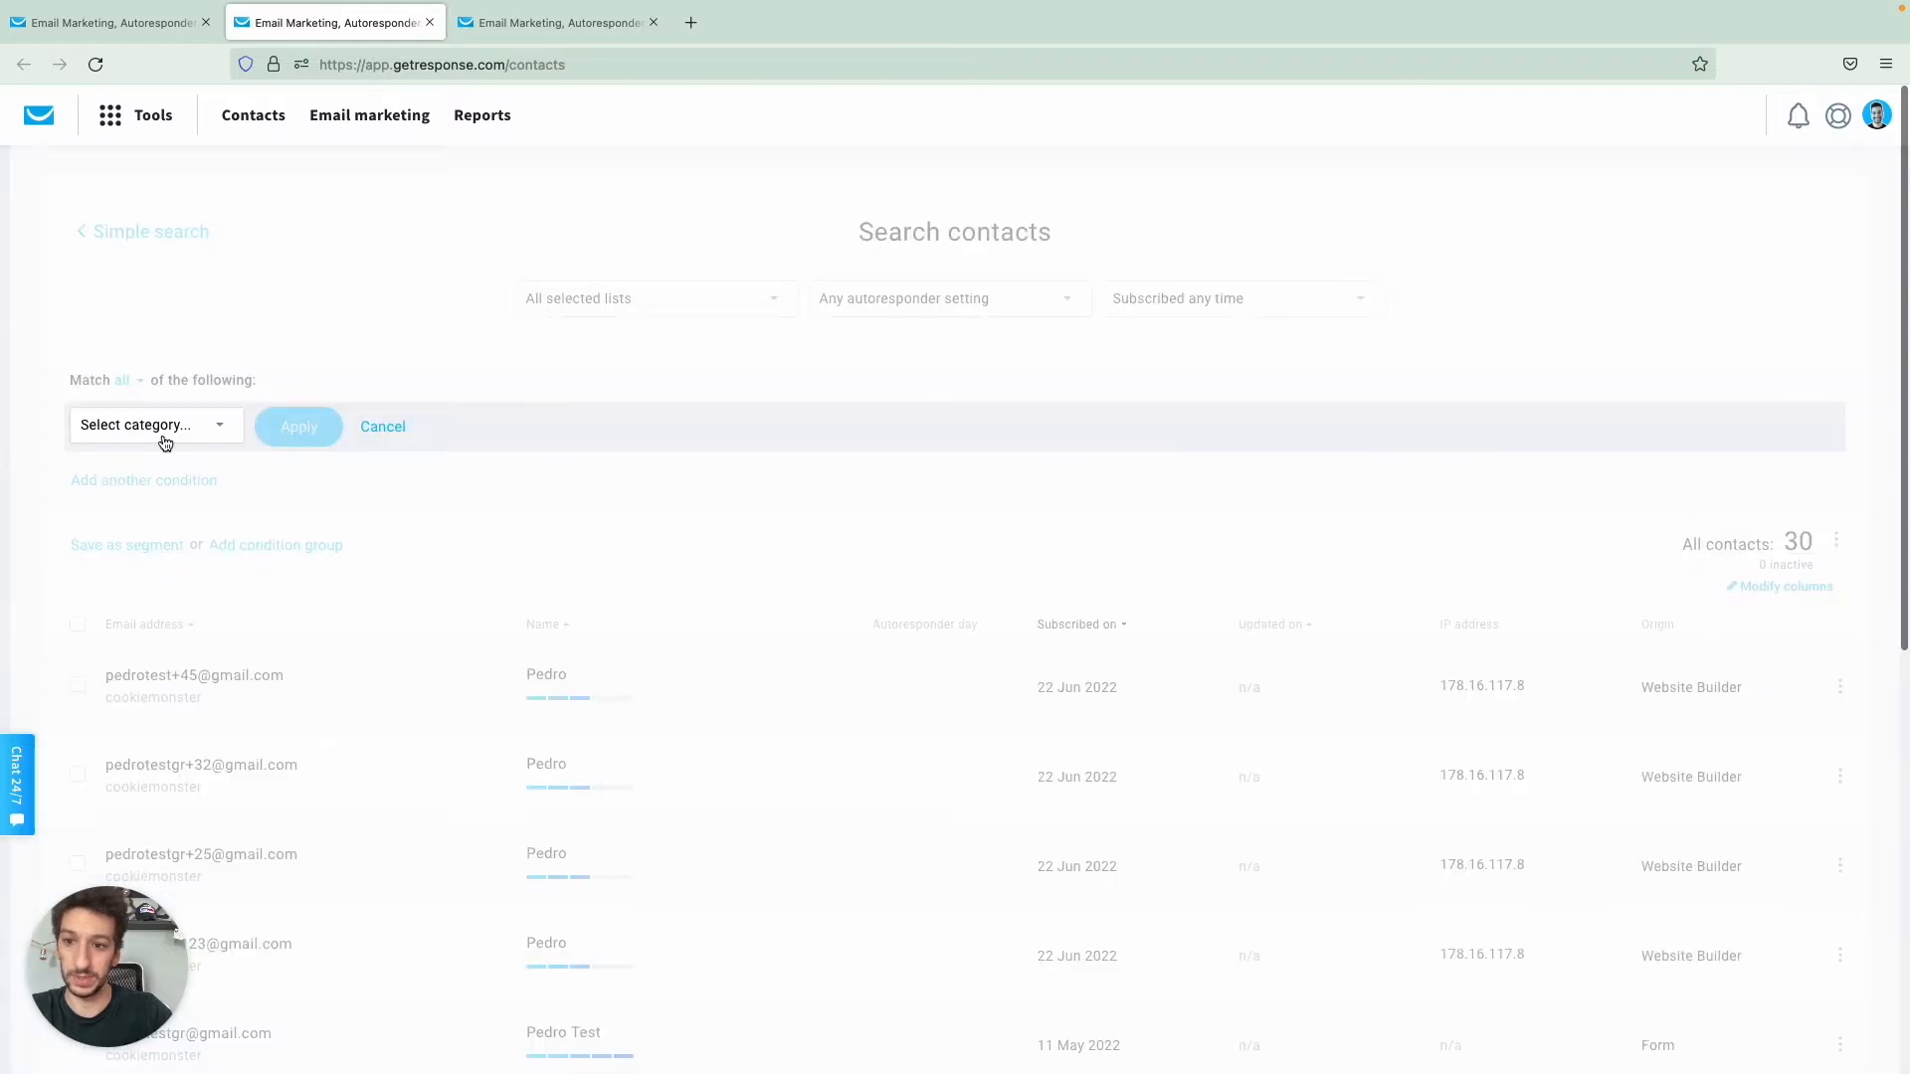
left_click(156, 426)
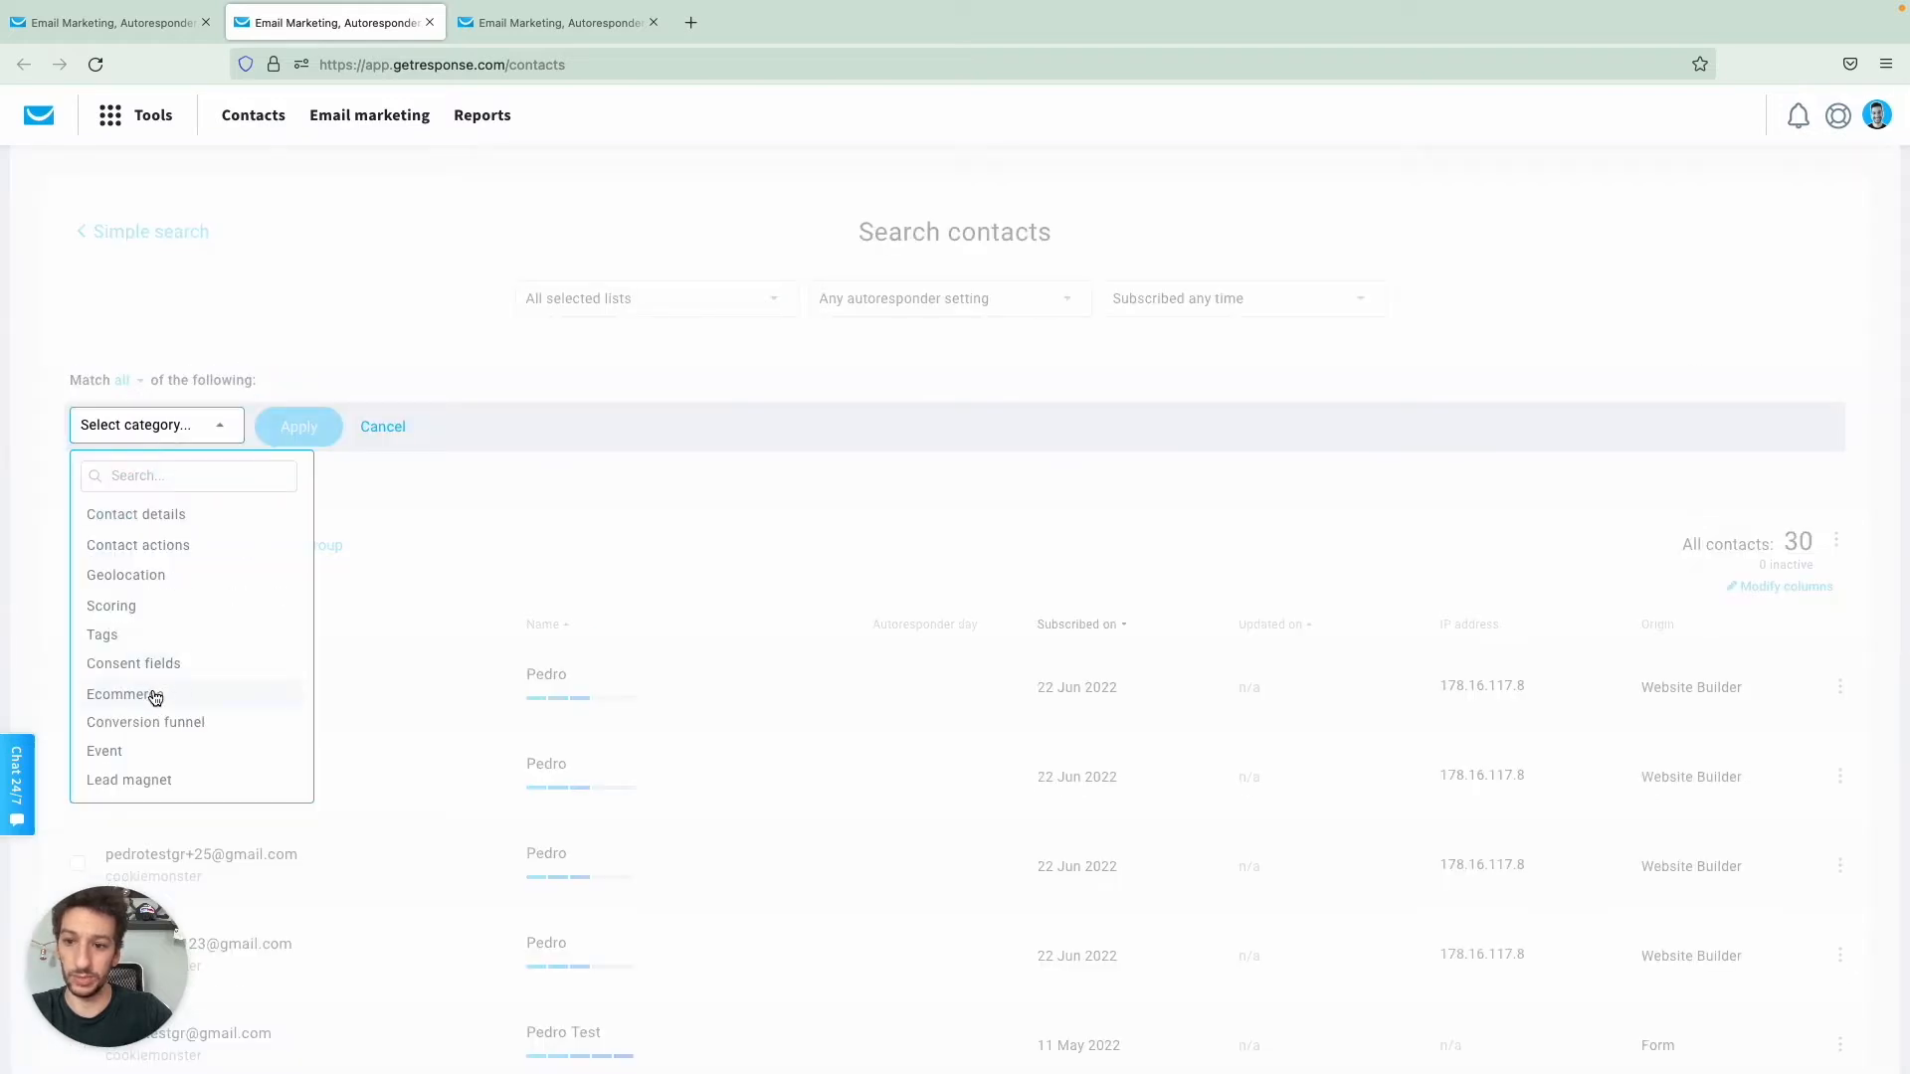
left_click(121, 694)
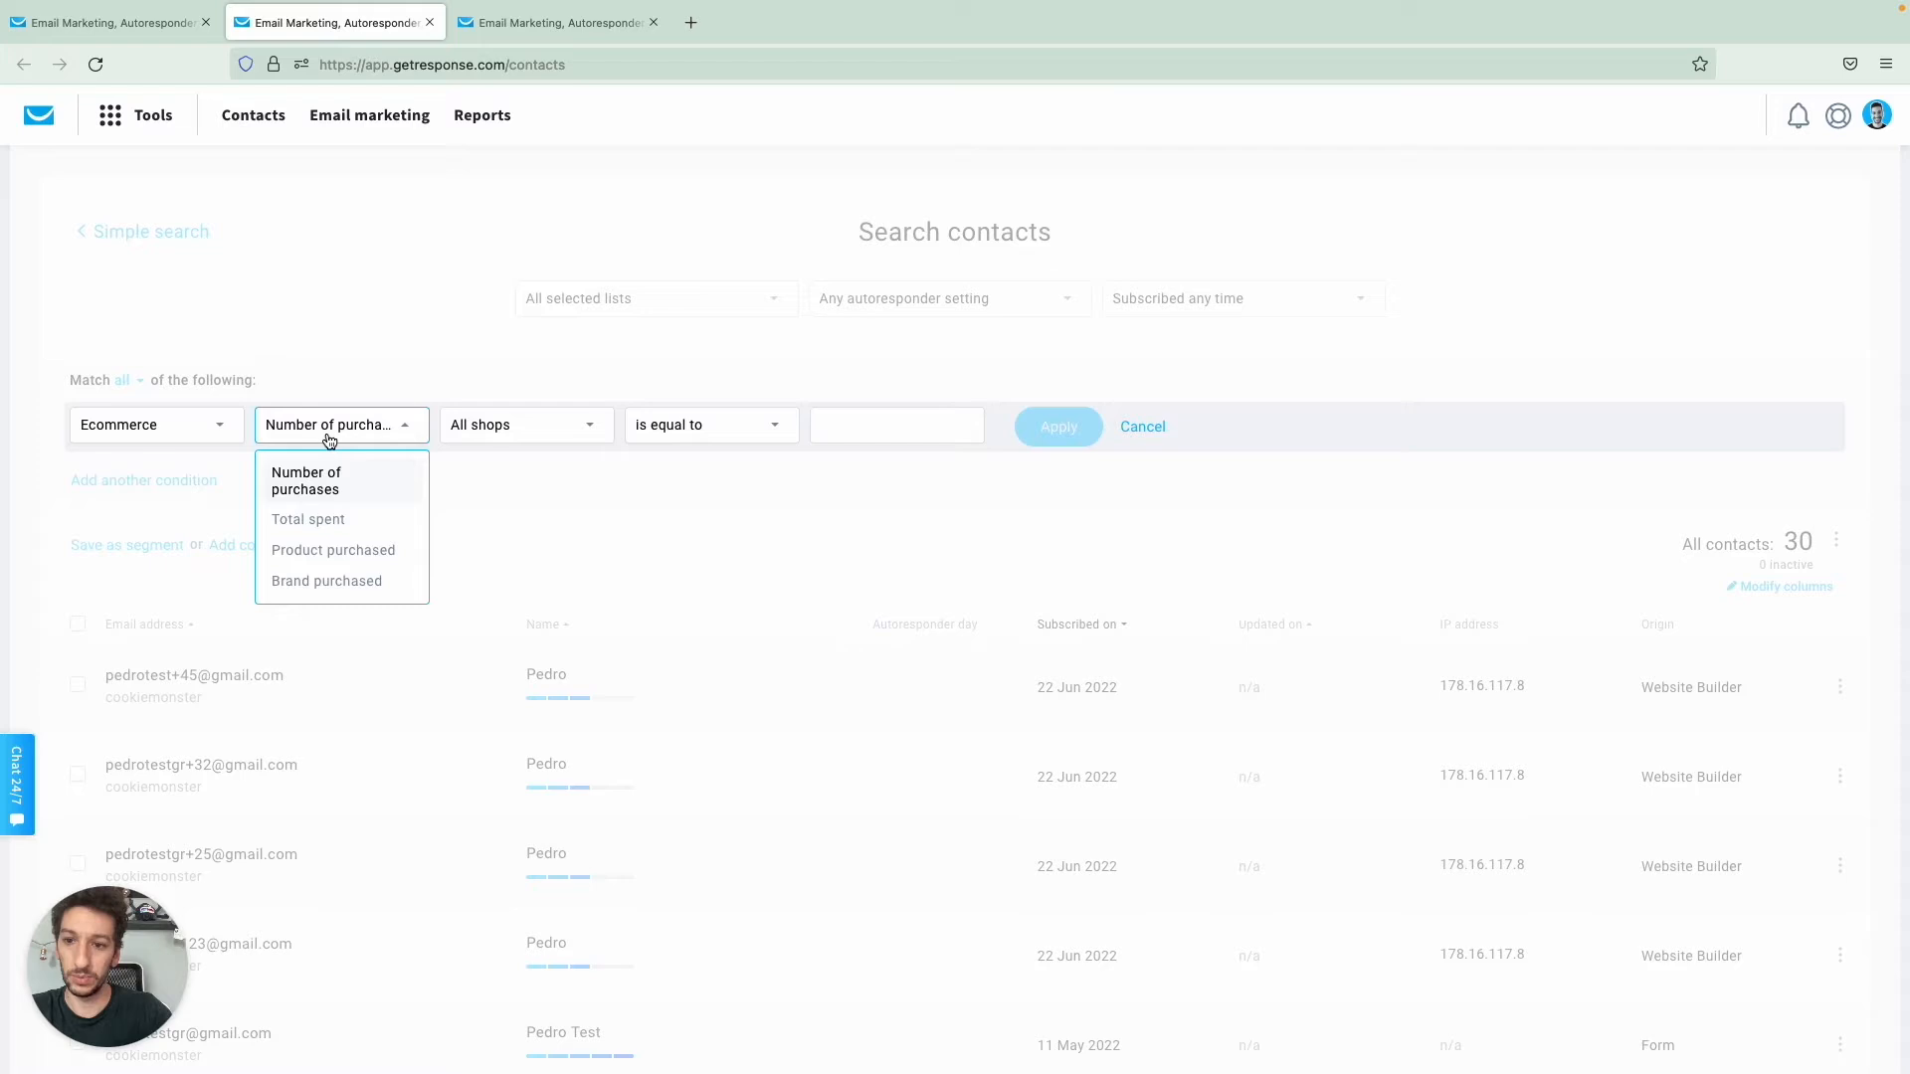
left_click(307, 519)
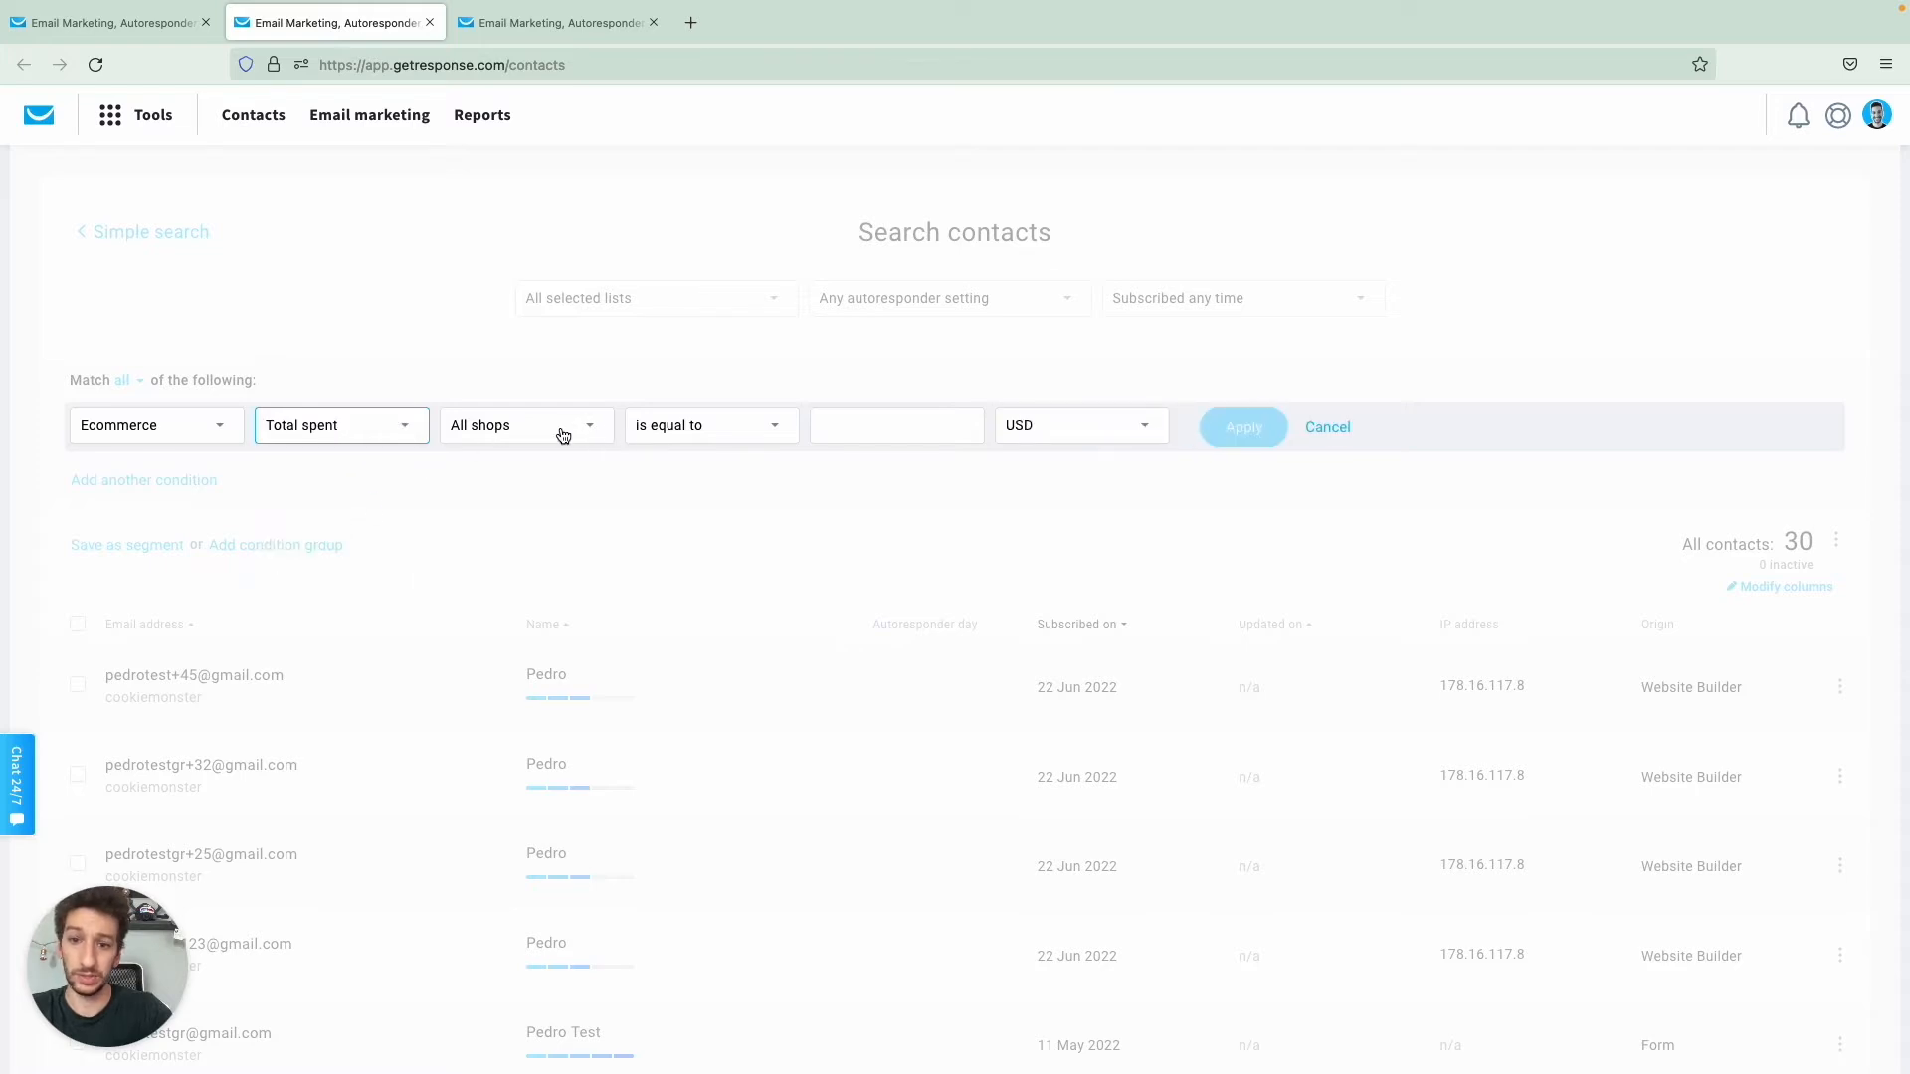
left_click(525, 423)
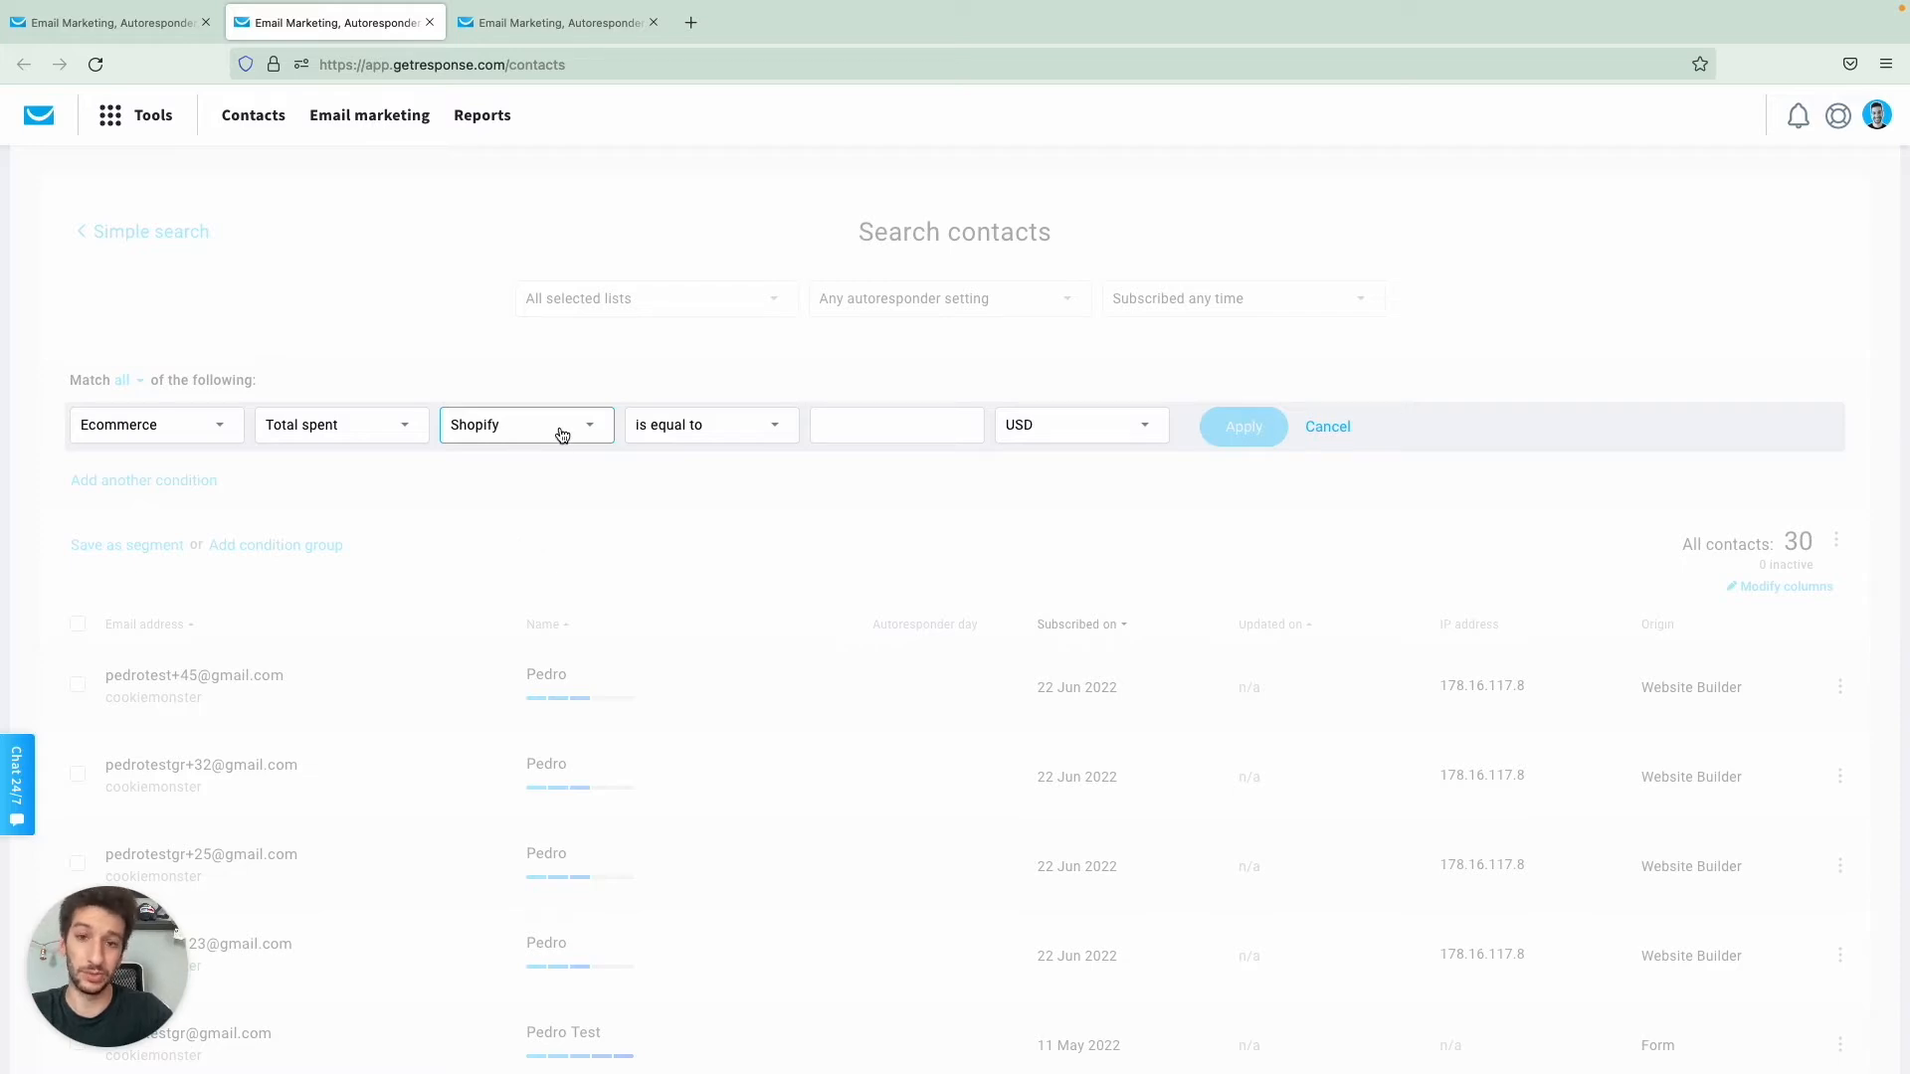
- Set the condition to total spent less than 40 USD and run the search
left_click(710, 426)
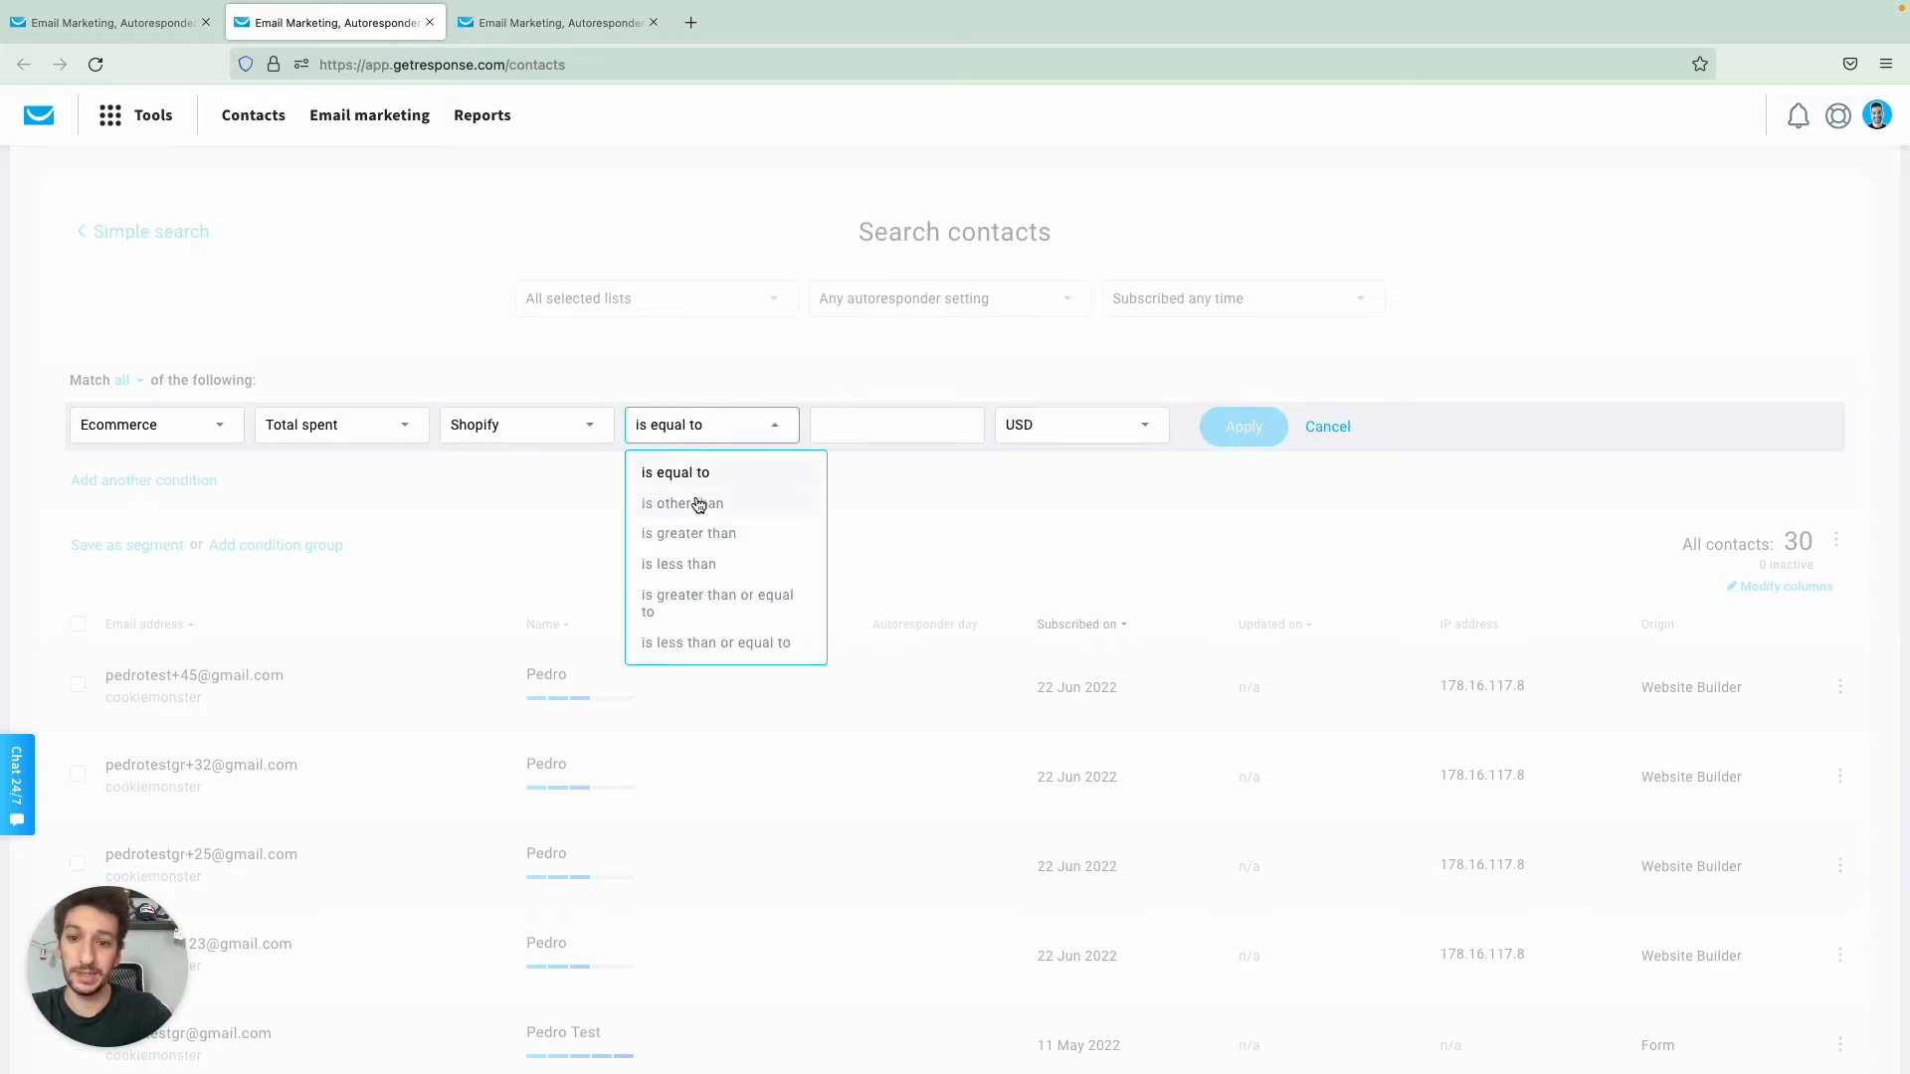
mouse_move(679, 563)
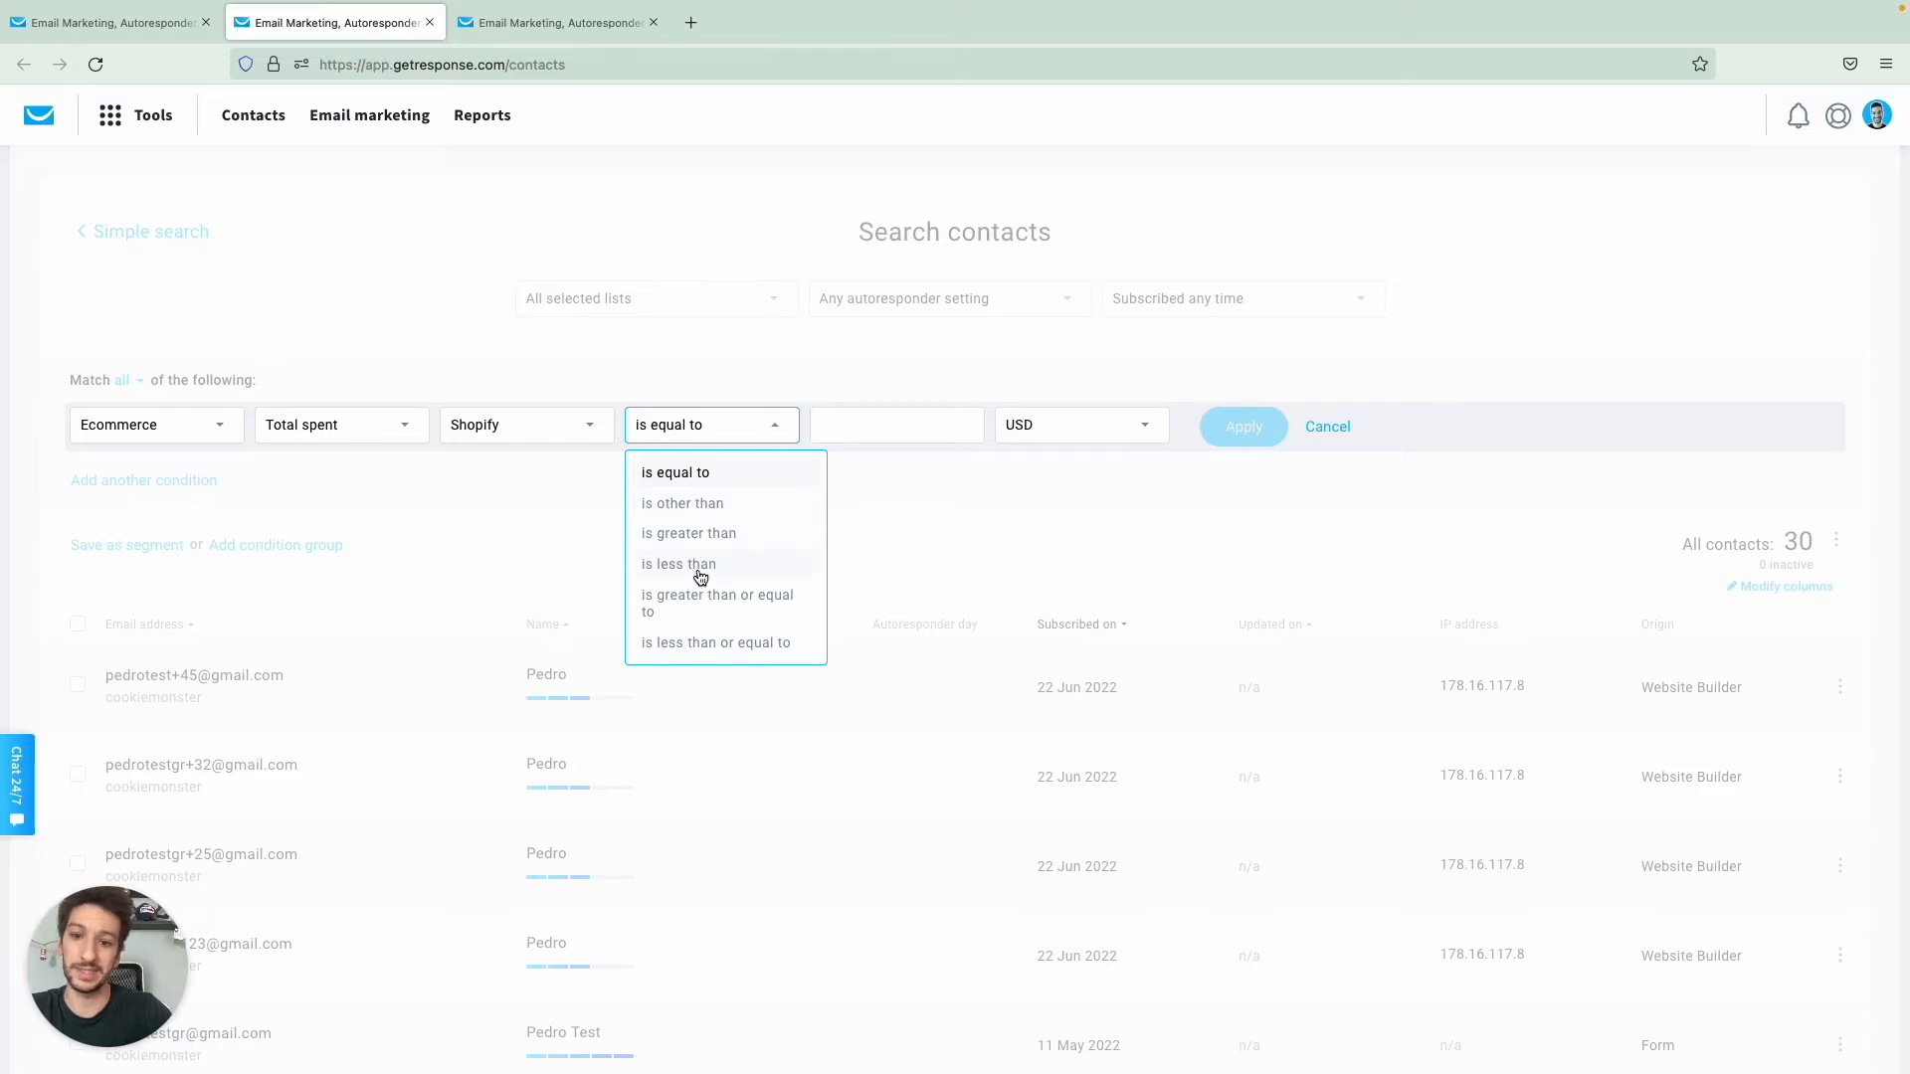
left_click(678, 563)
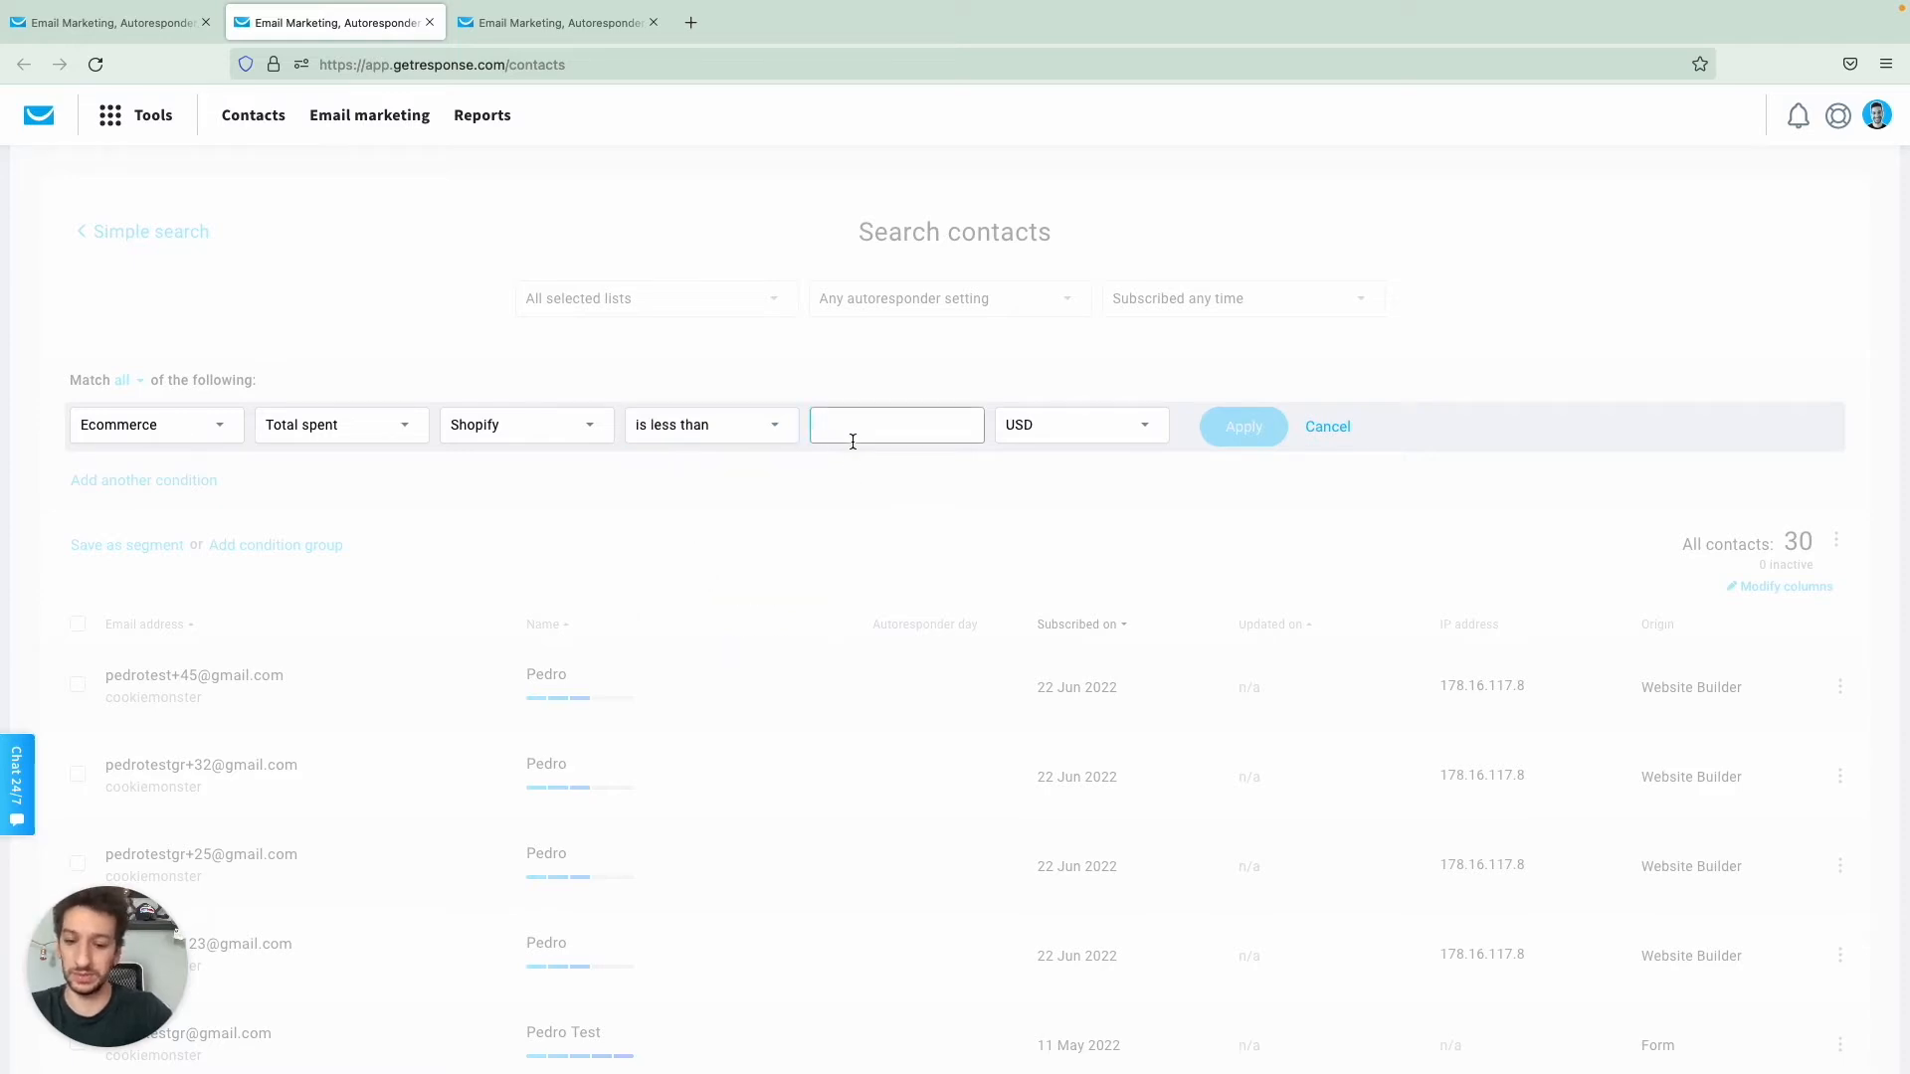
type("40")
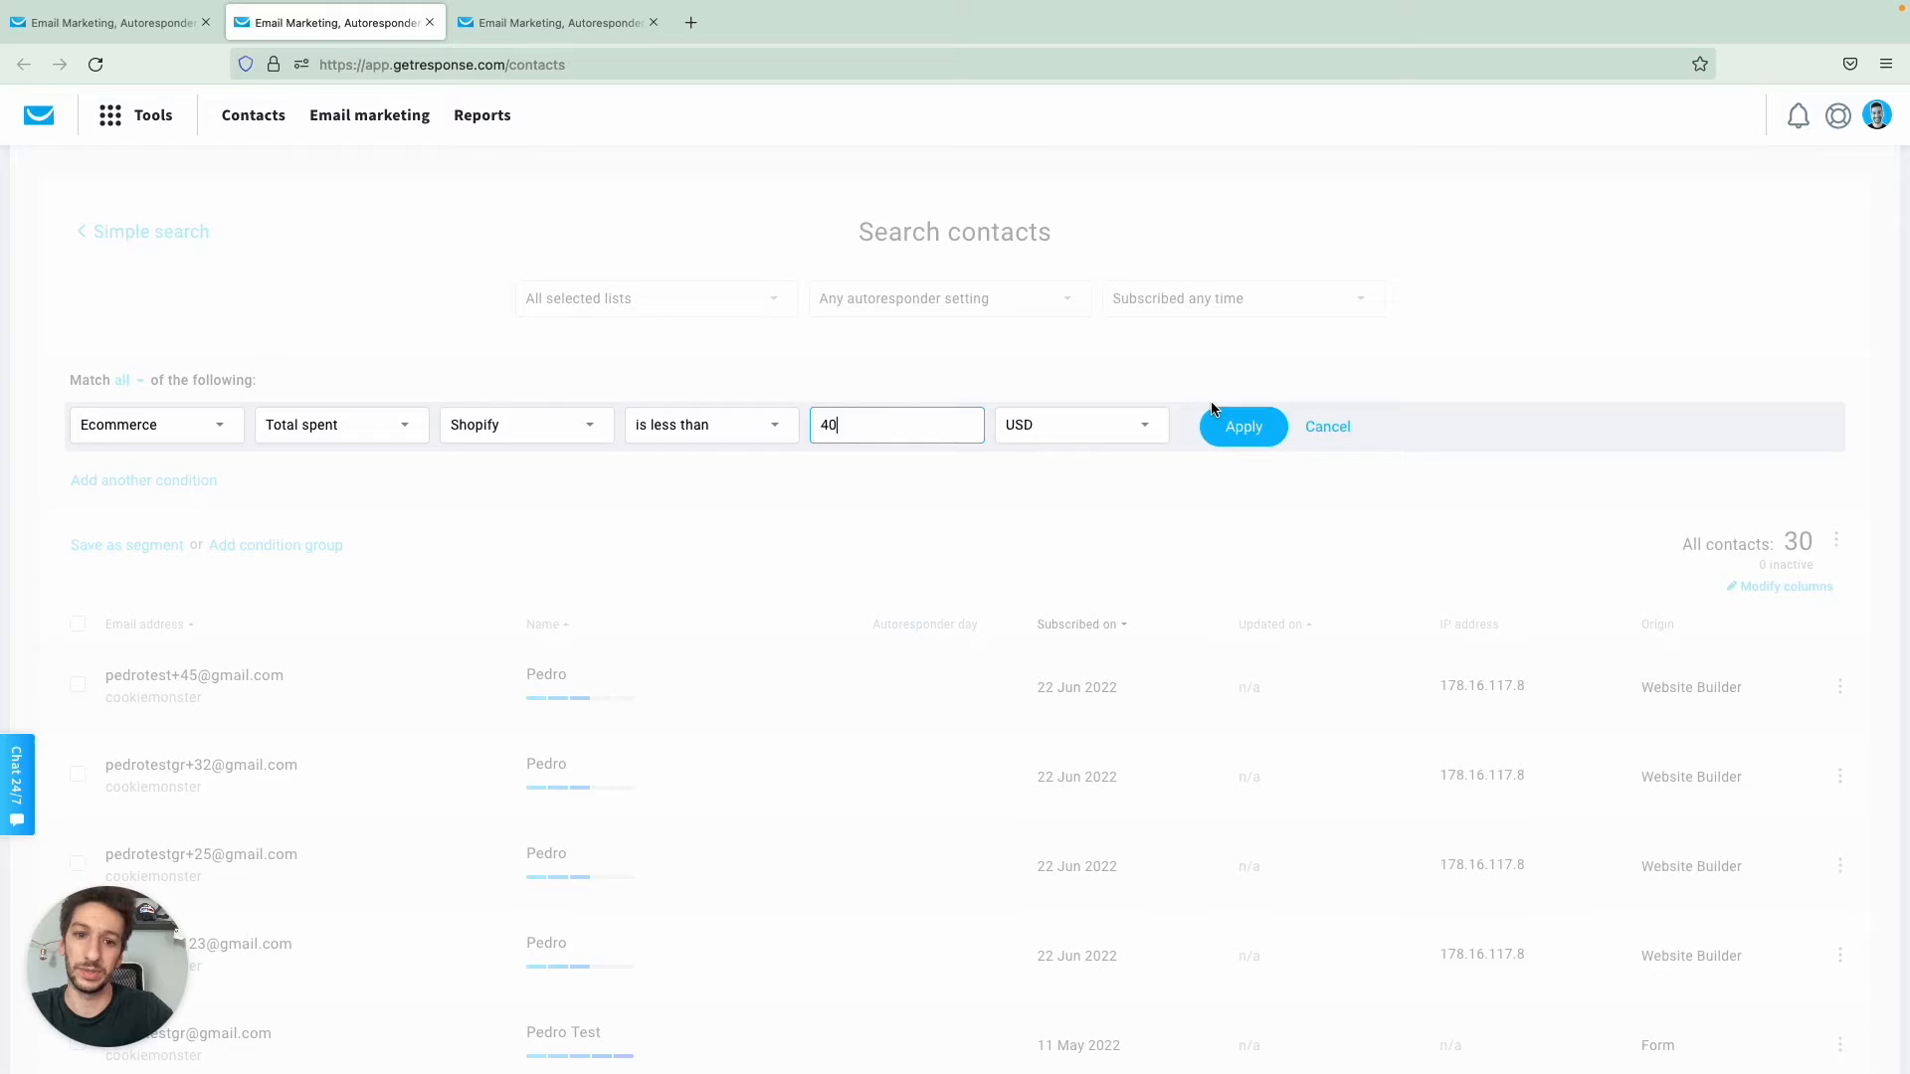
left_click(1241, 425)
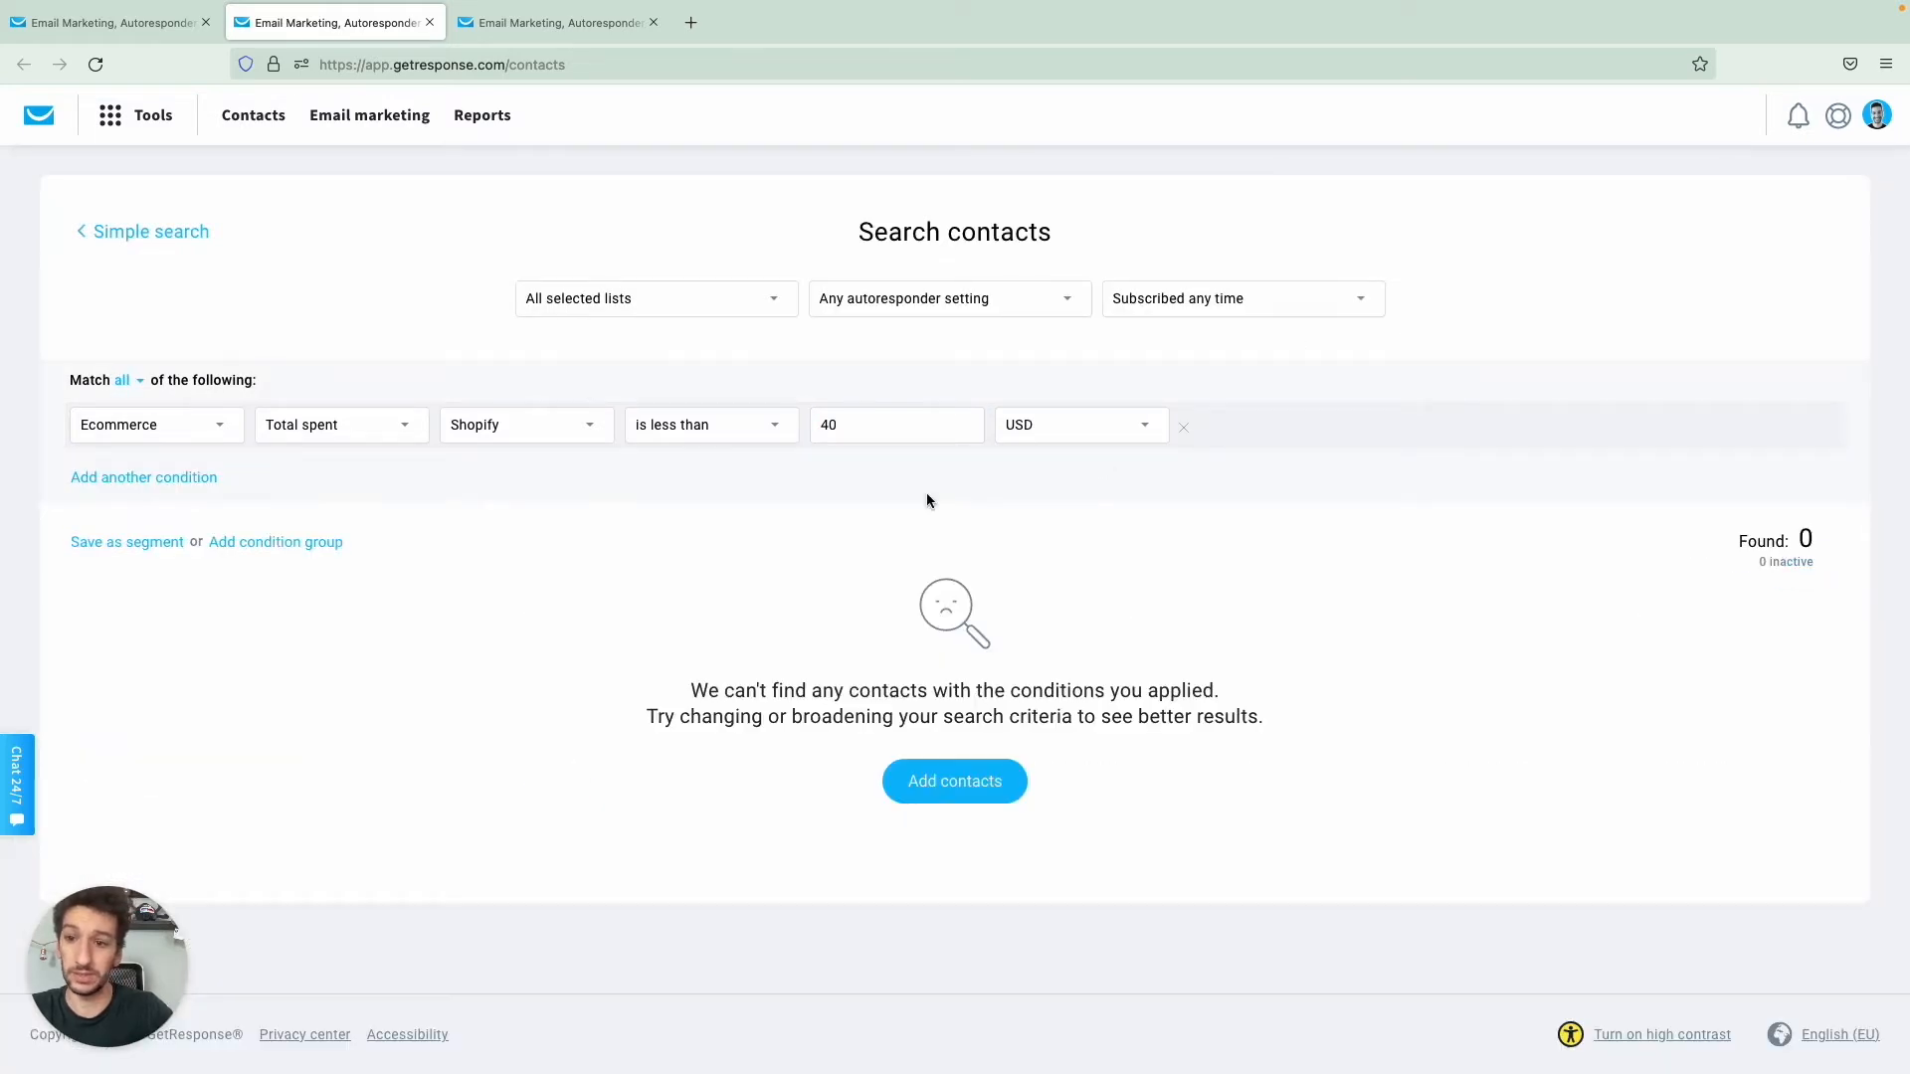
mouse_move(128, 542)
type("sp")
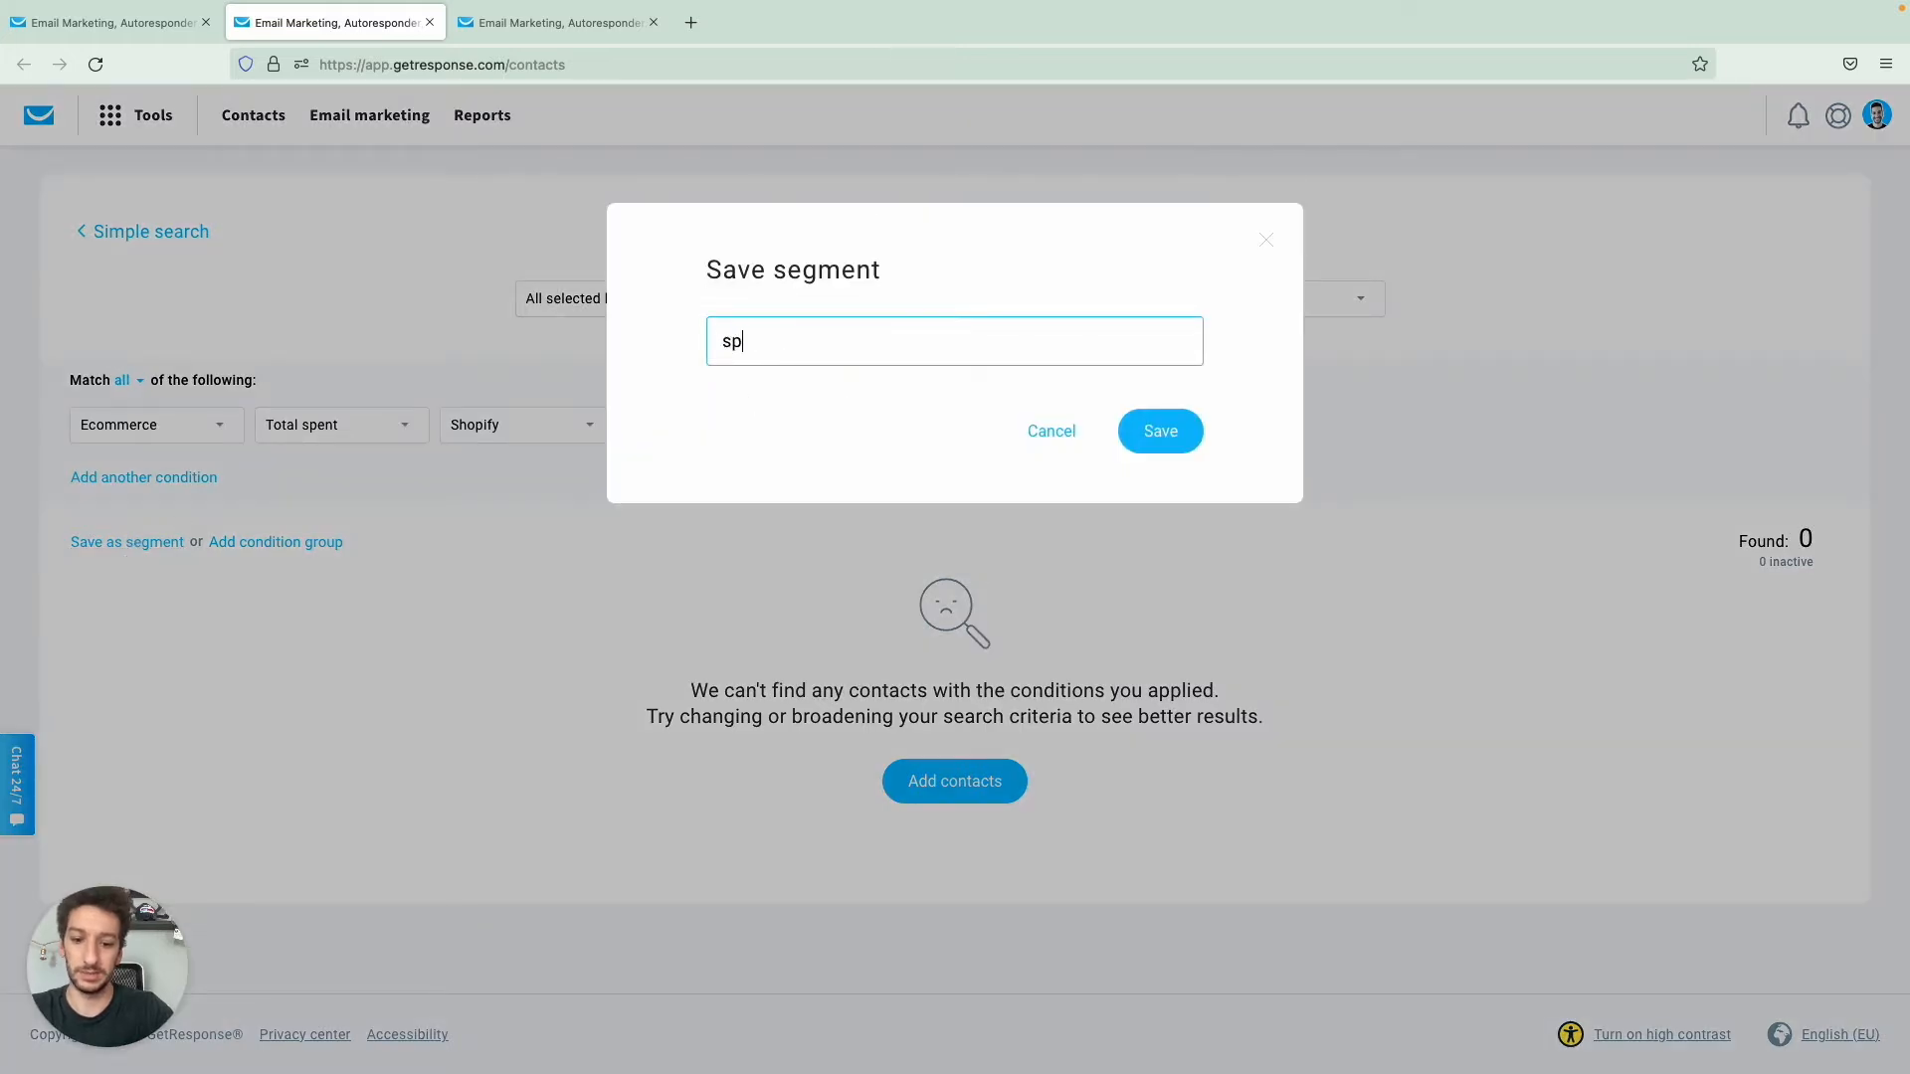
- Name the segment spent_less_than_$40, then cancel out of the Save segment dialog
type("ent_")
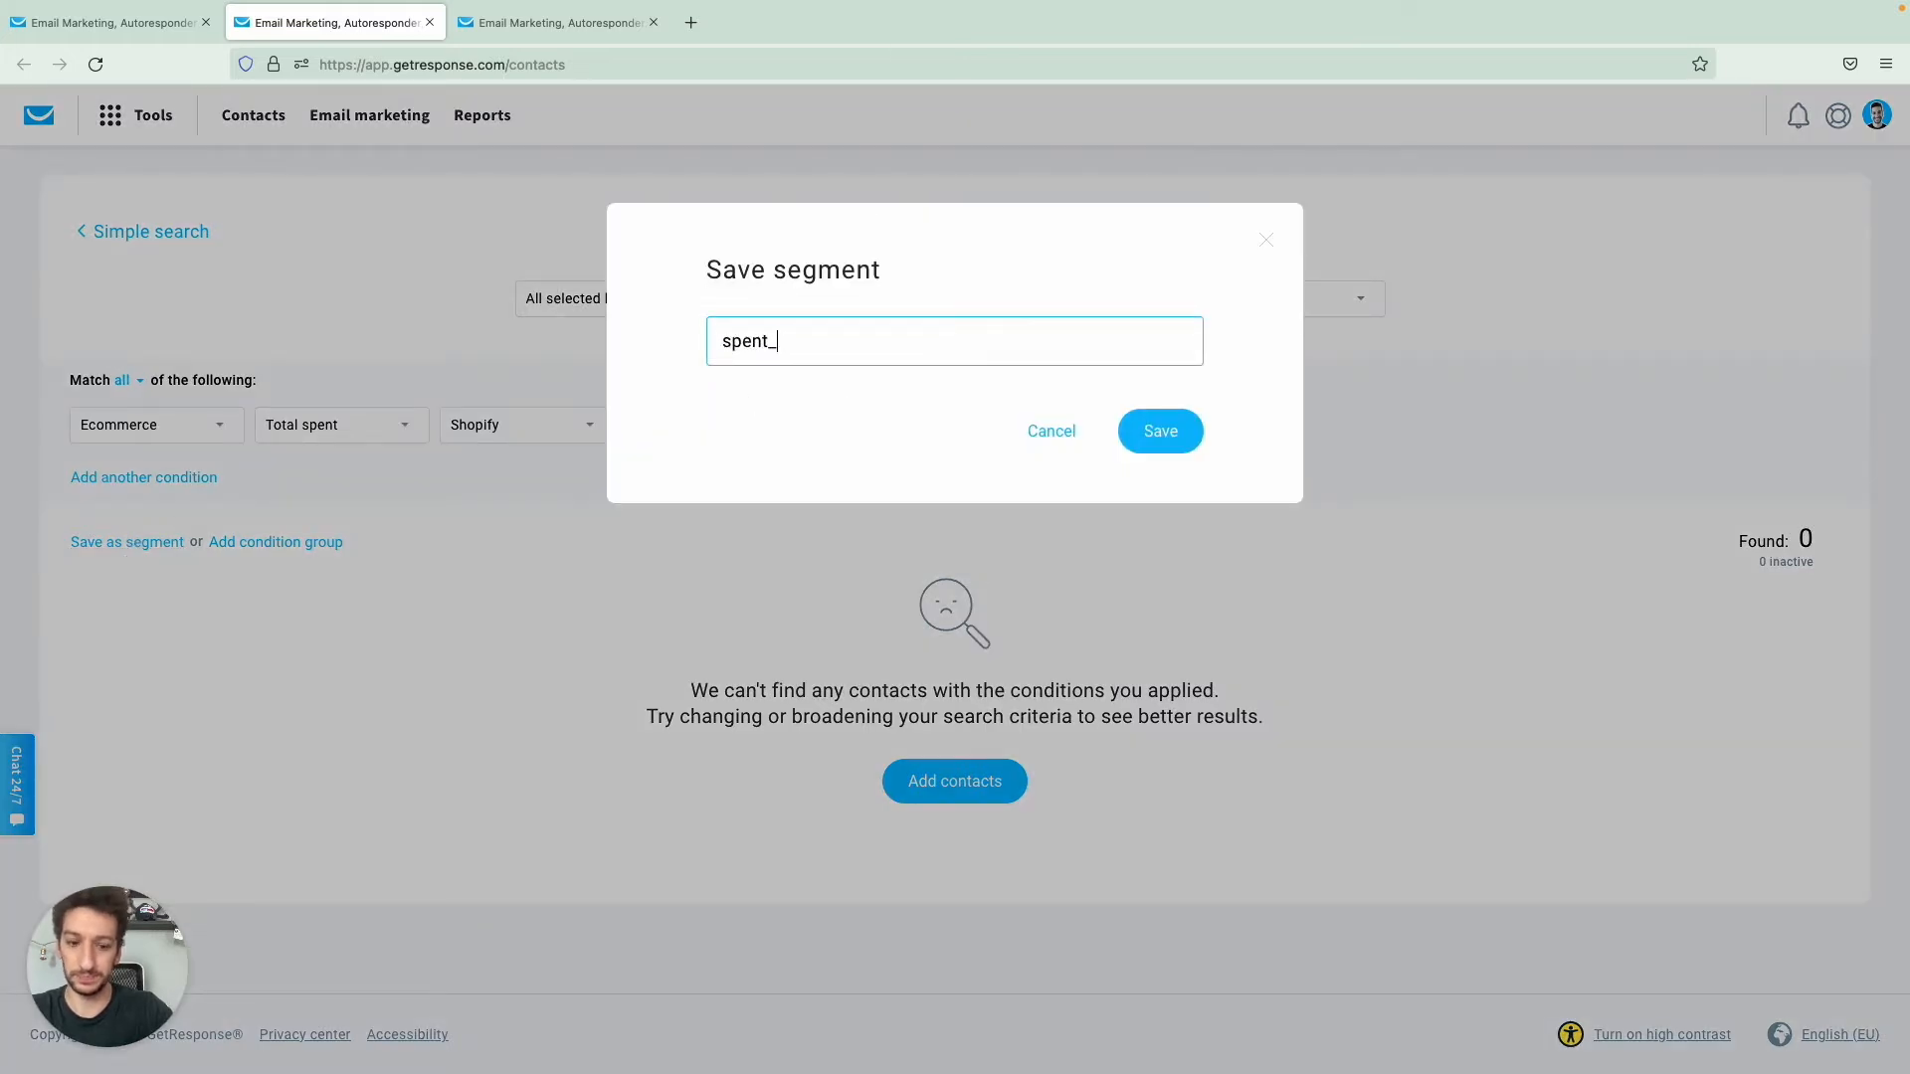
type("less_than_")
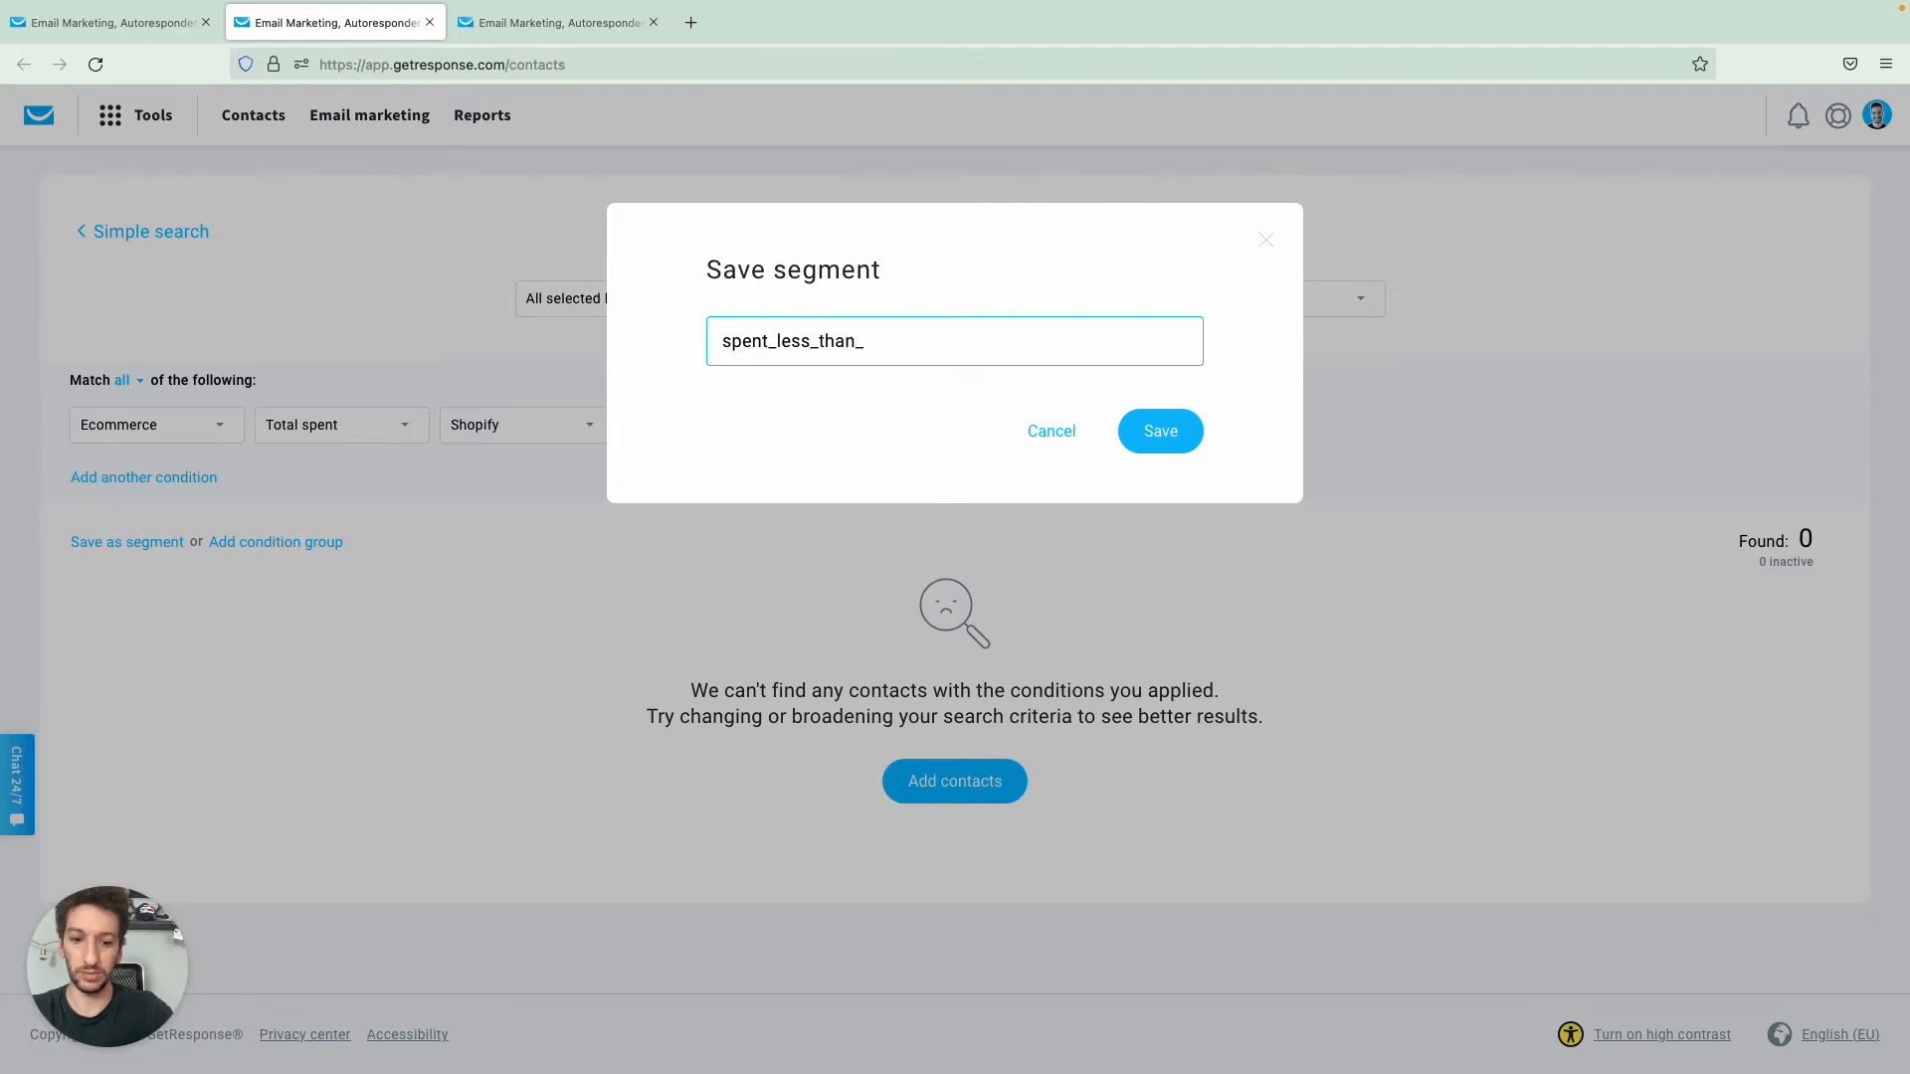
type("40")
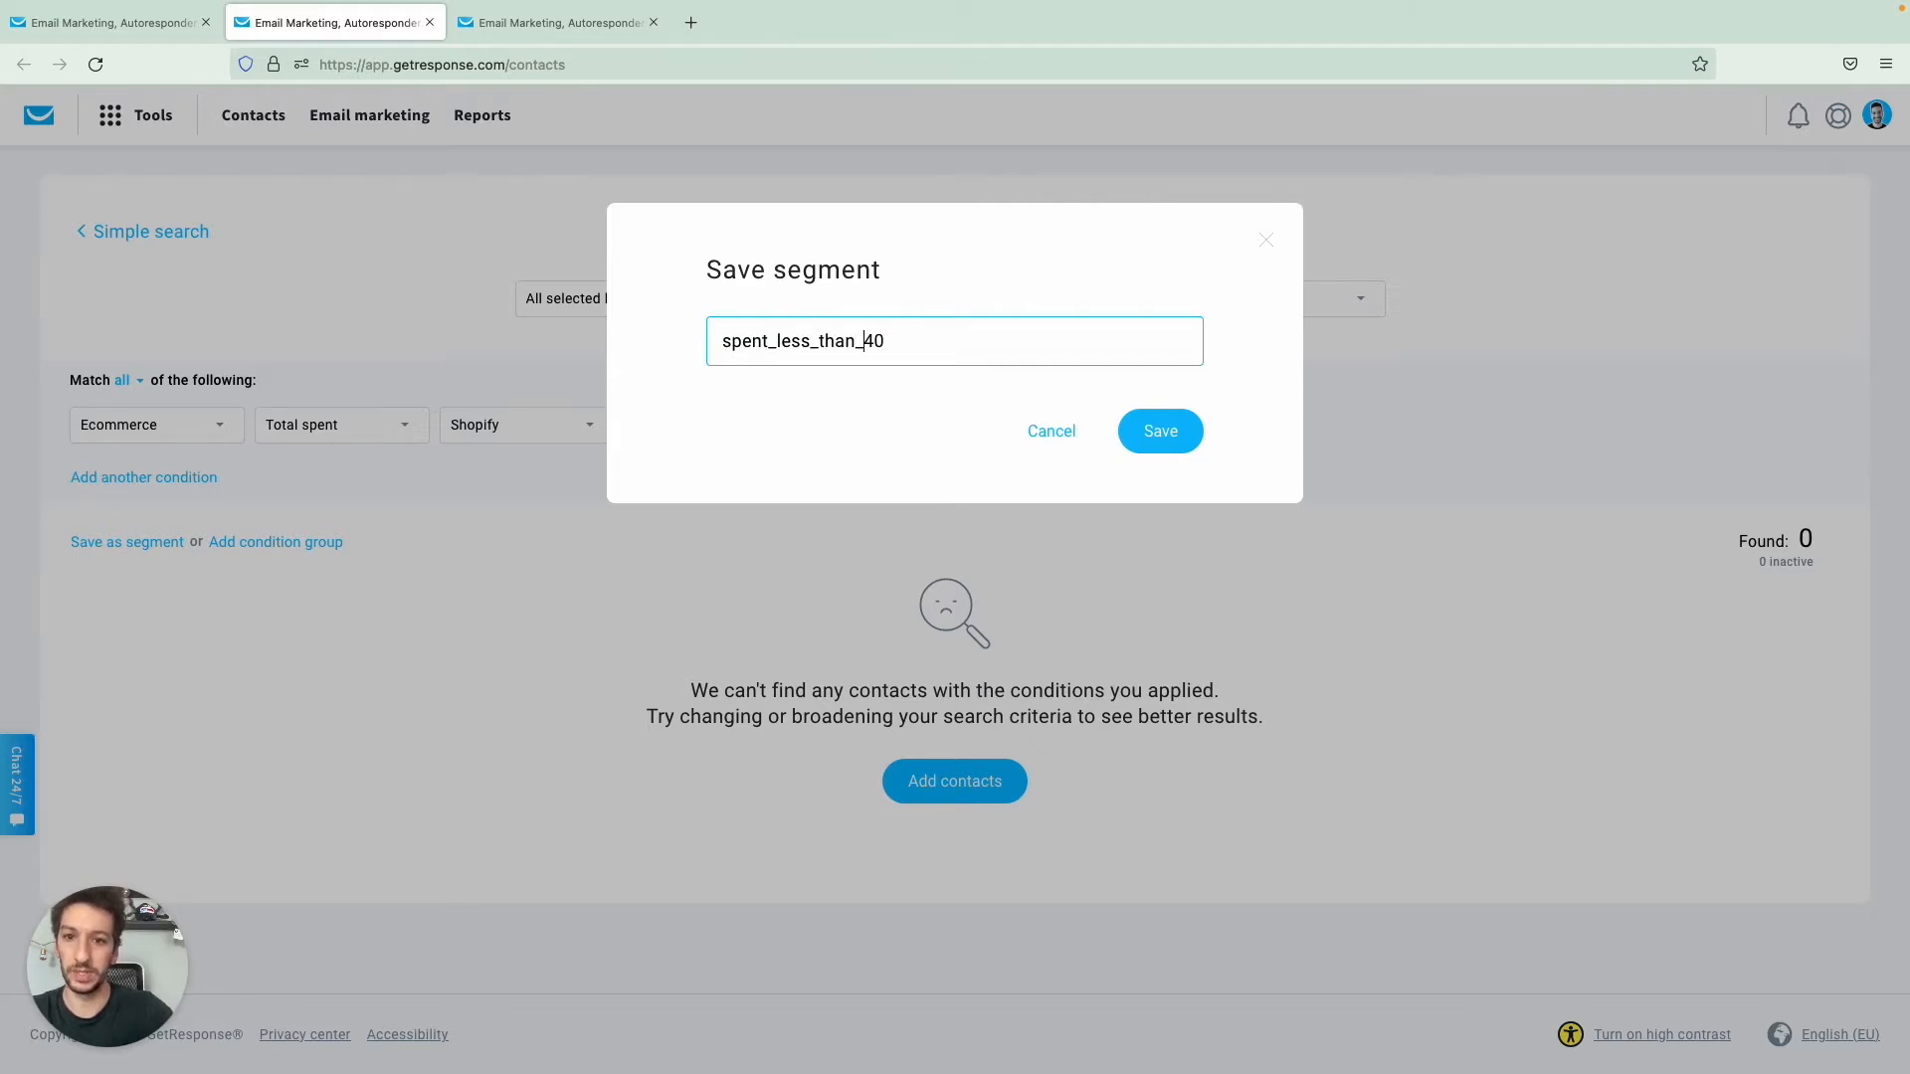
type("$")
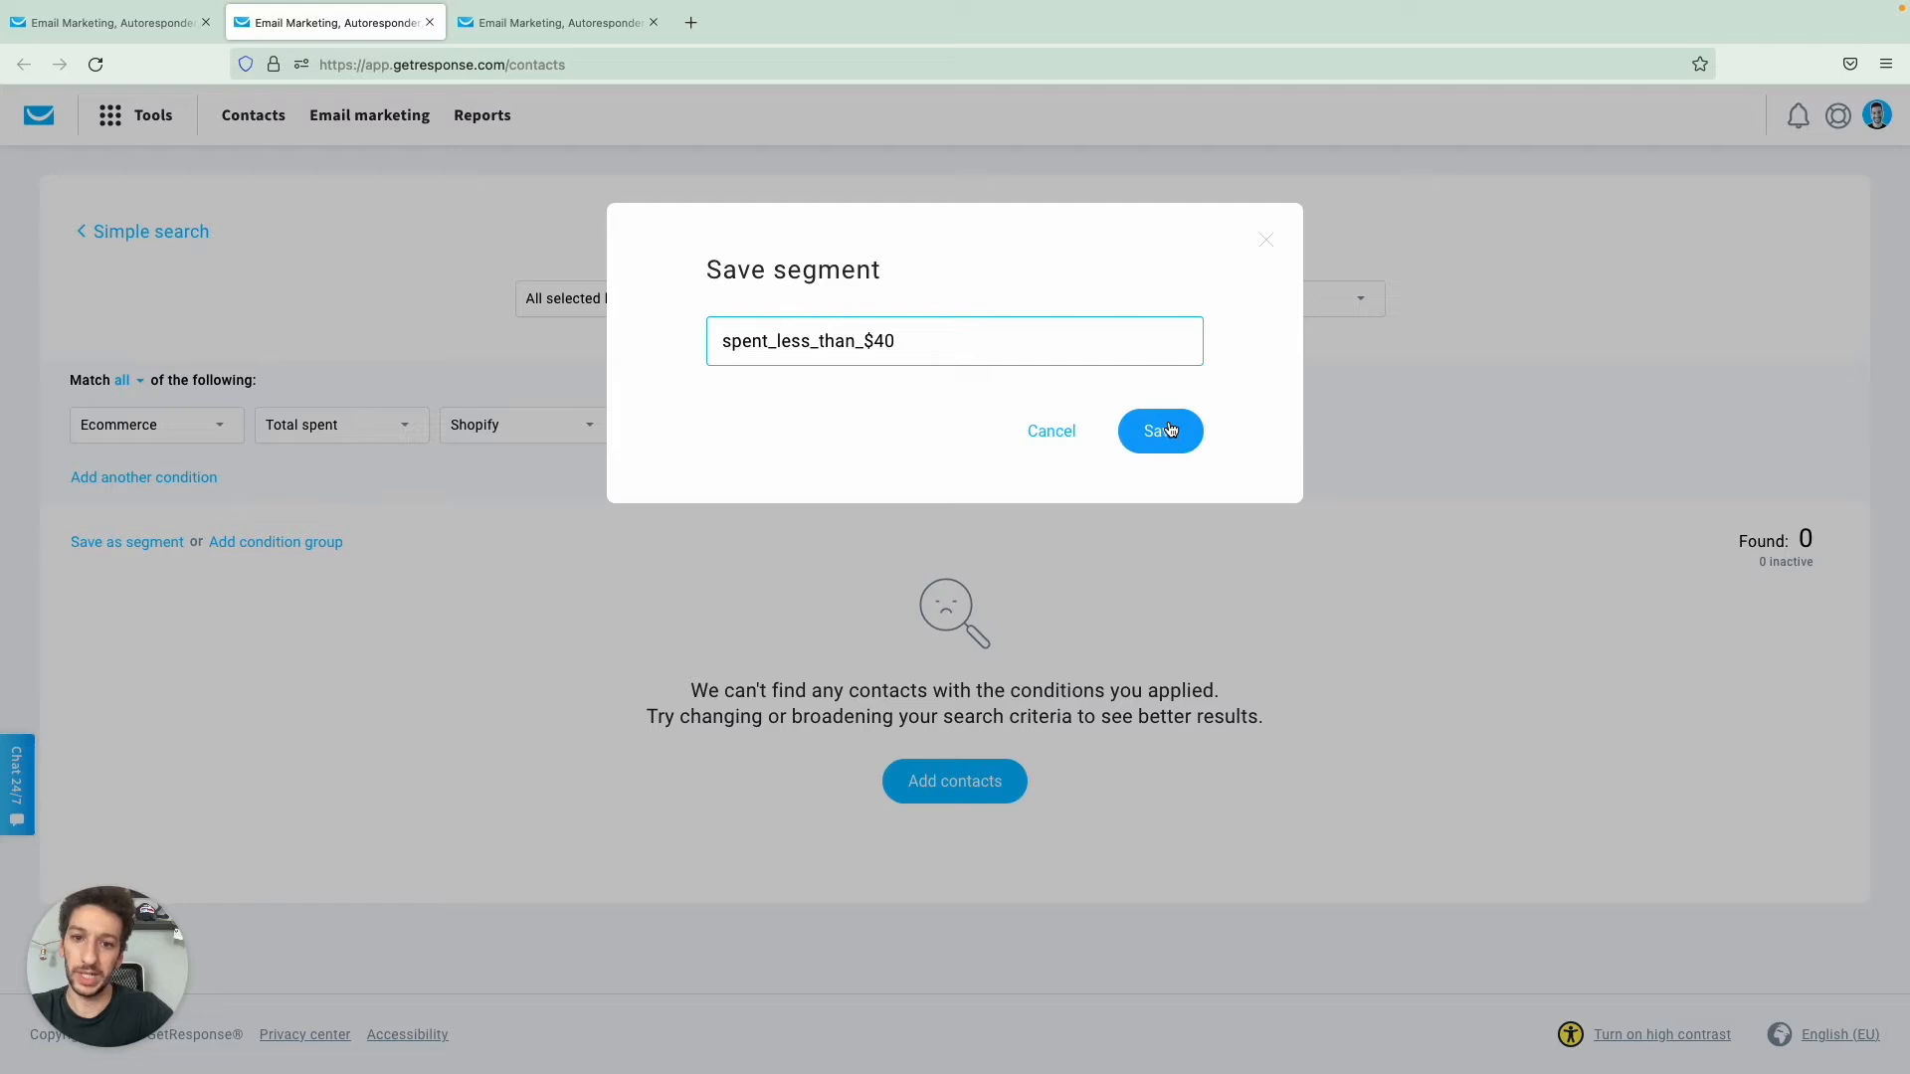
mouse_move(1051, 430)
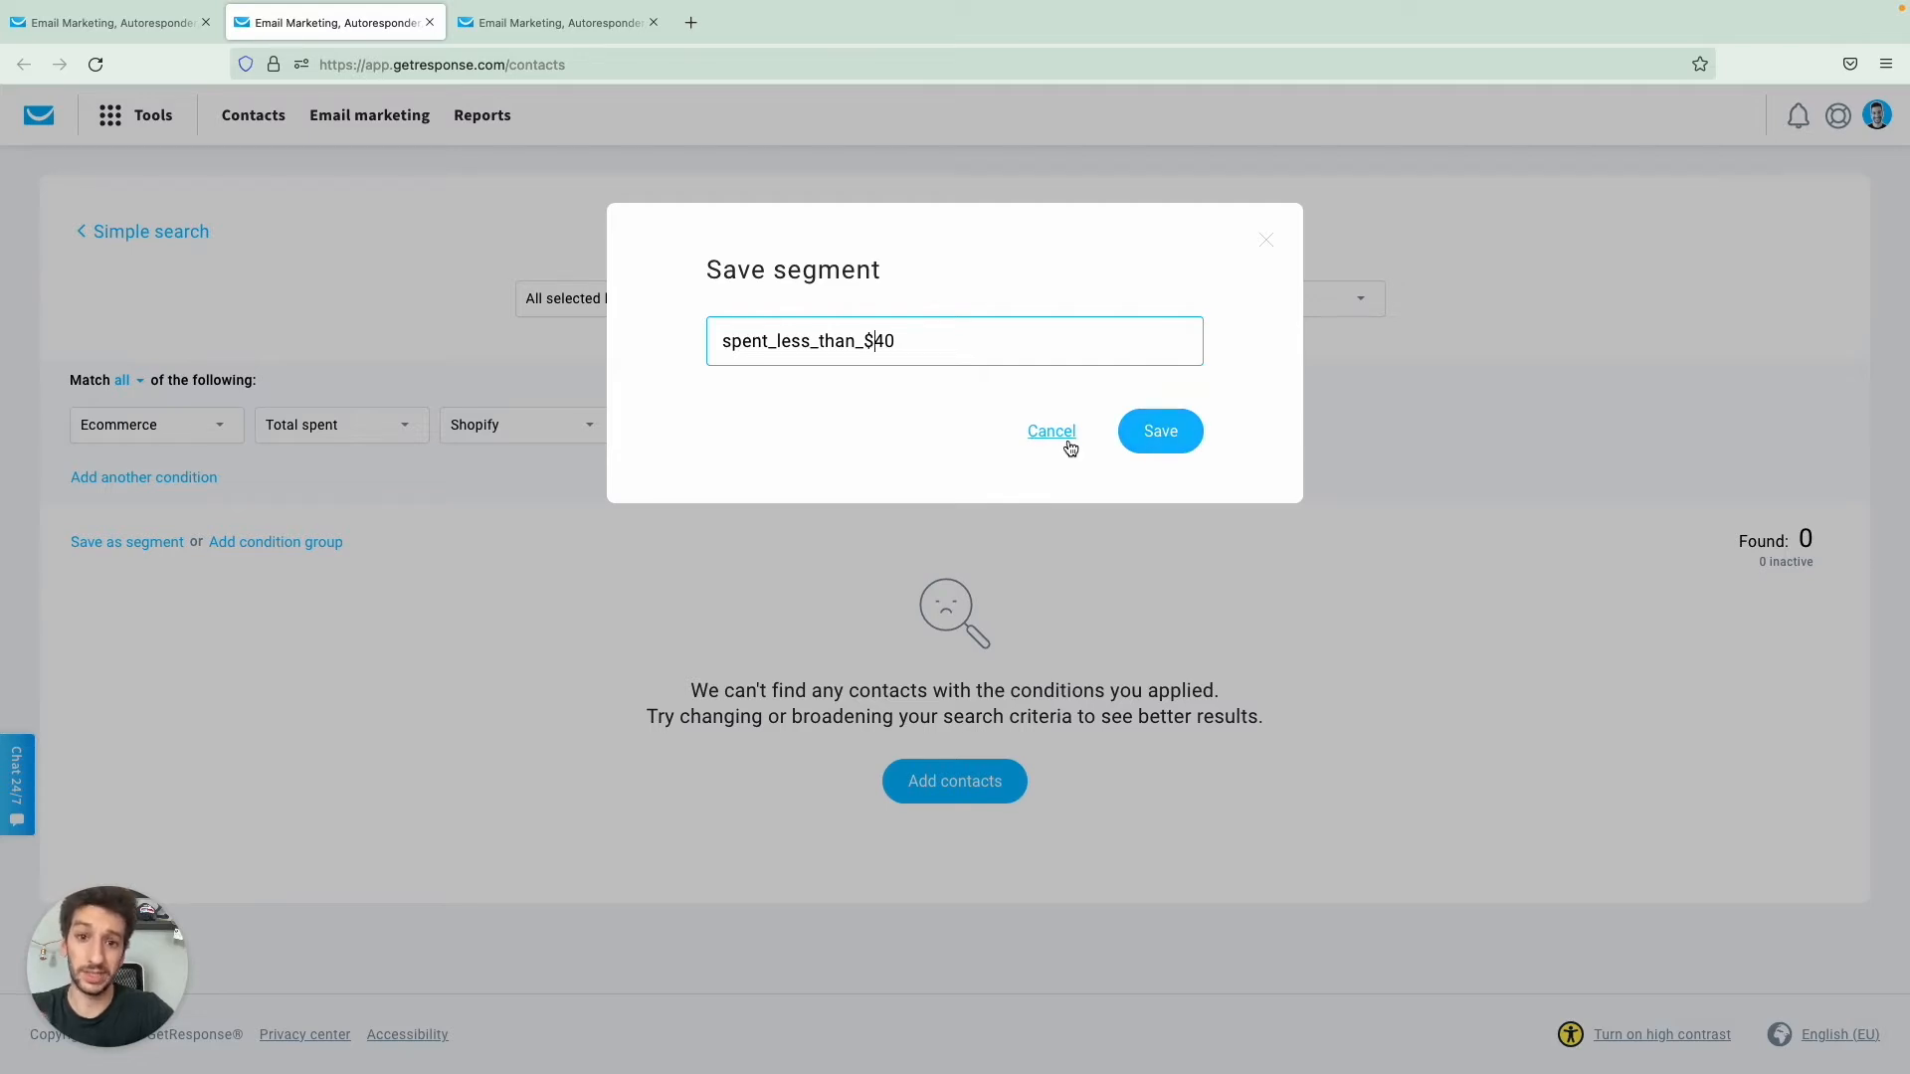
left_click(1050, 430)
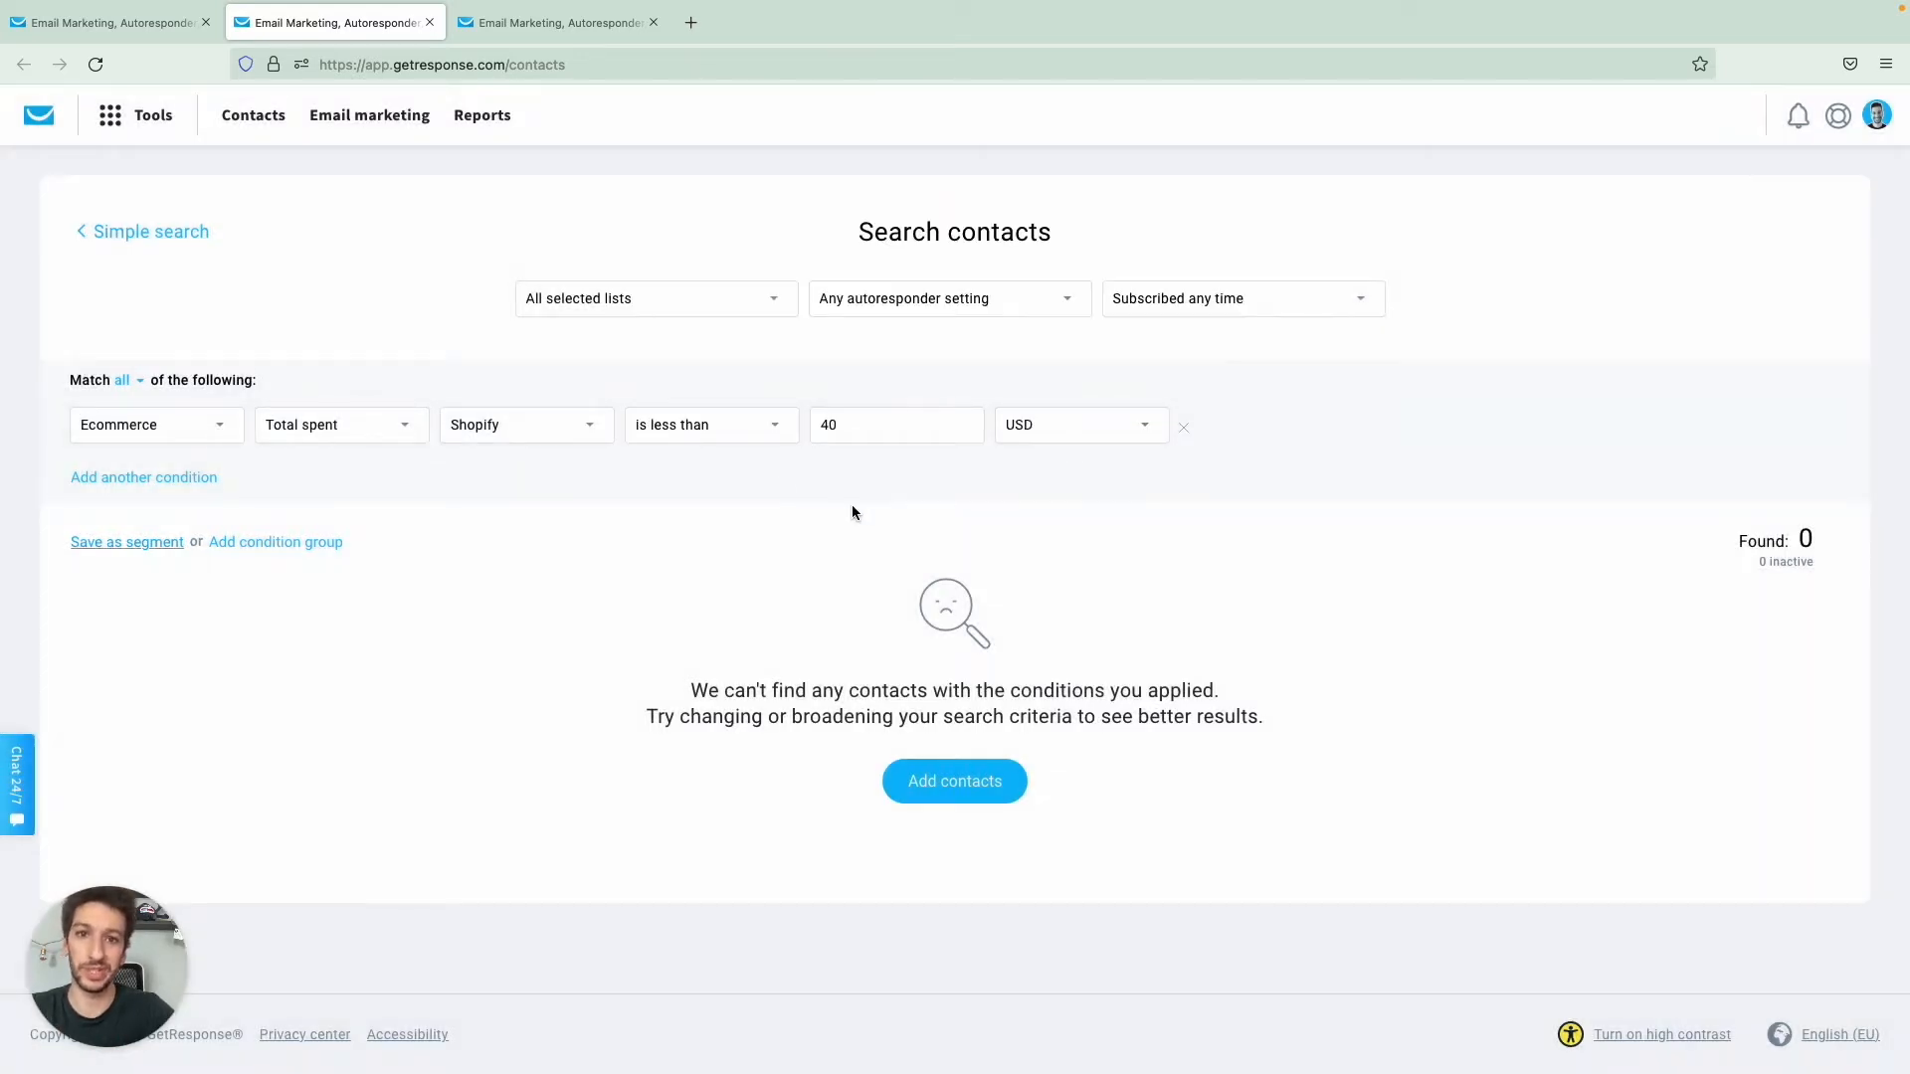
mouse_move(577, 345)
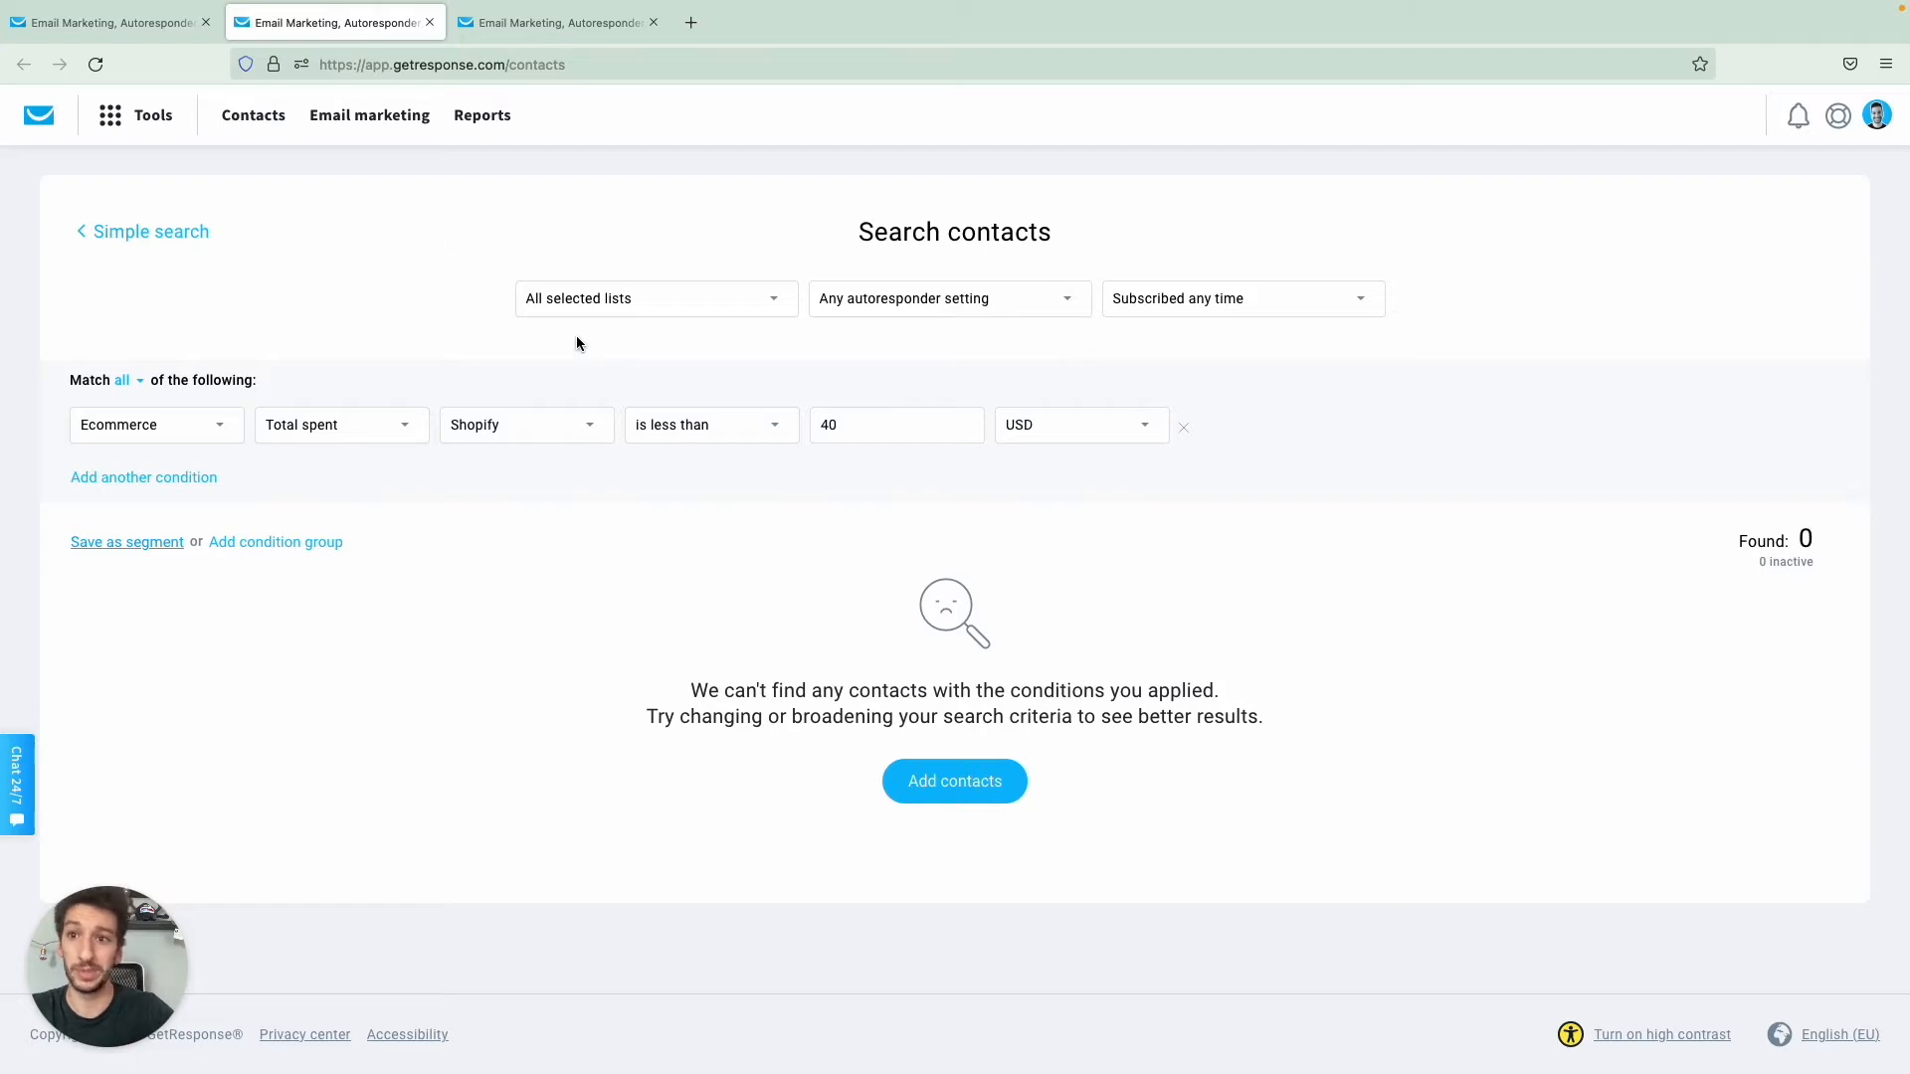
mouse_move(422, 193)
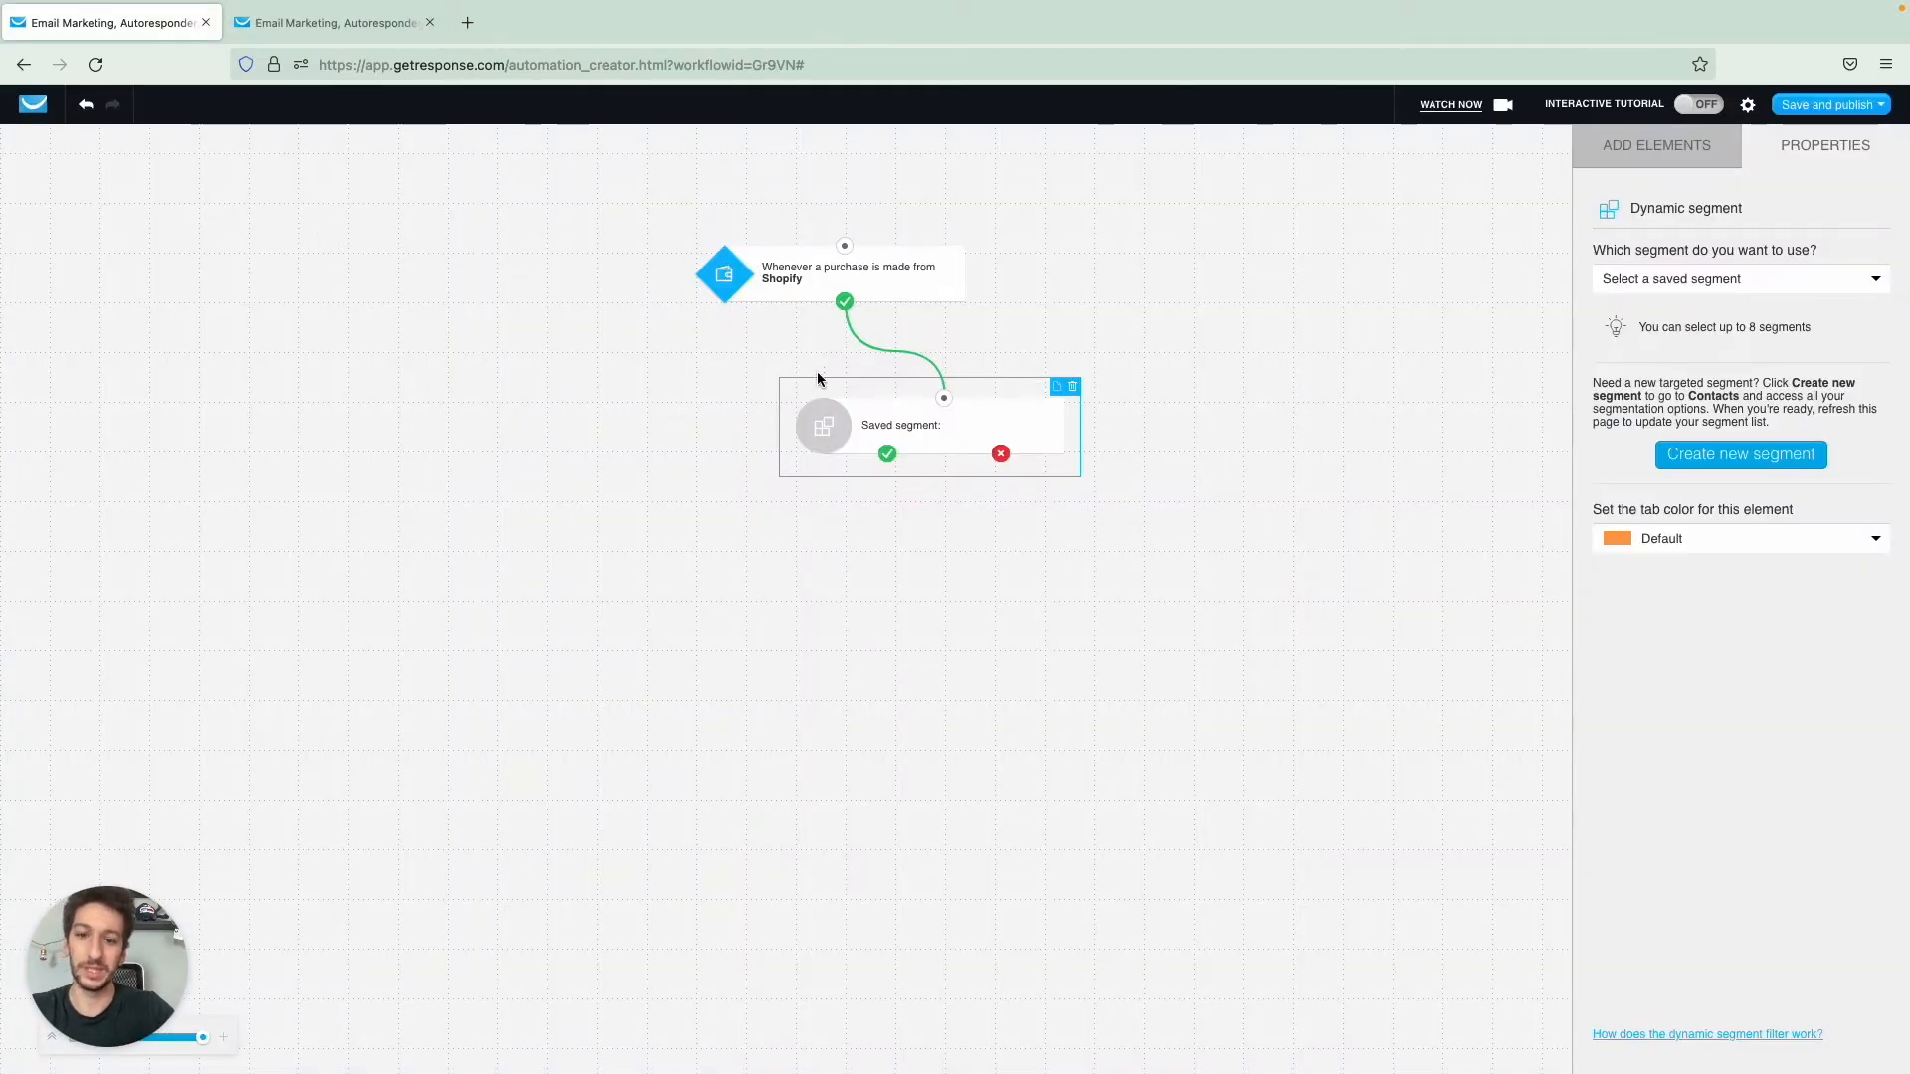
mouse_move(1582, 266)
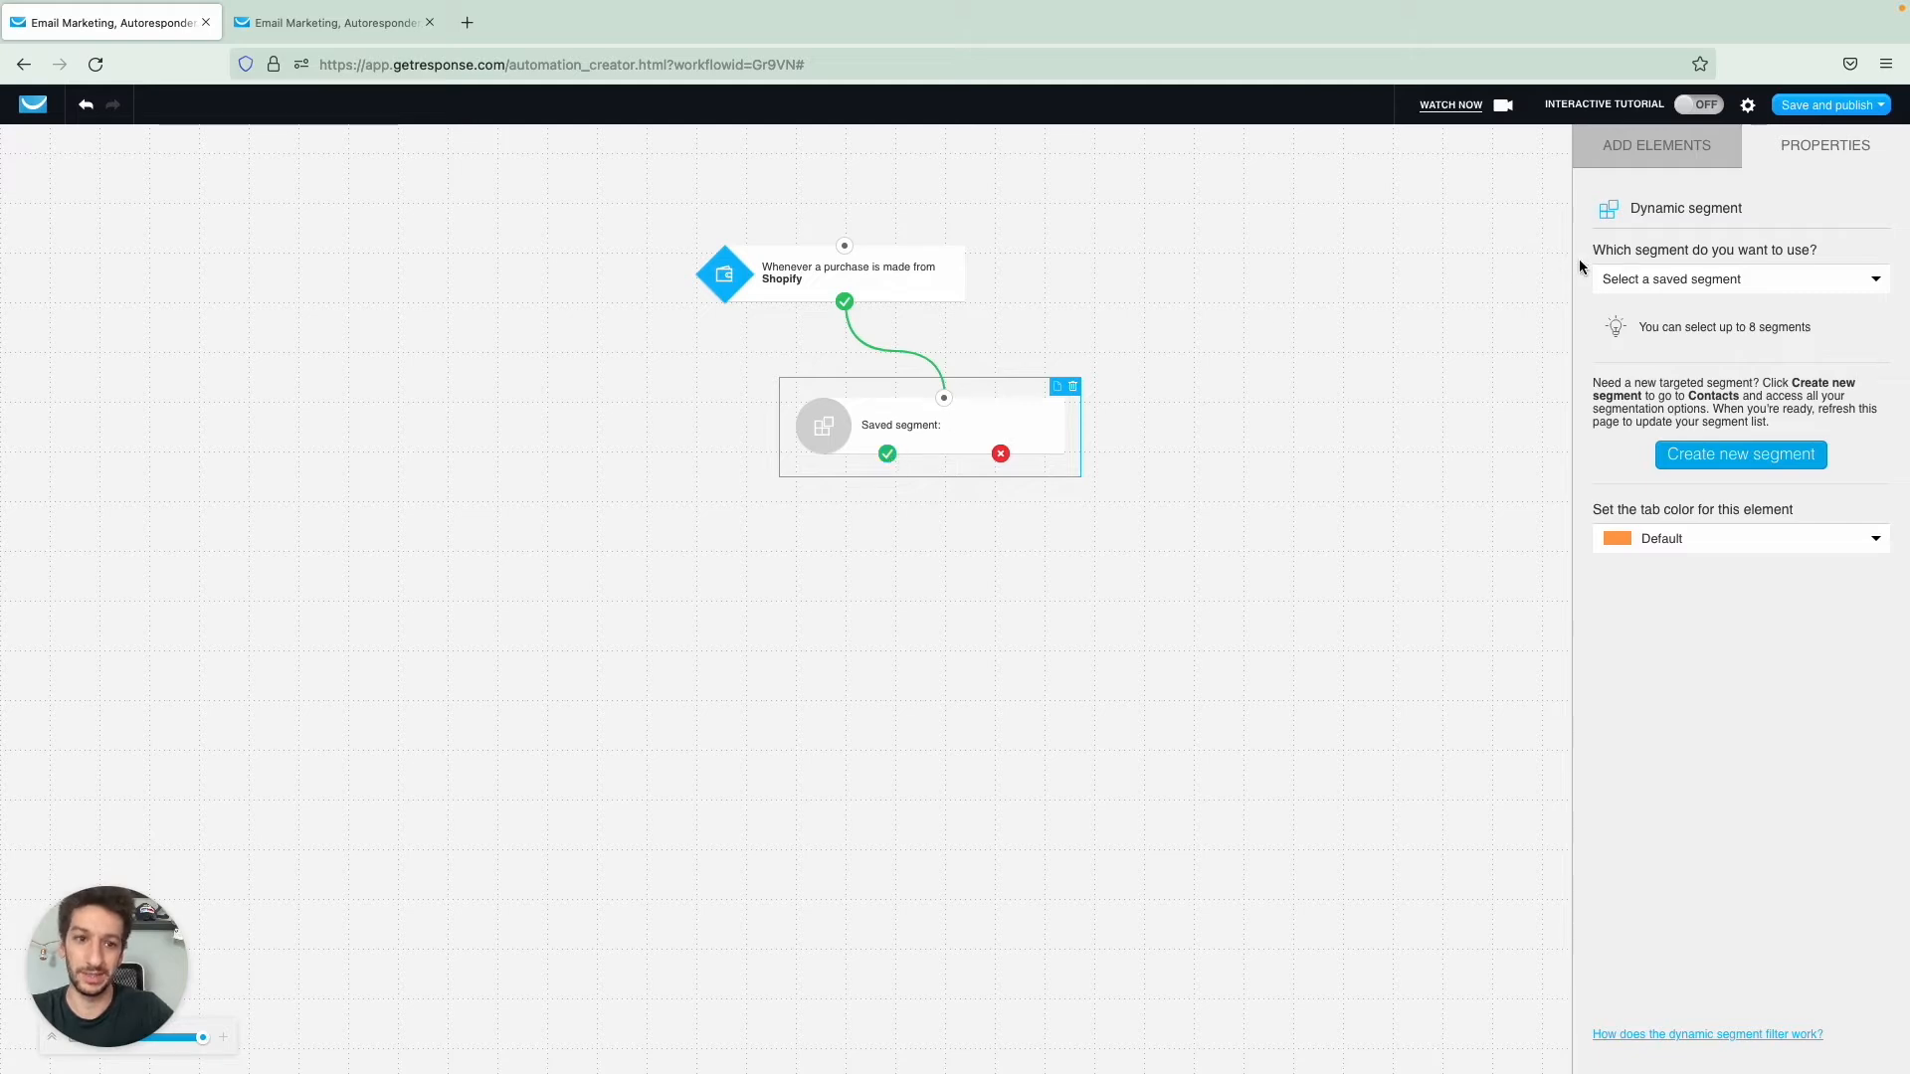
- Select the Spent less than $40 segment in the workflow's dynamic segment filter
left_click(1739, 278)
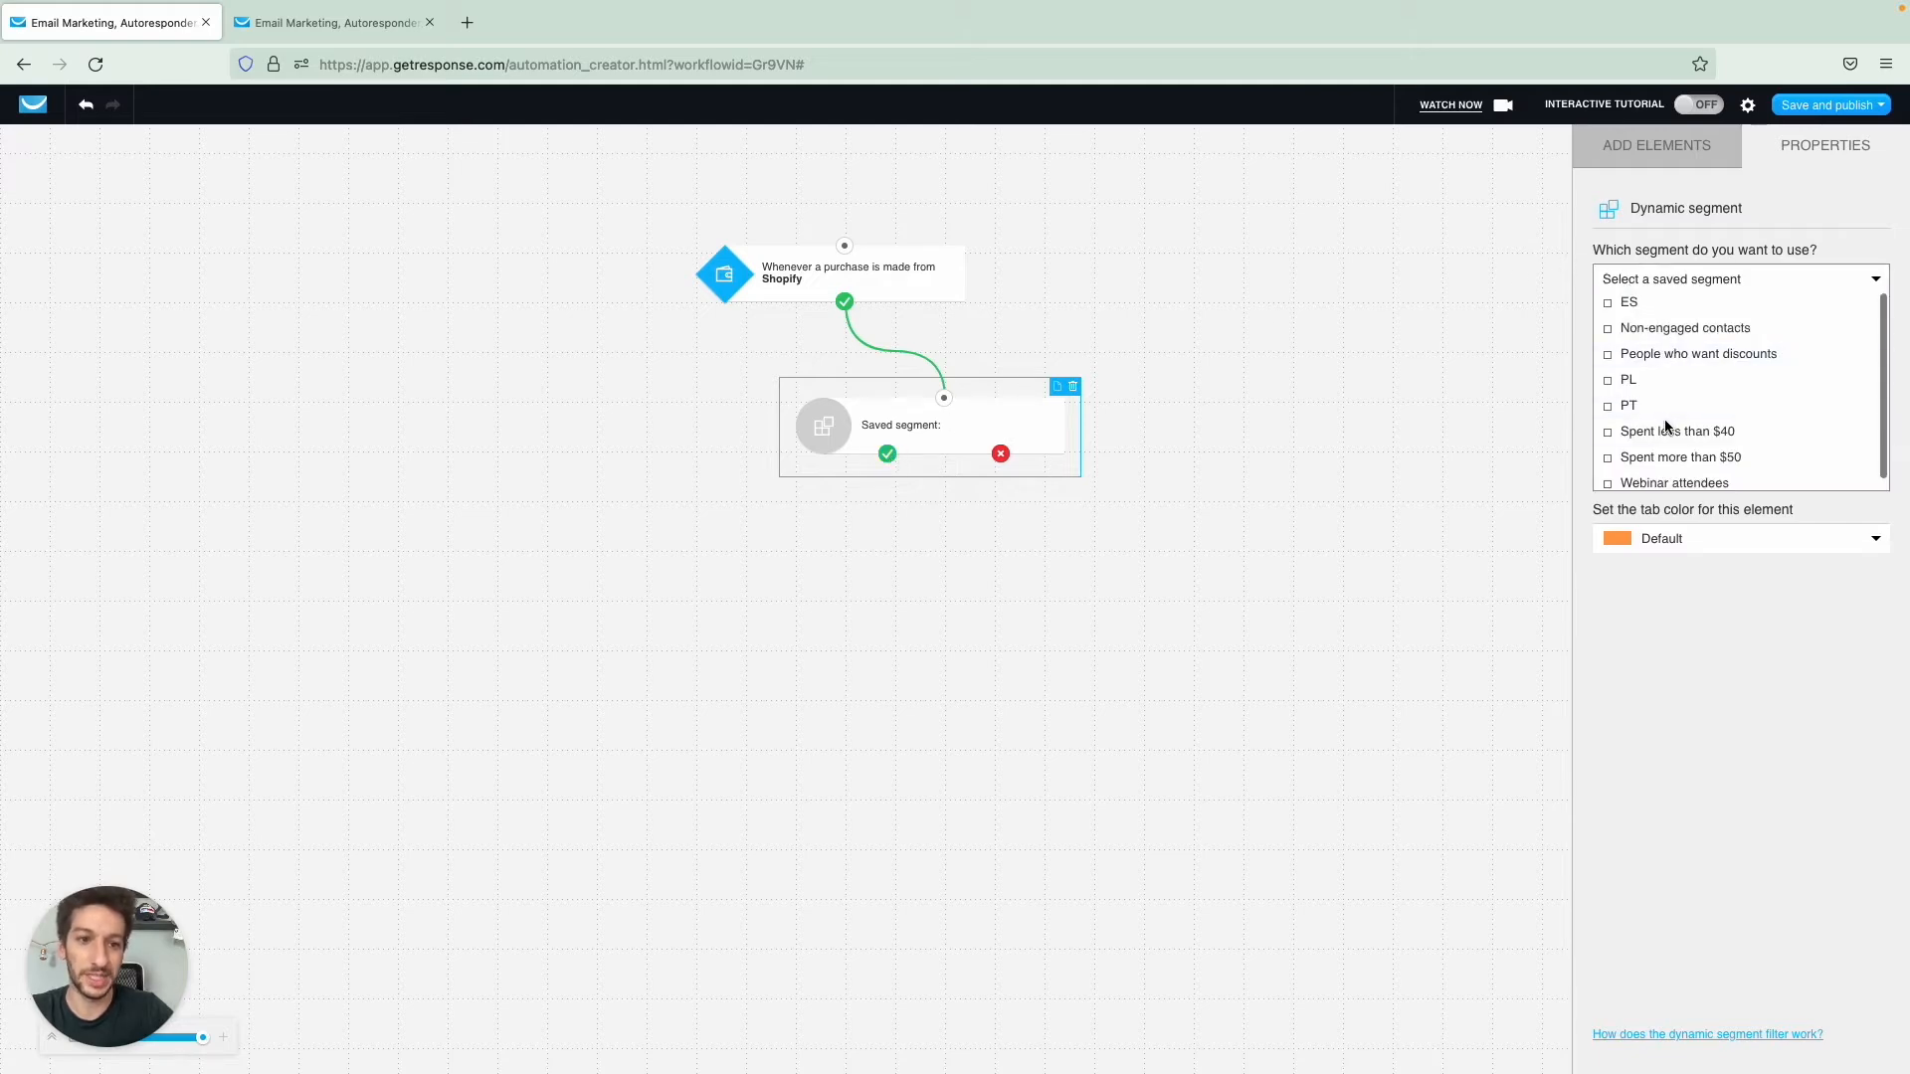
left_click(1679, 430)
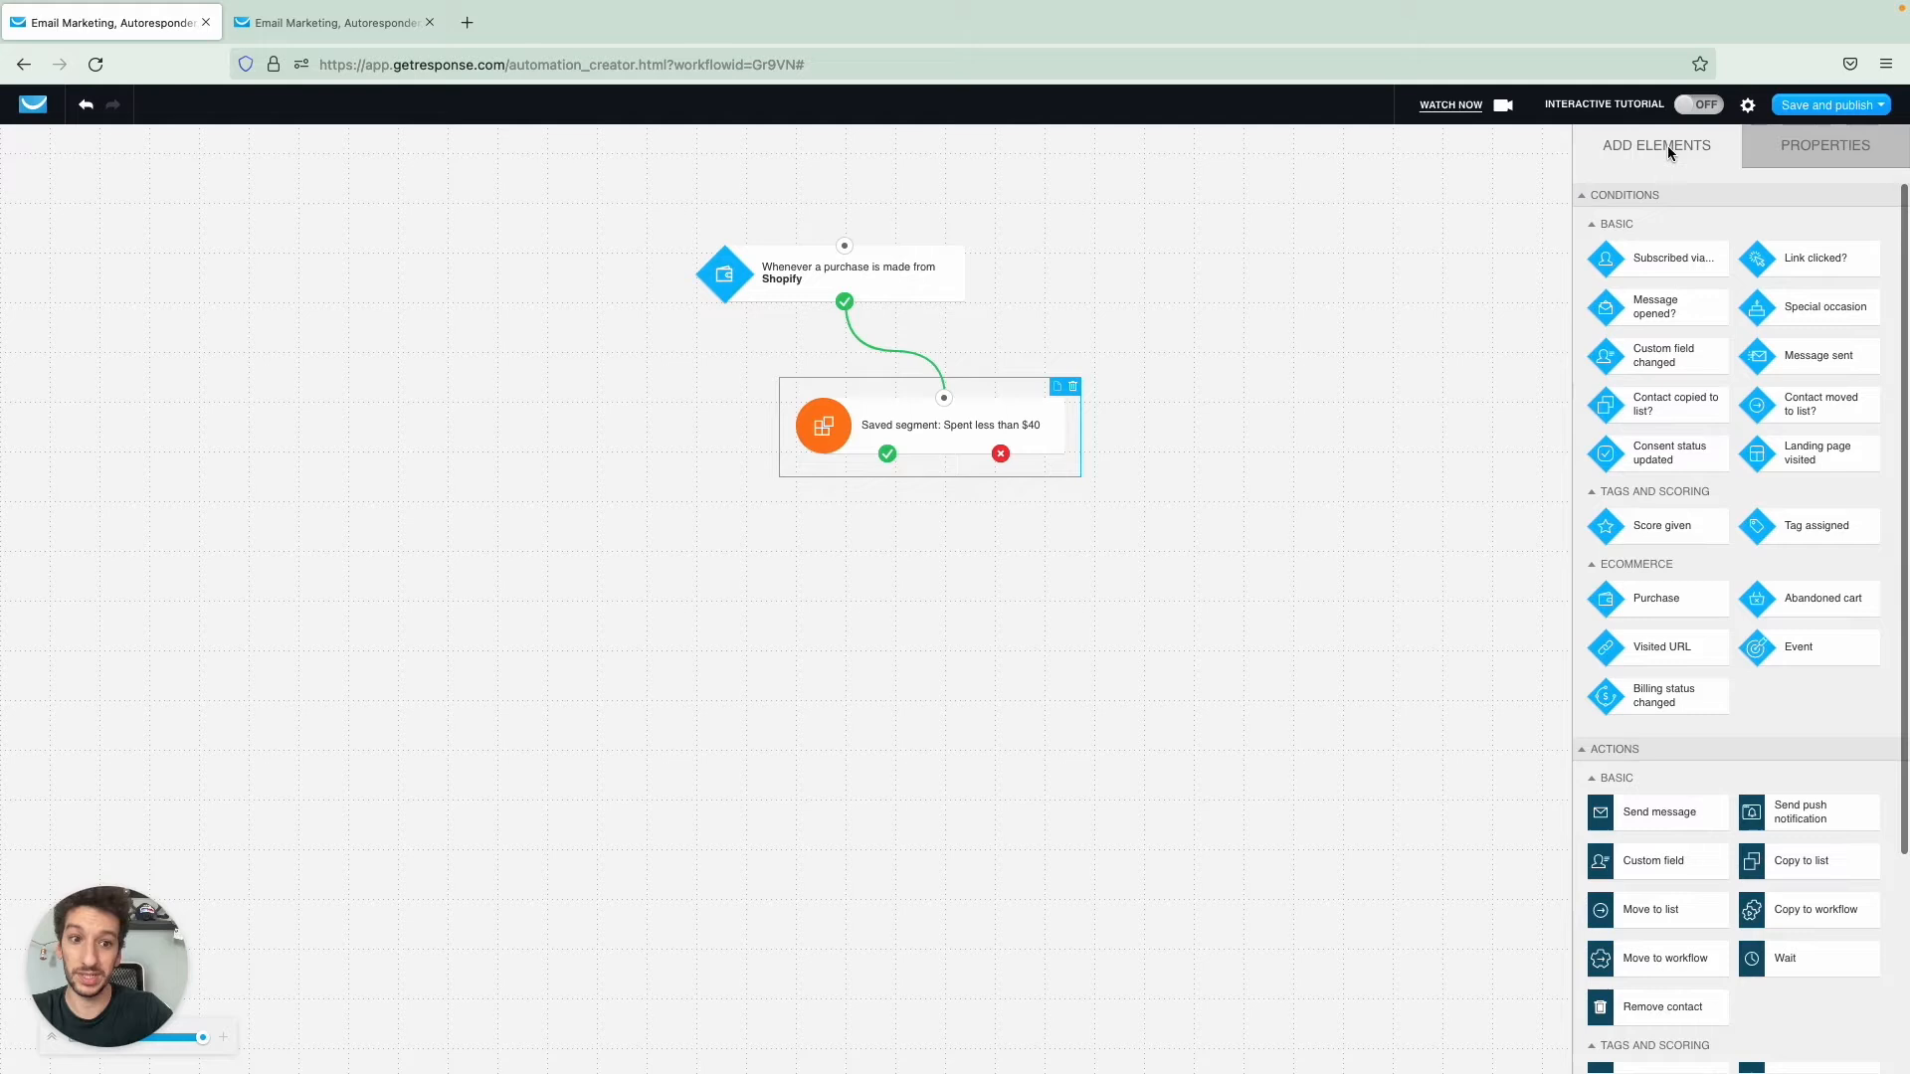
- Connect the filter's yes path to a Tag action assigning small_purchases
scroll("down", 3)
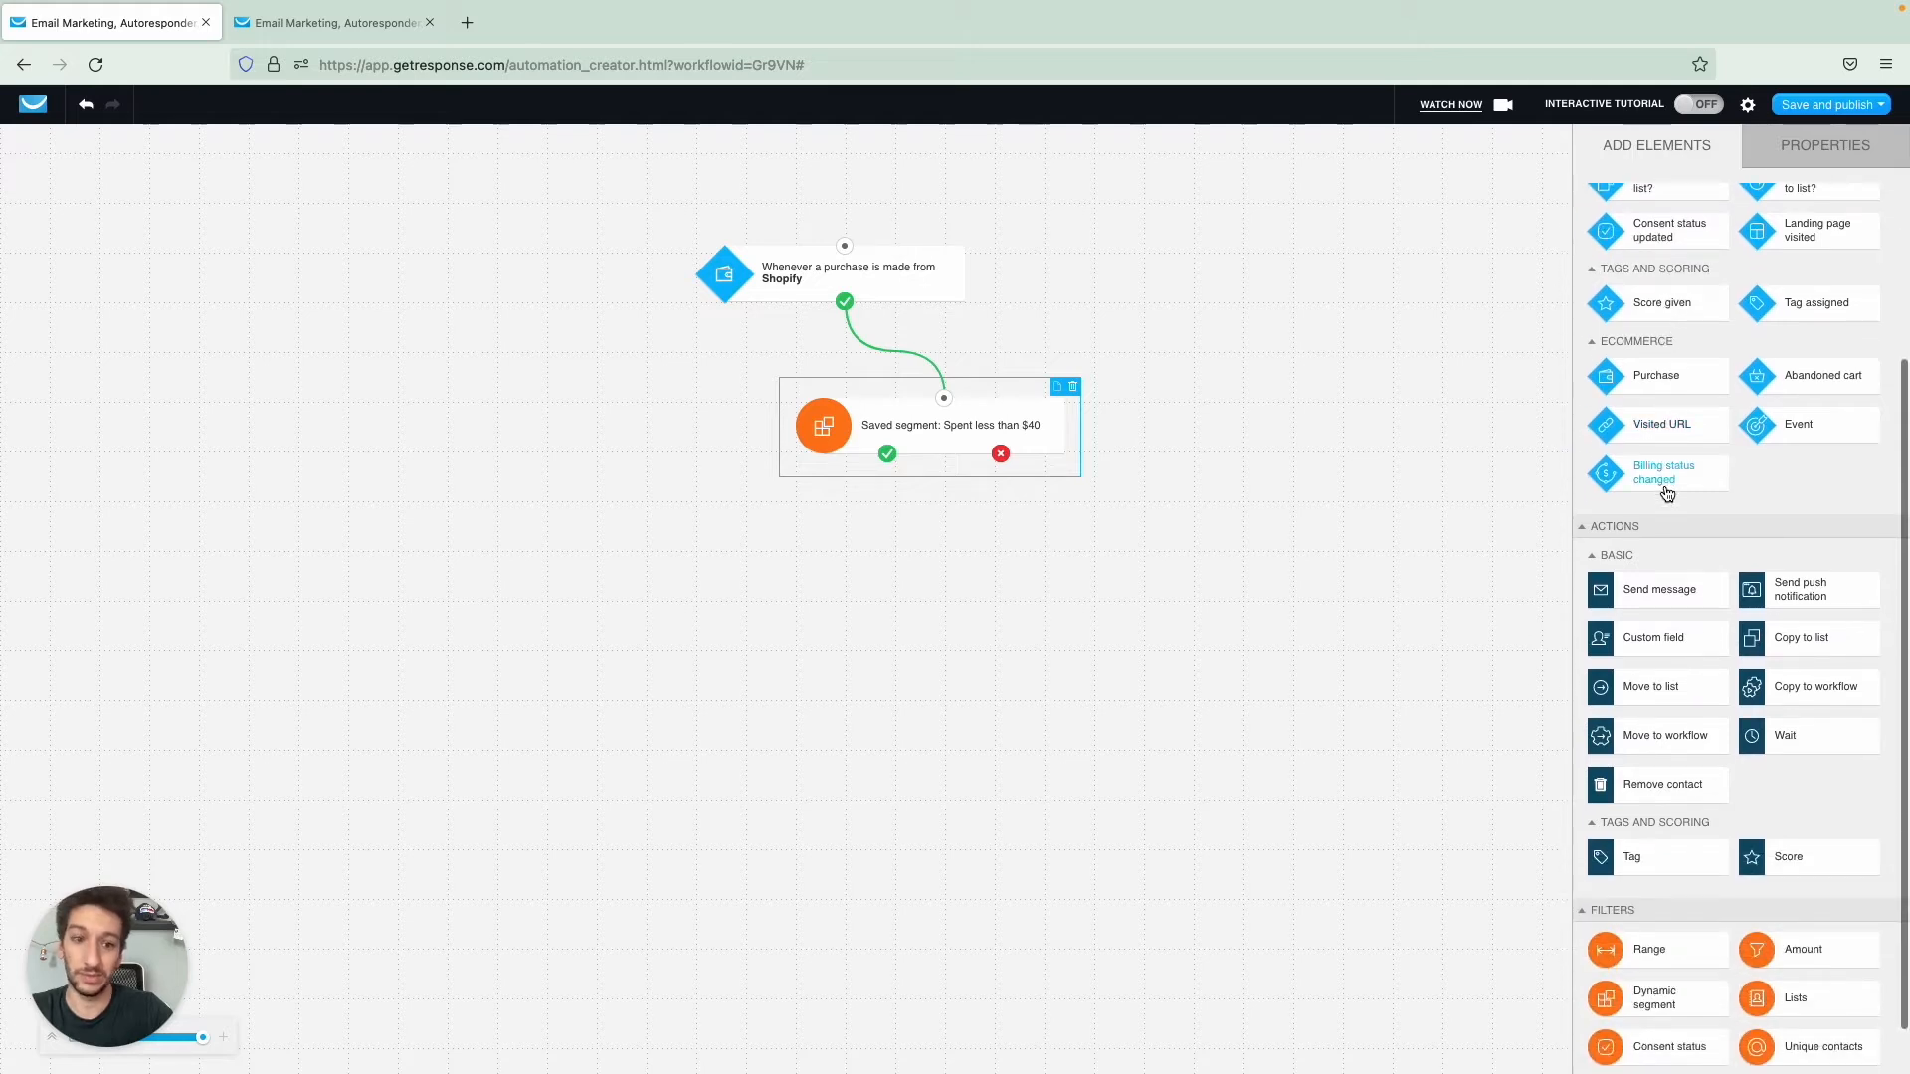
scroll("down", 3)
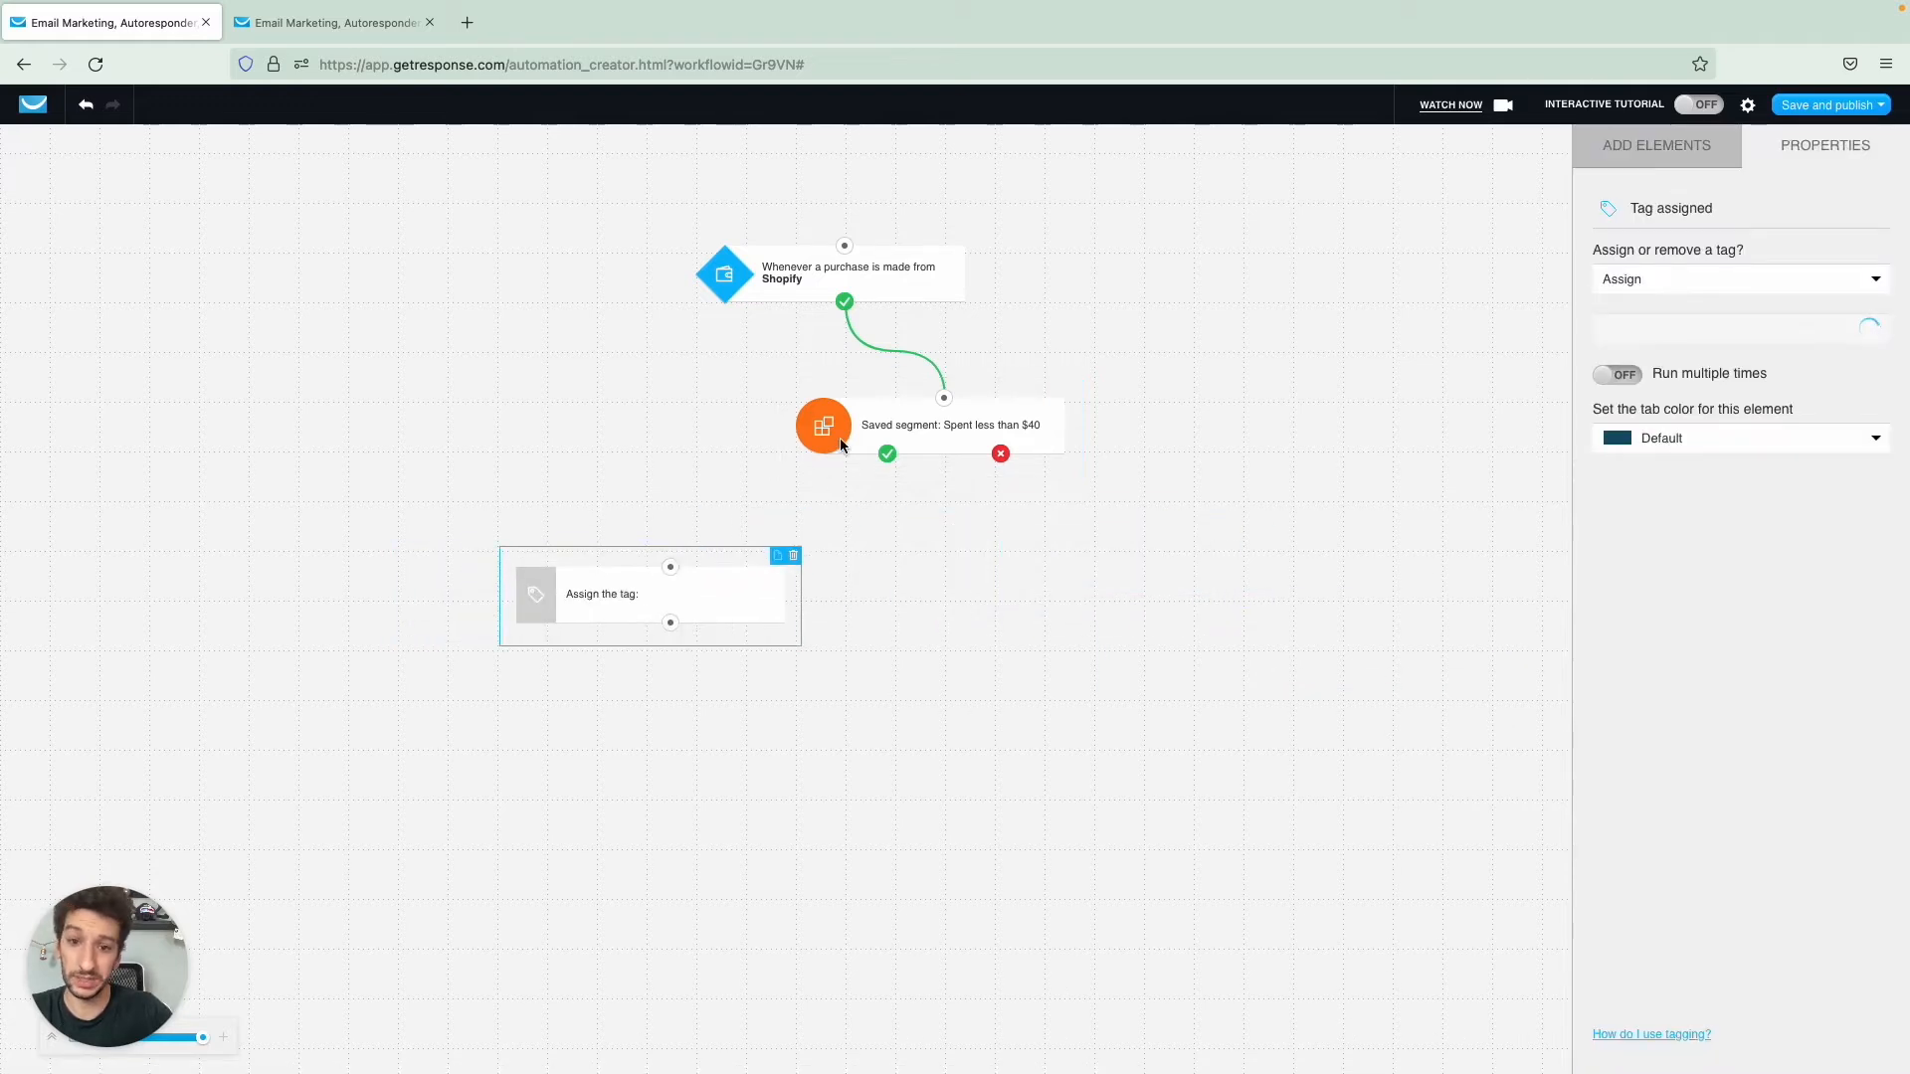
left_click(822, 424)
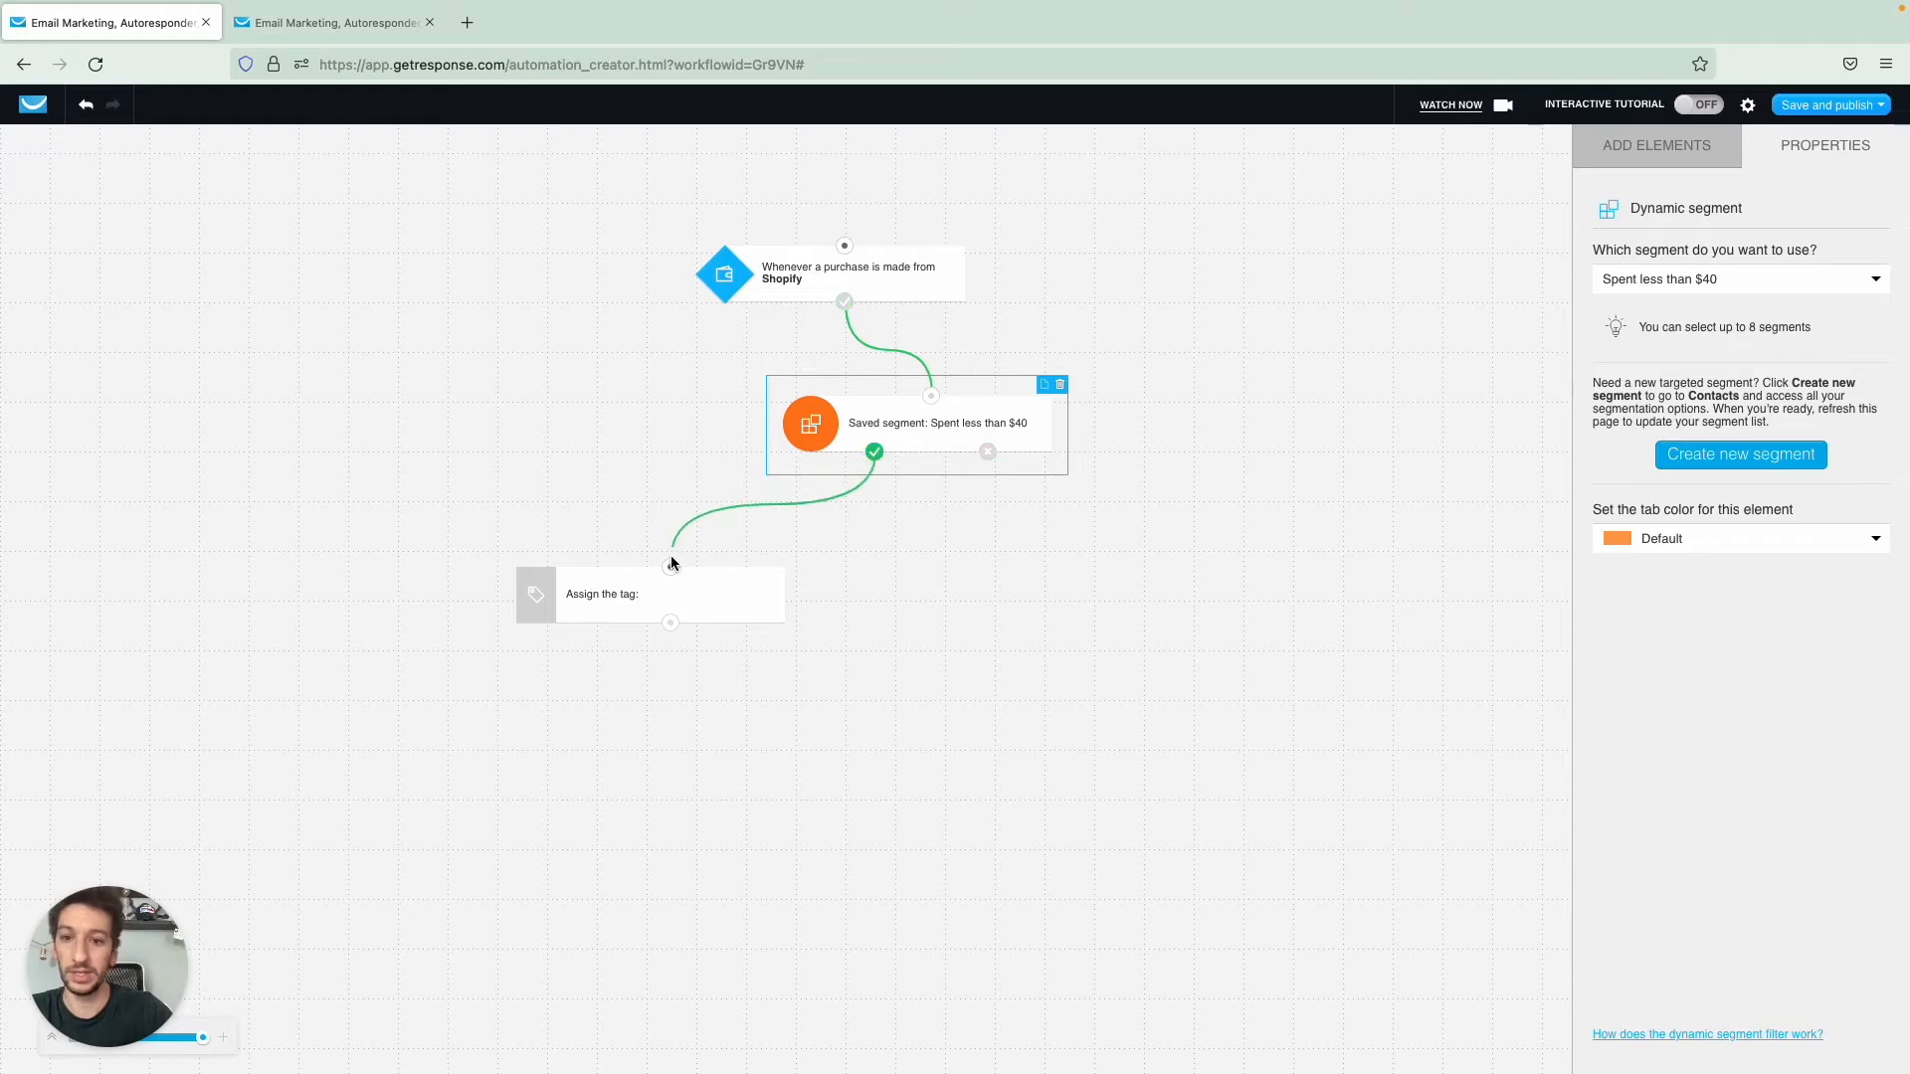
left_click(601, 593)
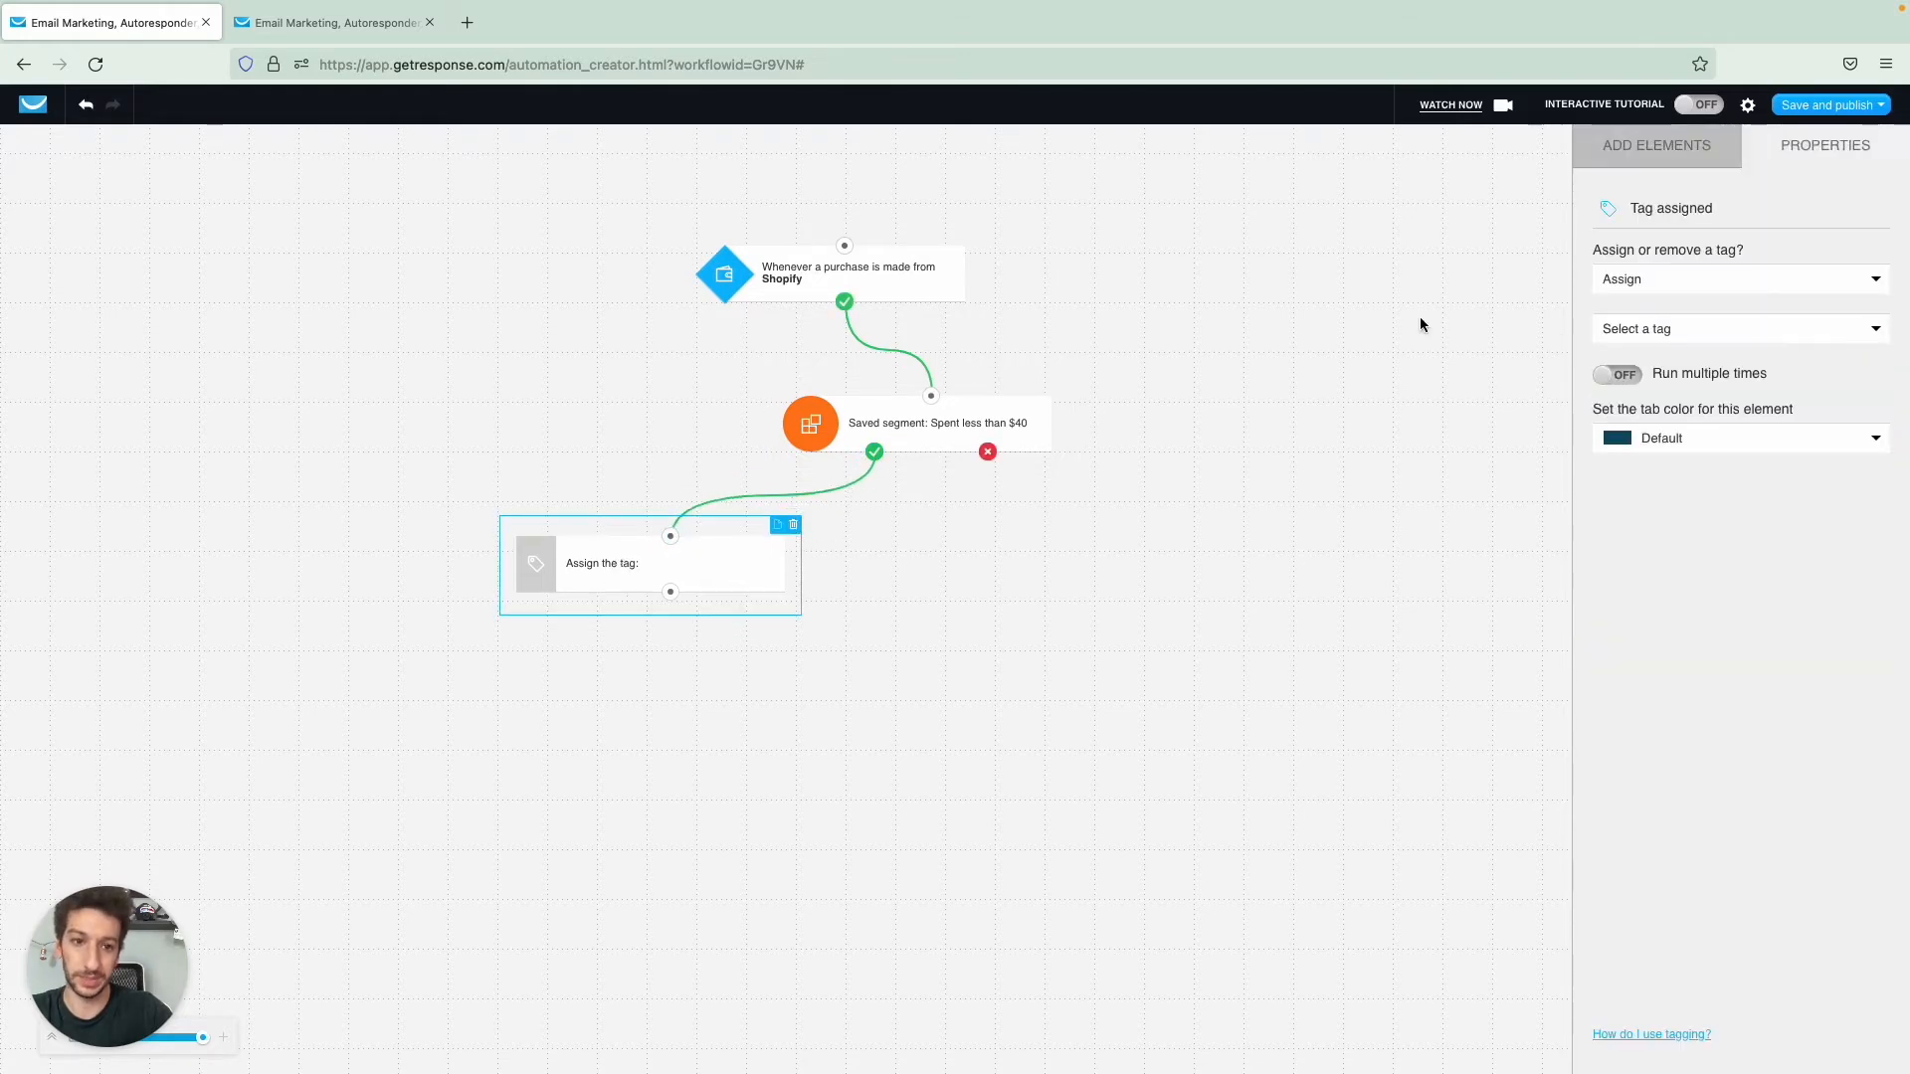
left_click(1739, 329)
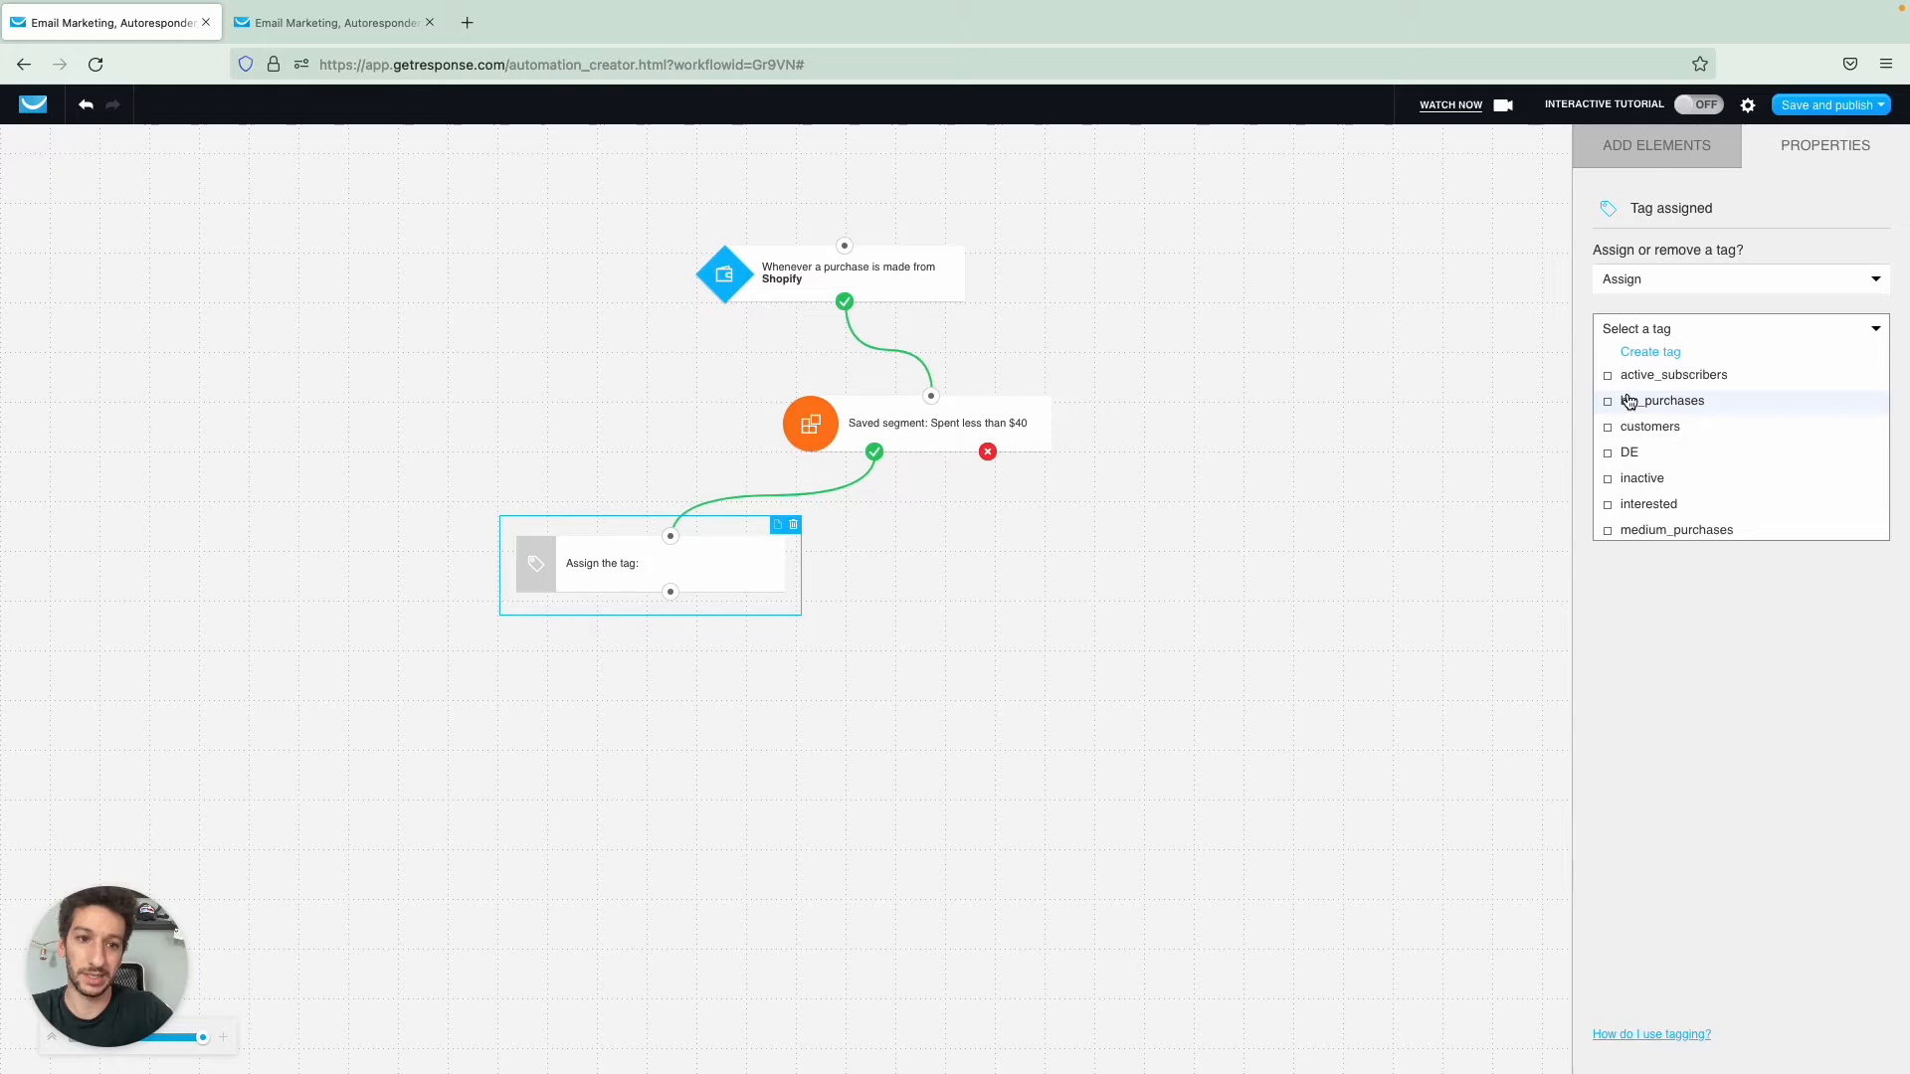
scroll("down", 3)
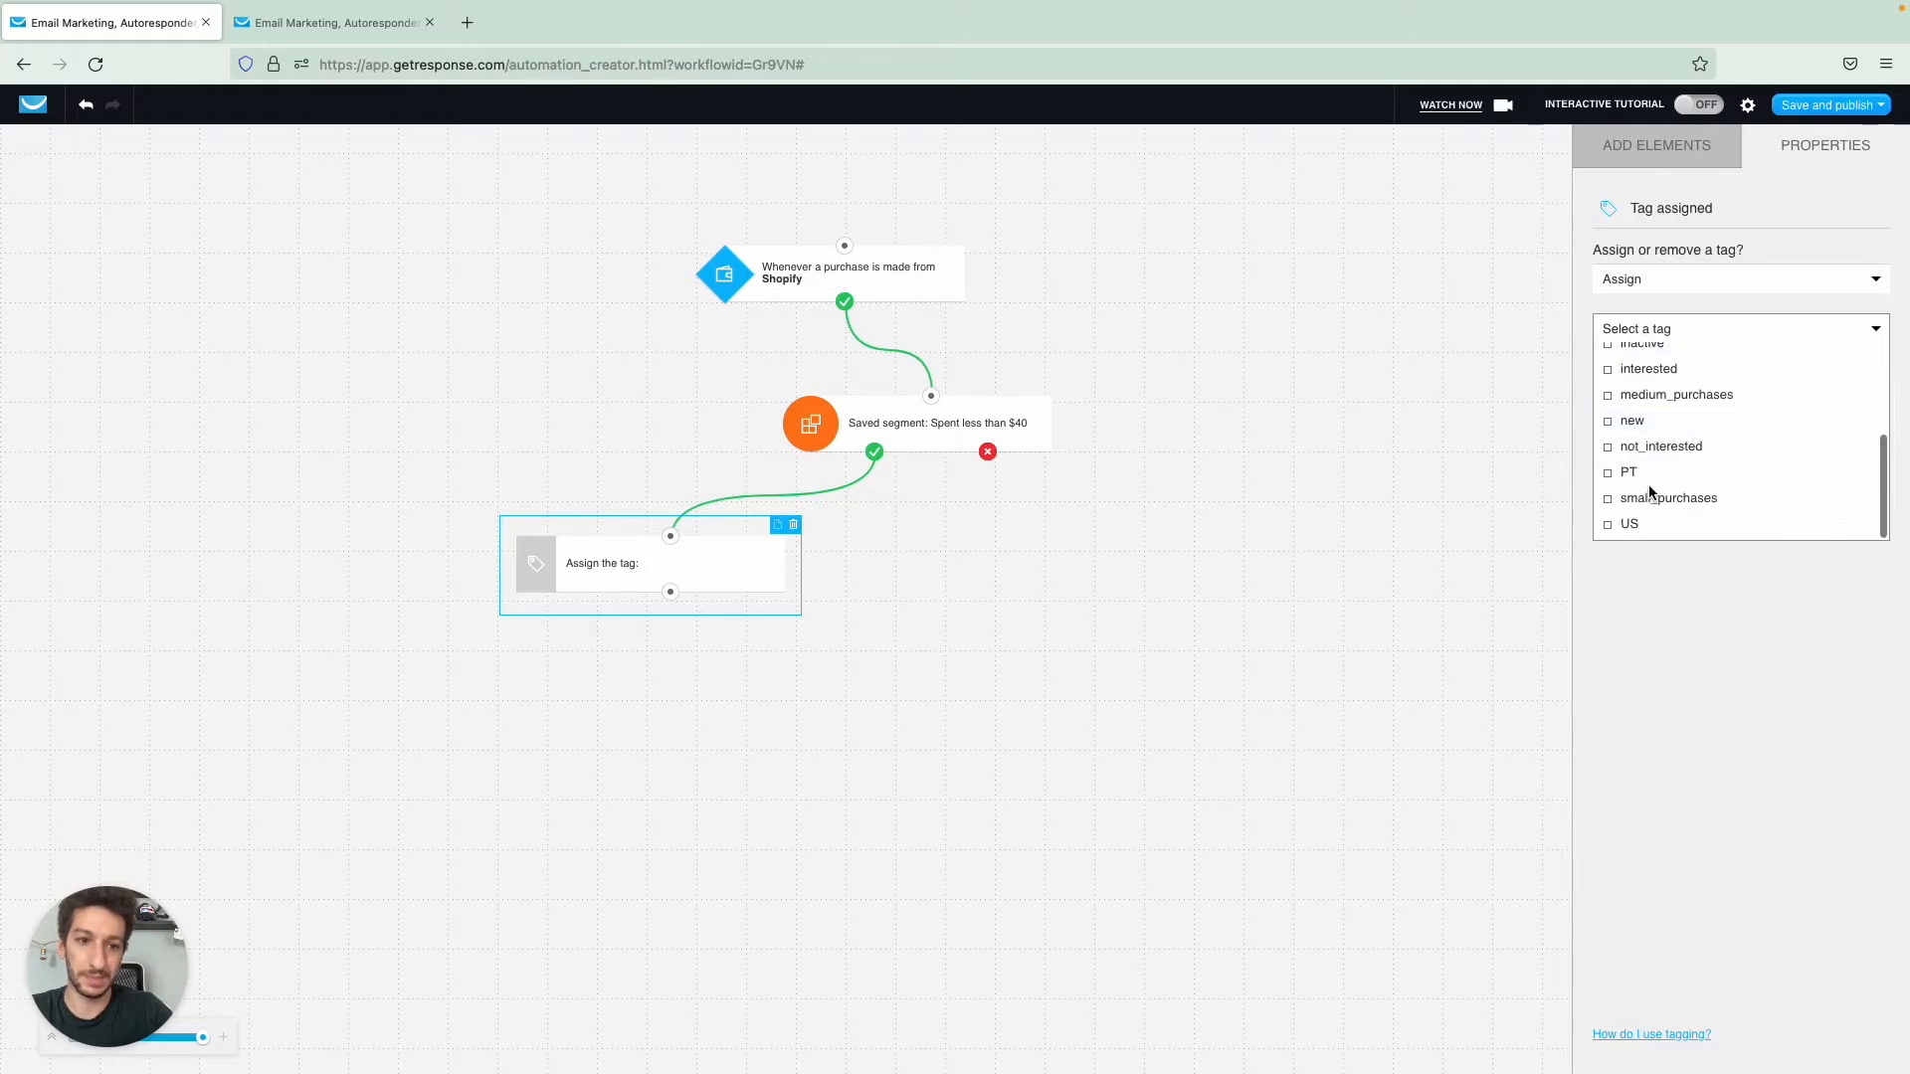
left_click(1668, 498)
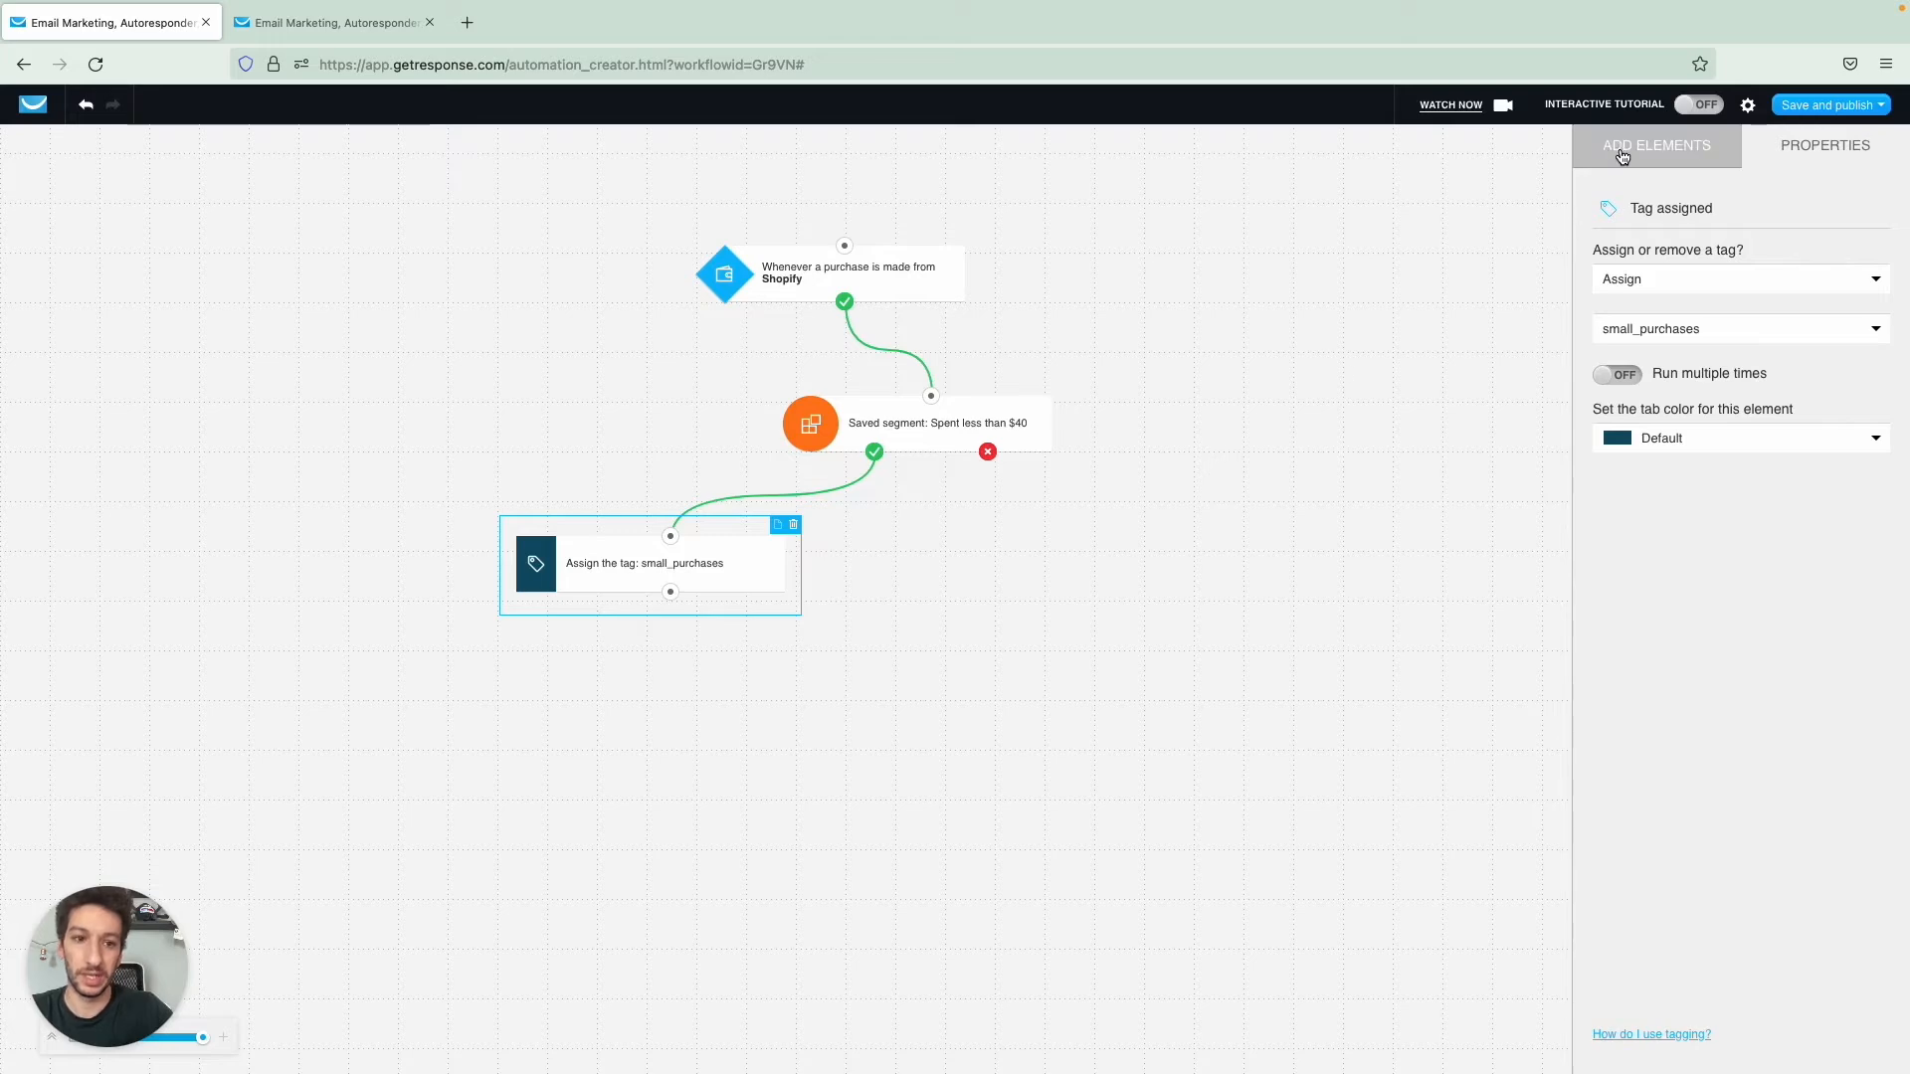
- Add a Score action worth 50 points after the small_purchases tag and tidy the block positions
left_click(1656, 145)
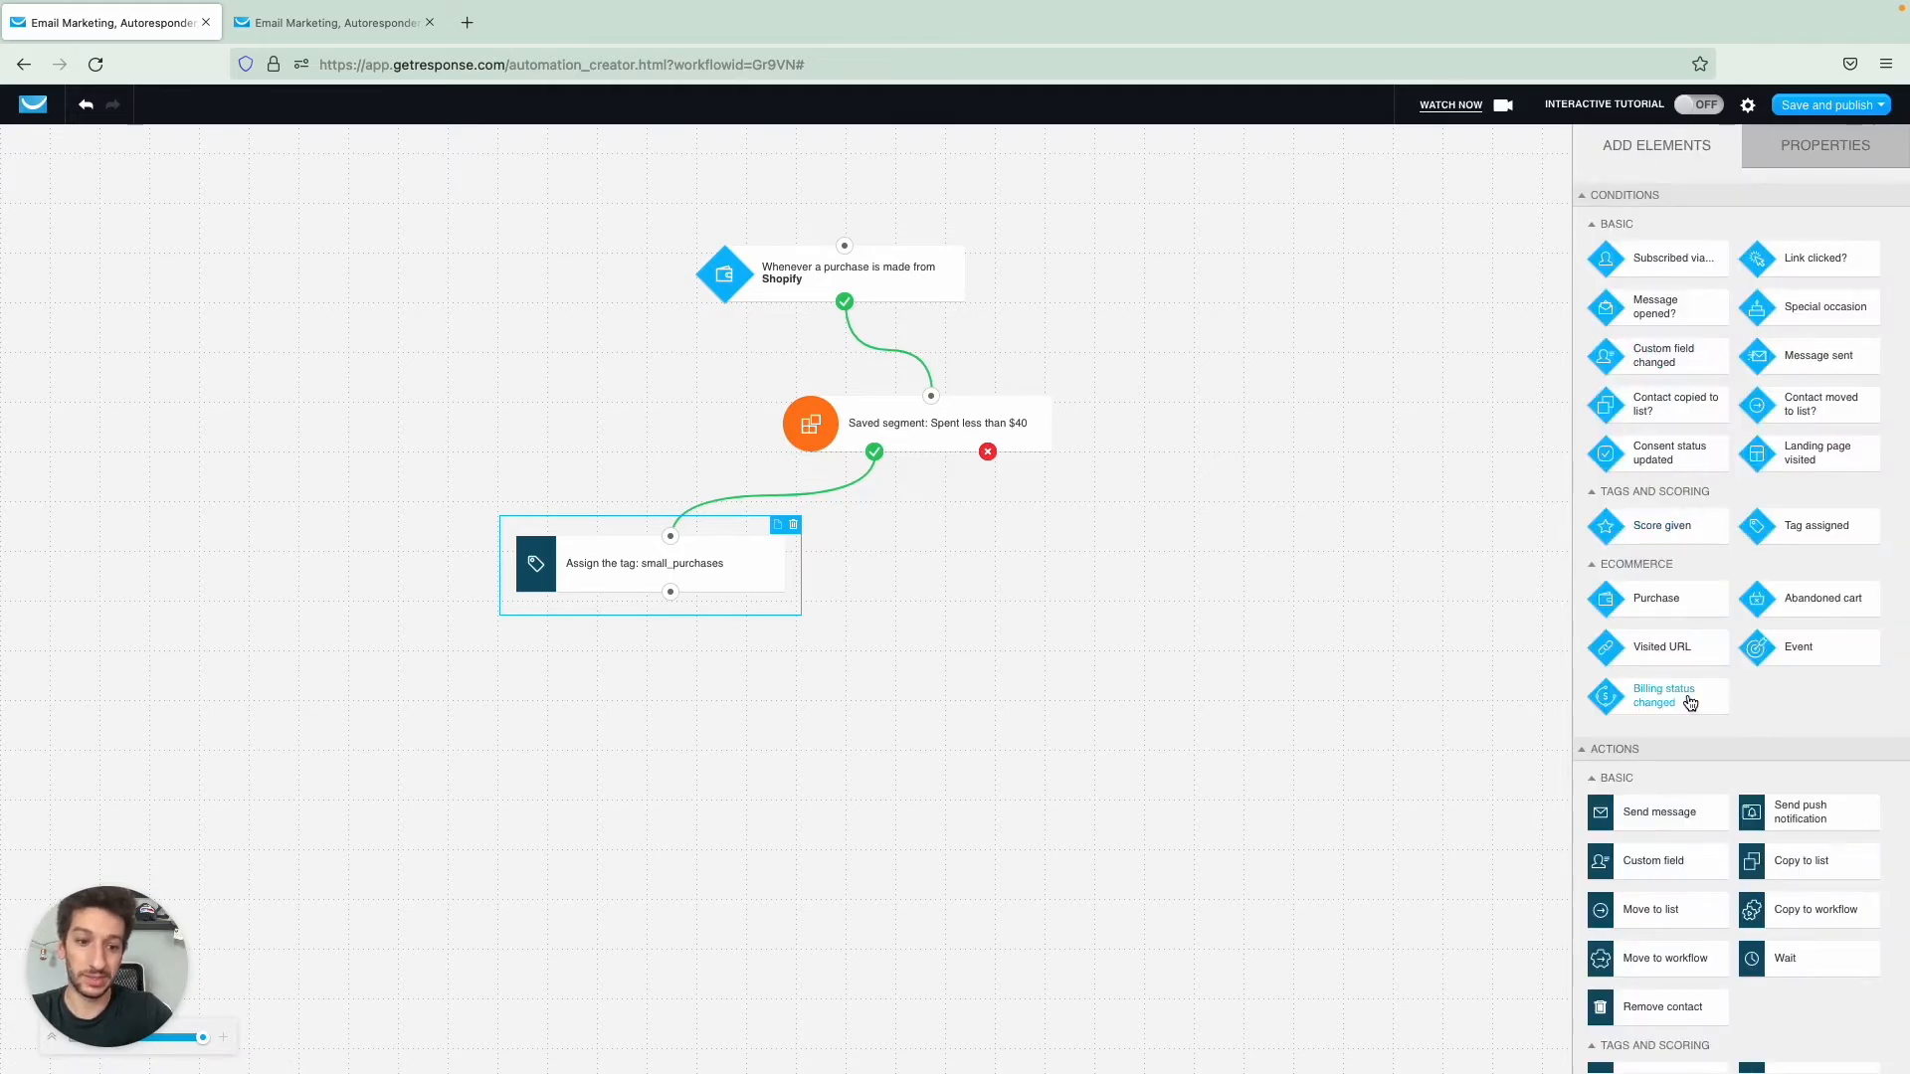
scroll("down", 3)
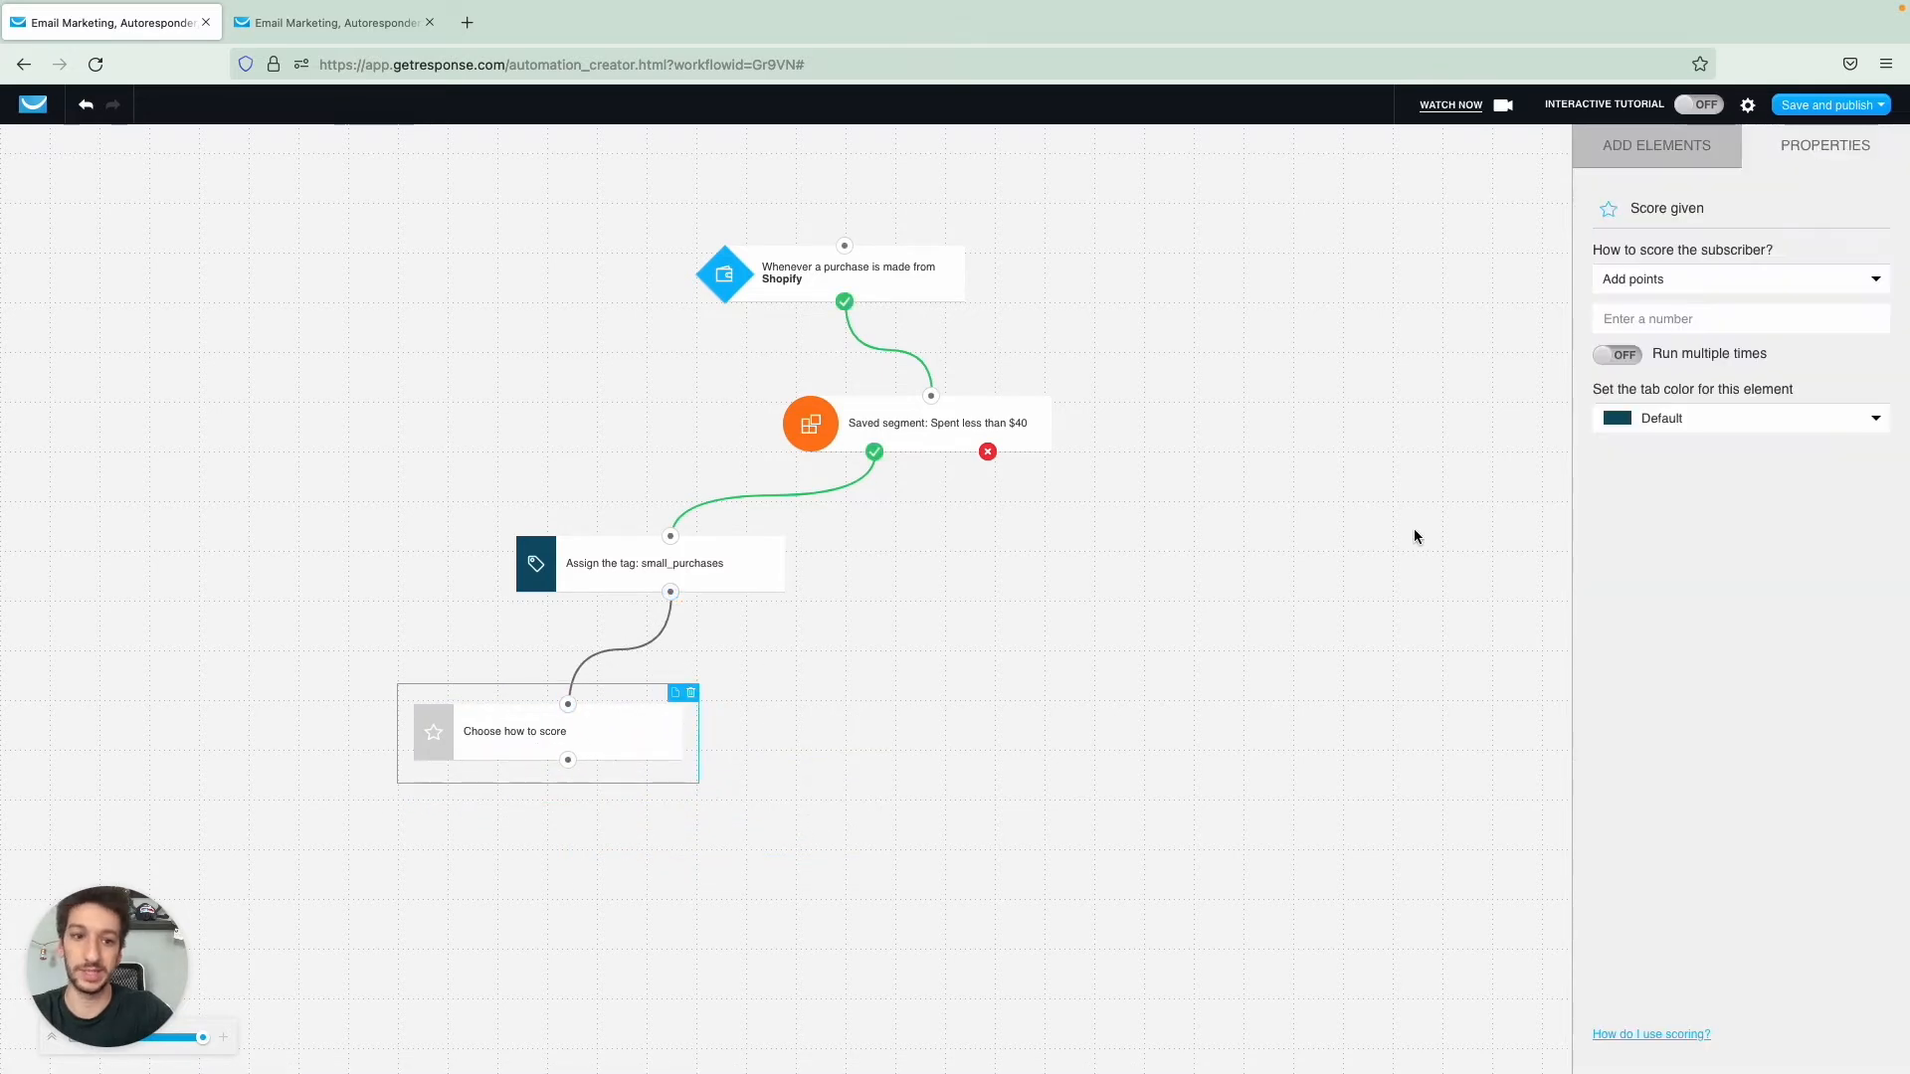
type("50")
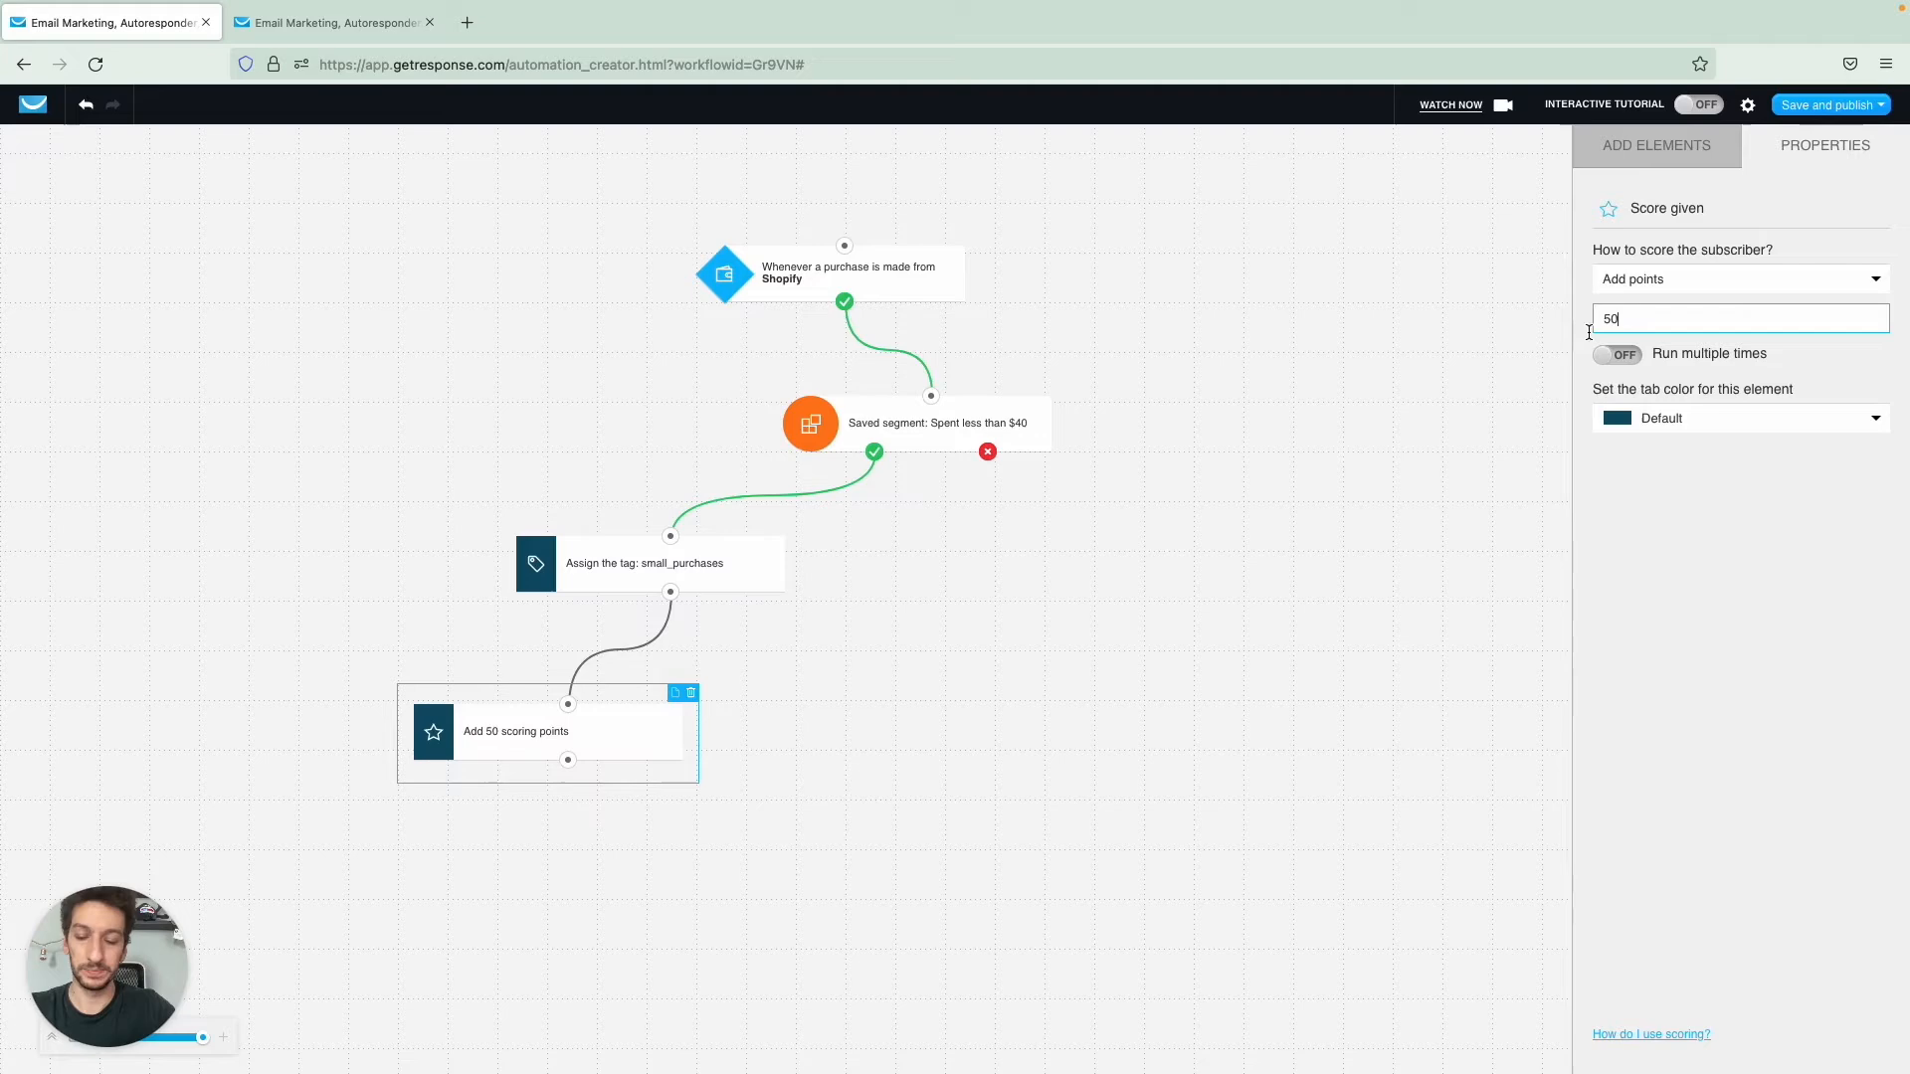
left_click(1655, 145)
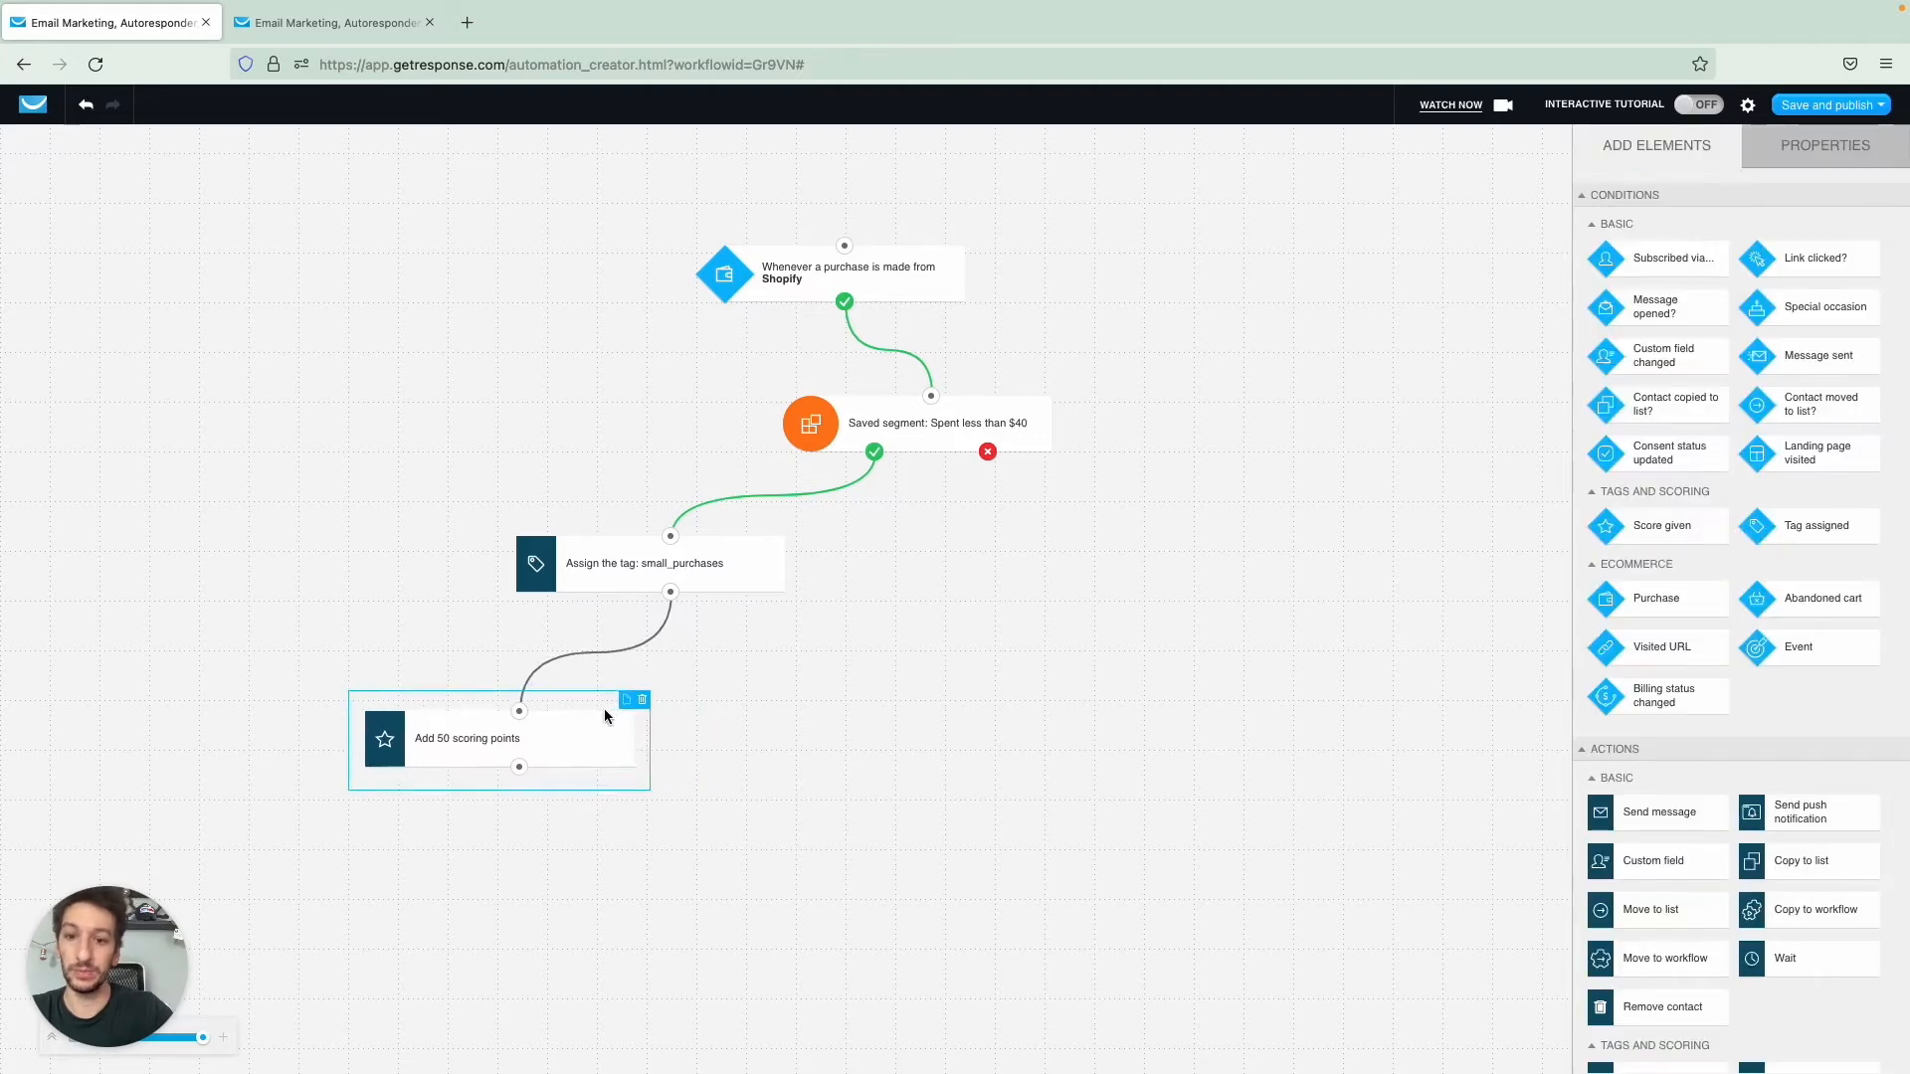
left_click(645, 563)
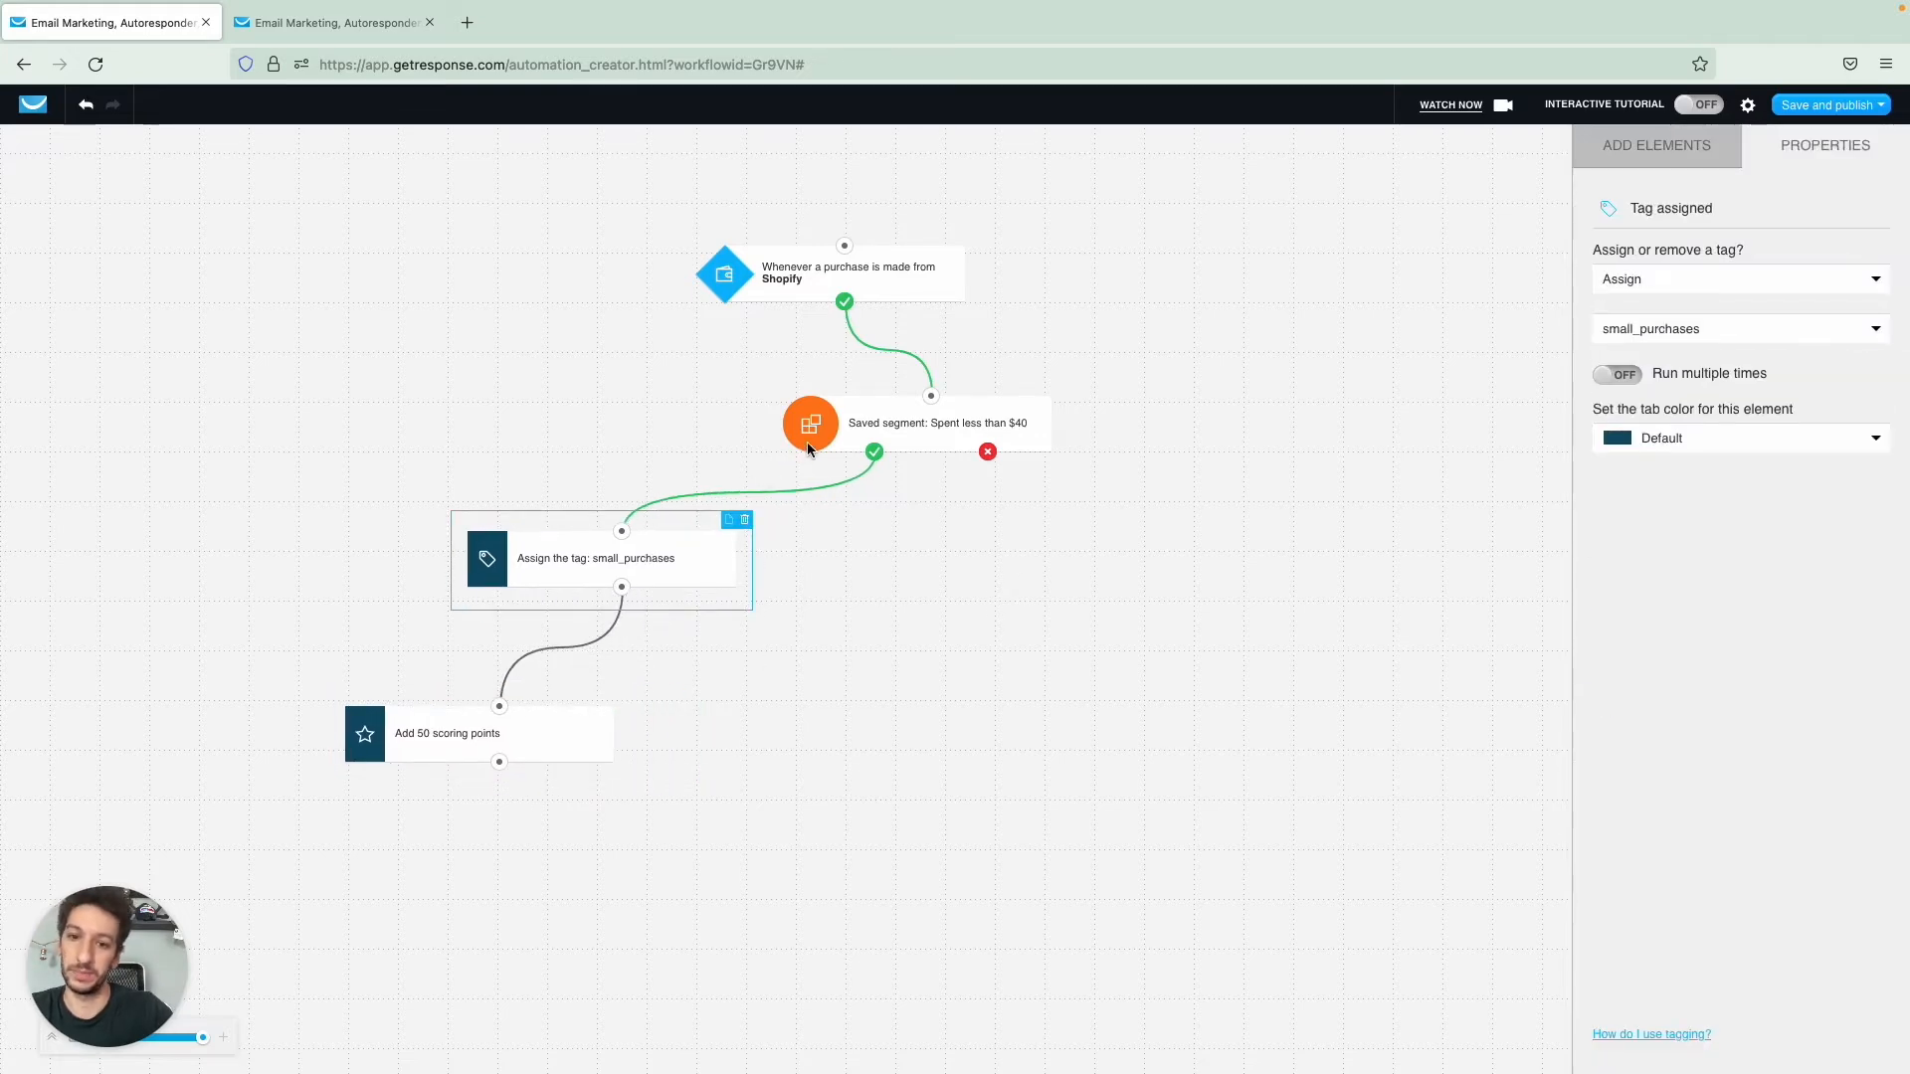
left_click(809, 423)
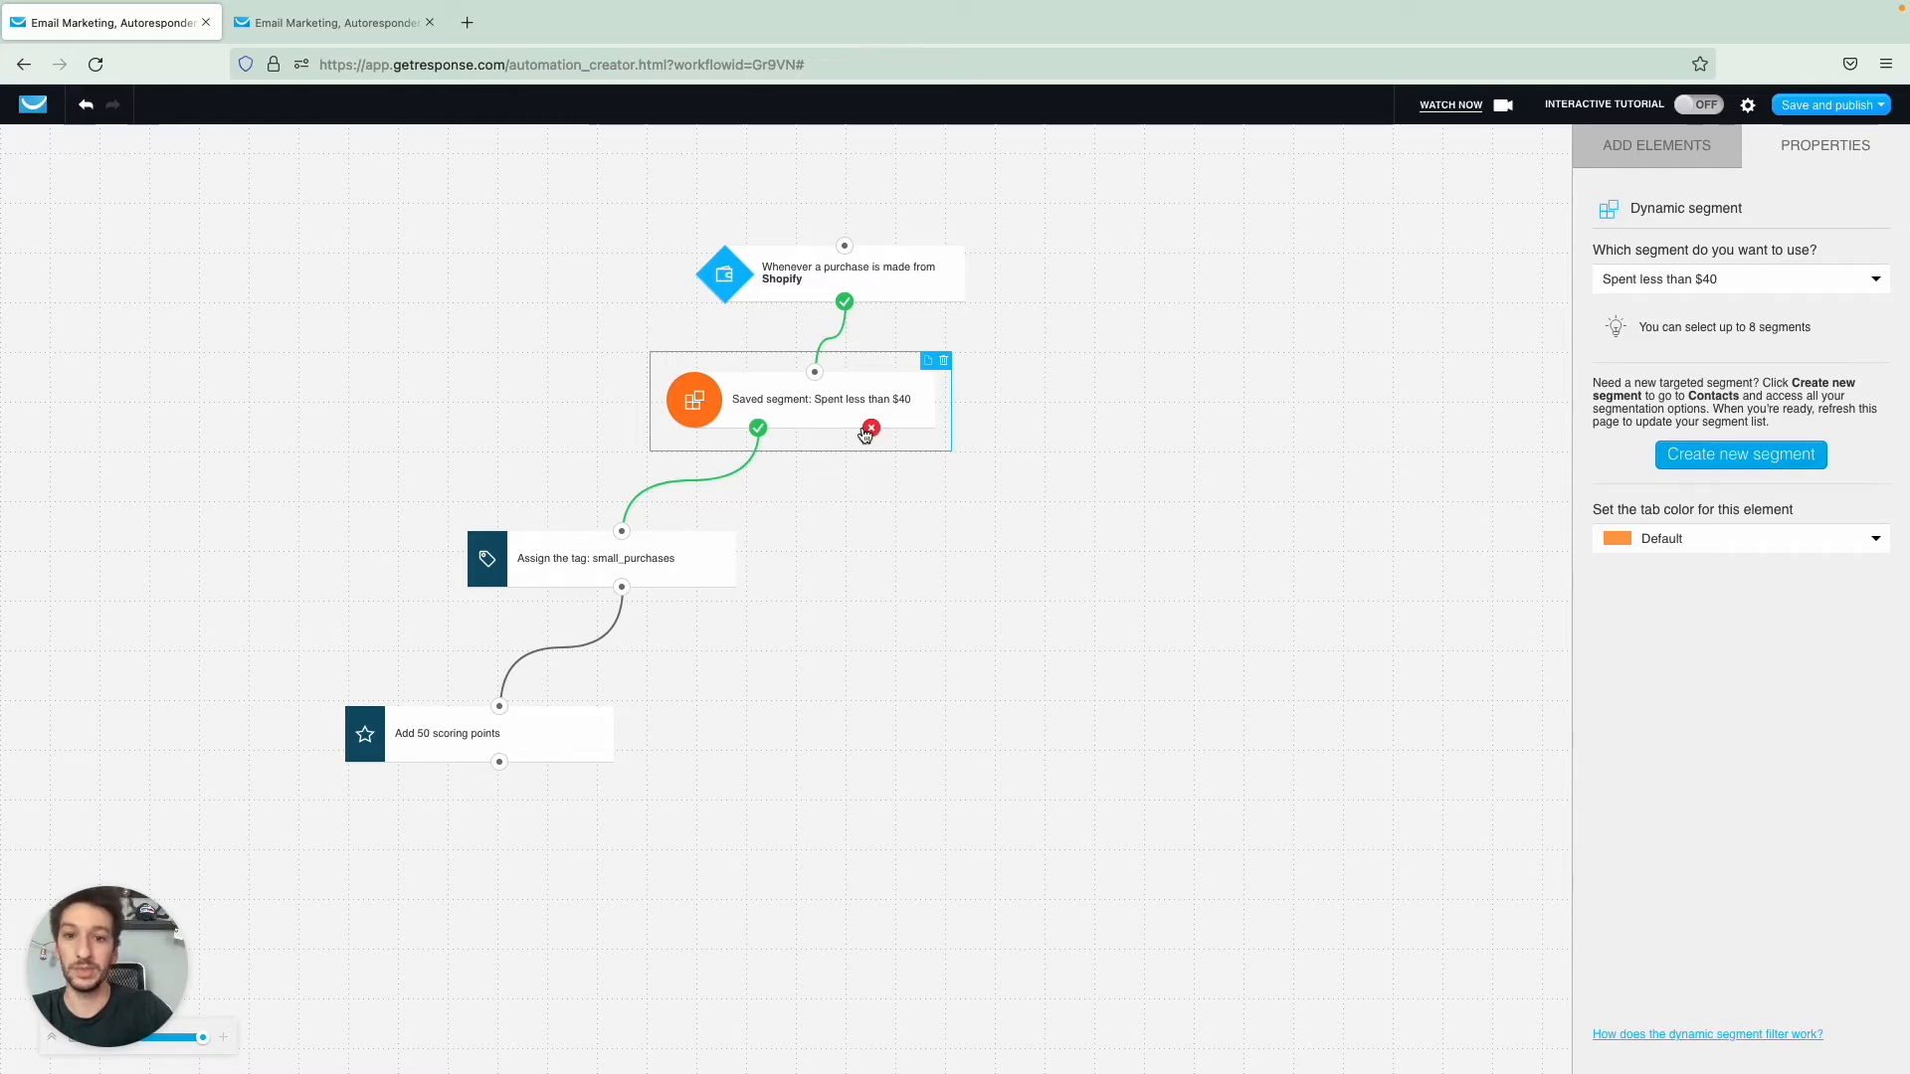
mouse_move(828, 438)
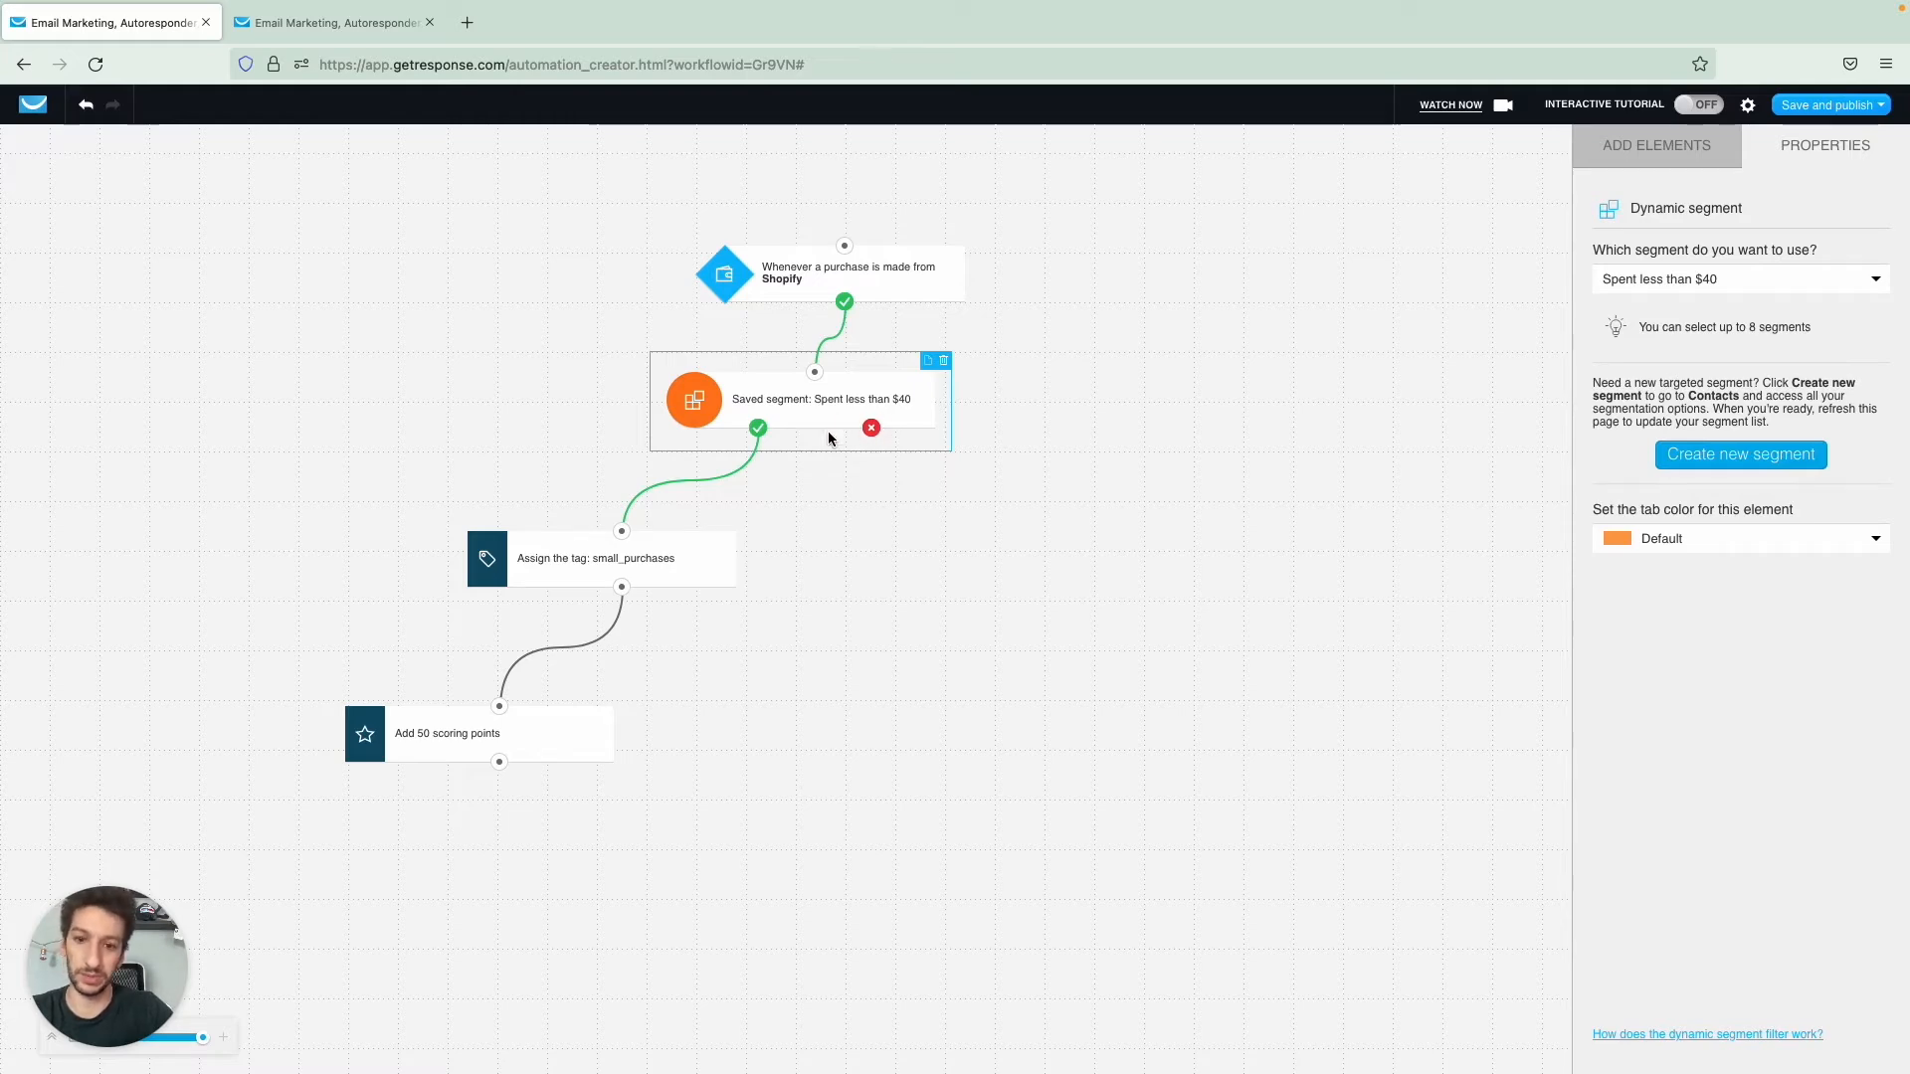
mouse_move(818, 418)
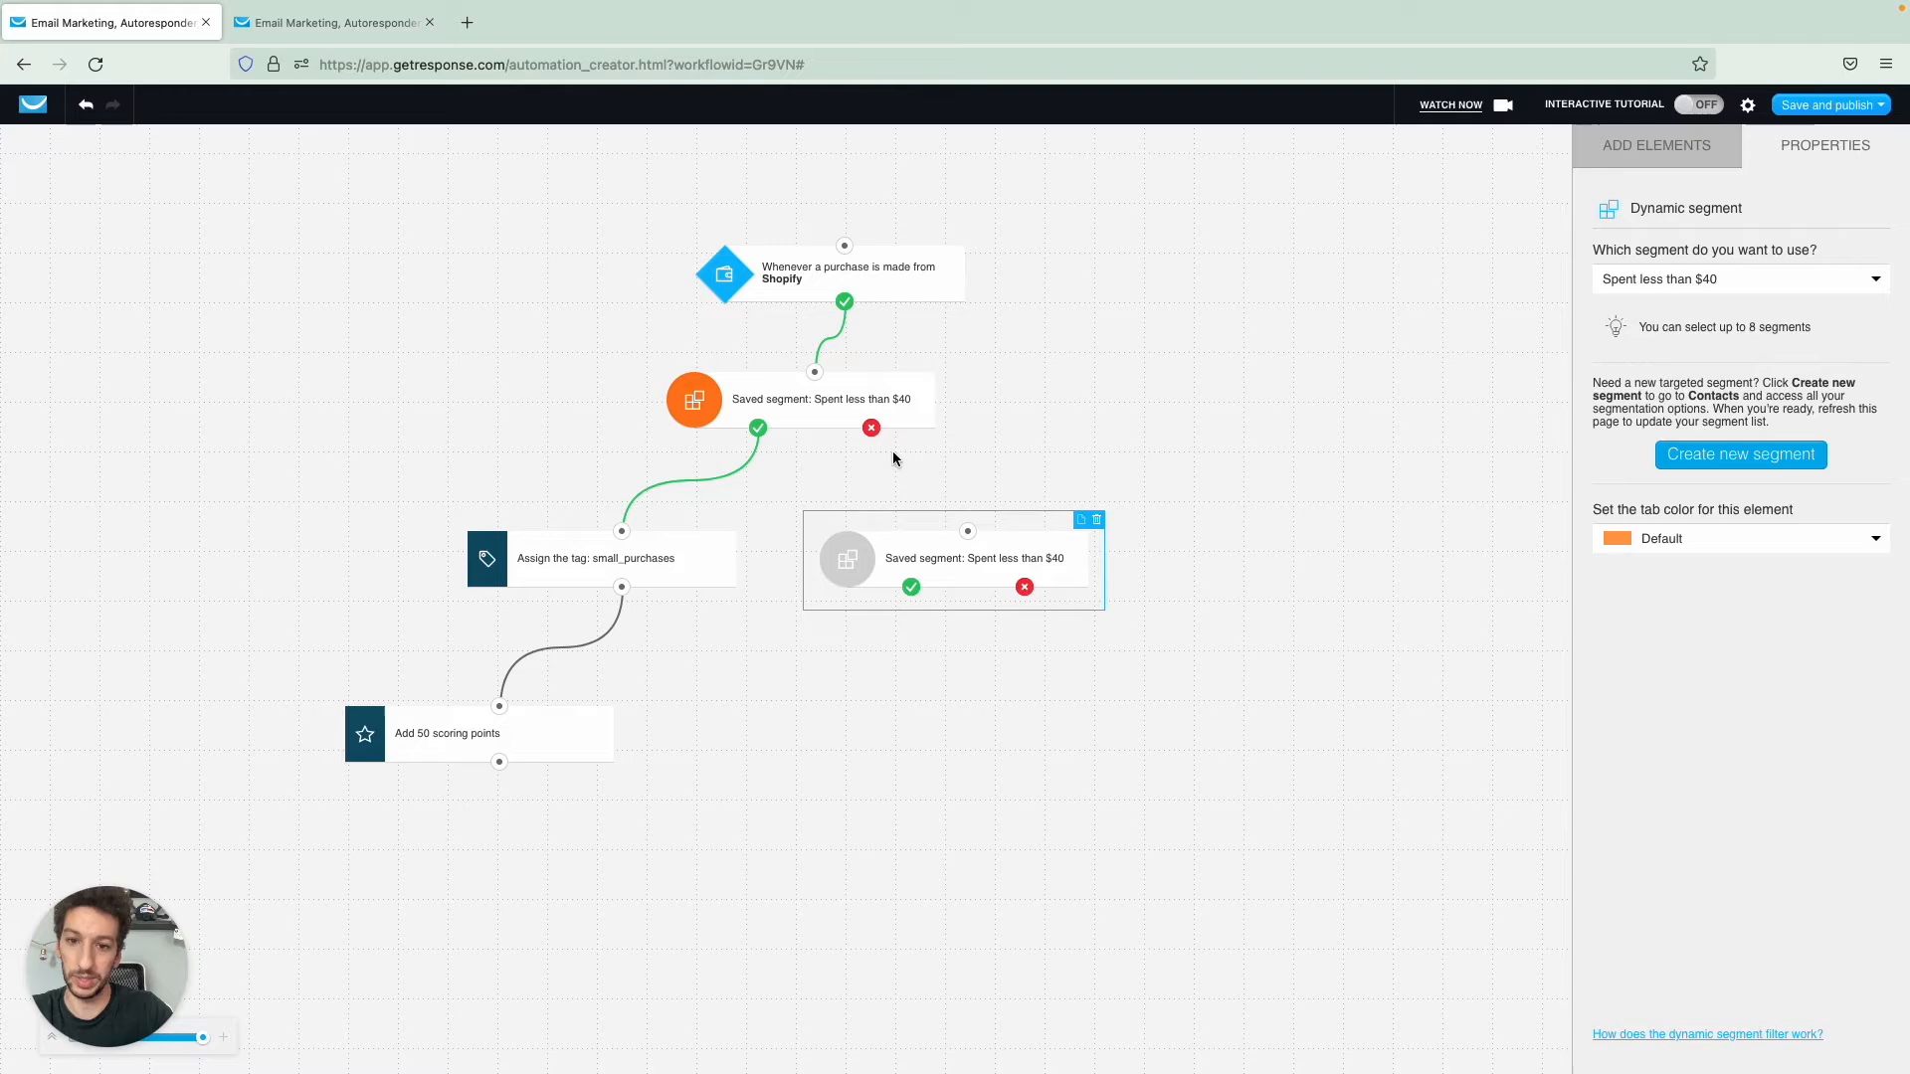
- Attach a copied segment filter to the no branch checking only Spent more than $50
left_click(1653, 145)
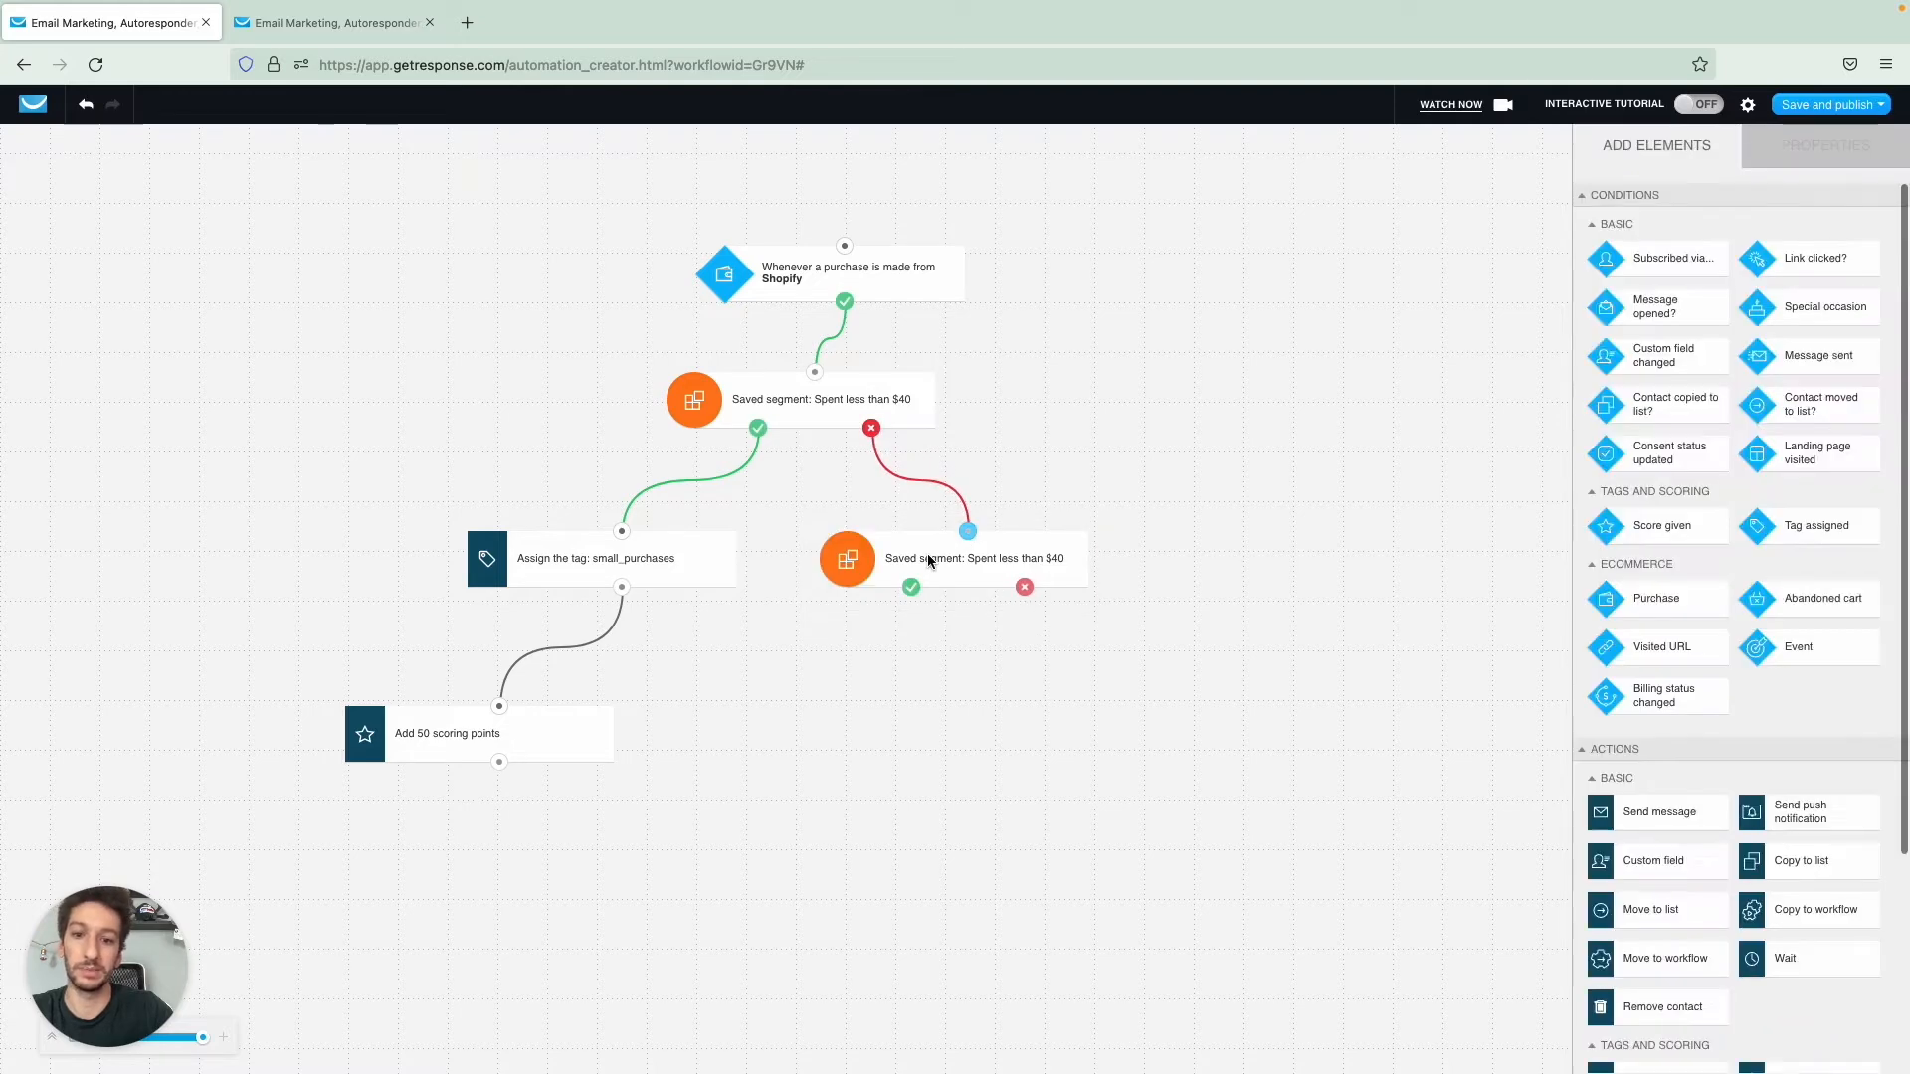
left_click(975, 557)
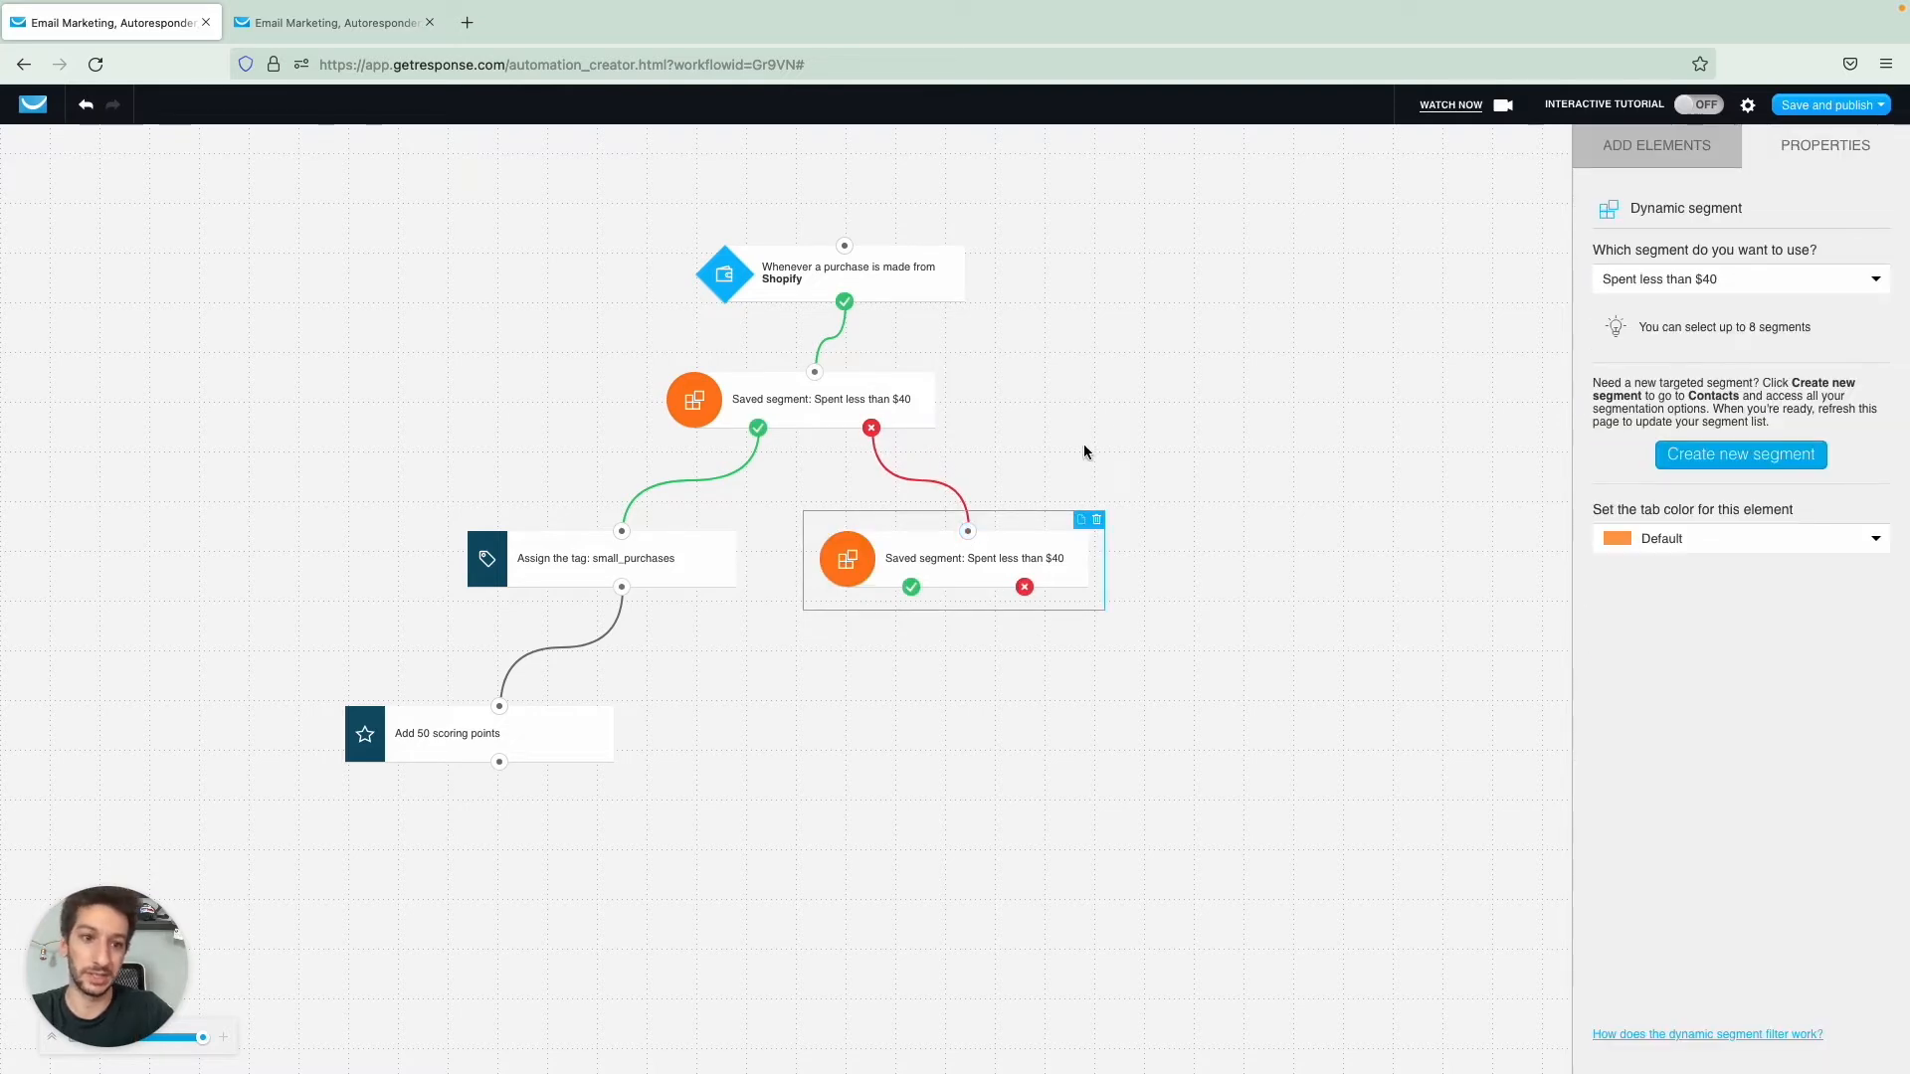
left_click(1739, 279)
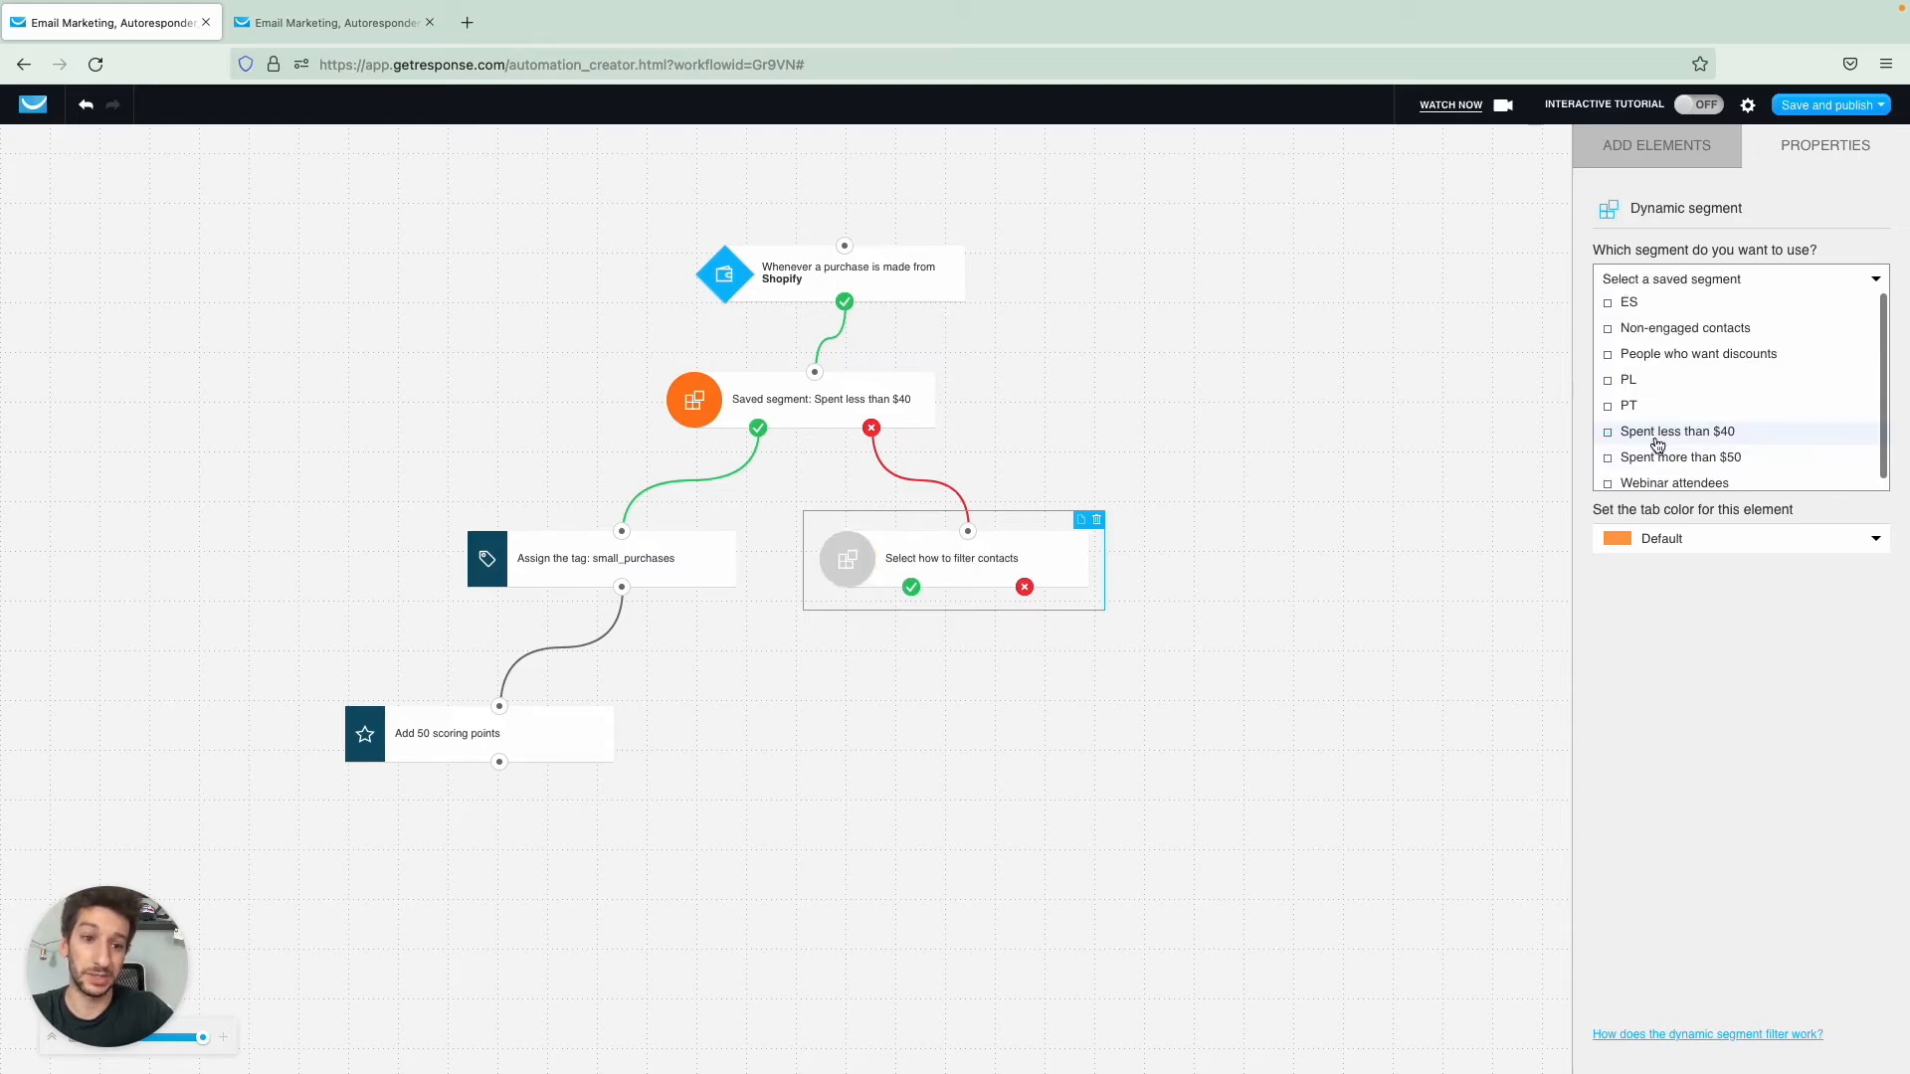
left_click(1681, 457)
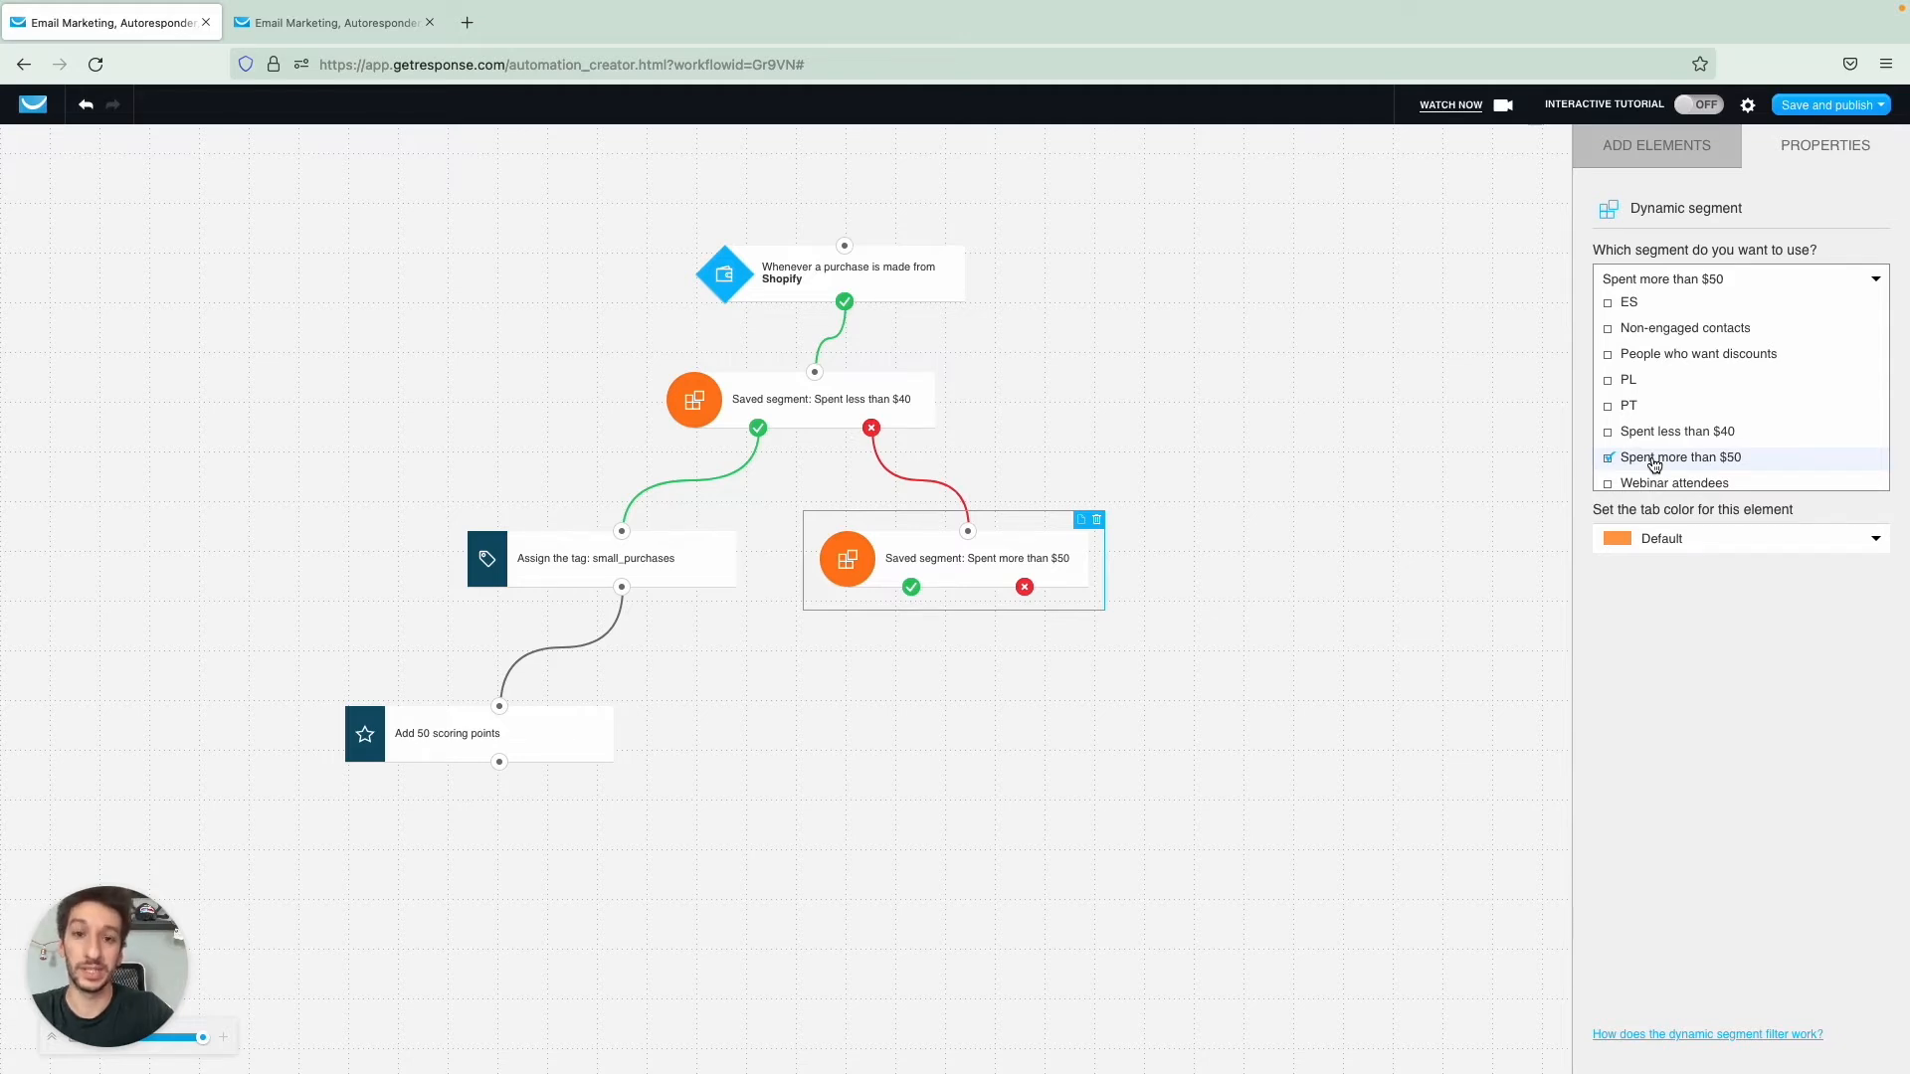
left_click(1608, 432)
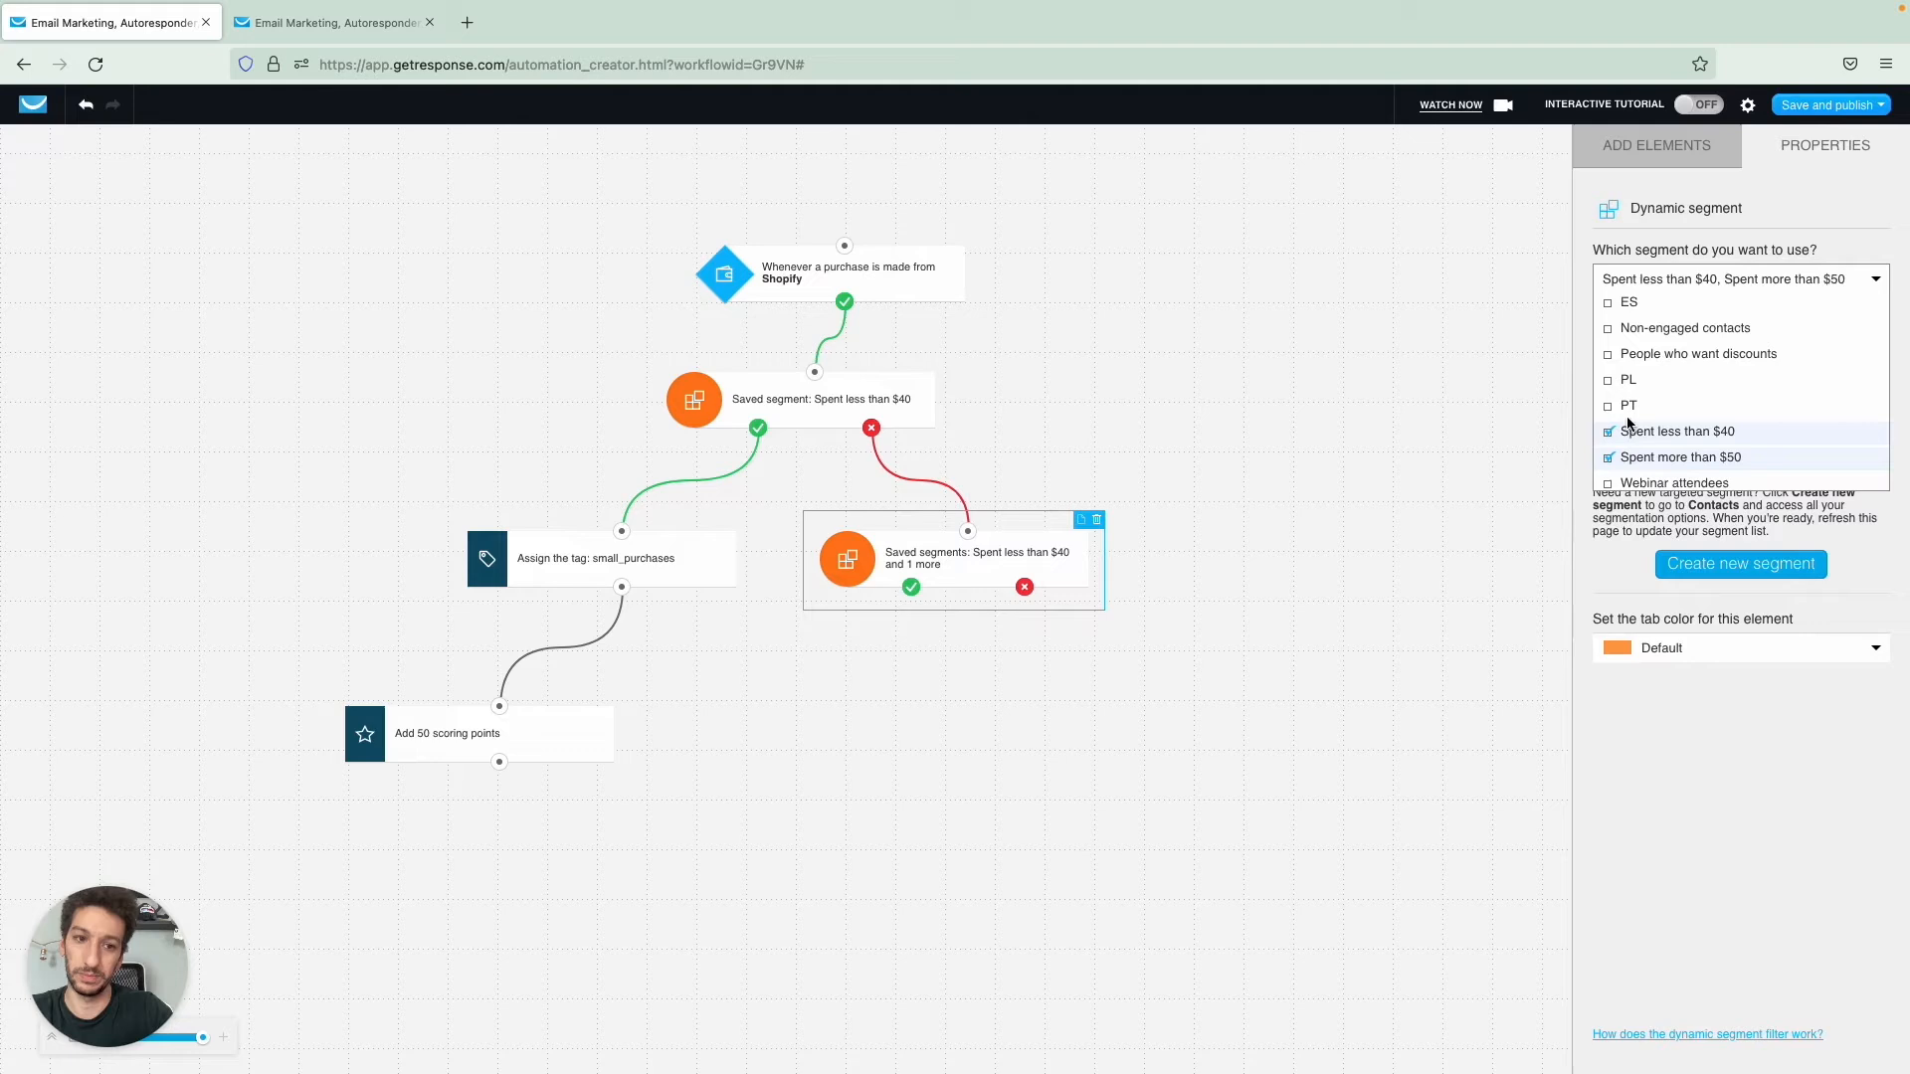
left_click(1607, 432)
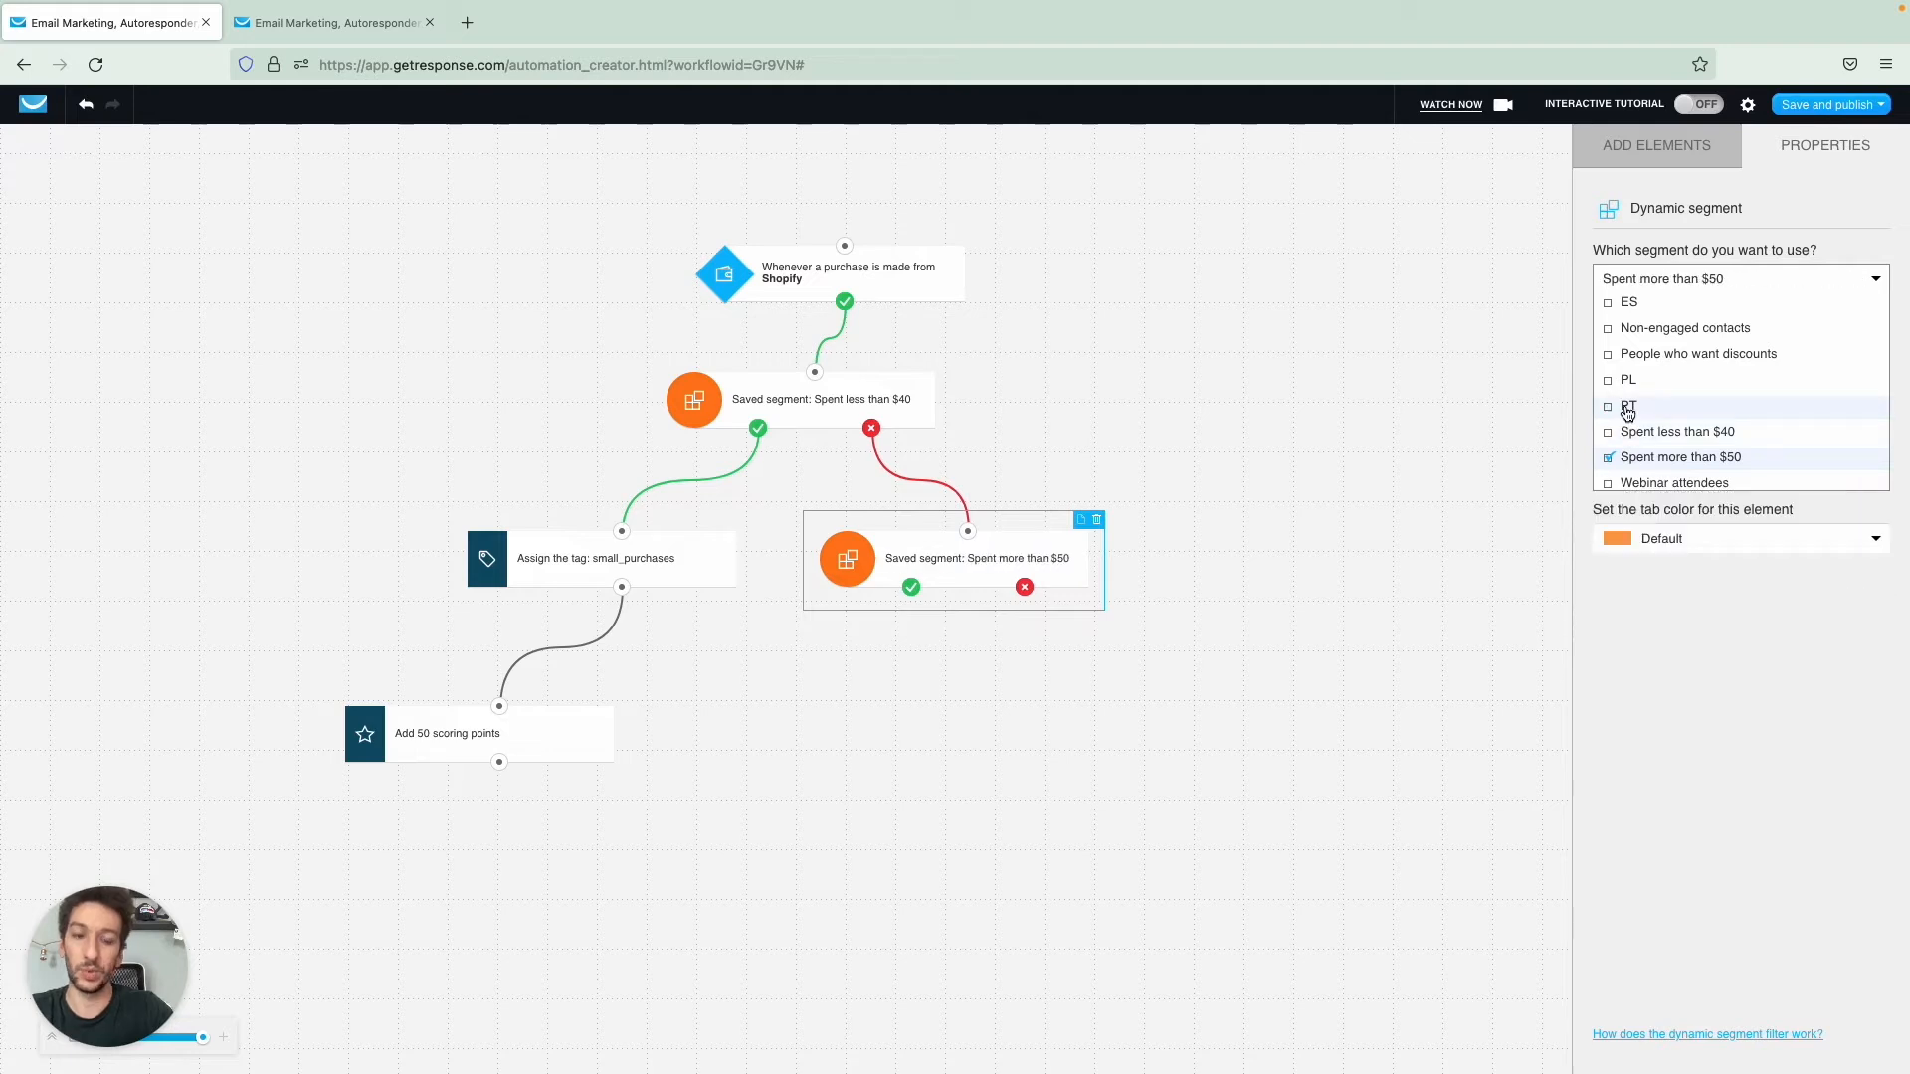
mouse_move(1261, 535)
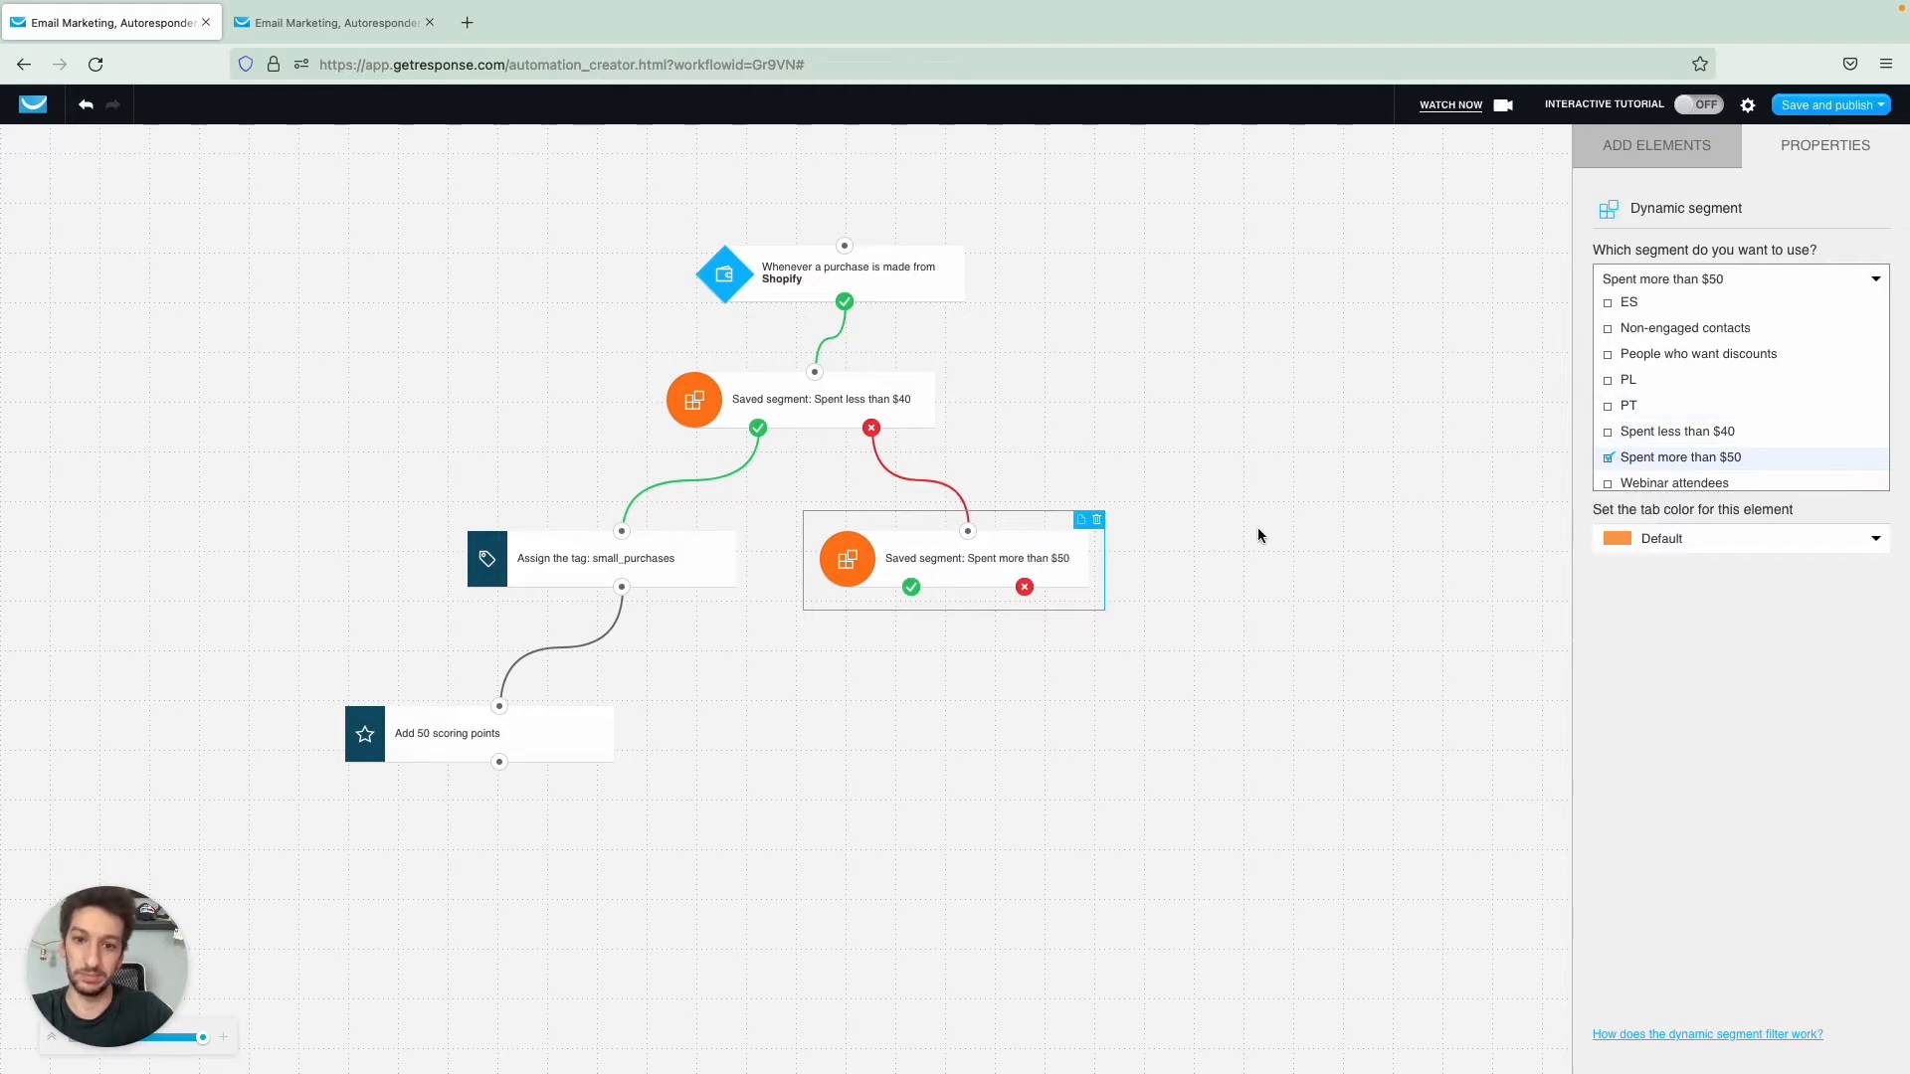
mouse_move(1126, 661)
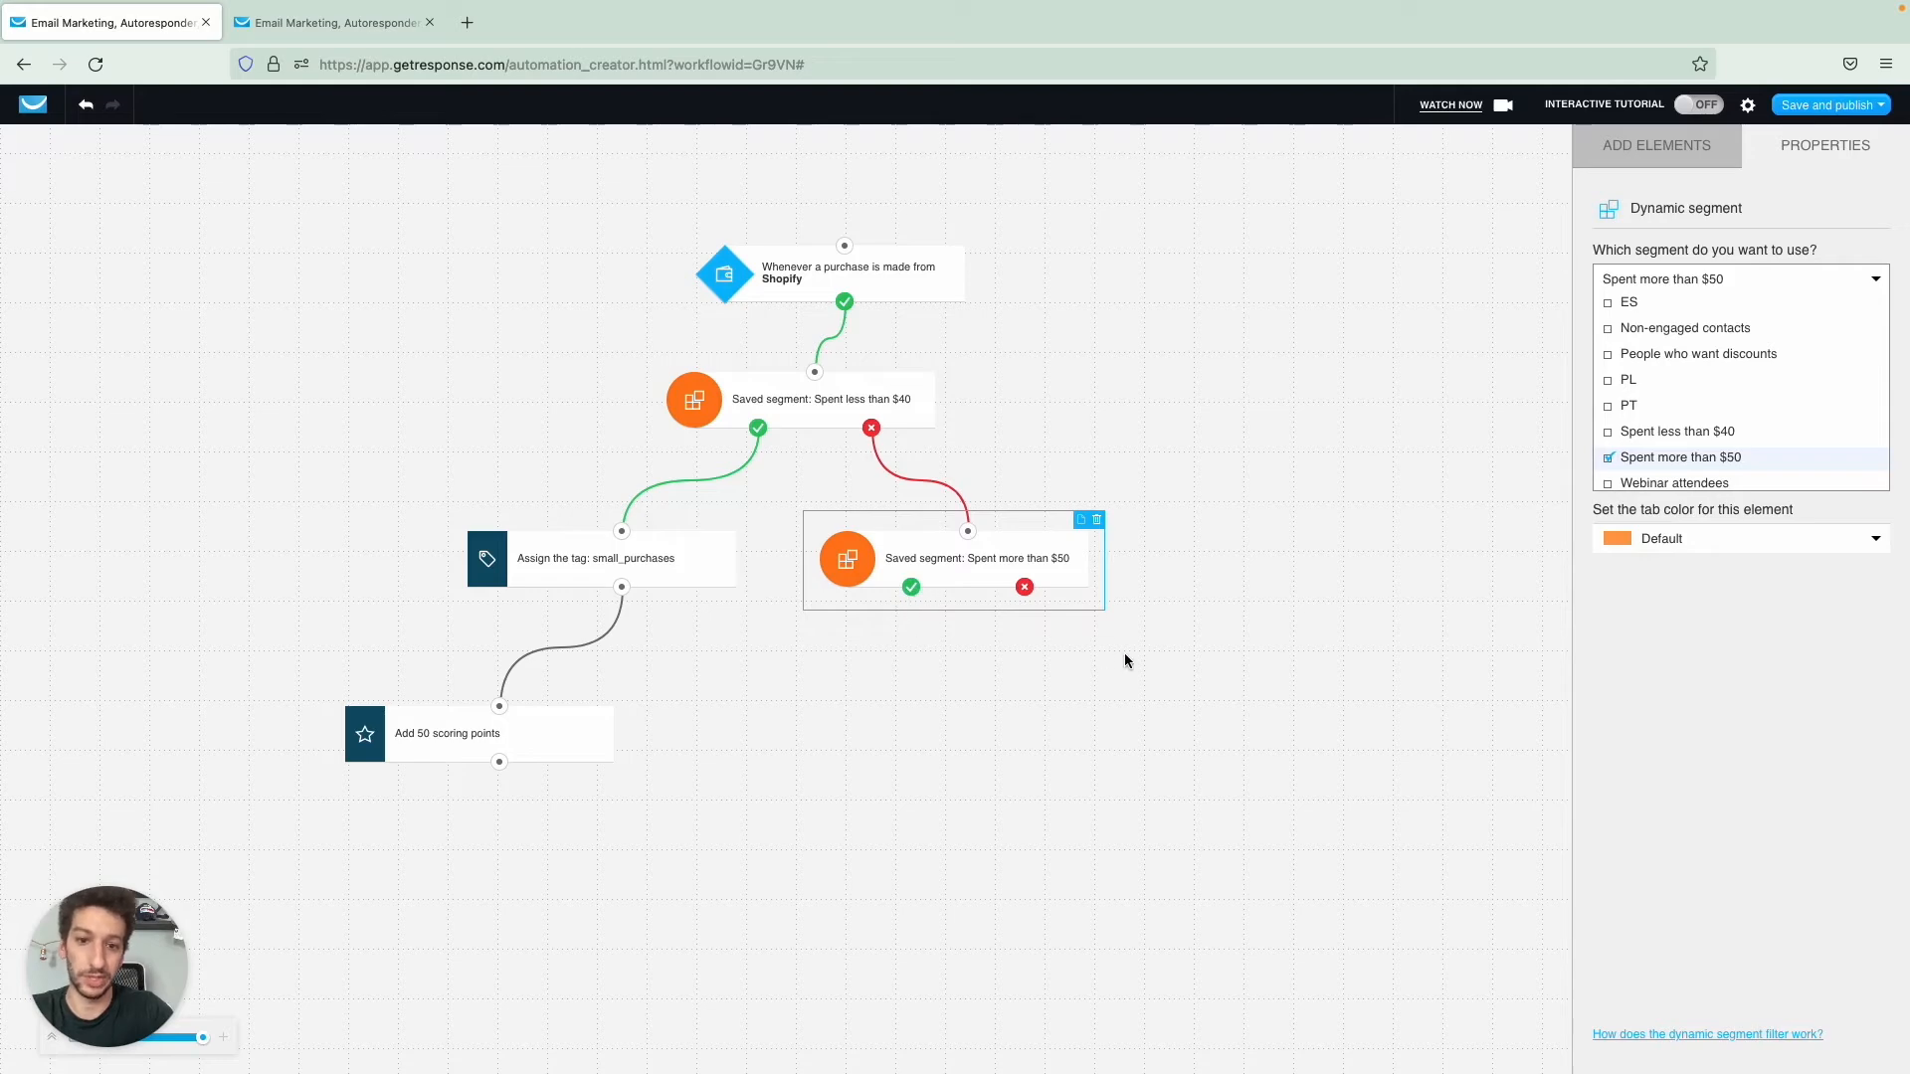
left_click(1655, 145)
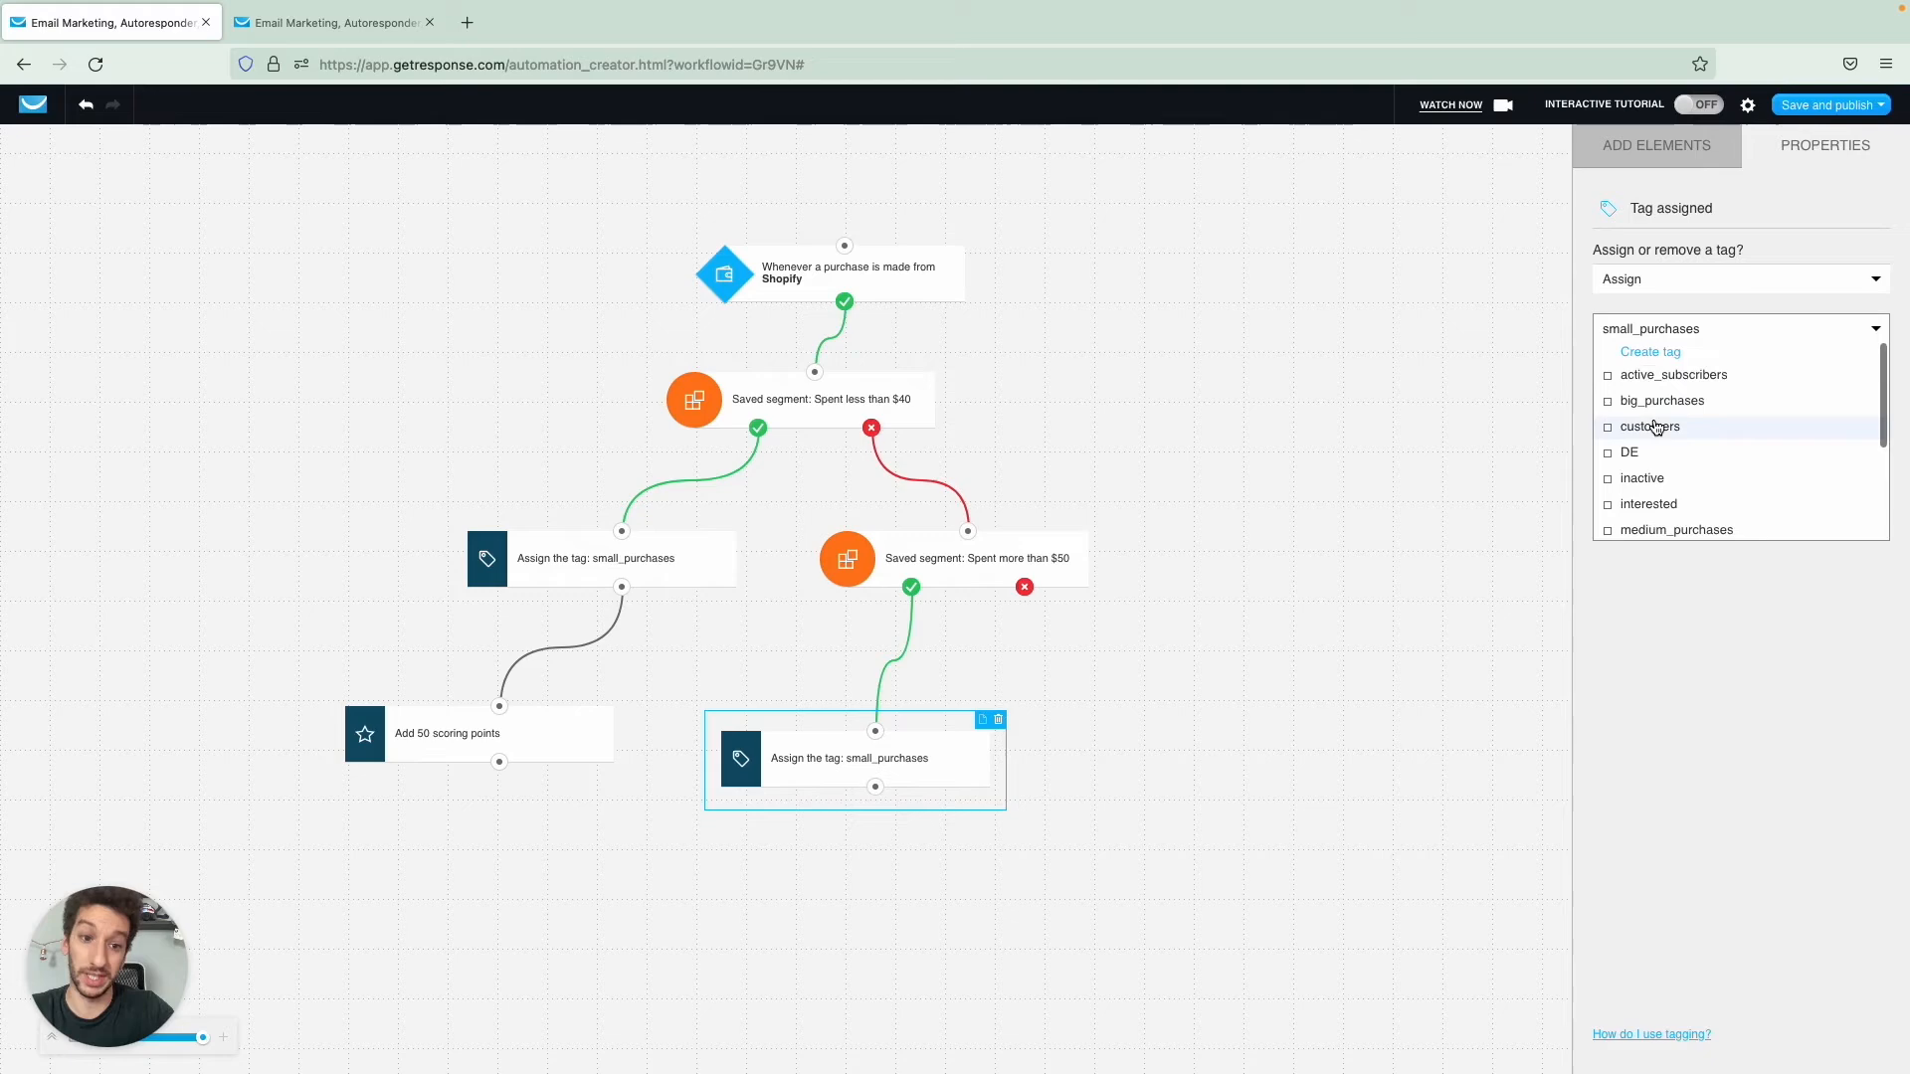
- Tag the over-$50 branch's action with big_purchases
scroll("down", 3)
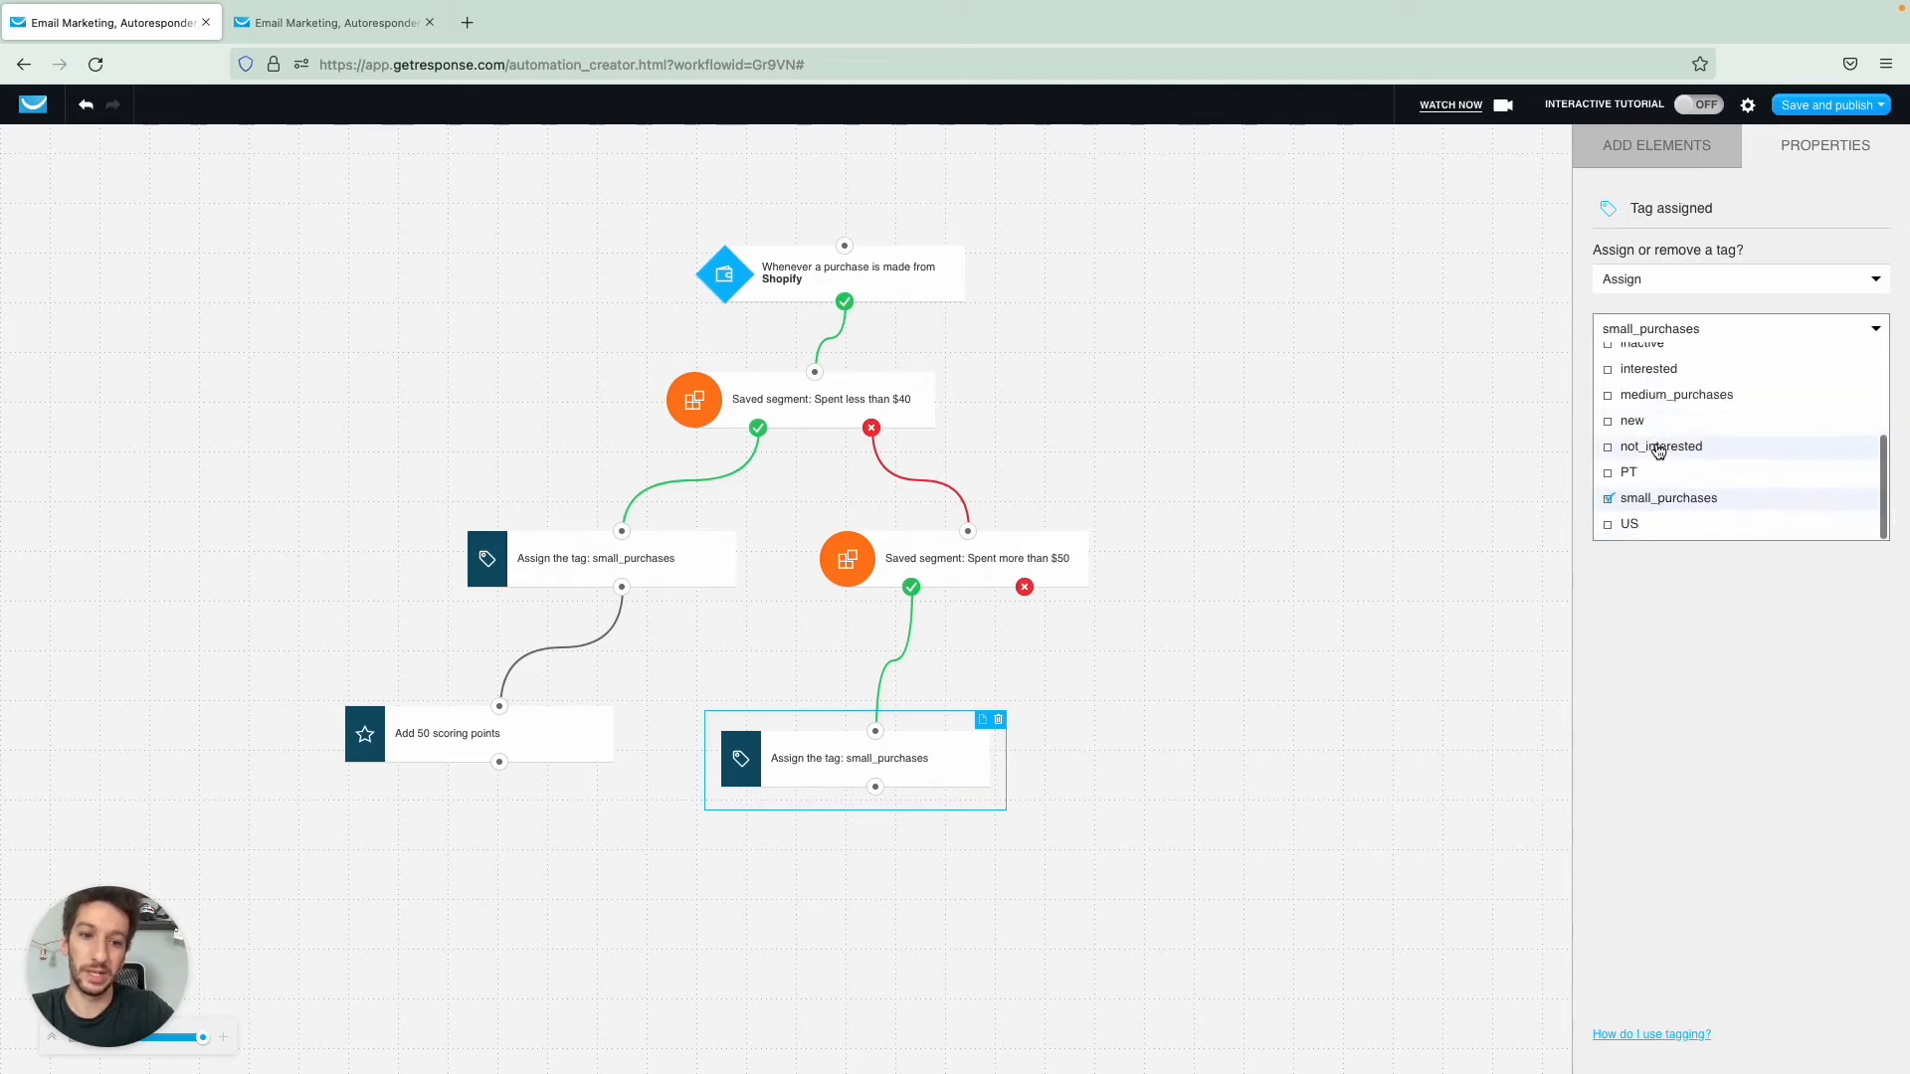
scroll("up", 3)
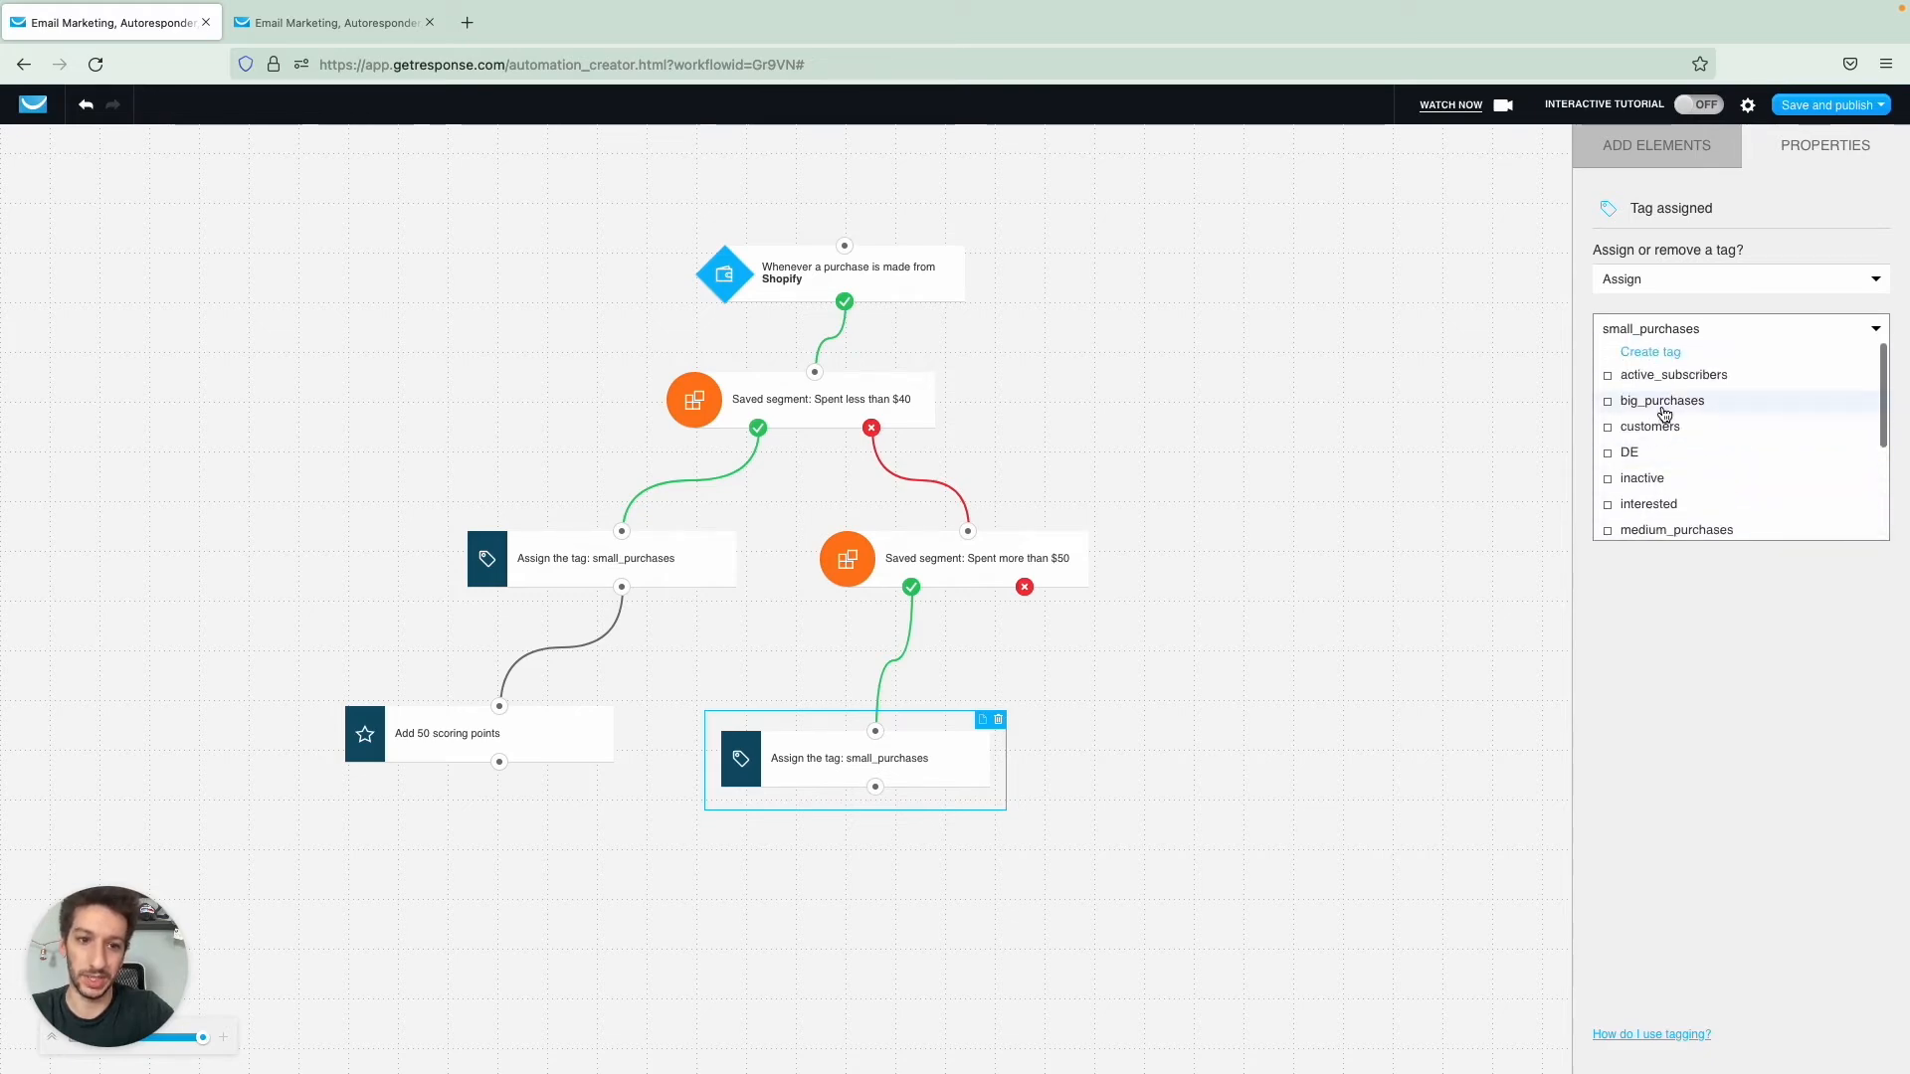
left_click(1607, 400)
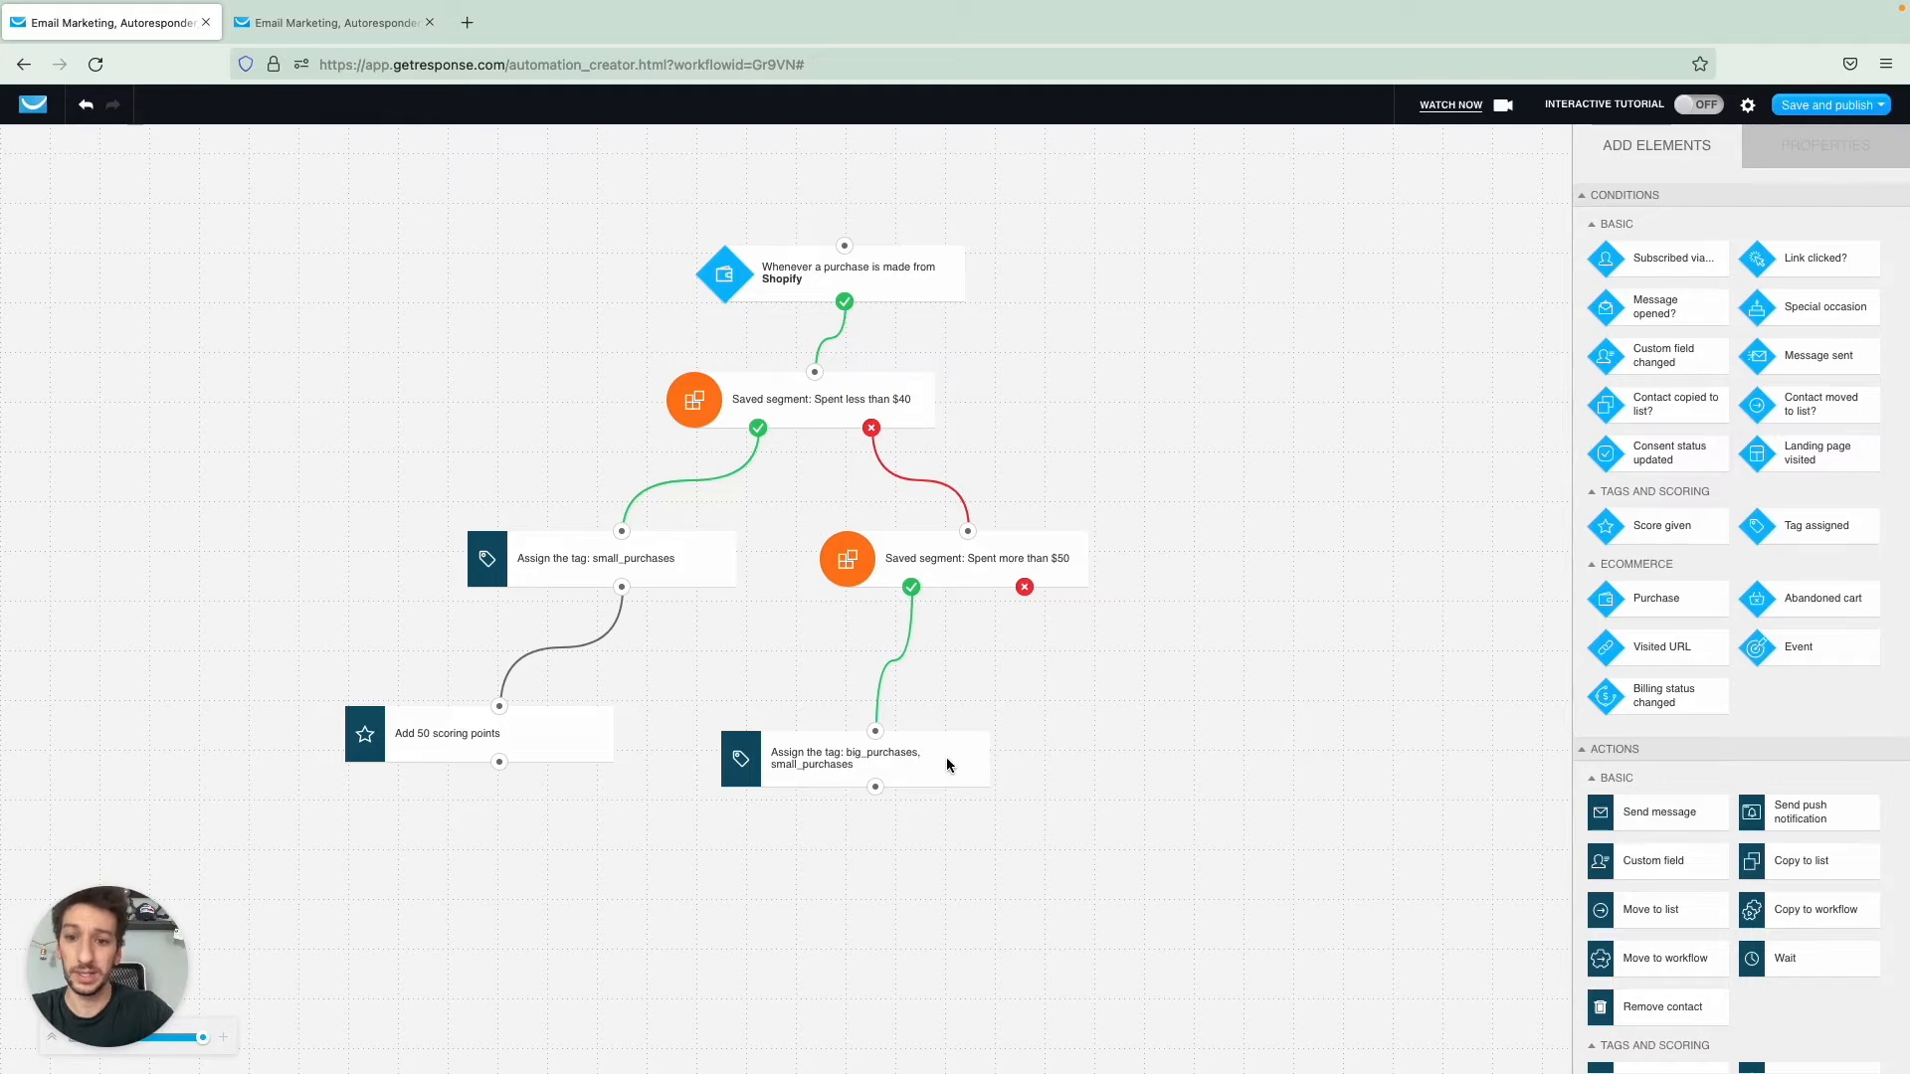
left_click(853, 758)
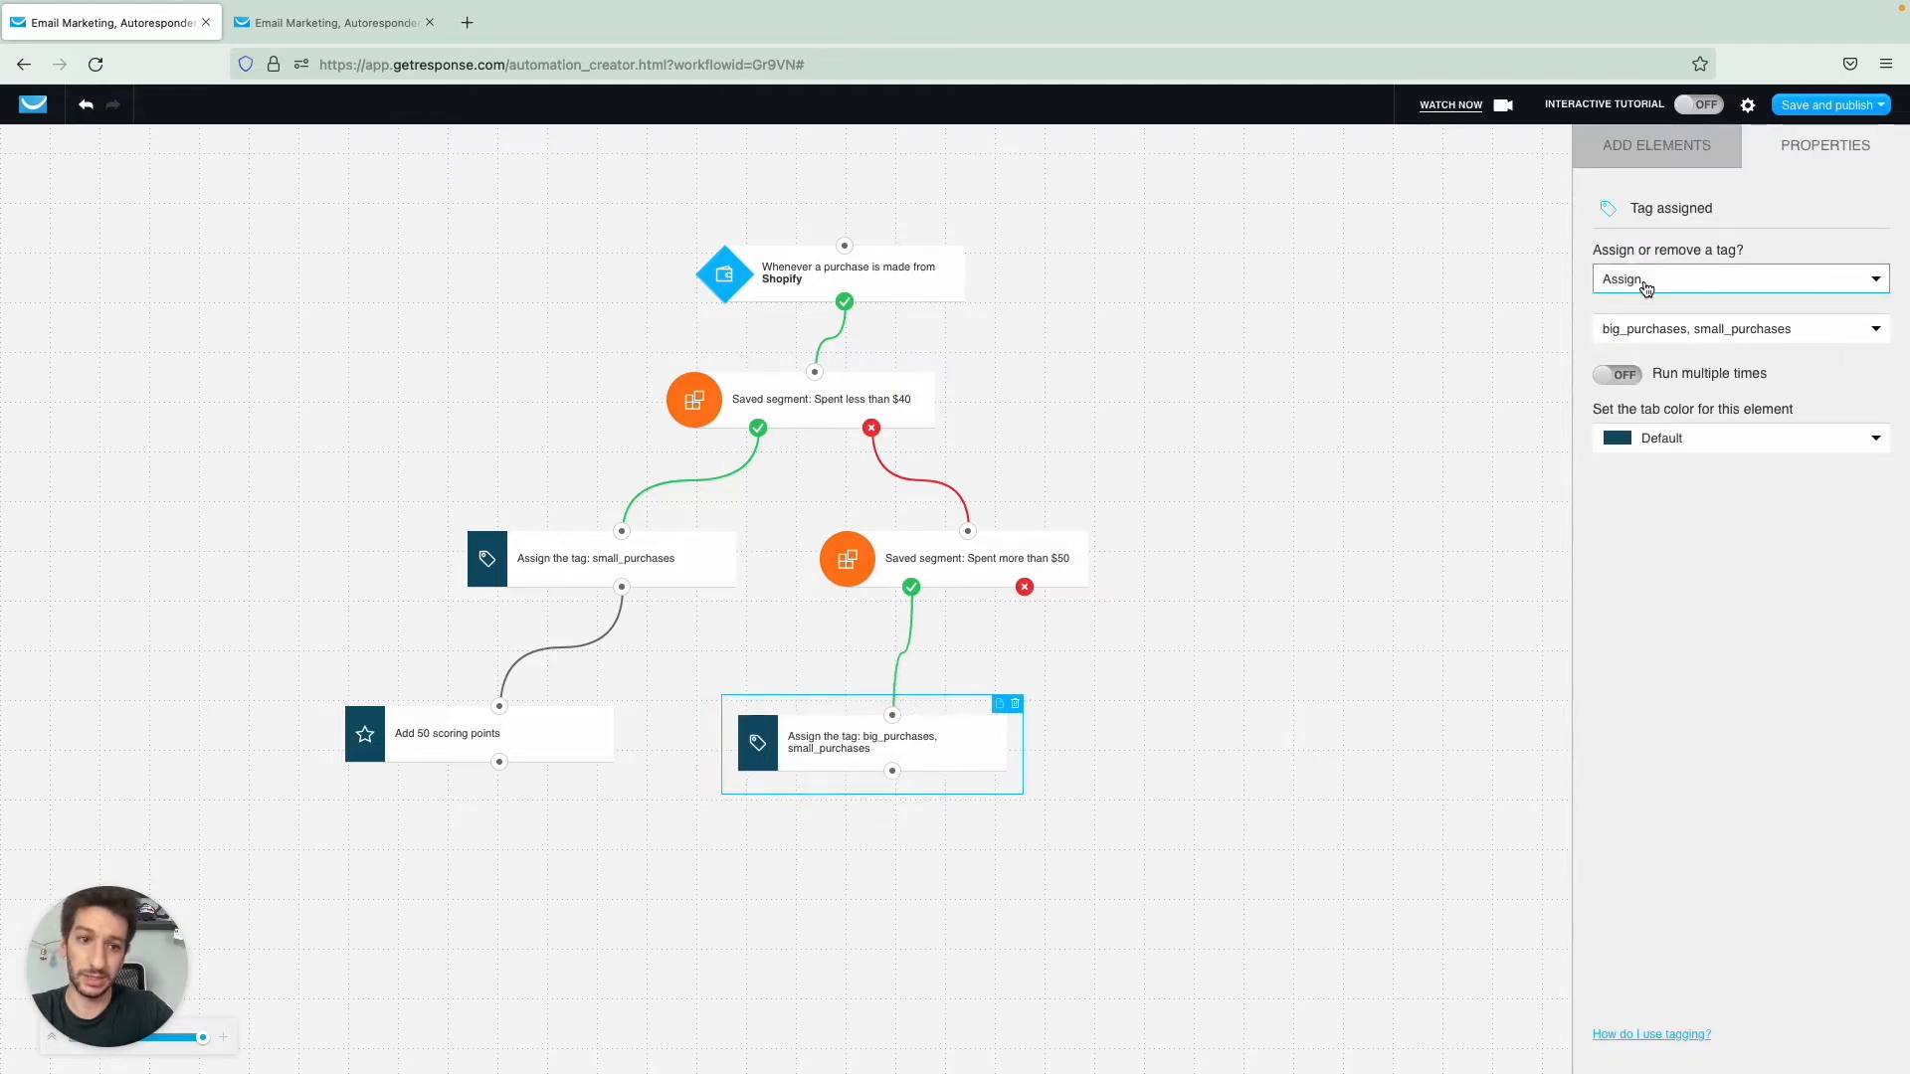
left_click(1655, 145)
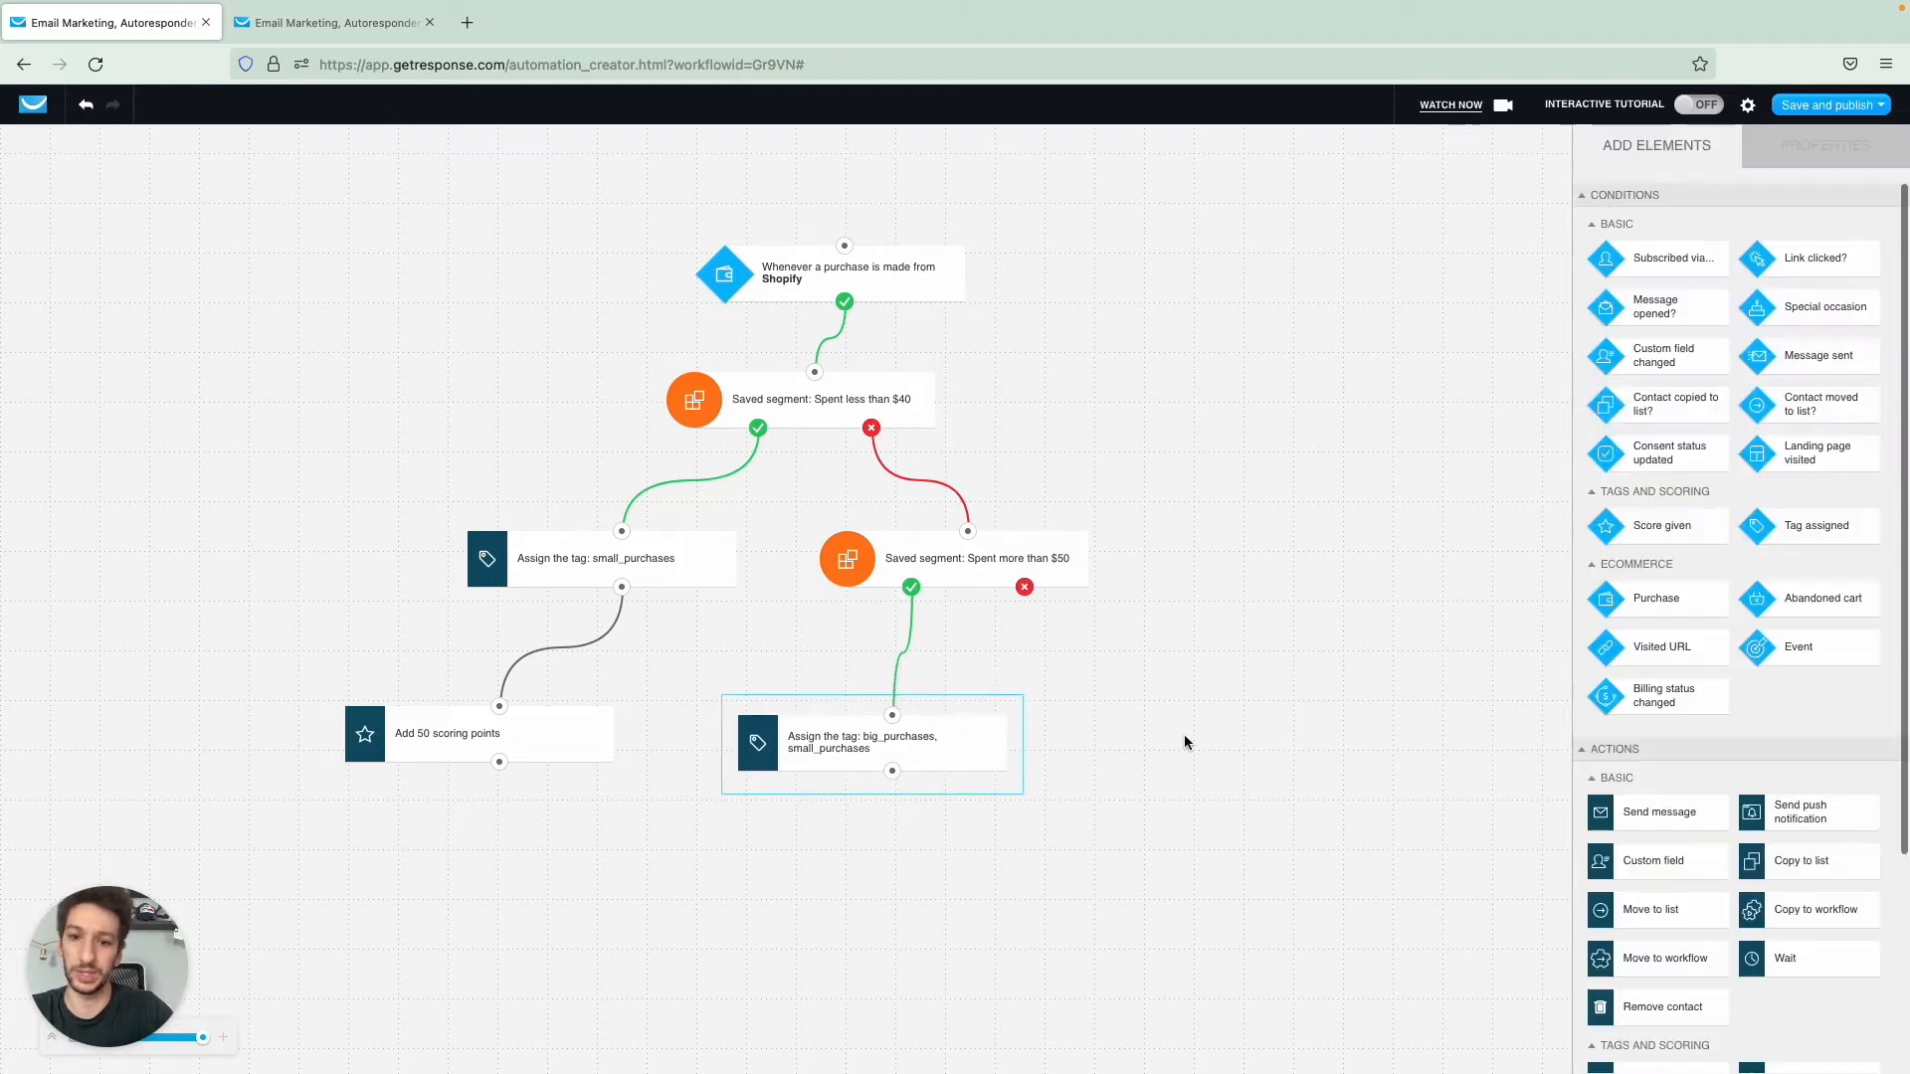
- Add a Score action awarding 100 points below the big_purchases tag
left_click(815, 712)
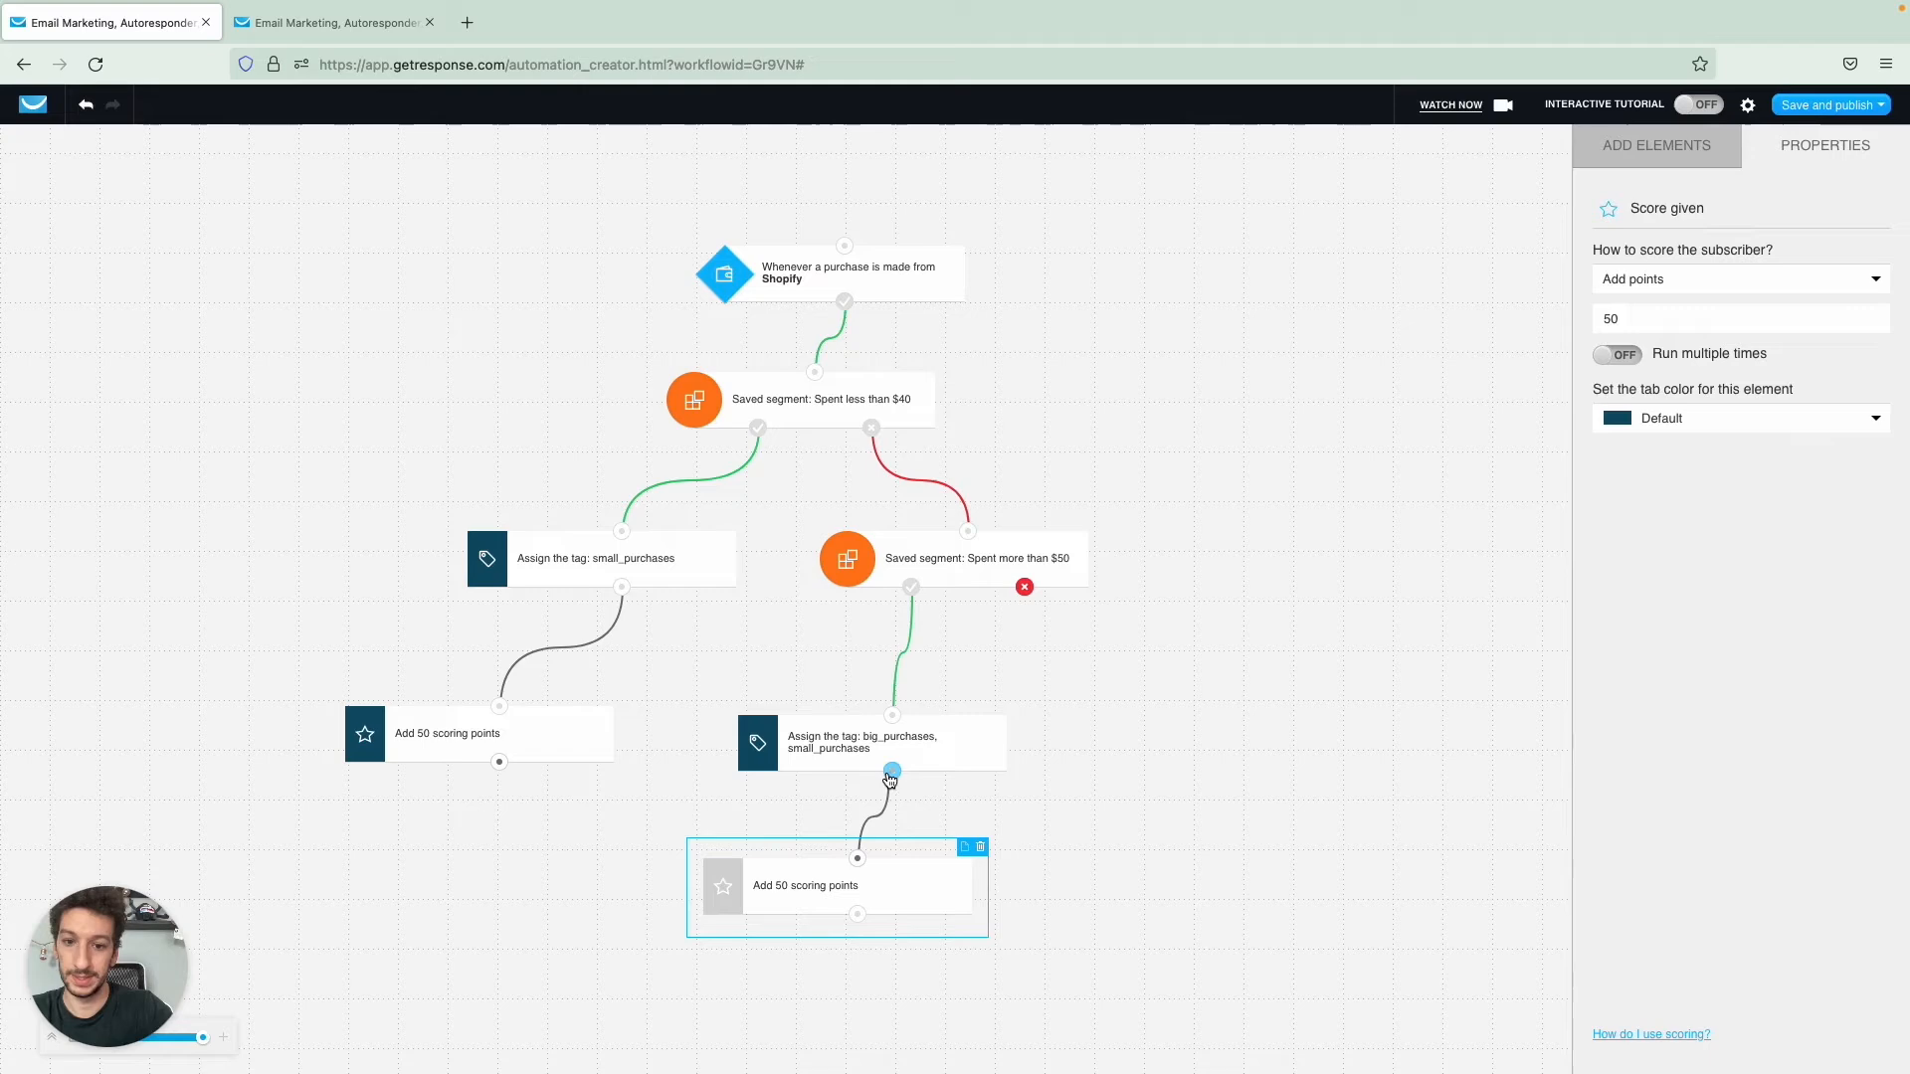
left_click(1738, 318)
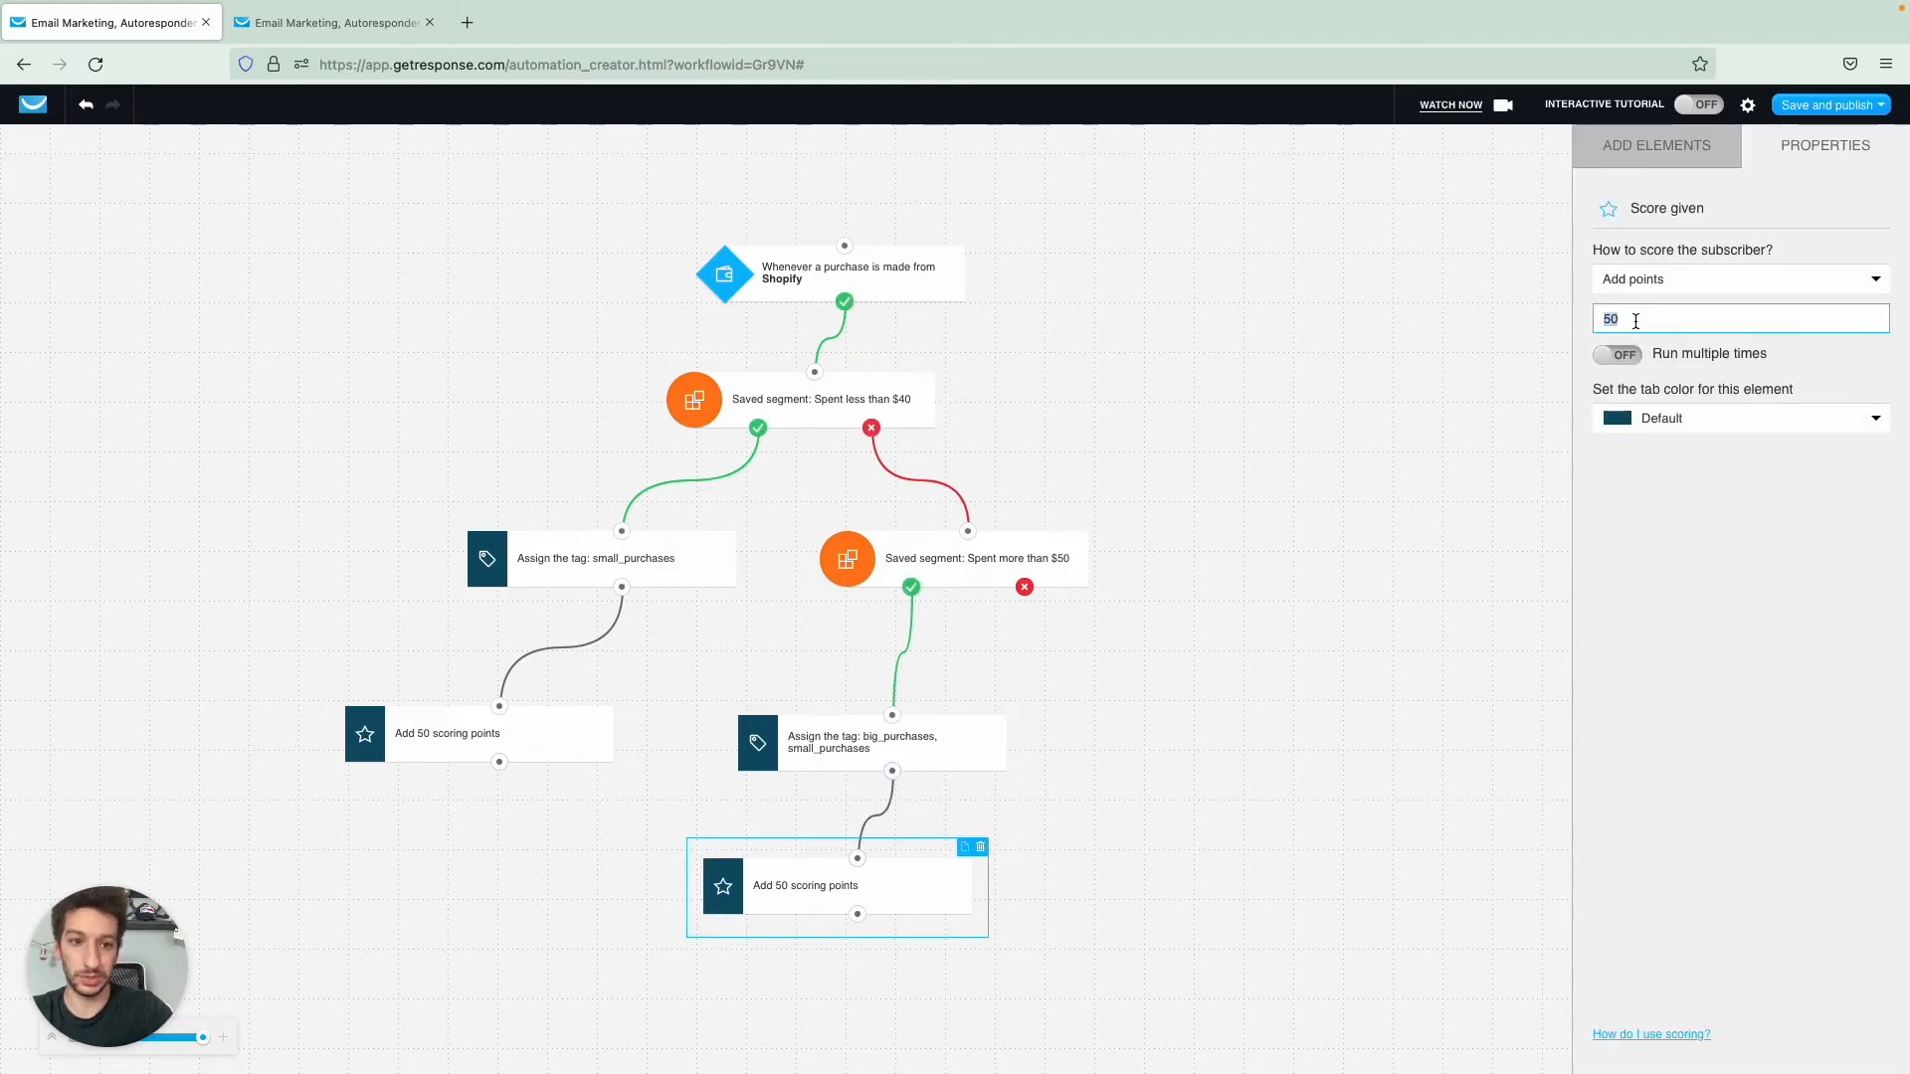
left_click(1655, 145)
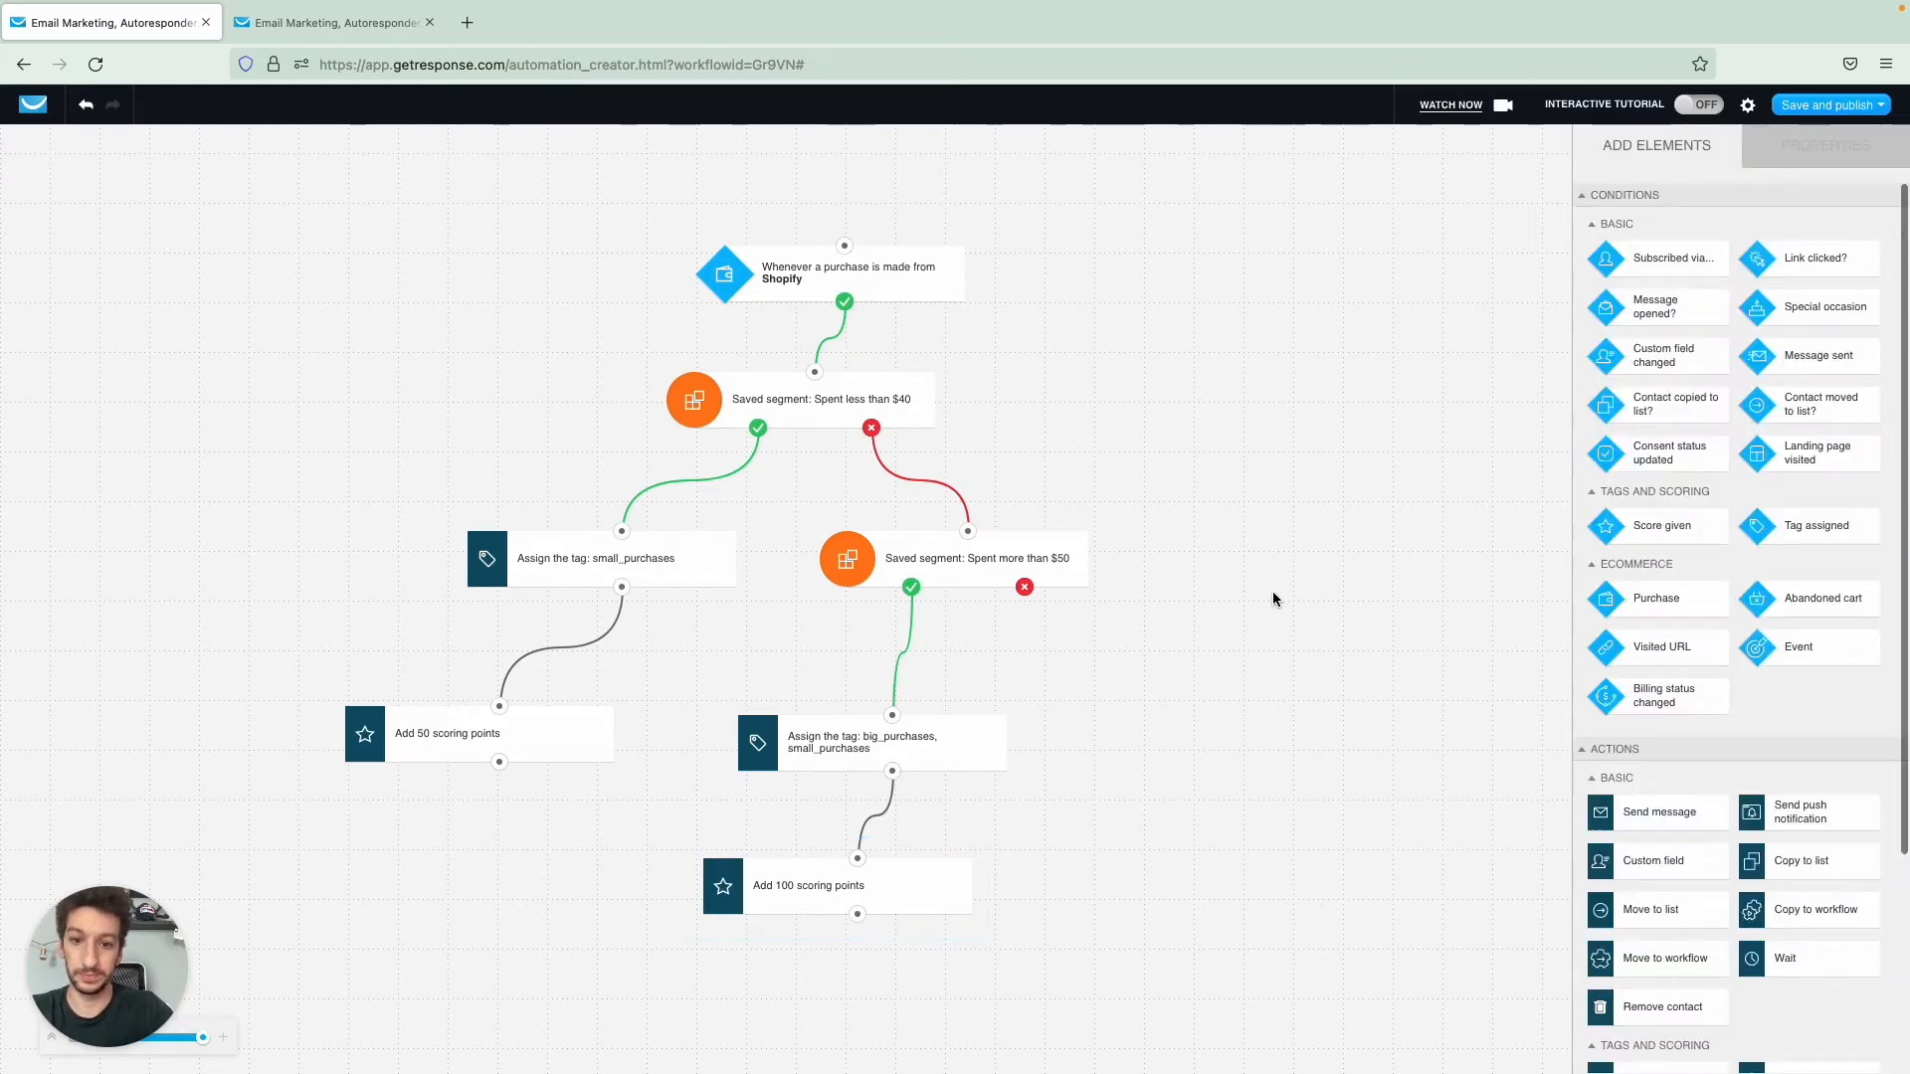
left_click(976, 557)
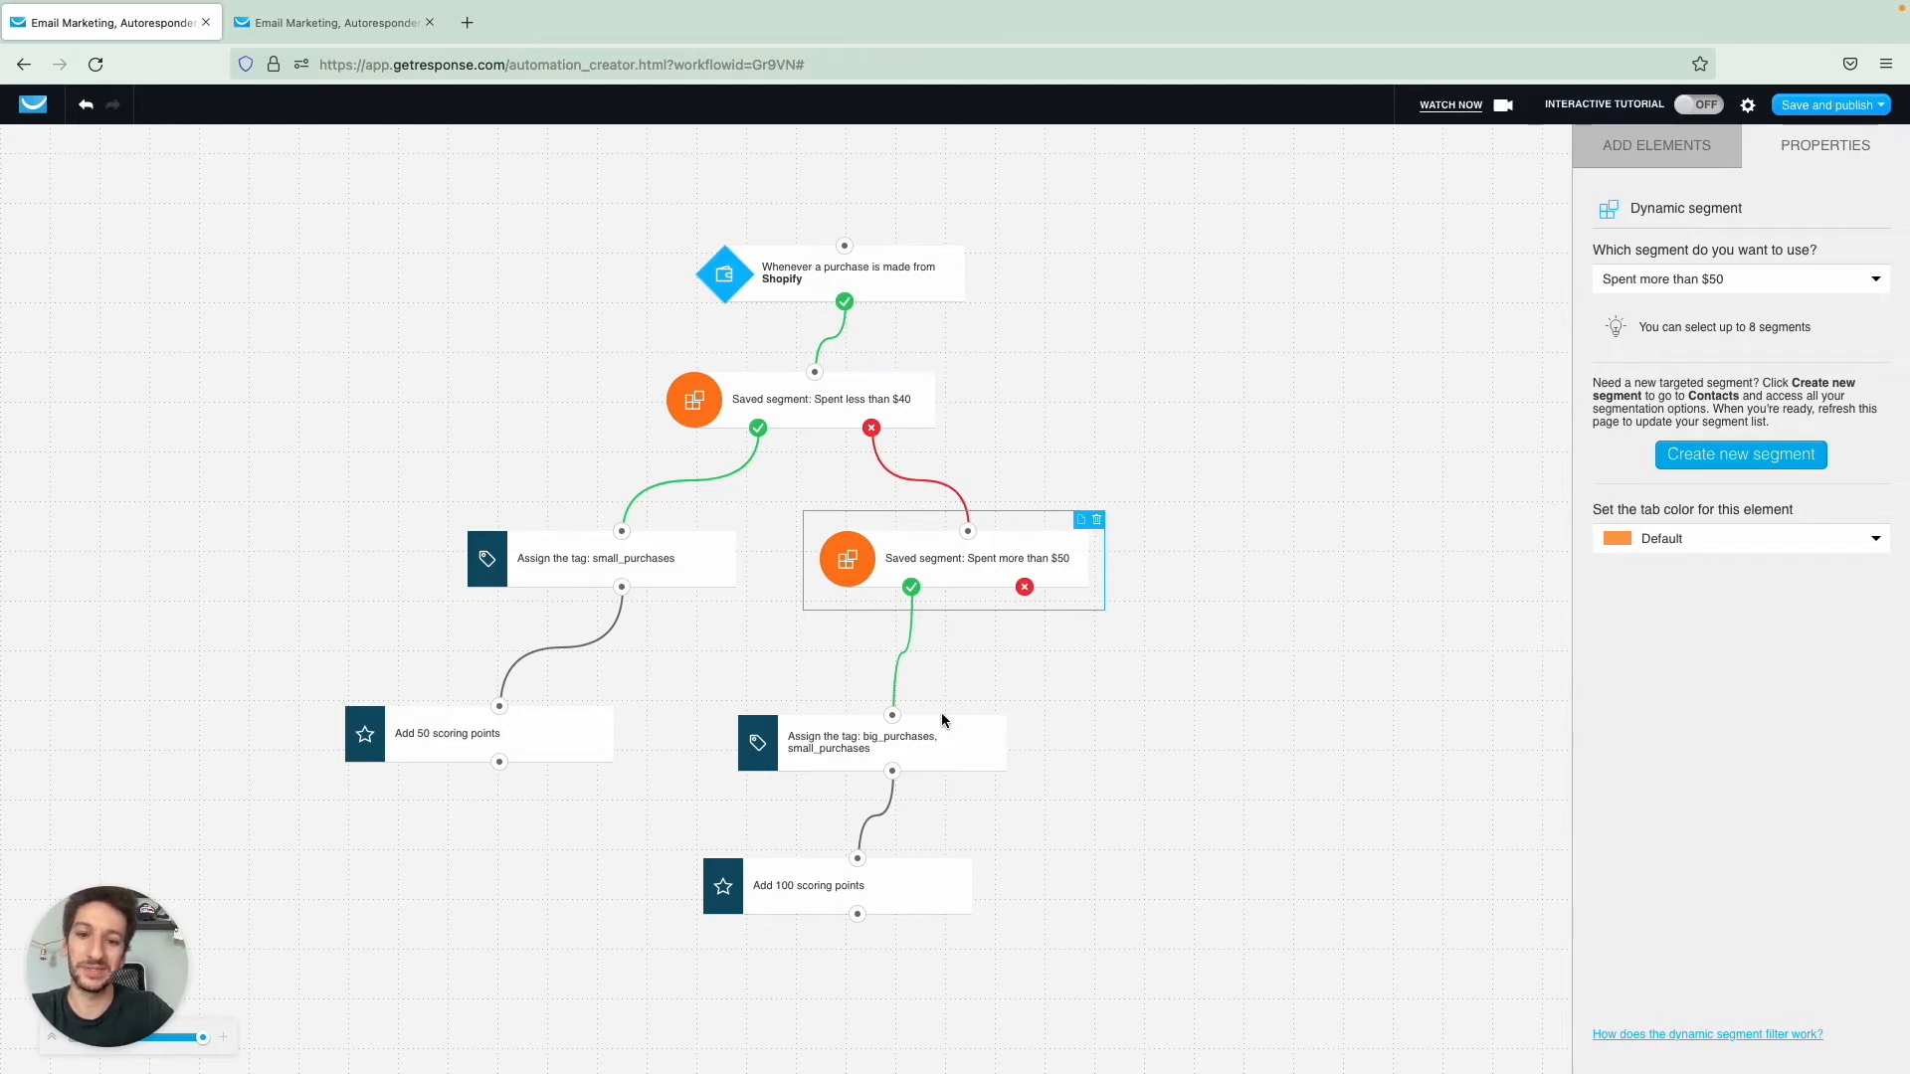
mouse_move(762, 400)
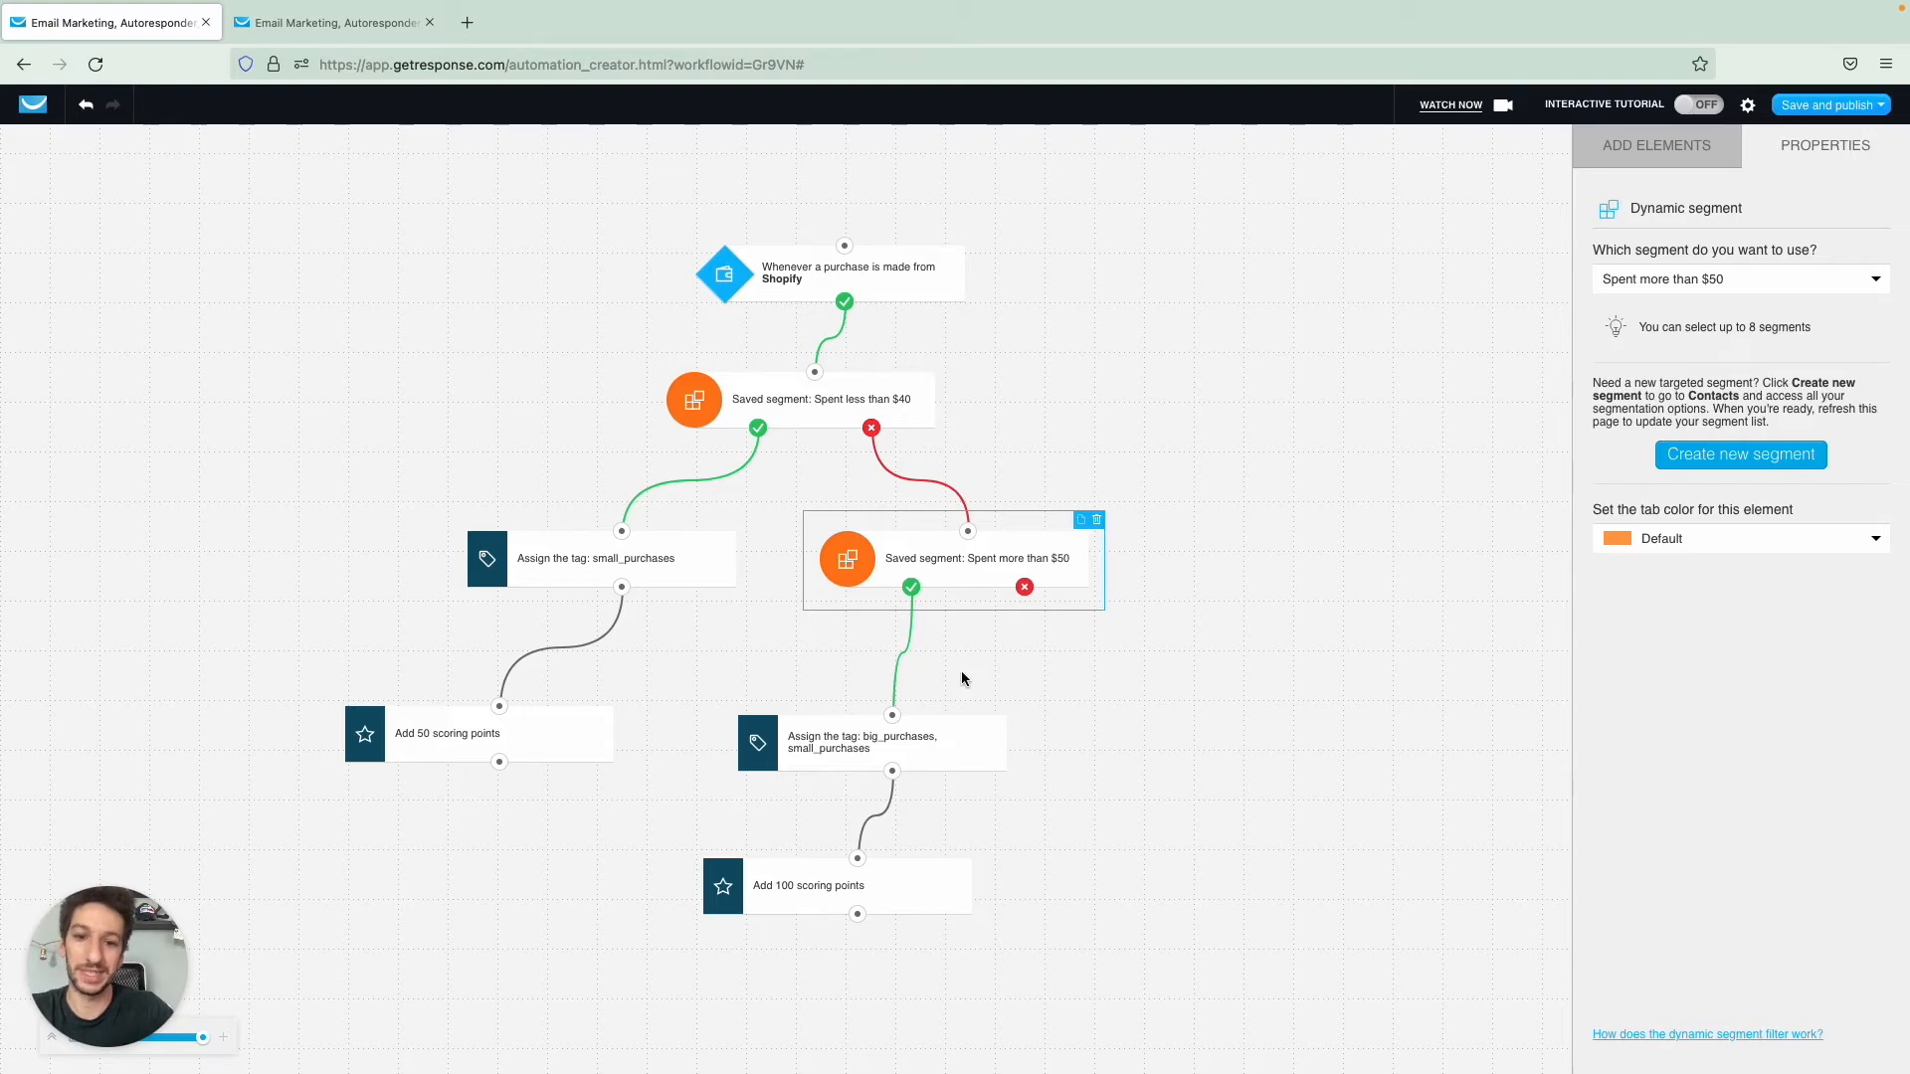
mouse_move(921, 589)
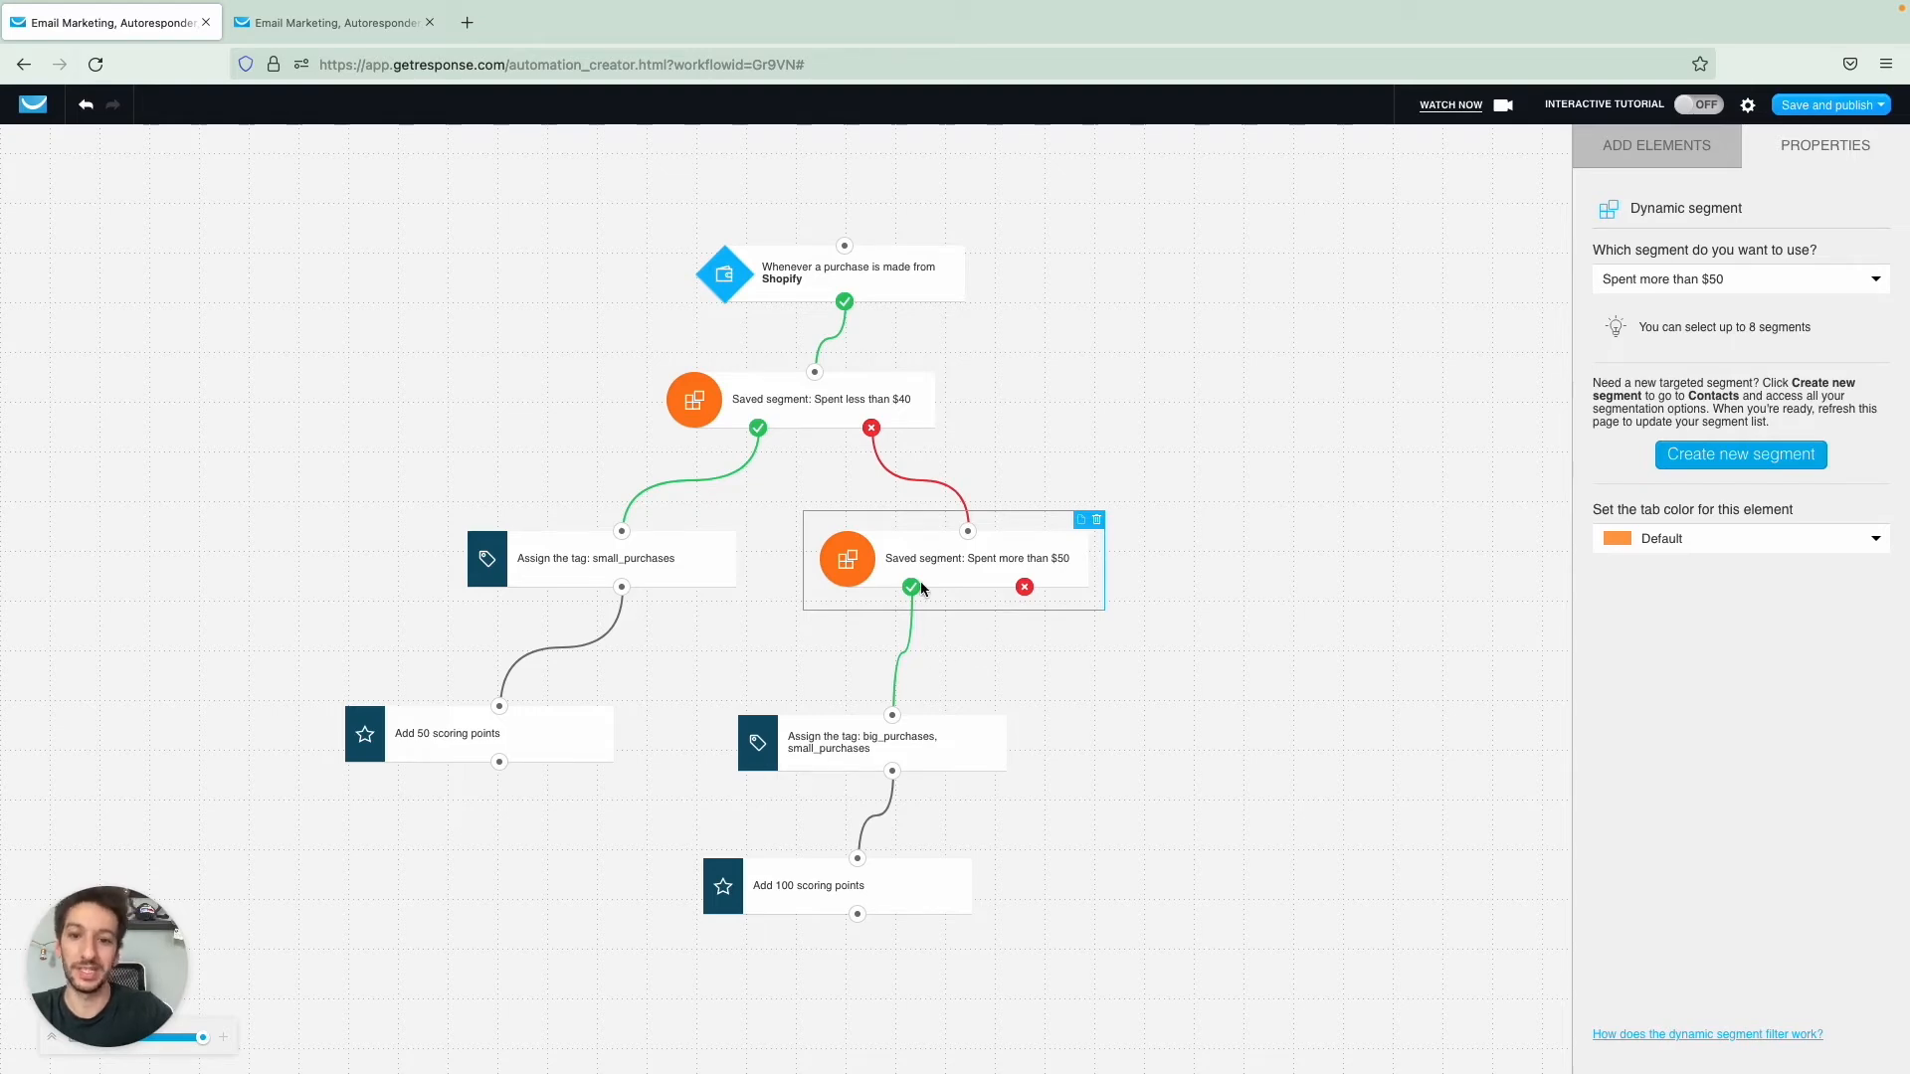
mouse_move(849, 978)
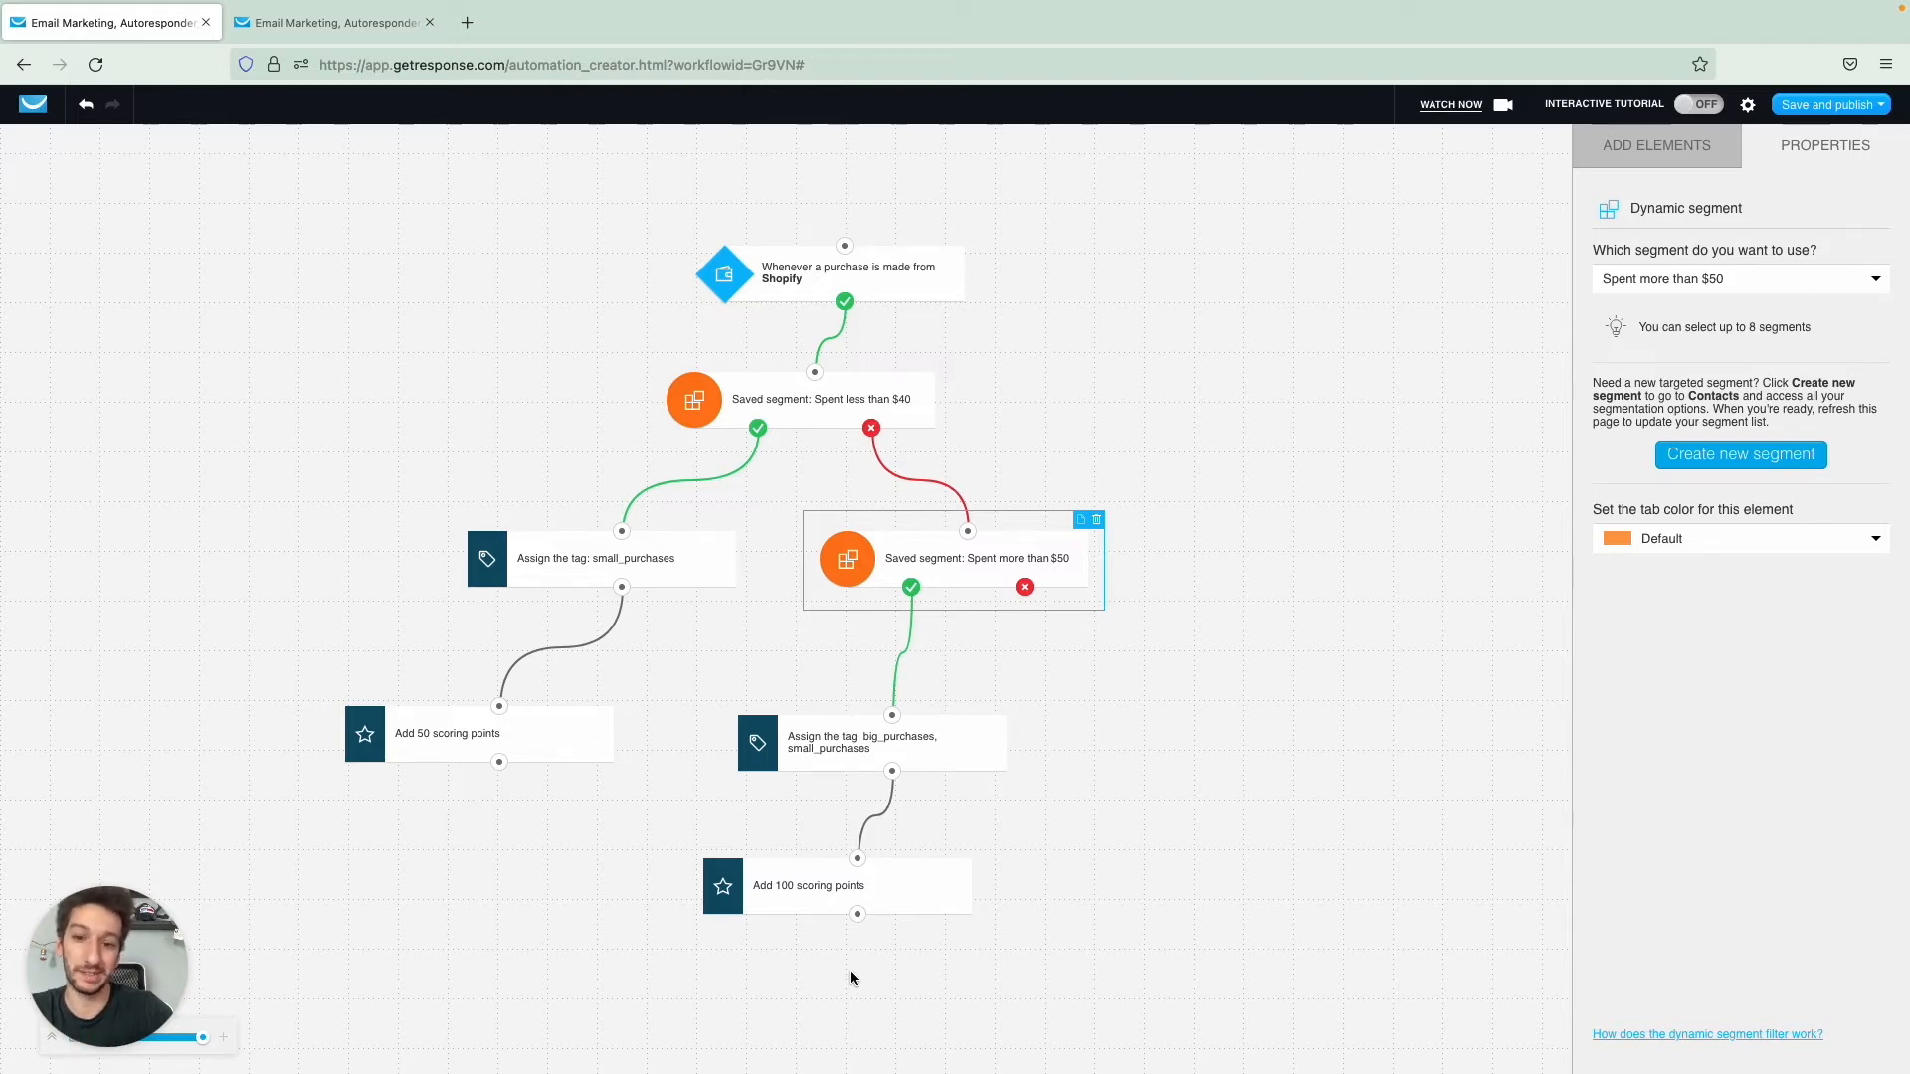
mouse_move(1022, 617)
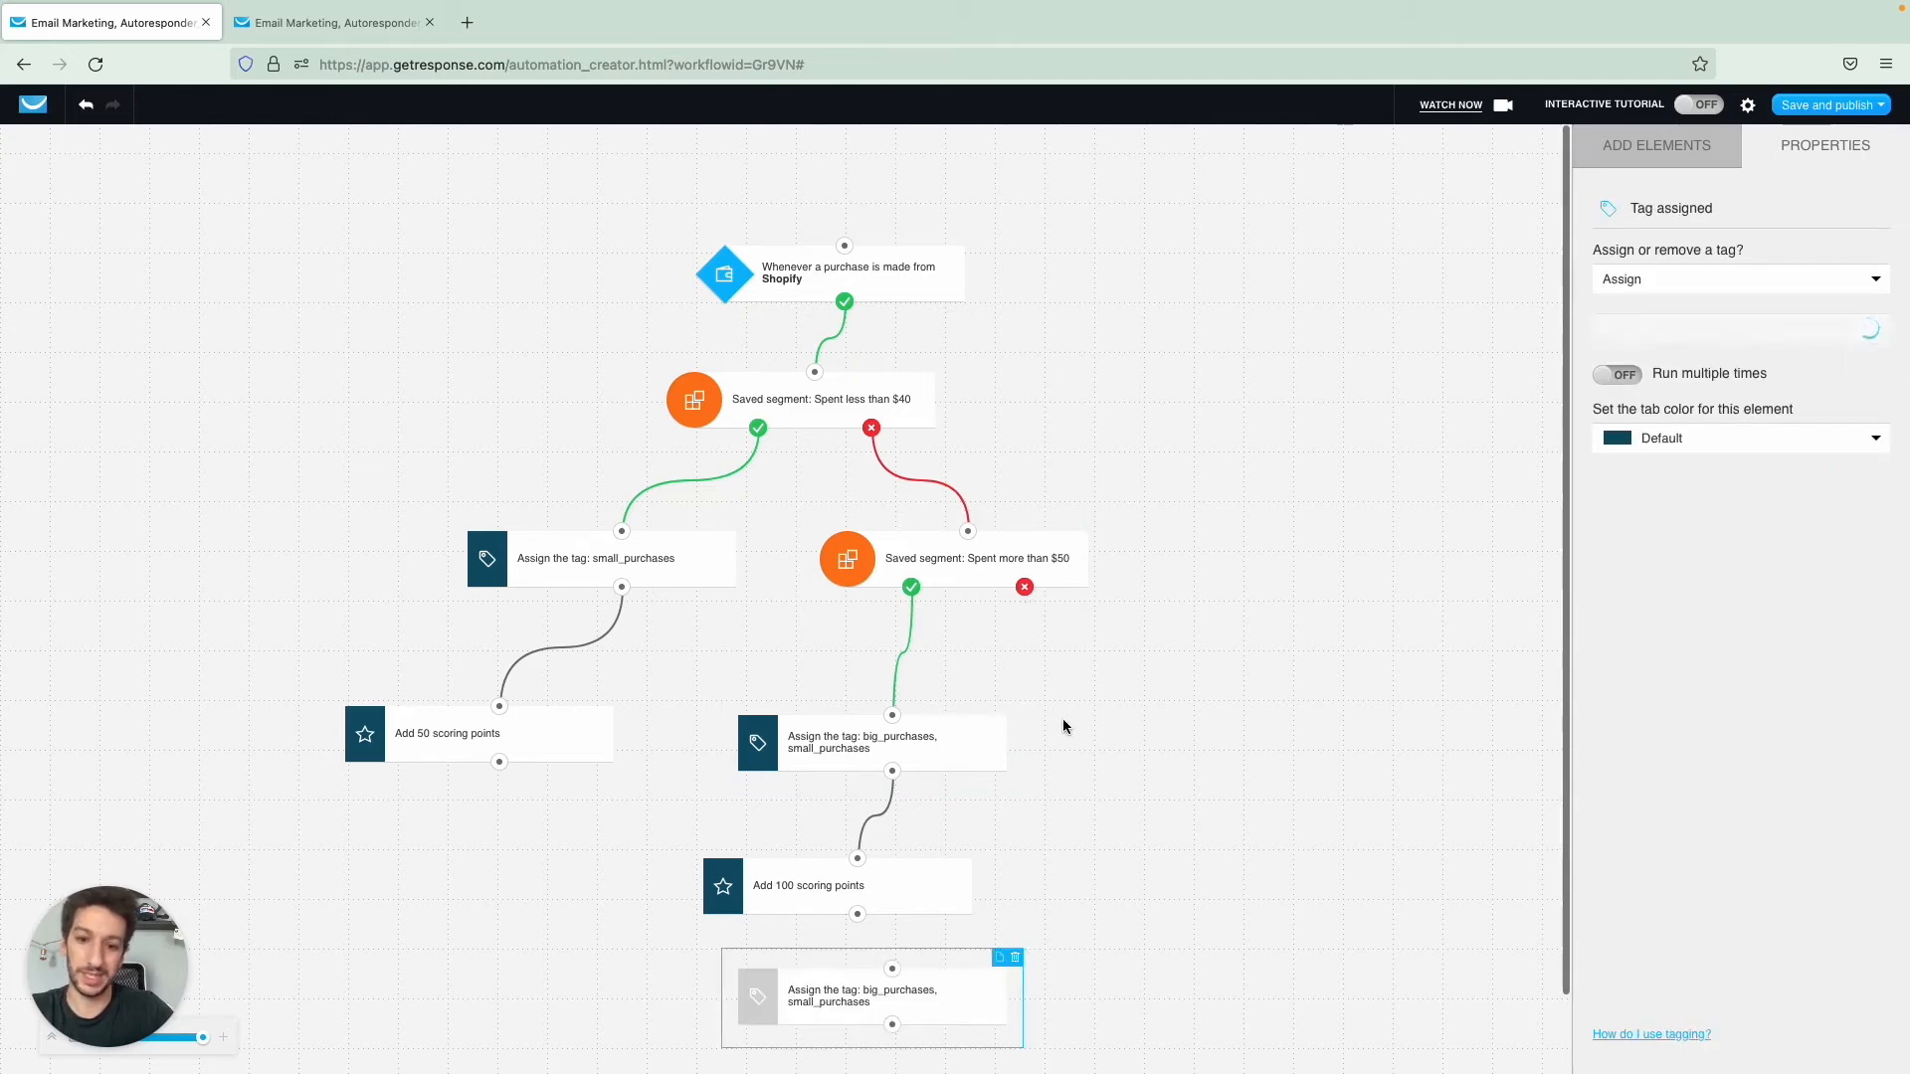
- Connect the over-$50 no path to a copied tag action set to medium_purchases instead of big_purchases
left_click(1656, 145)
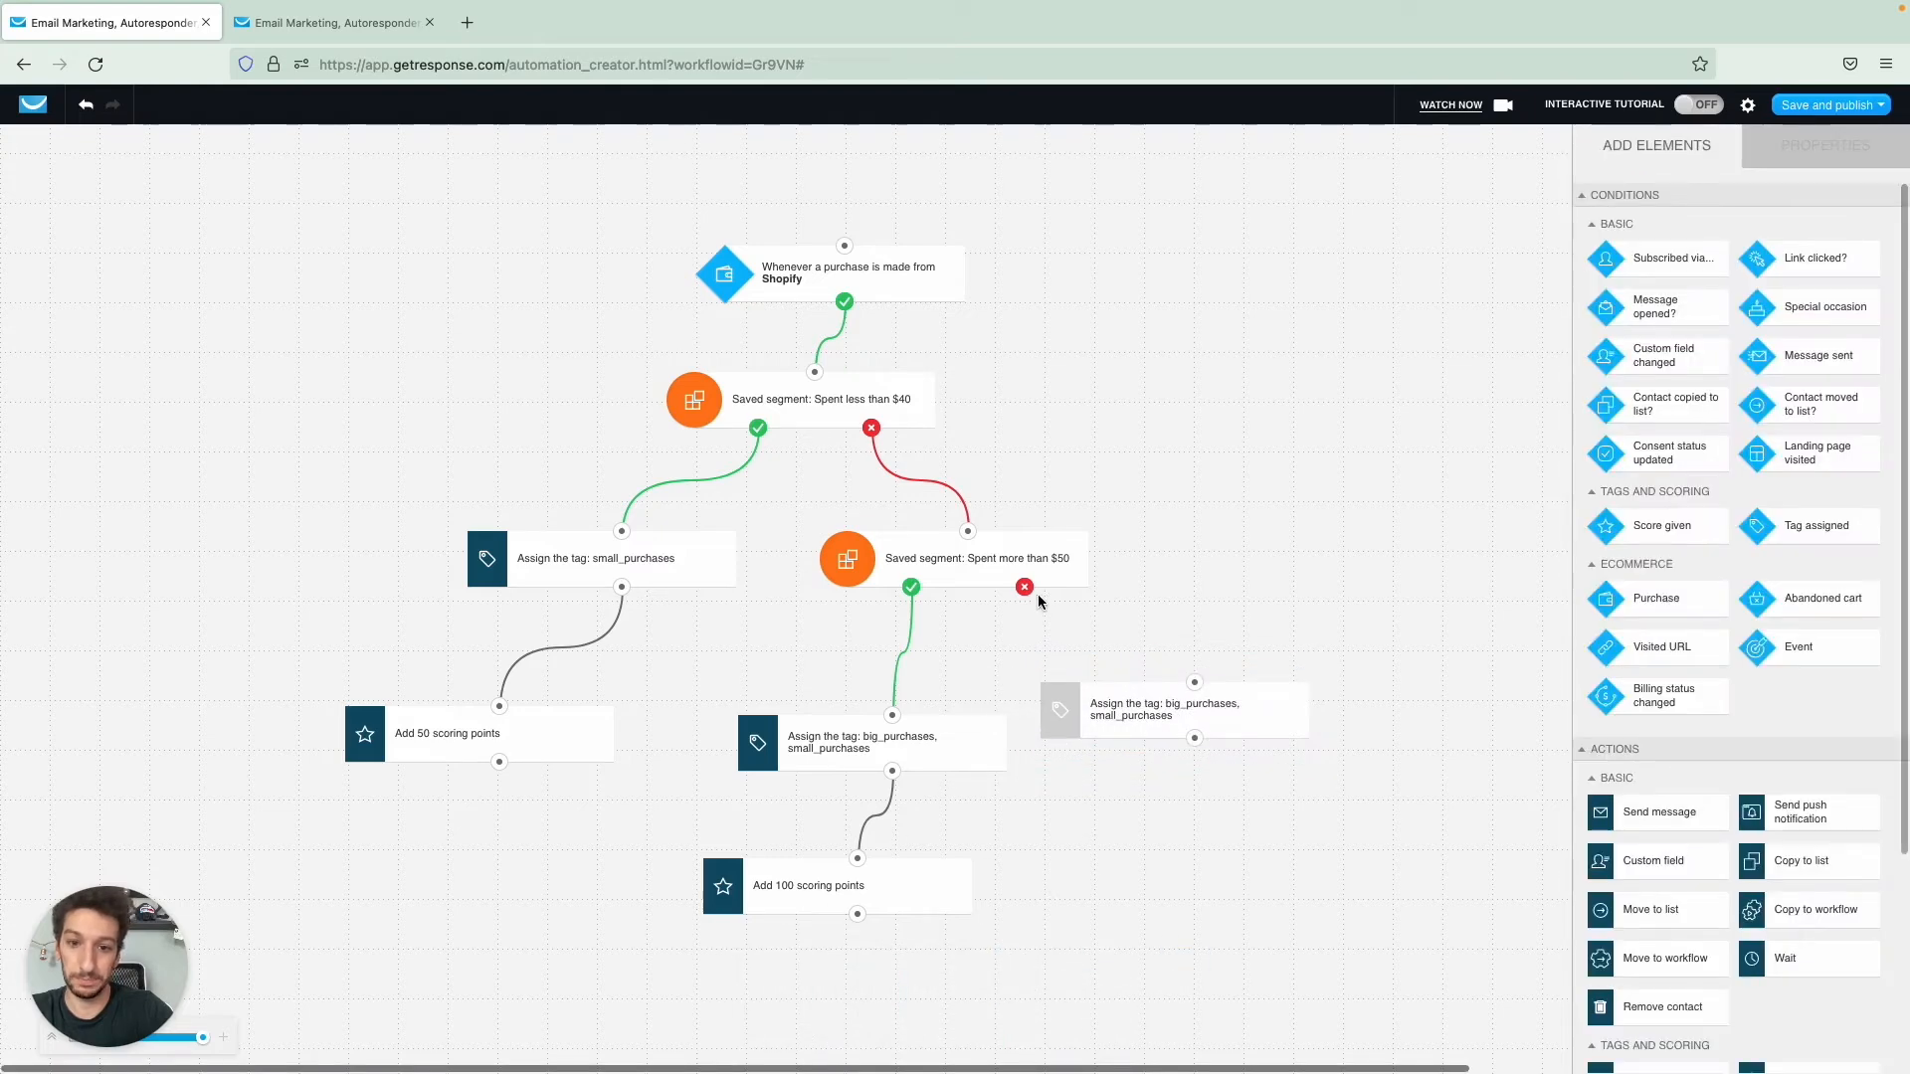
left_click(978, 557)
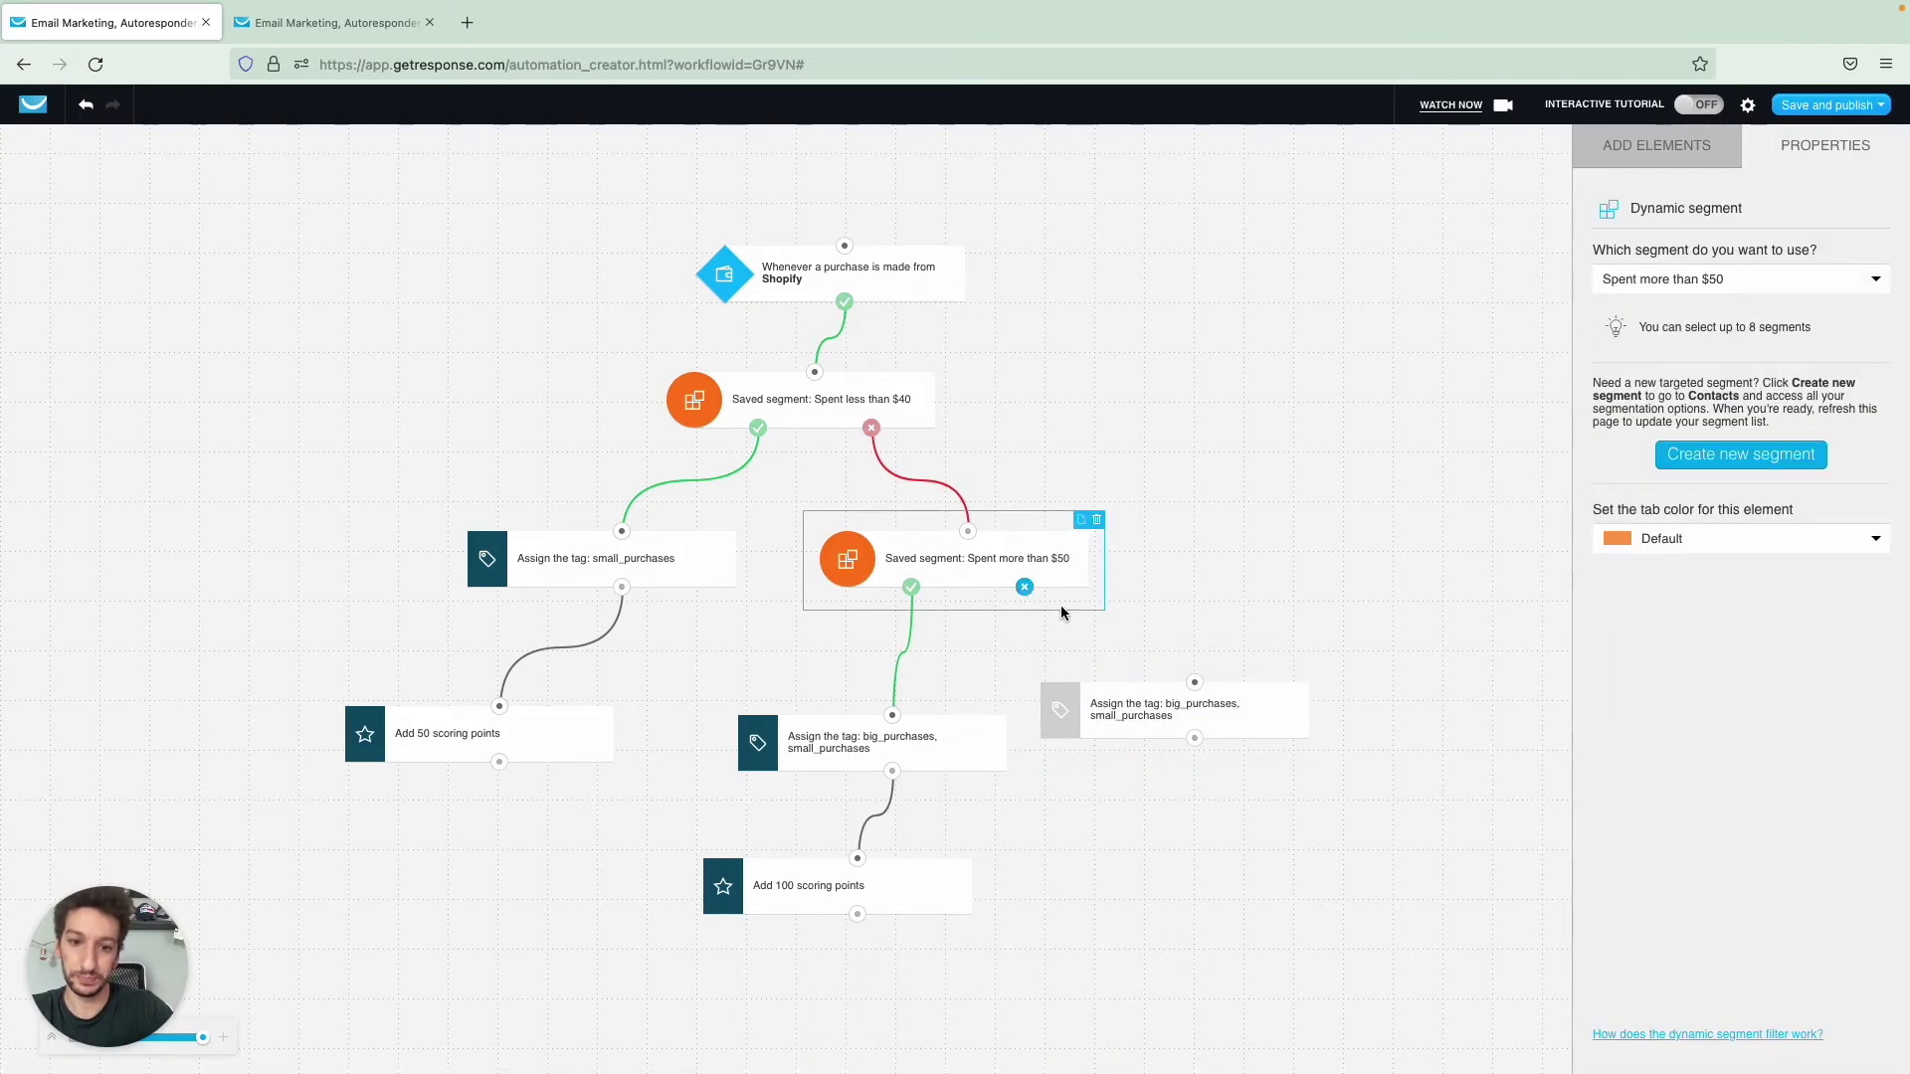
left_click(1166, 708)
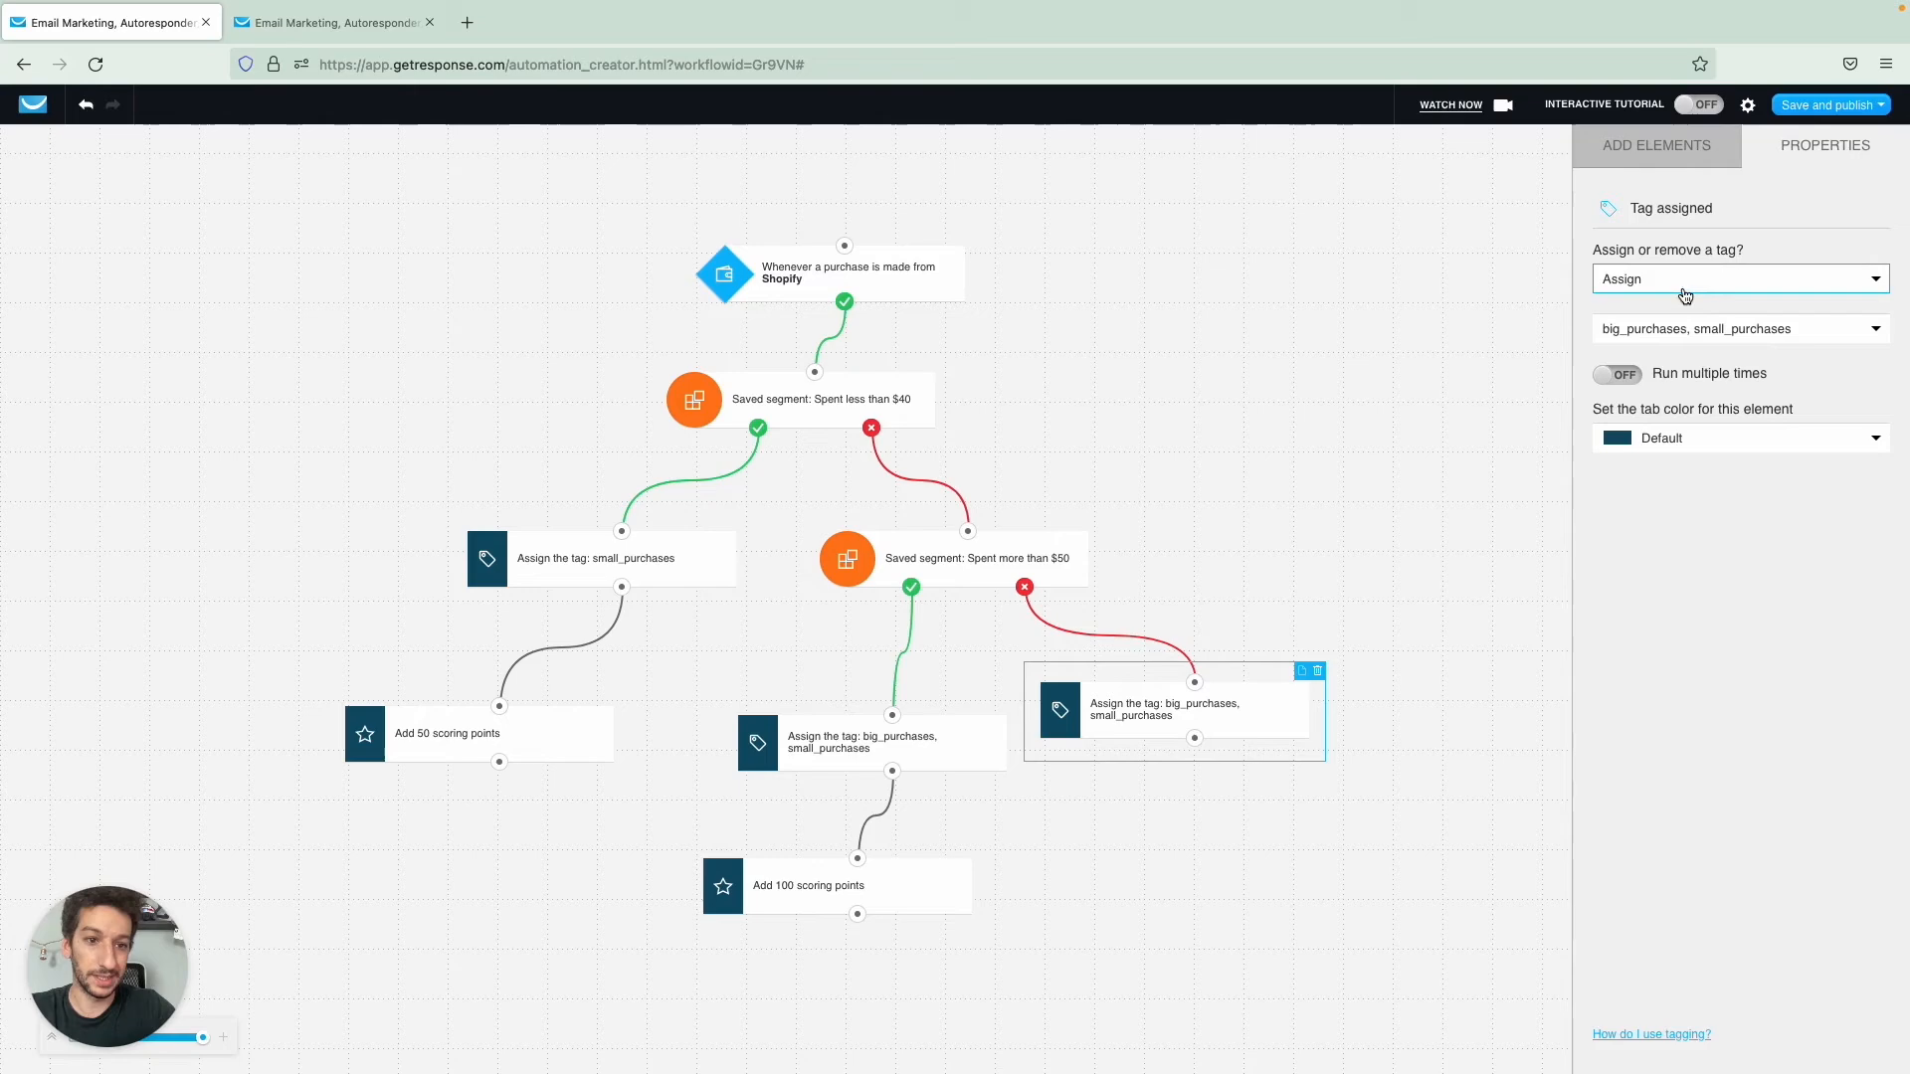
left_click(1739, 328)
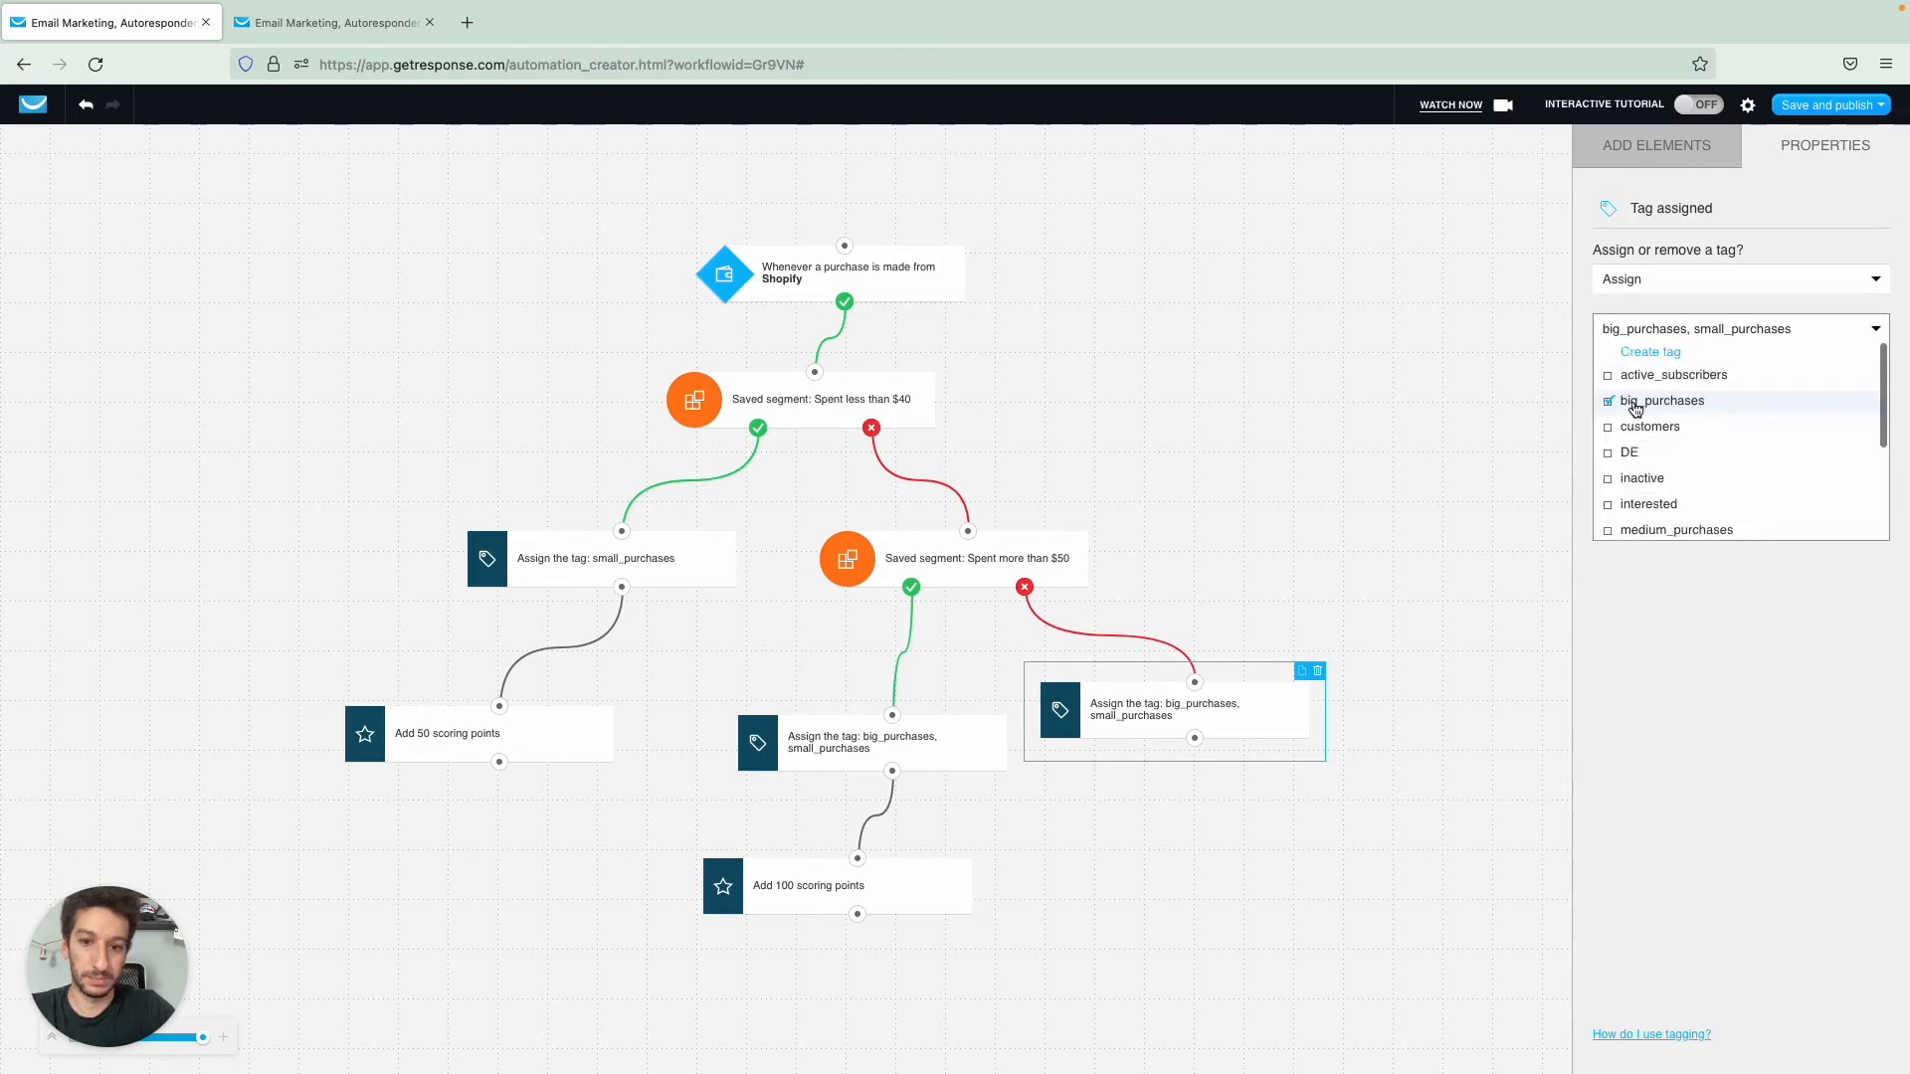
left_click(1608, 400)
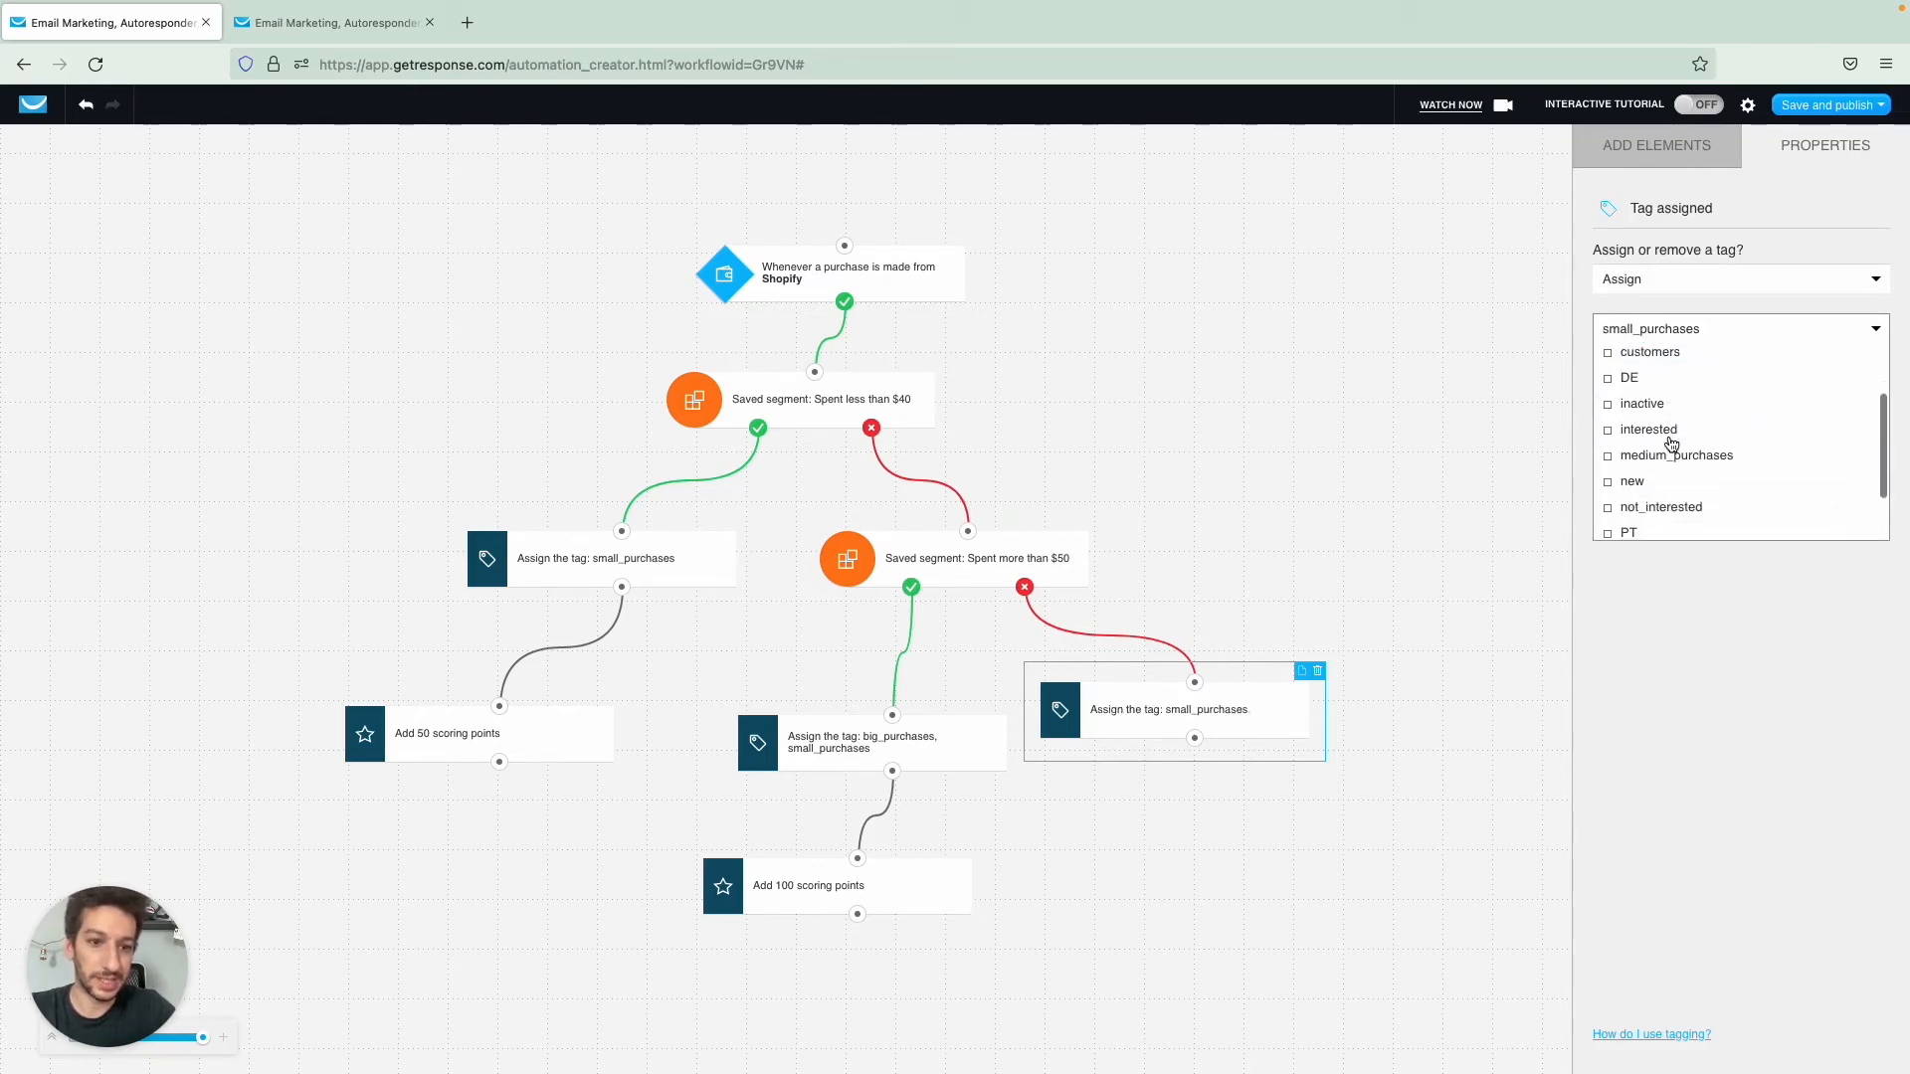
left_click(1656, 145)
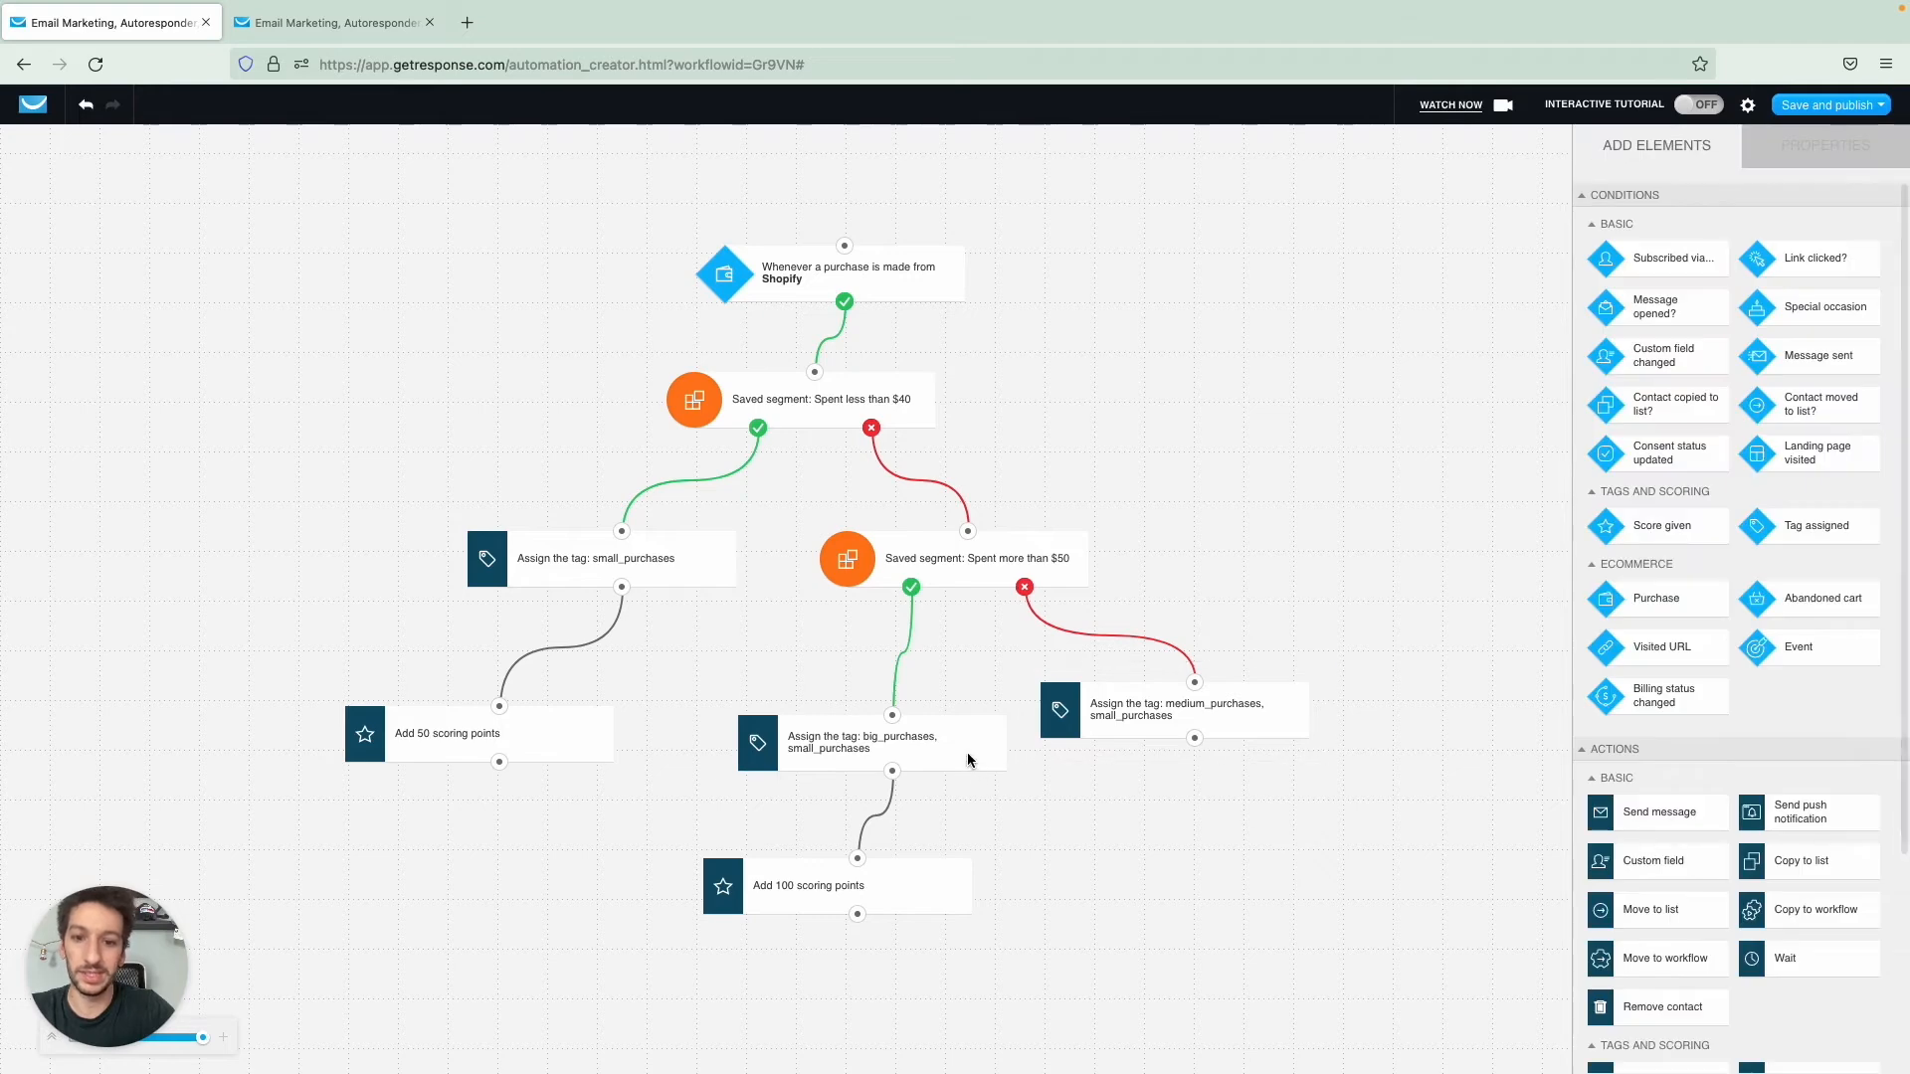
- Drop small_purchases from the tag actions and duplicate the 100-point scoring step
left_click(1172, 708)
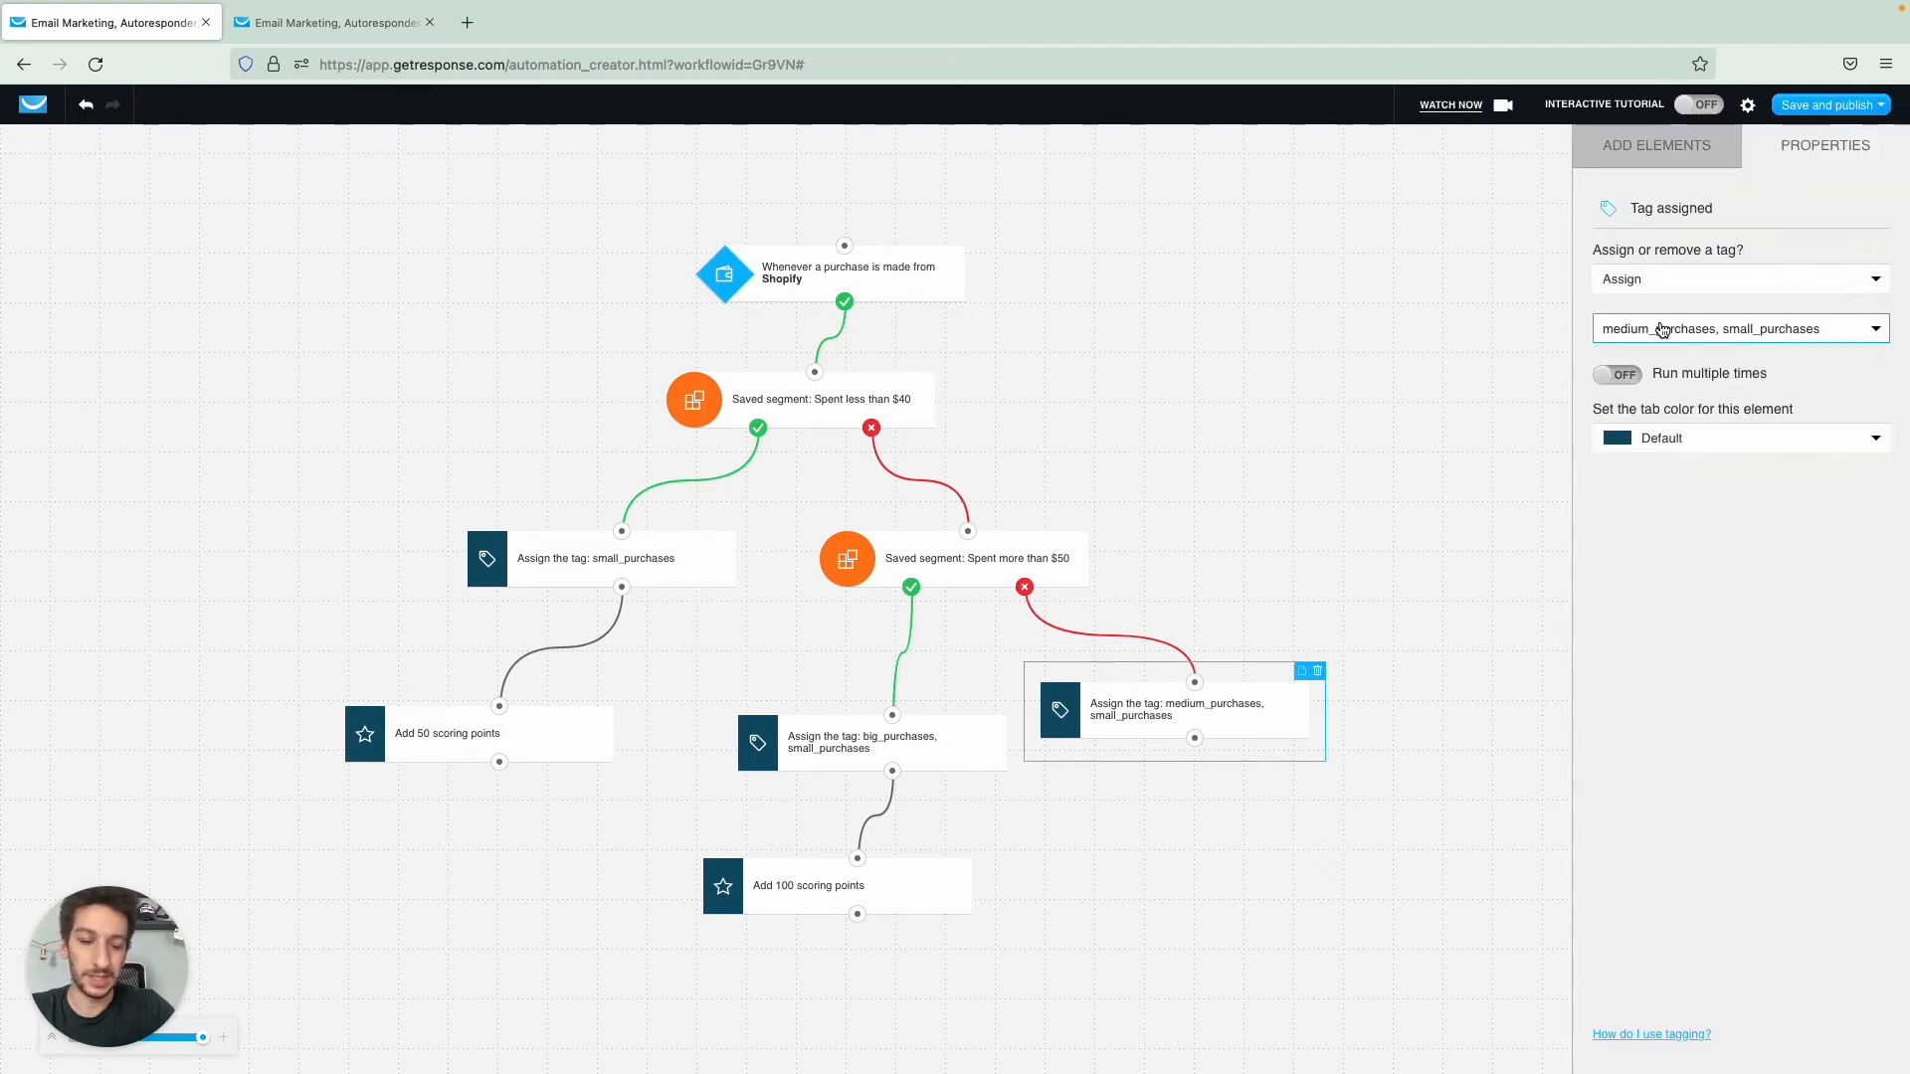
left_click(1739, 328)
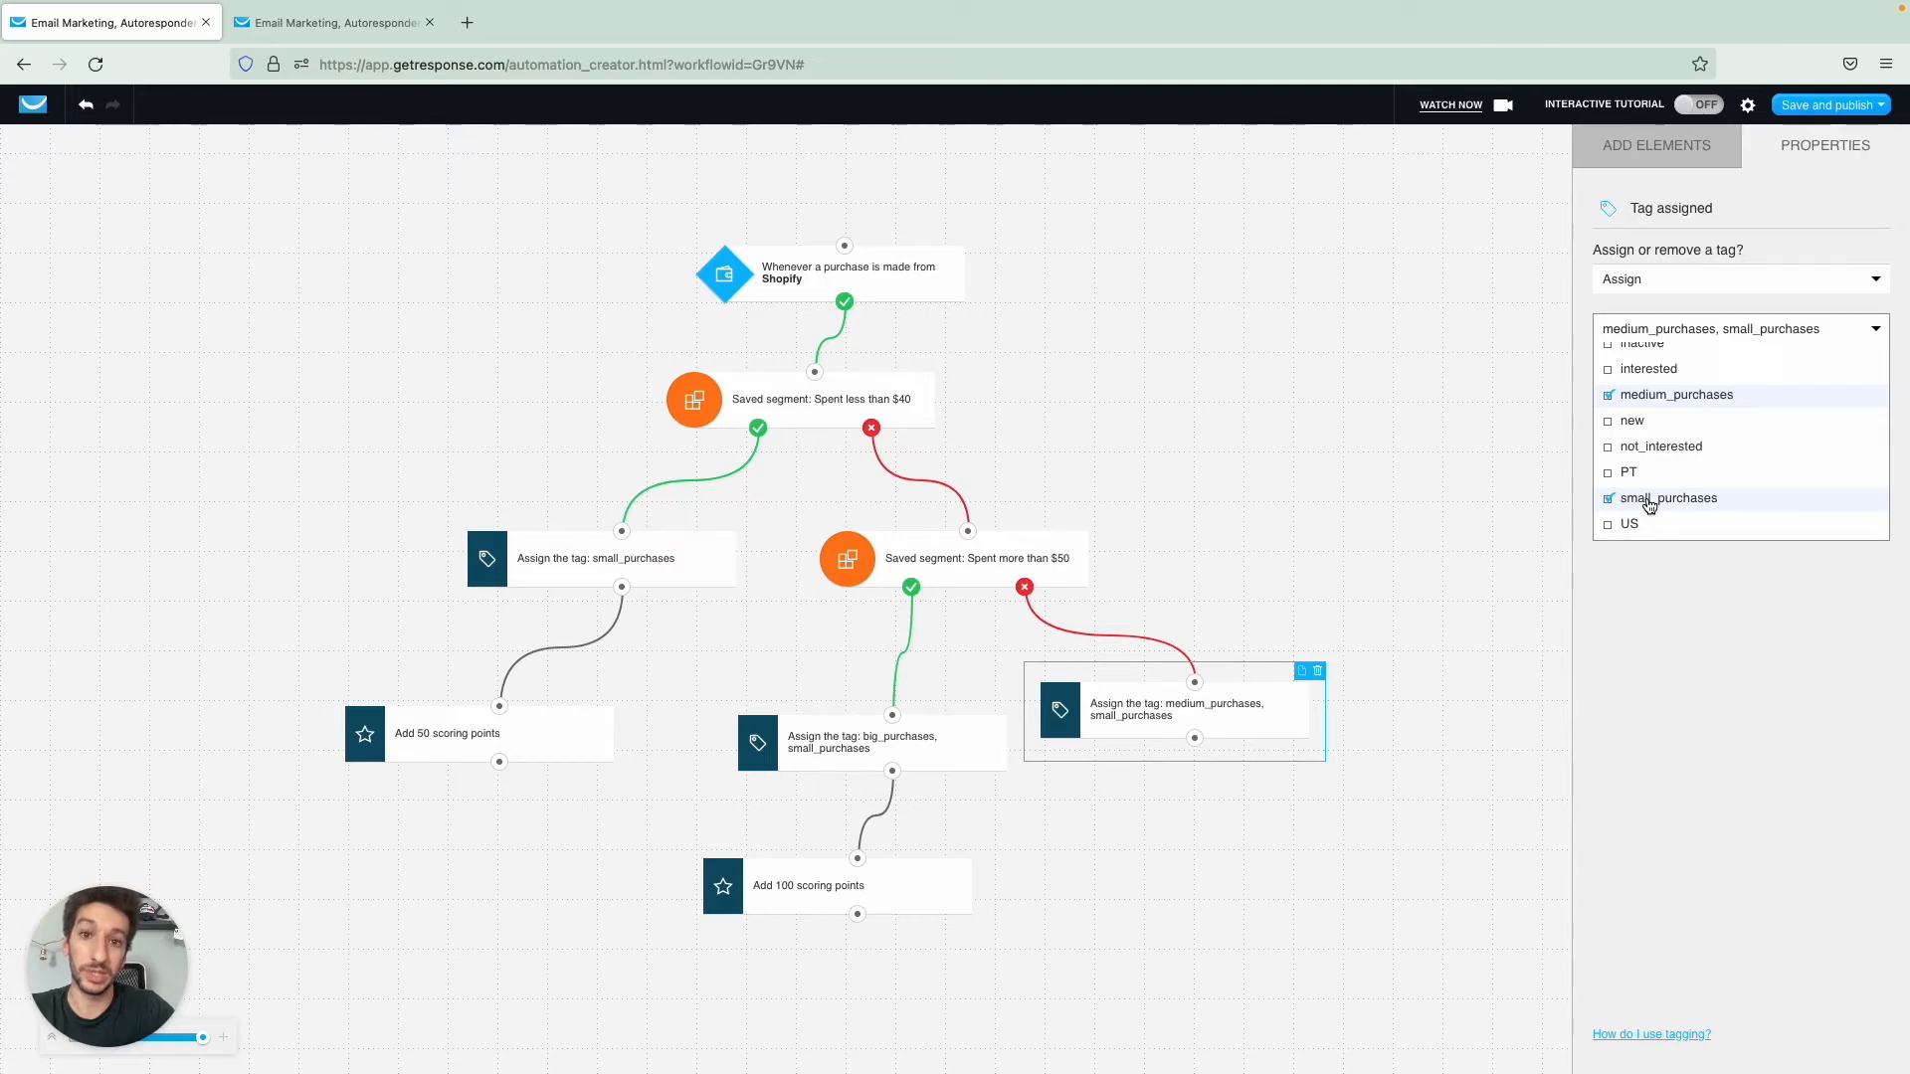
left_click(1607, 497)
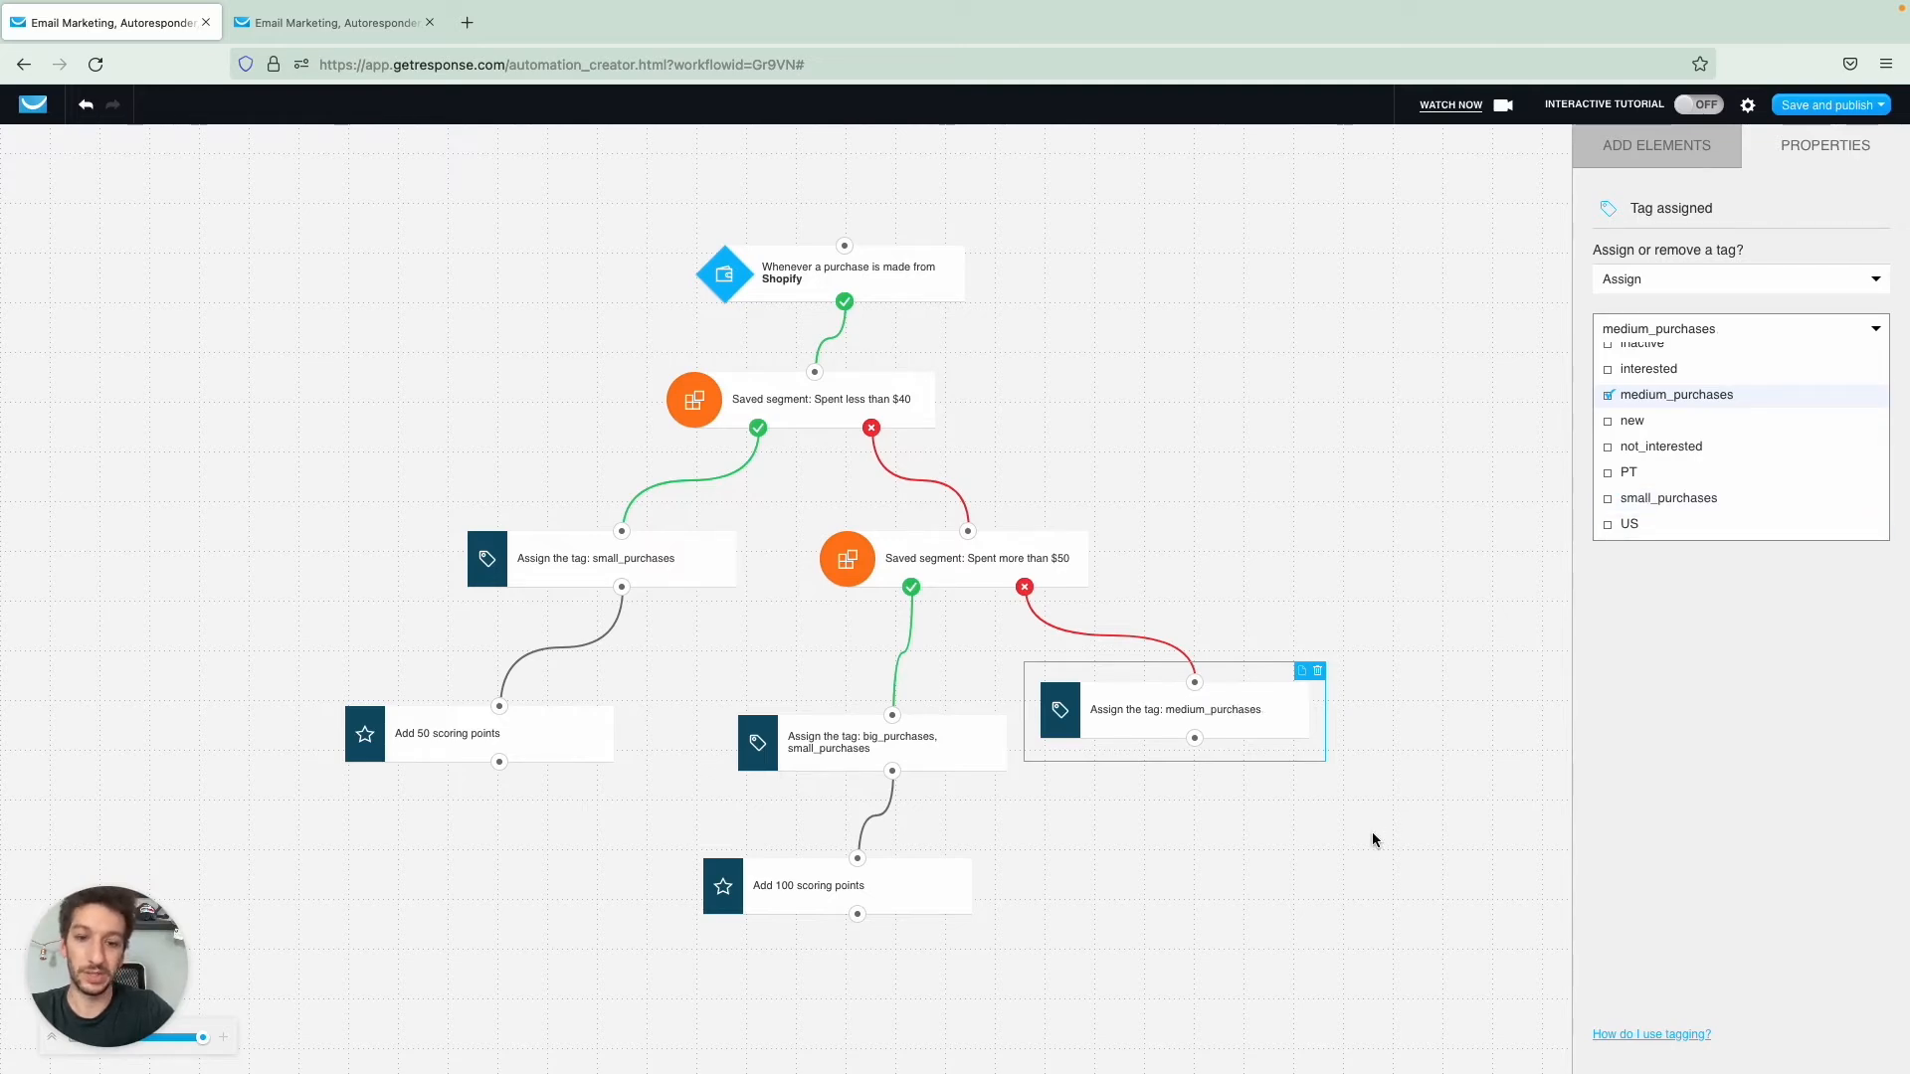
left_click(867, 742)
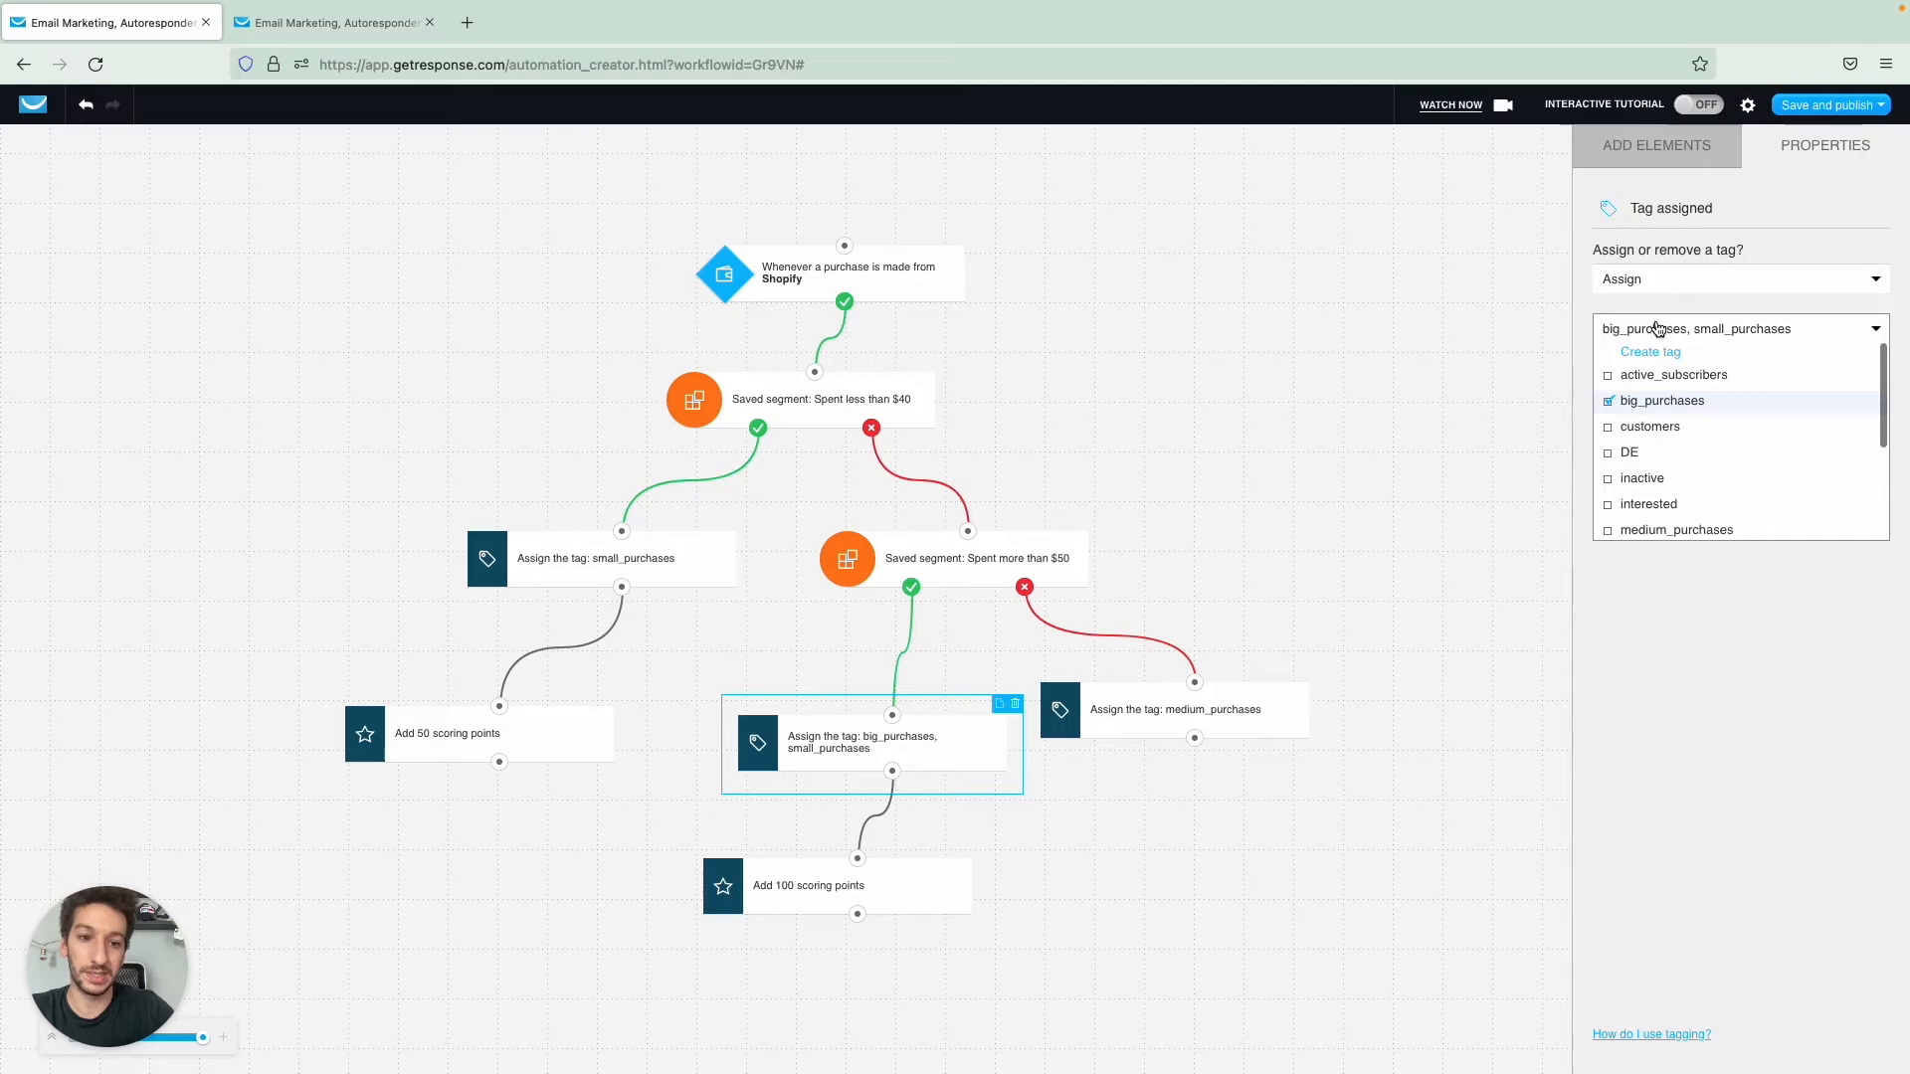
scroll("down", 3)
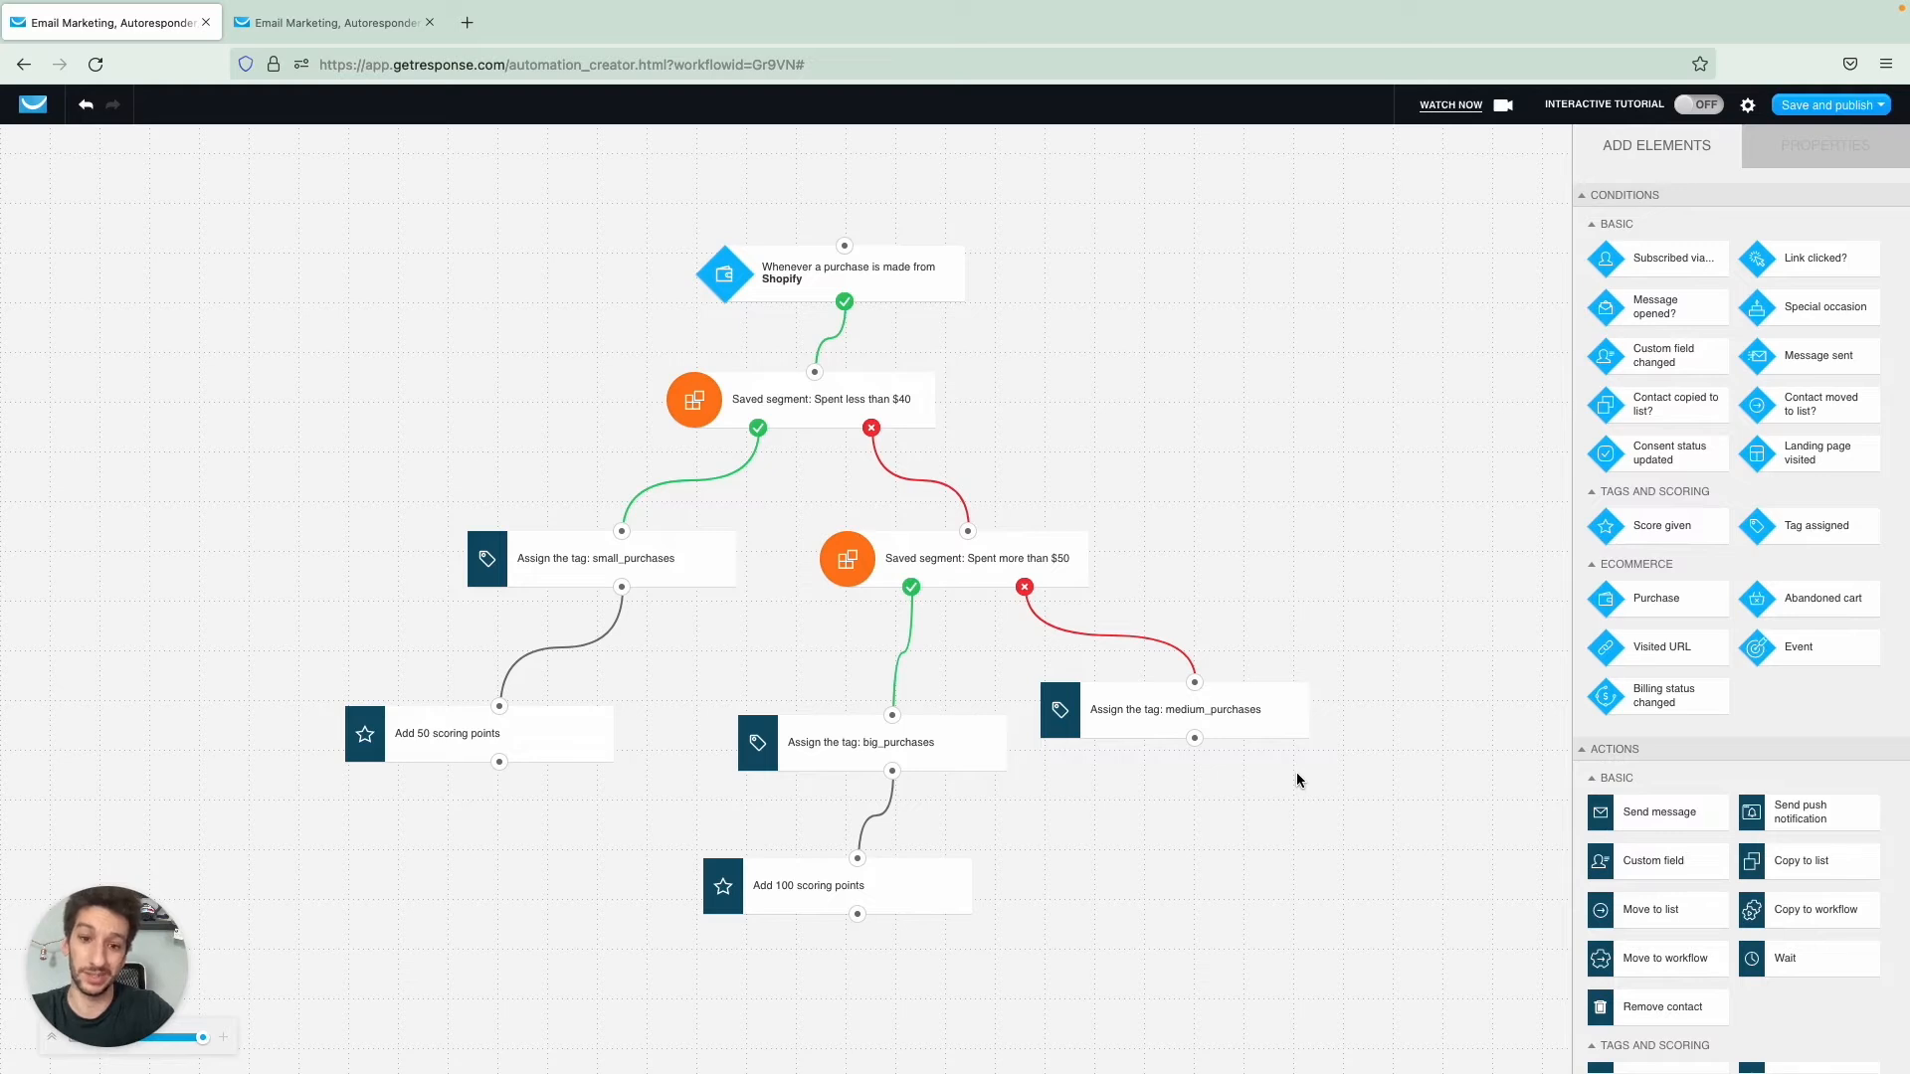
left_click(810, 885)
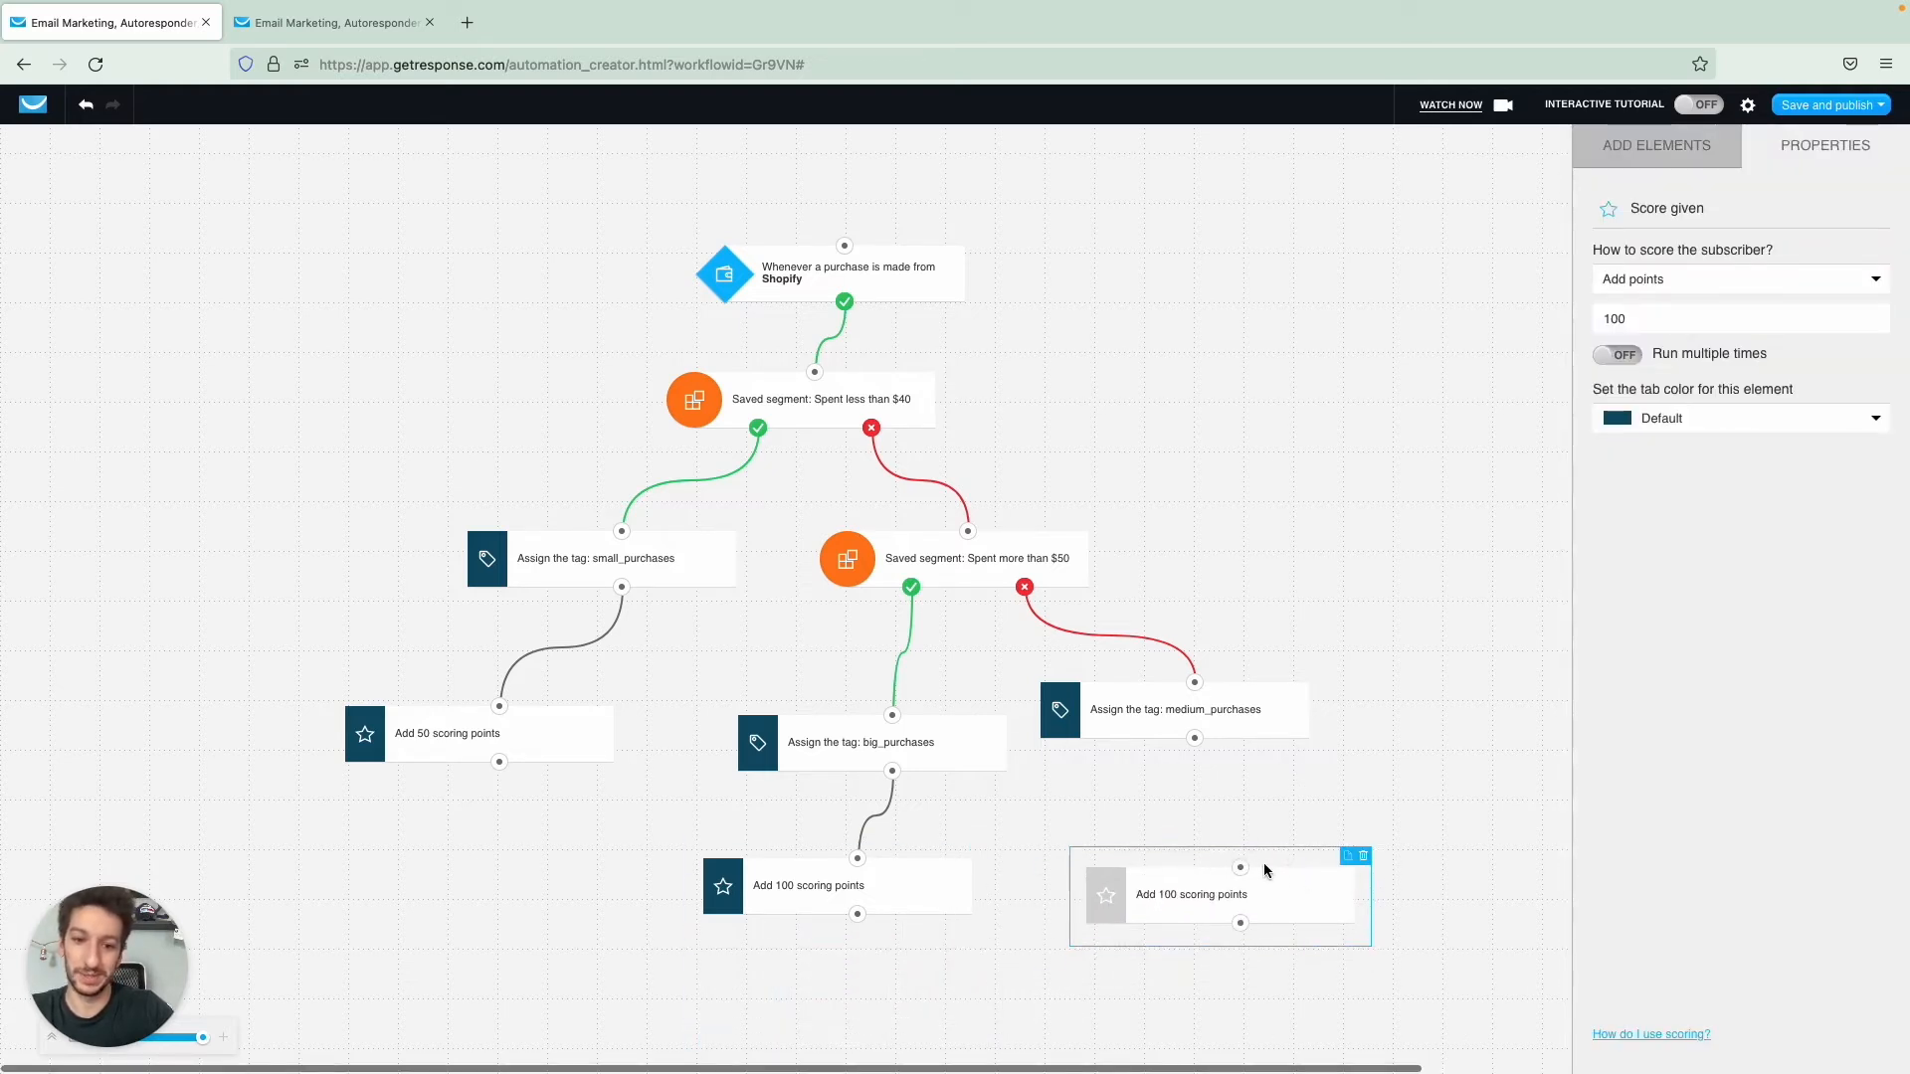
- Connect the medium_purchases tag step to a new Score action worth 75 points
left_click(1655, 145)
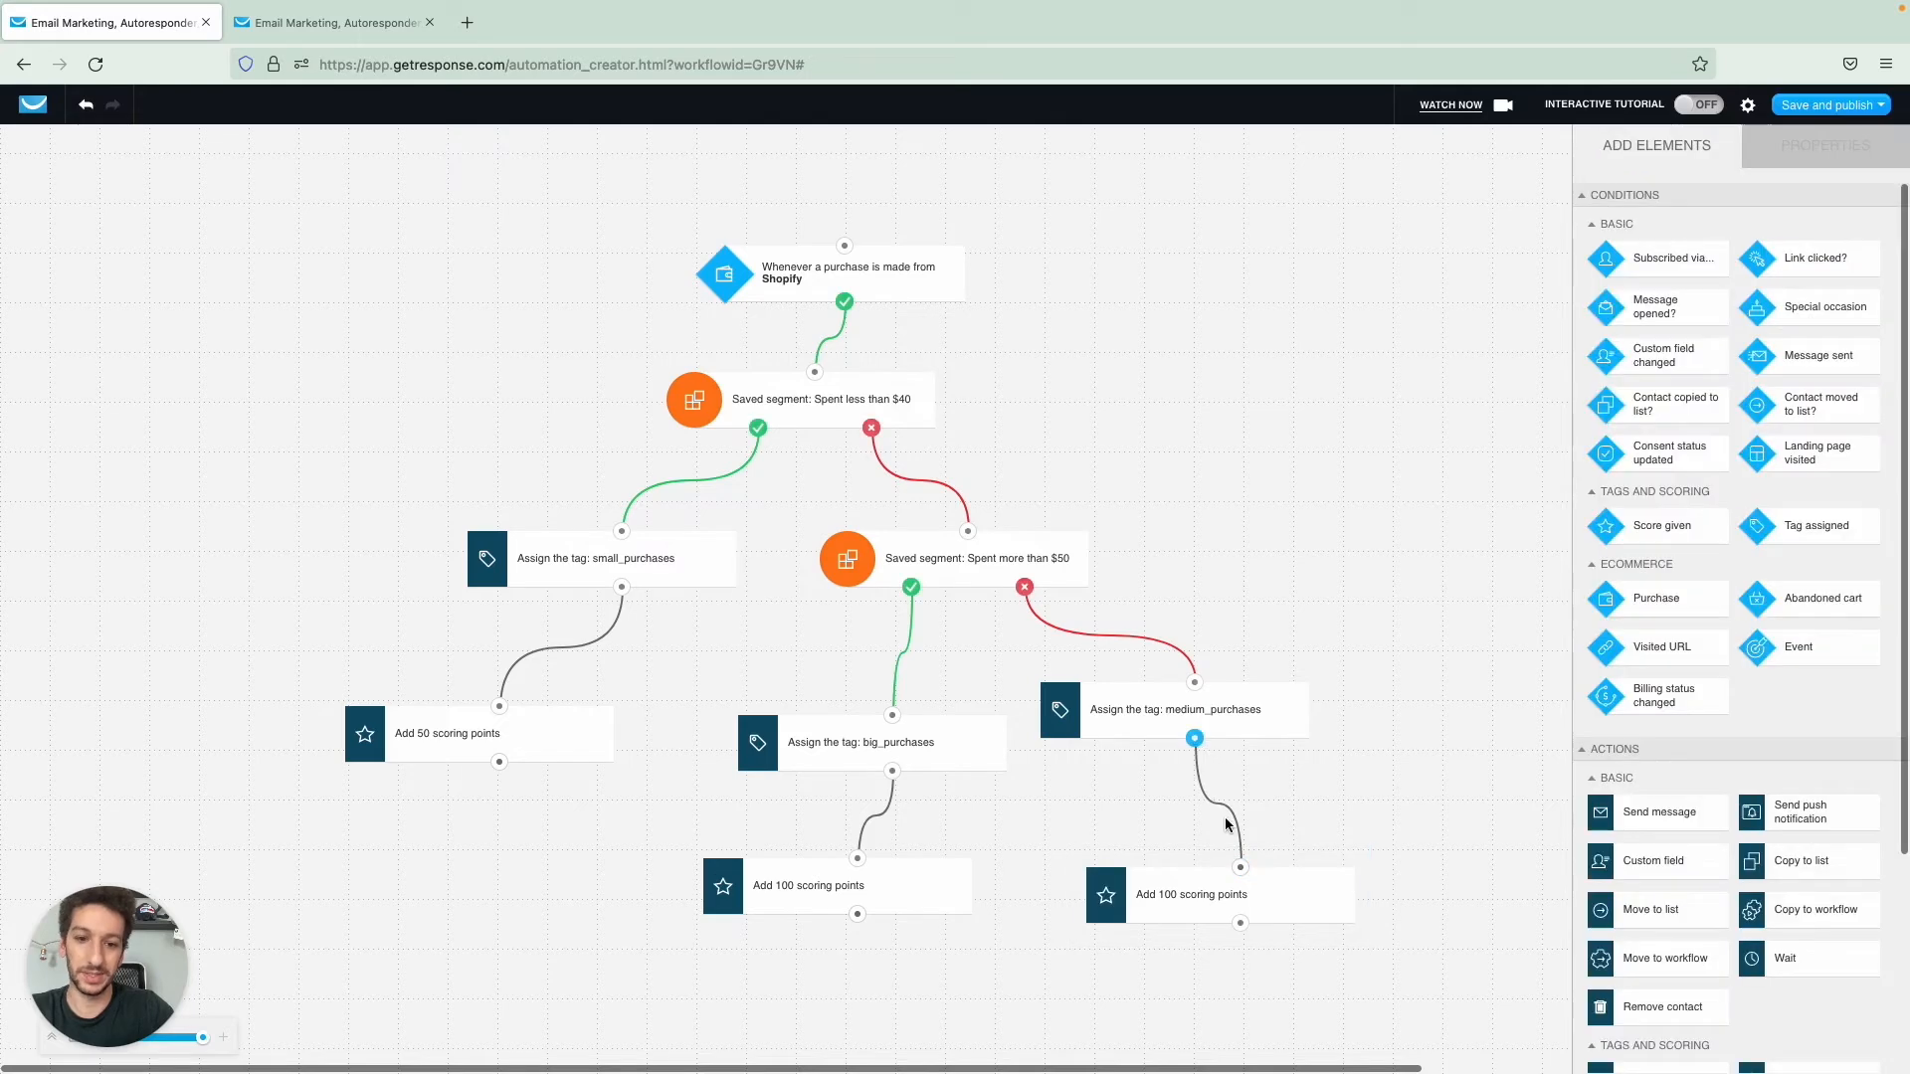
left_click(1189, 893)
type("75")
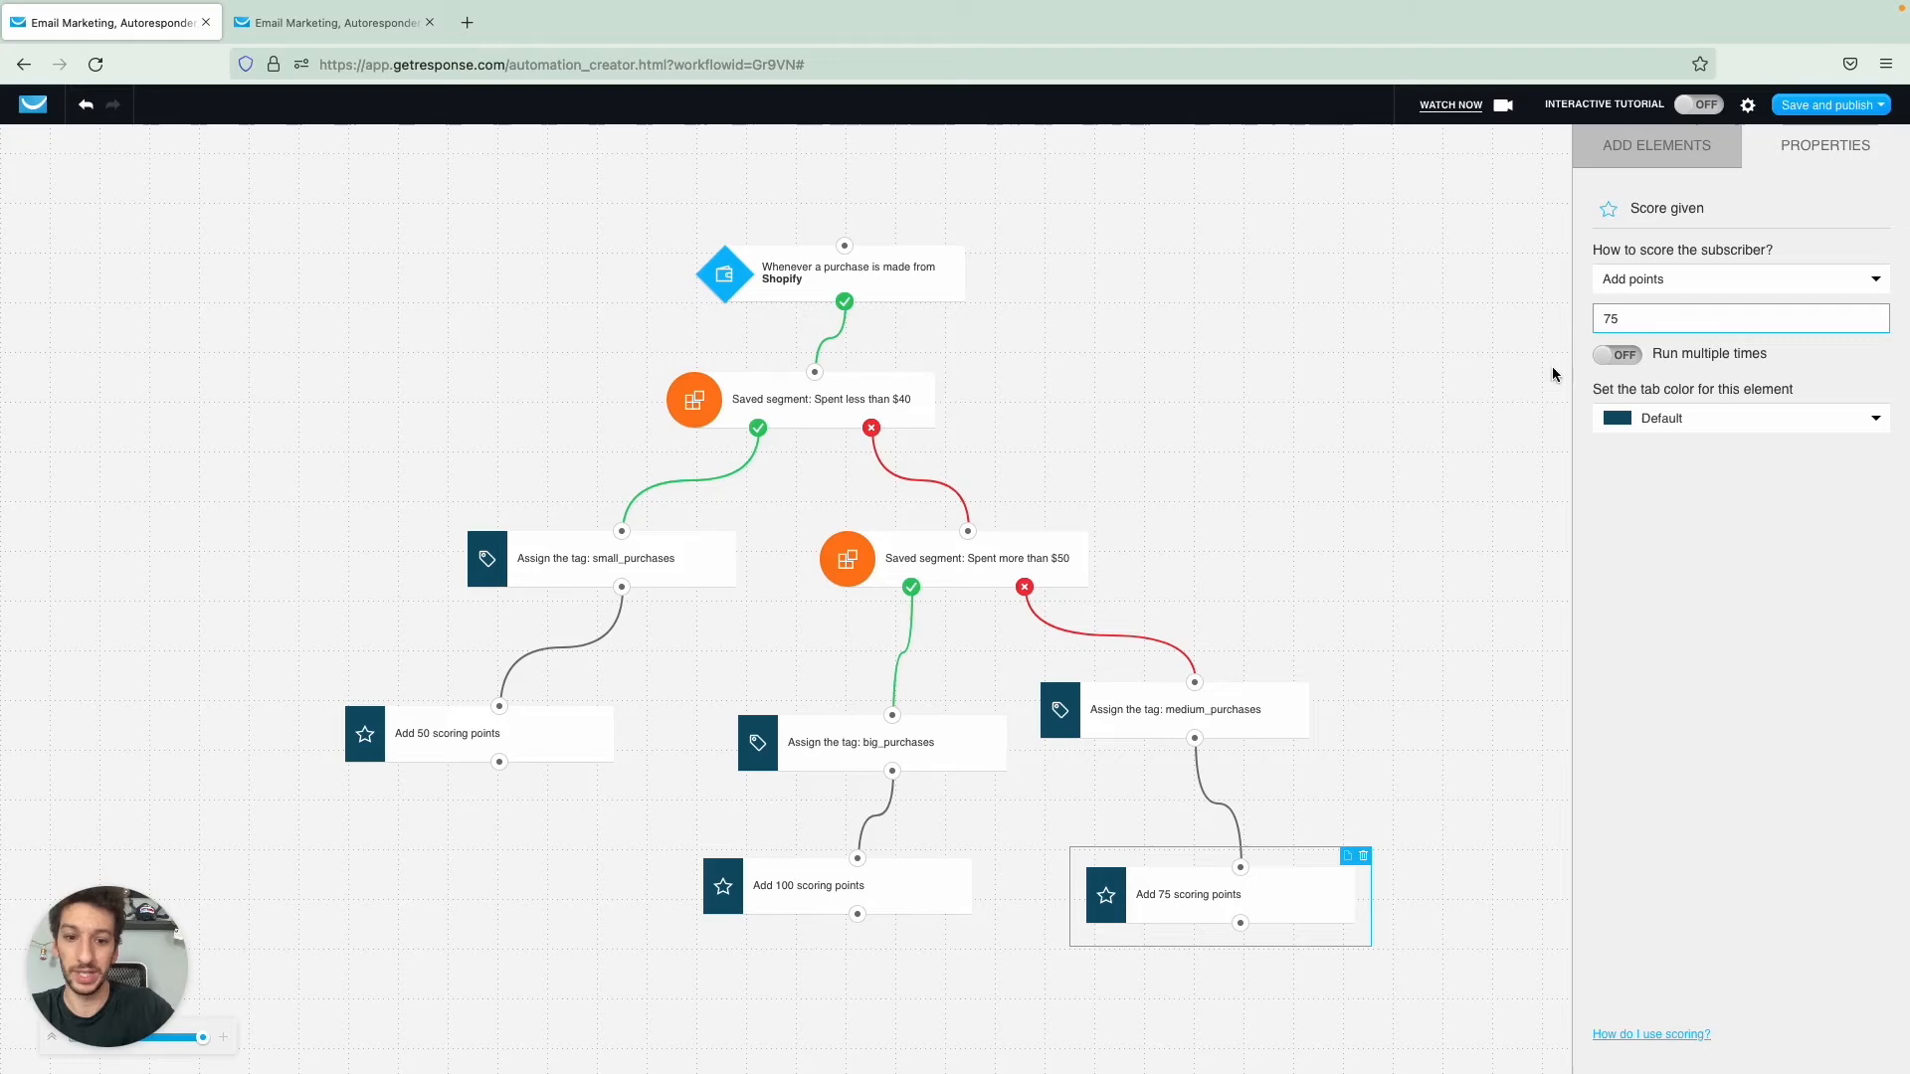
left_click(1655, 145)
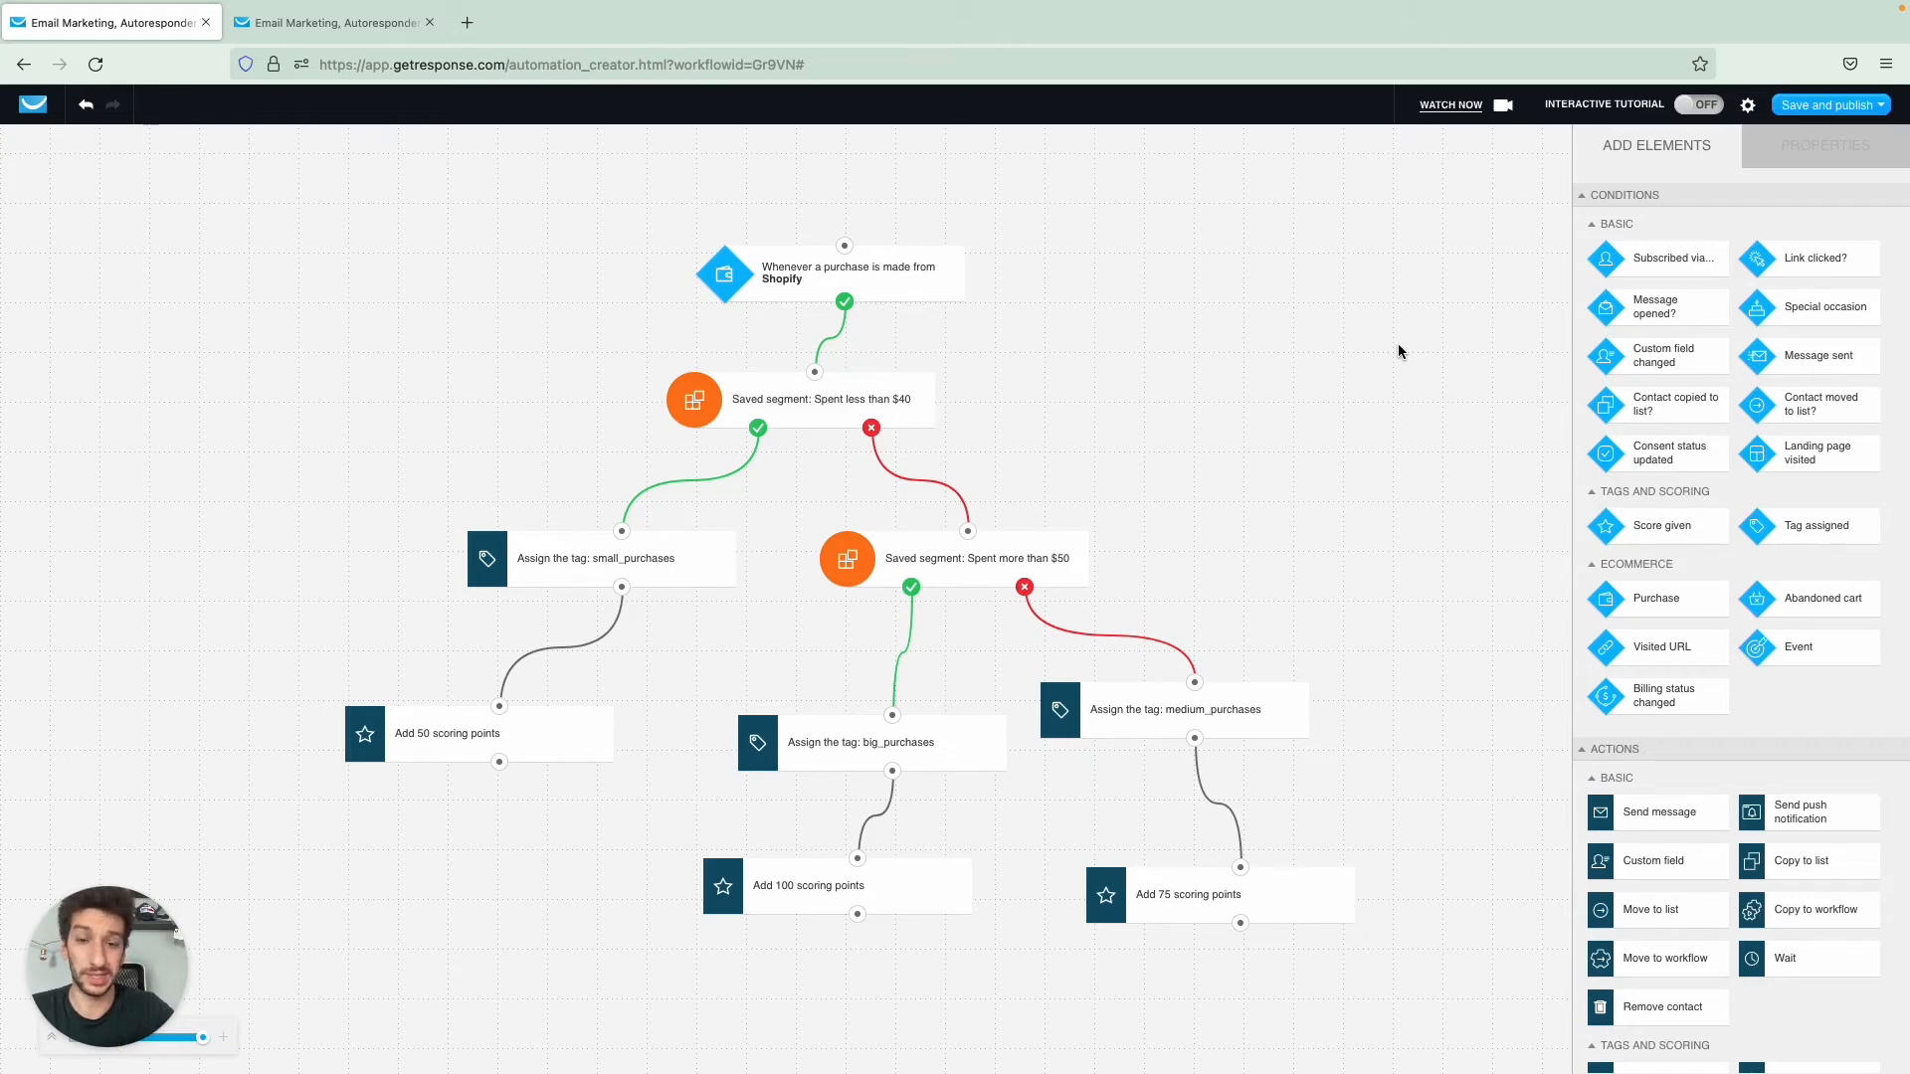
mouse_move(1425, 539)
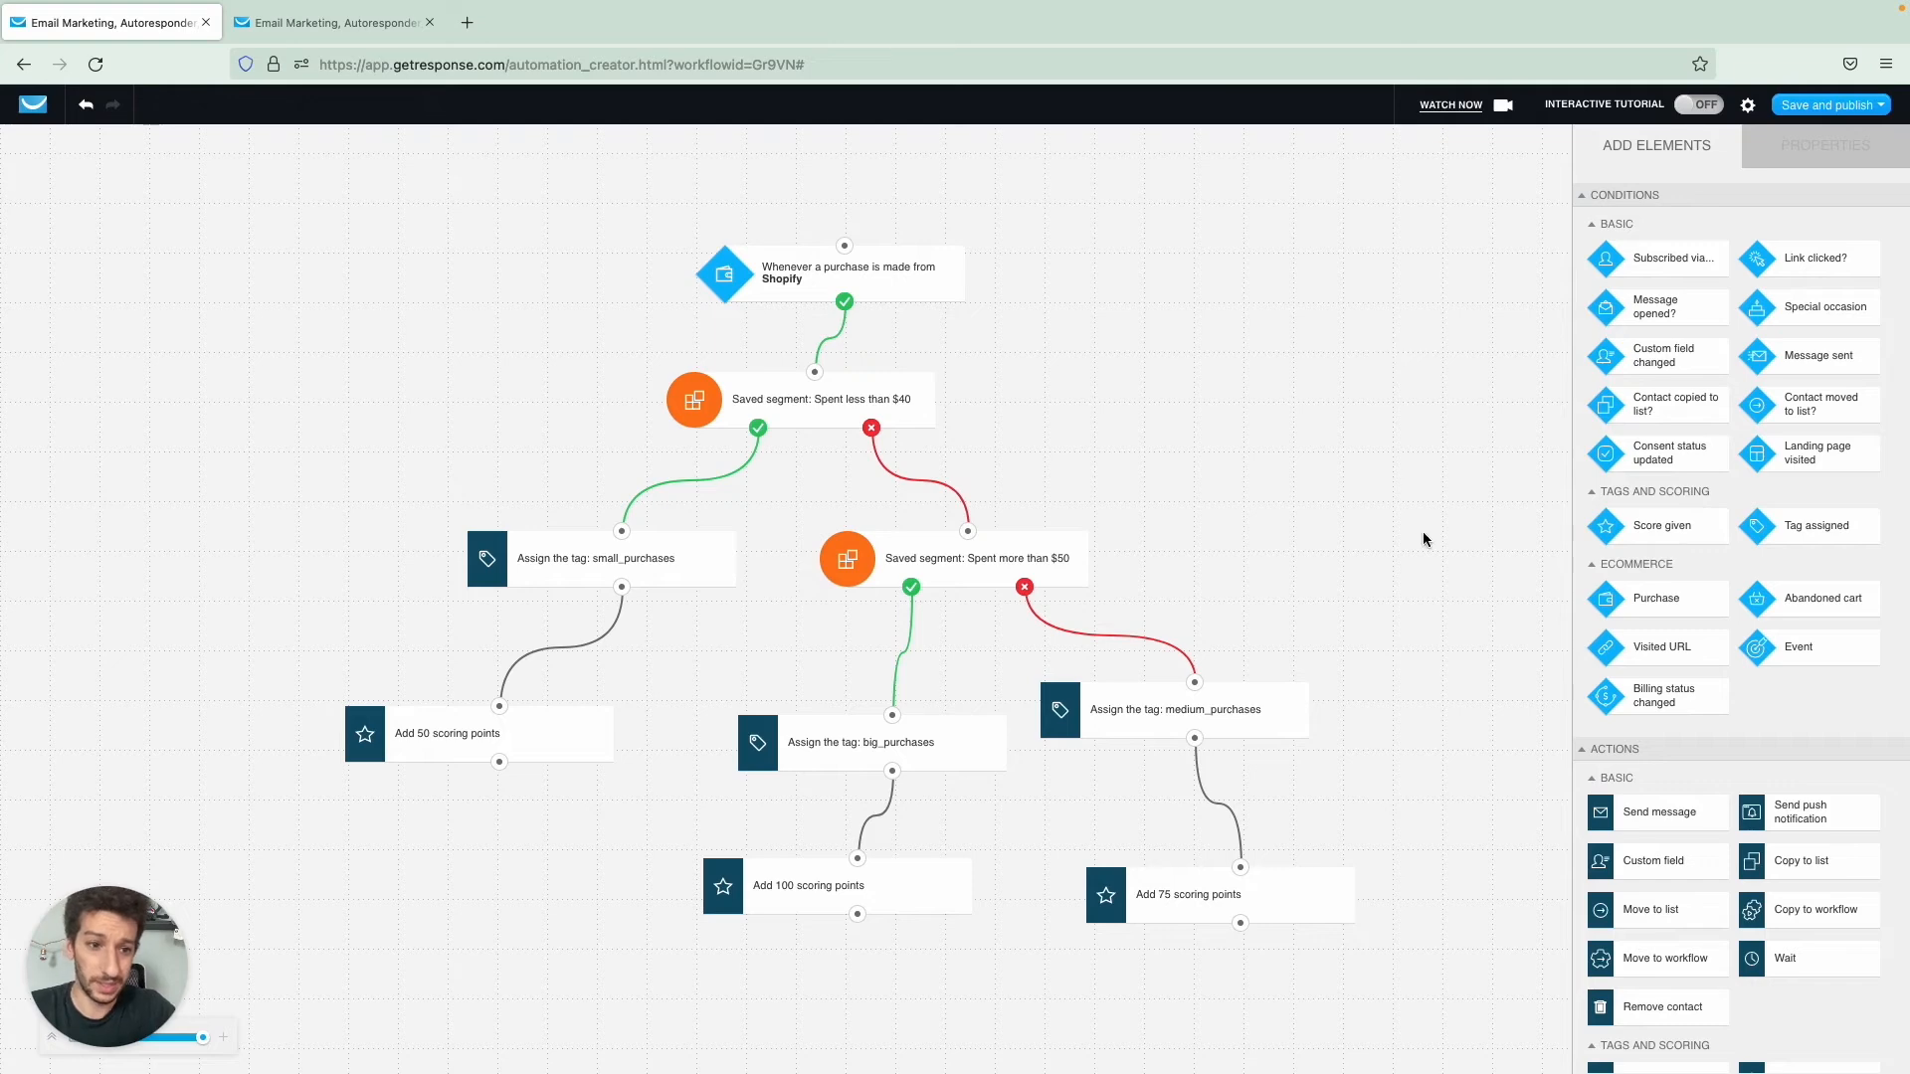
mouse_move(1659, 525)
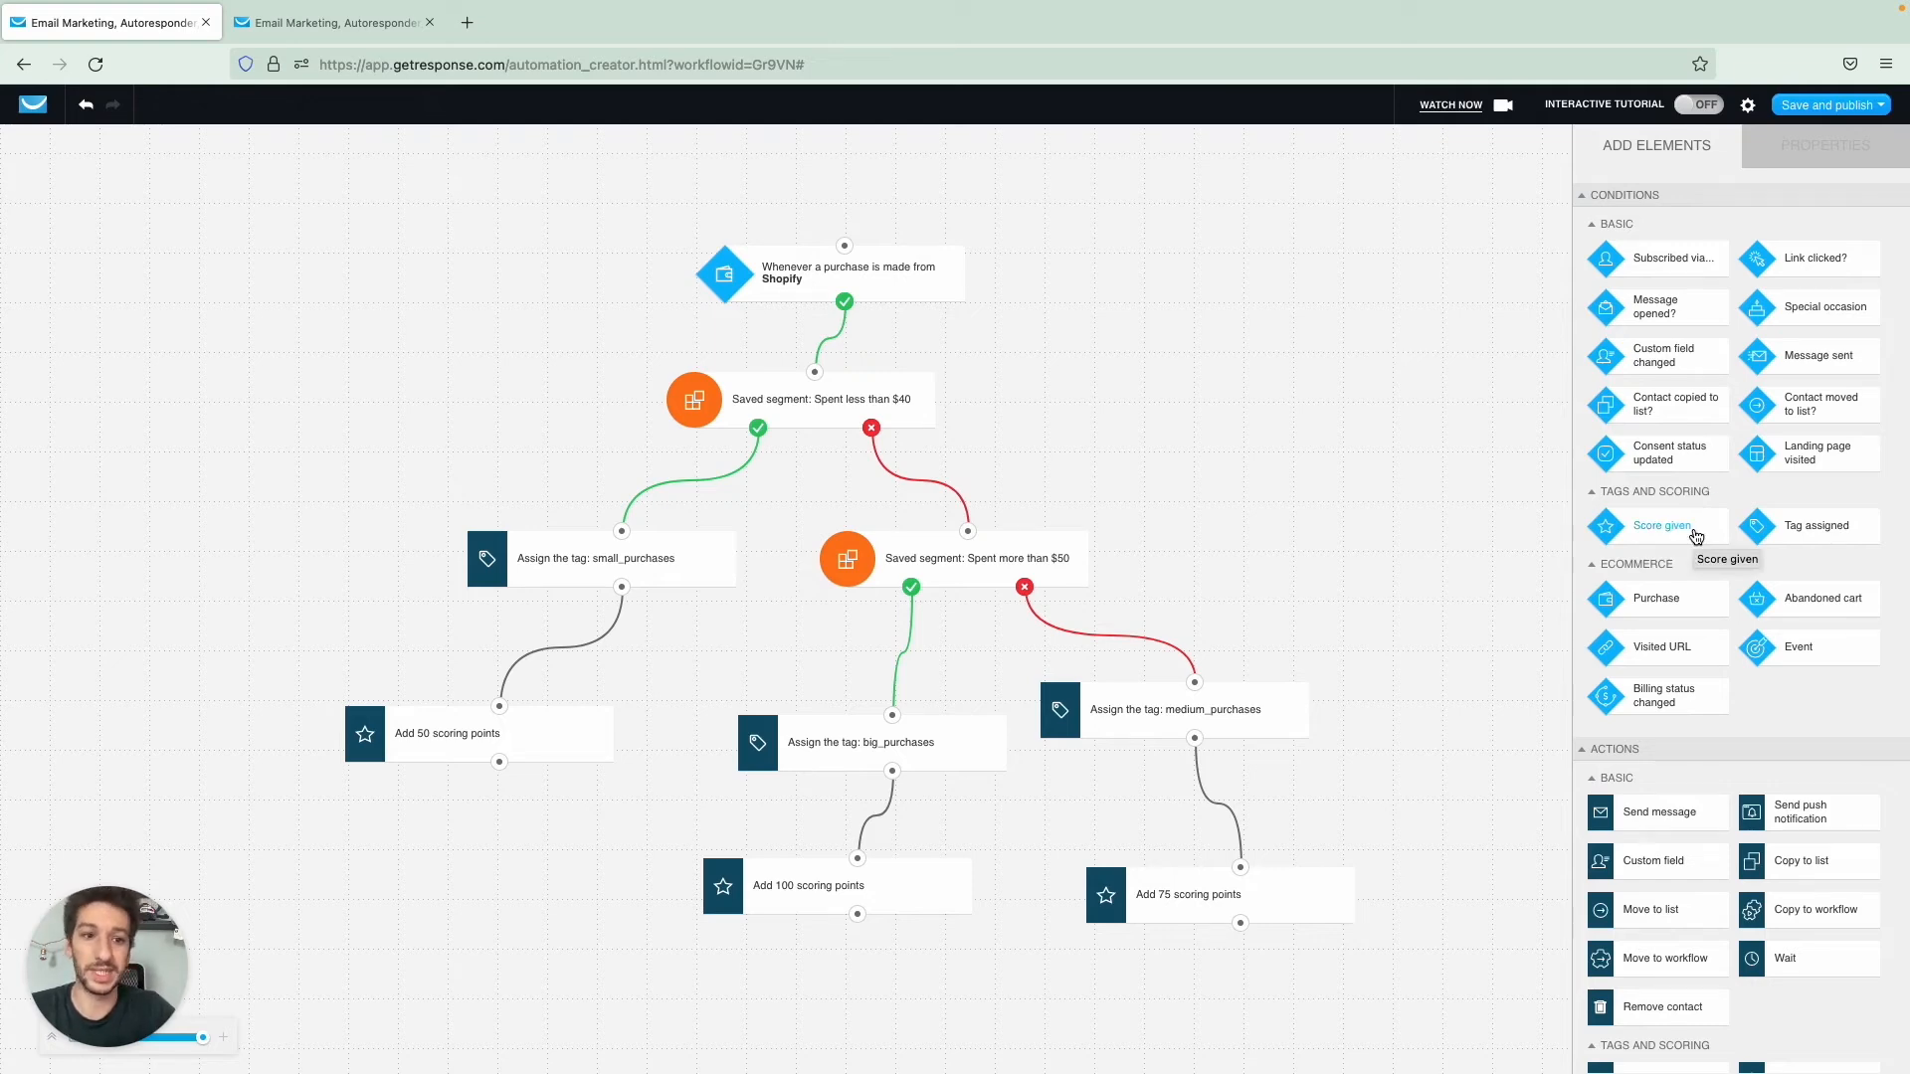
mouse_move(1717, 480)
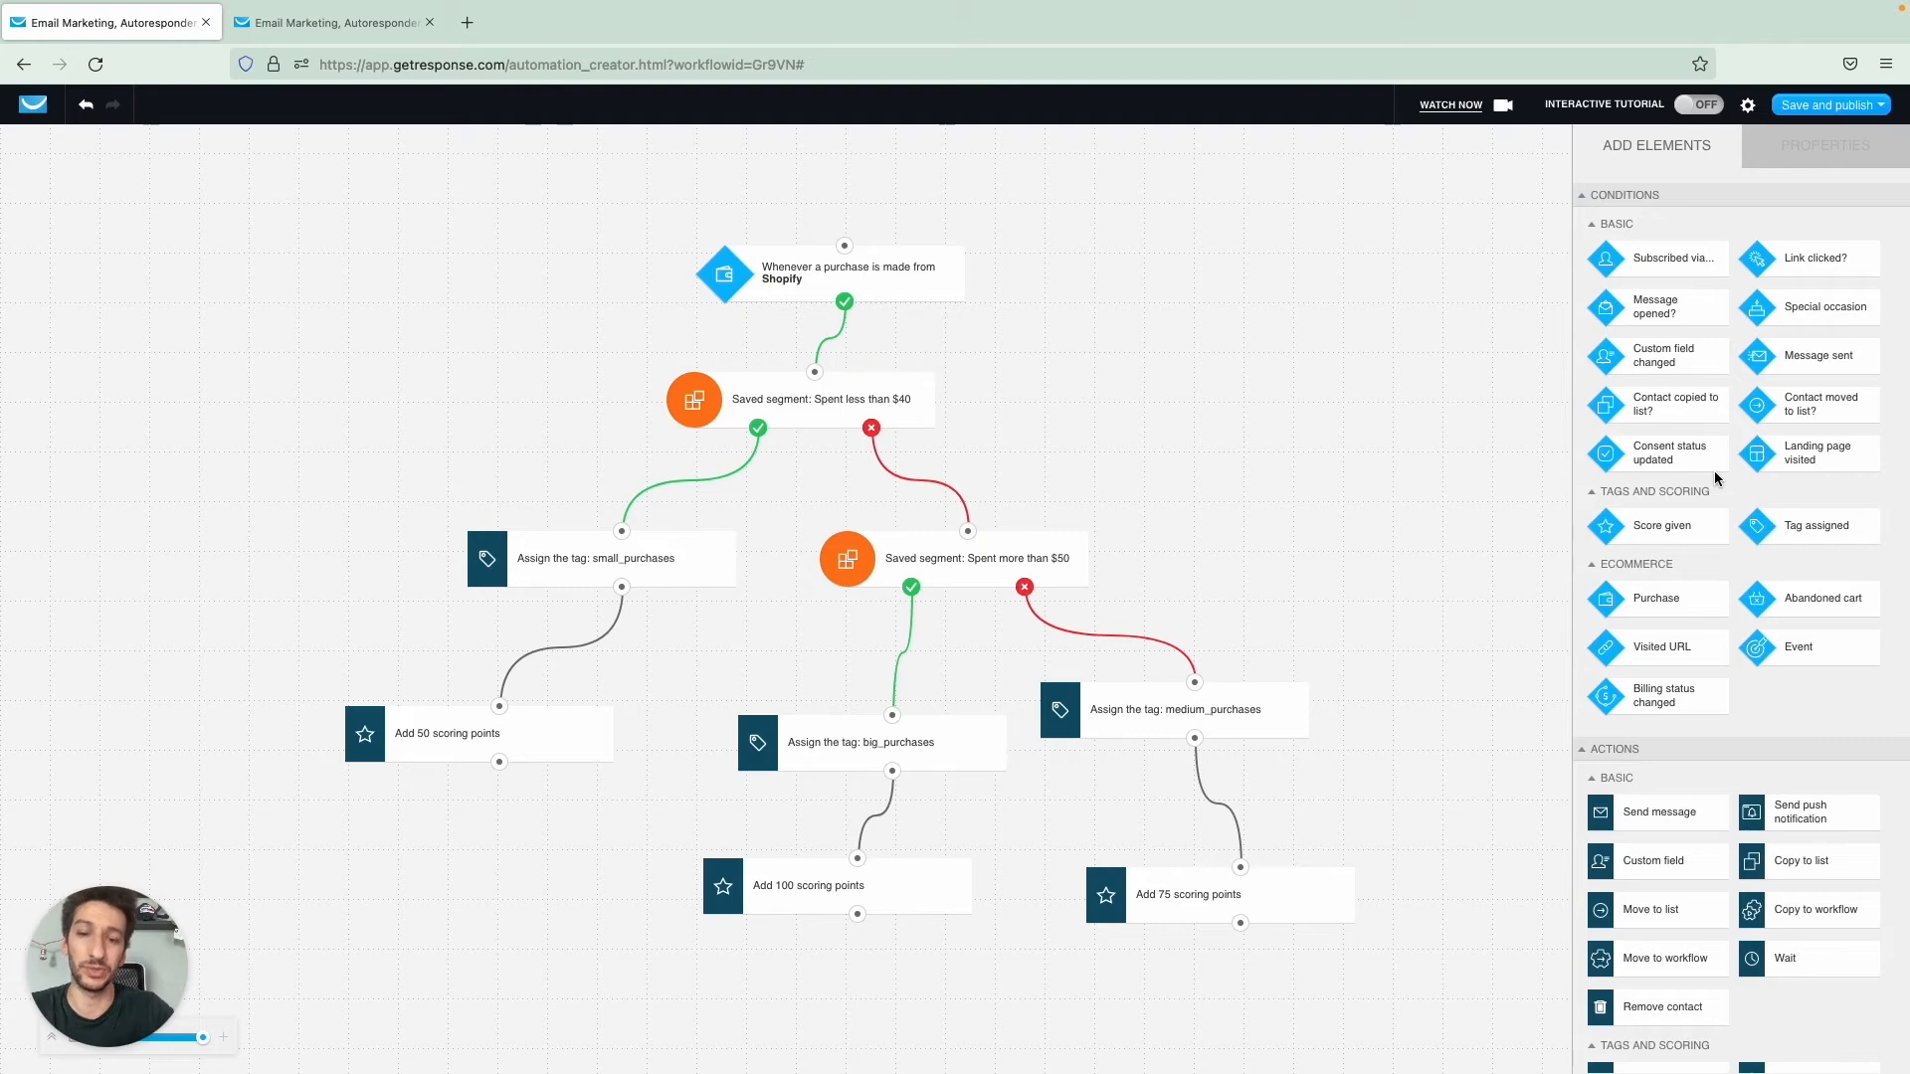
mouse_move(1337, 501)
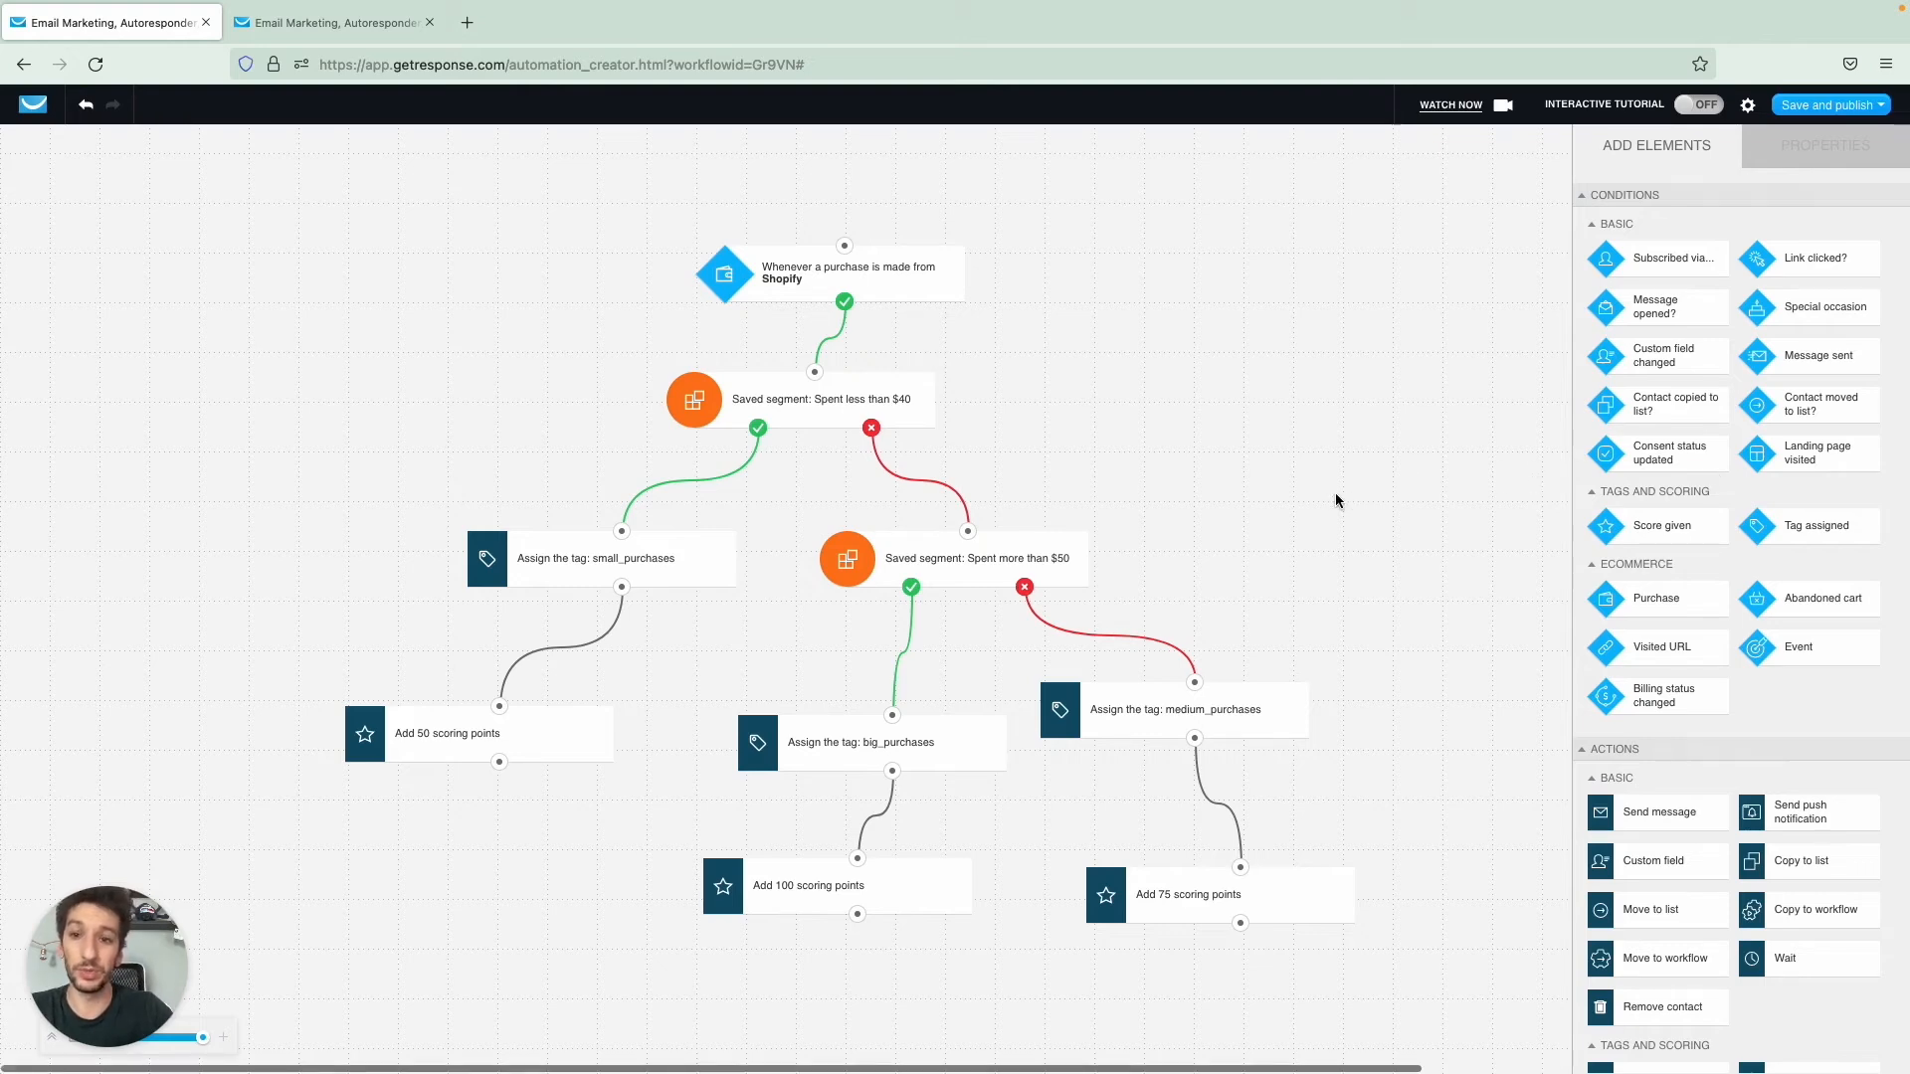
mouse_move(1267, 557)
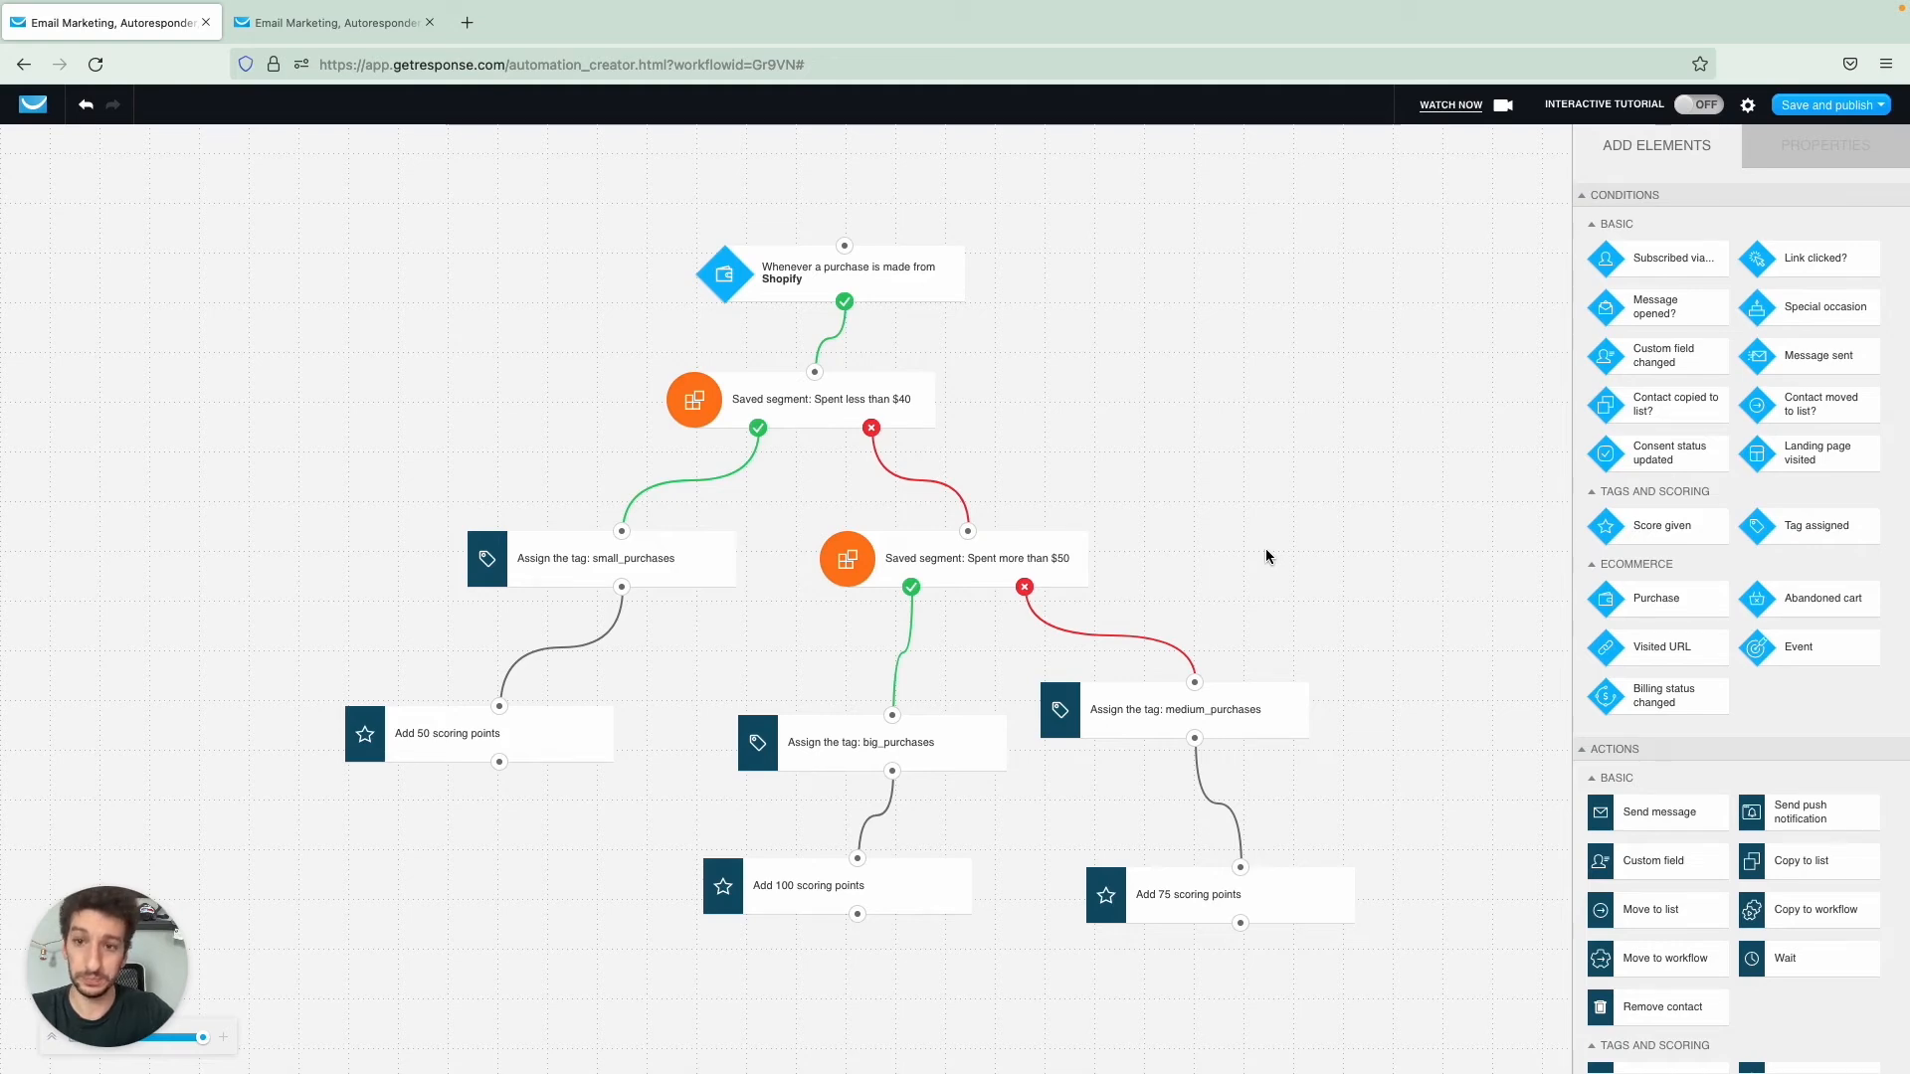
- Review the PT saved-segment condition and its PT_Welcome message settings in the welcome workflow
left_click(334, 22)
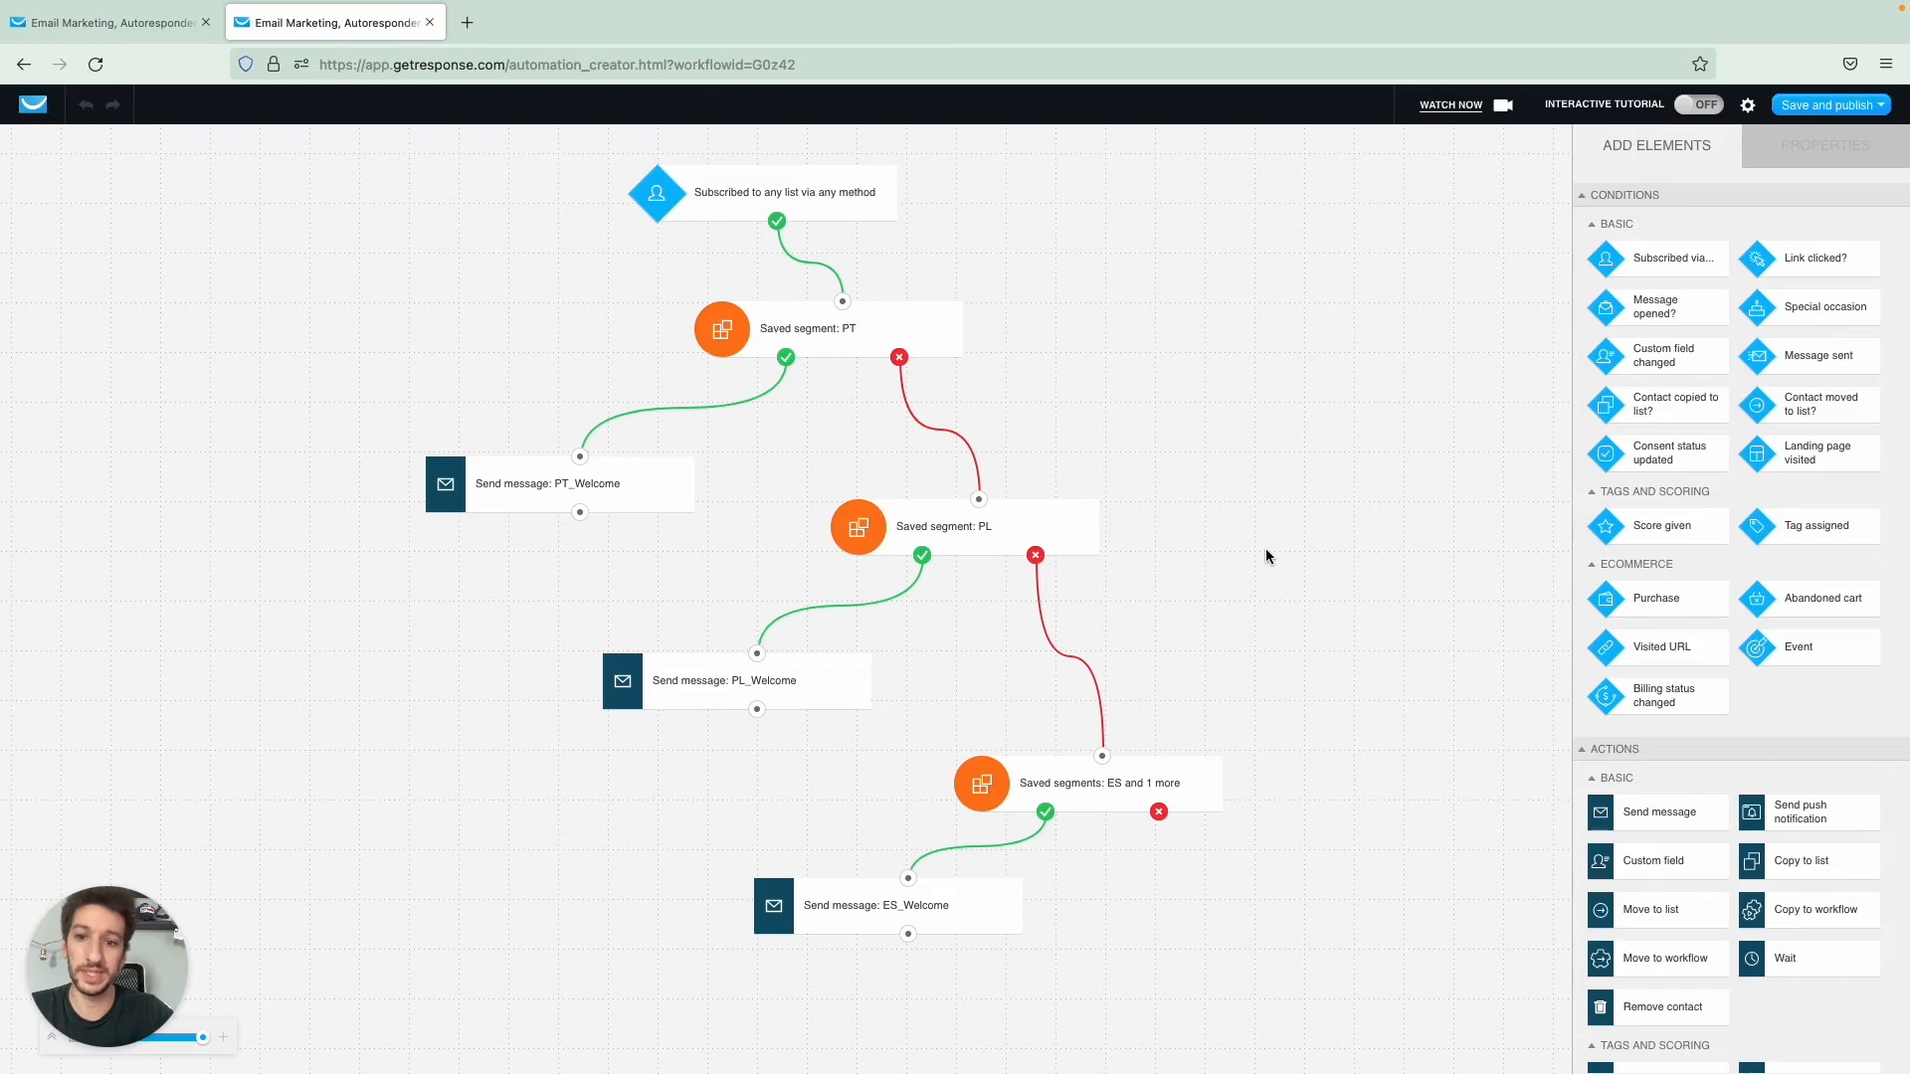
left_click(547, 481)
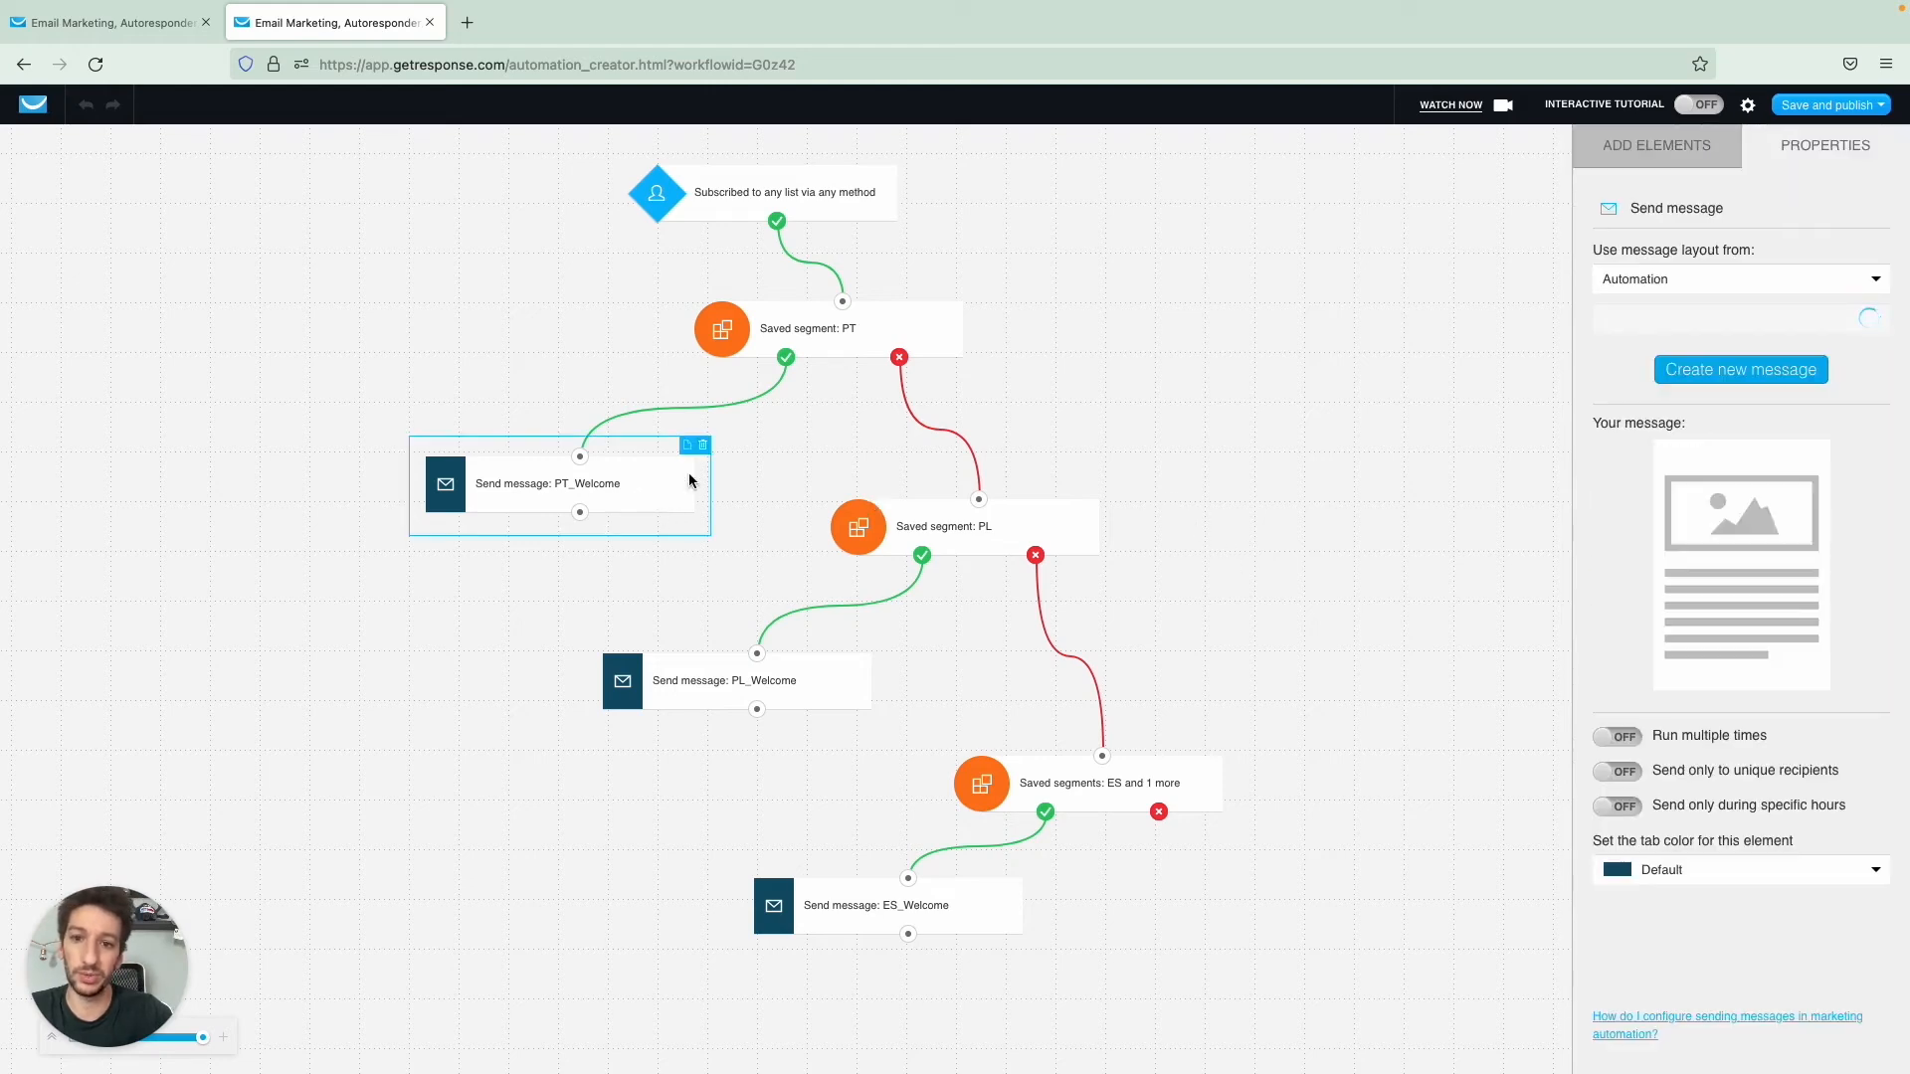
left_click(808, 328)
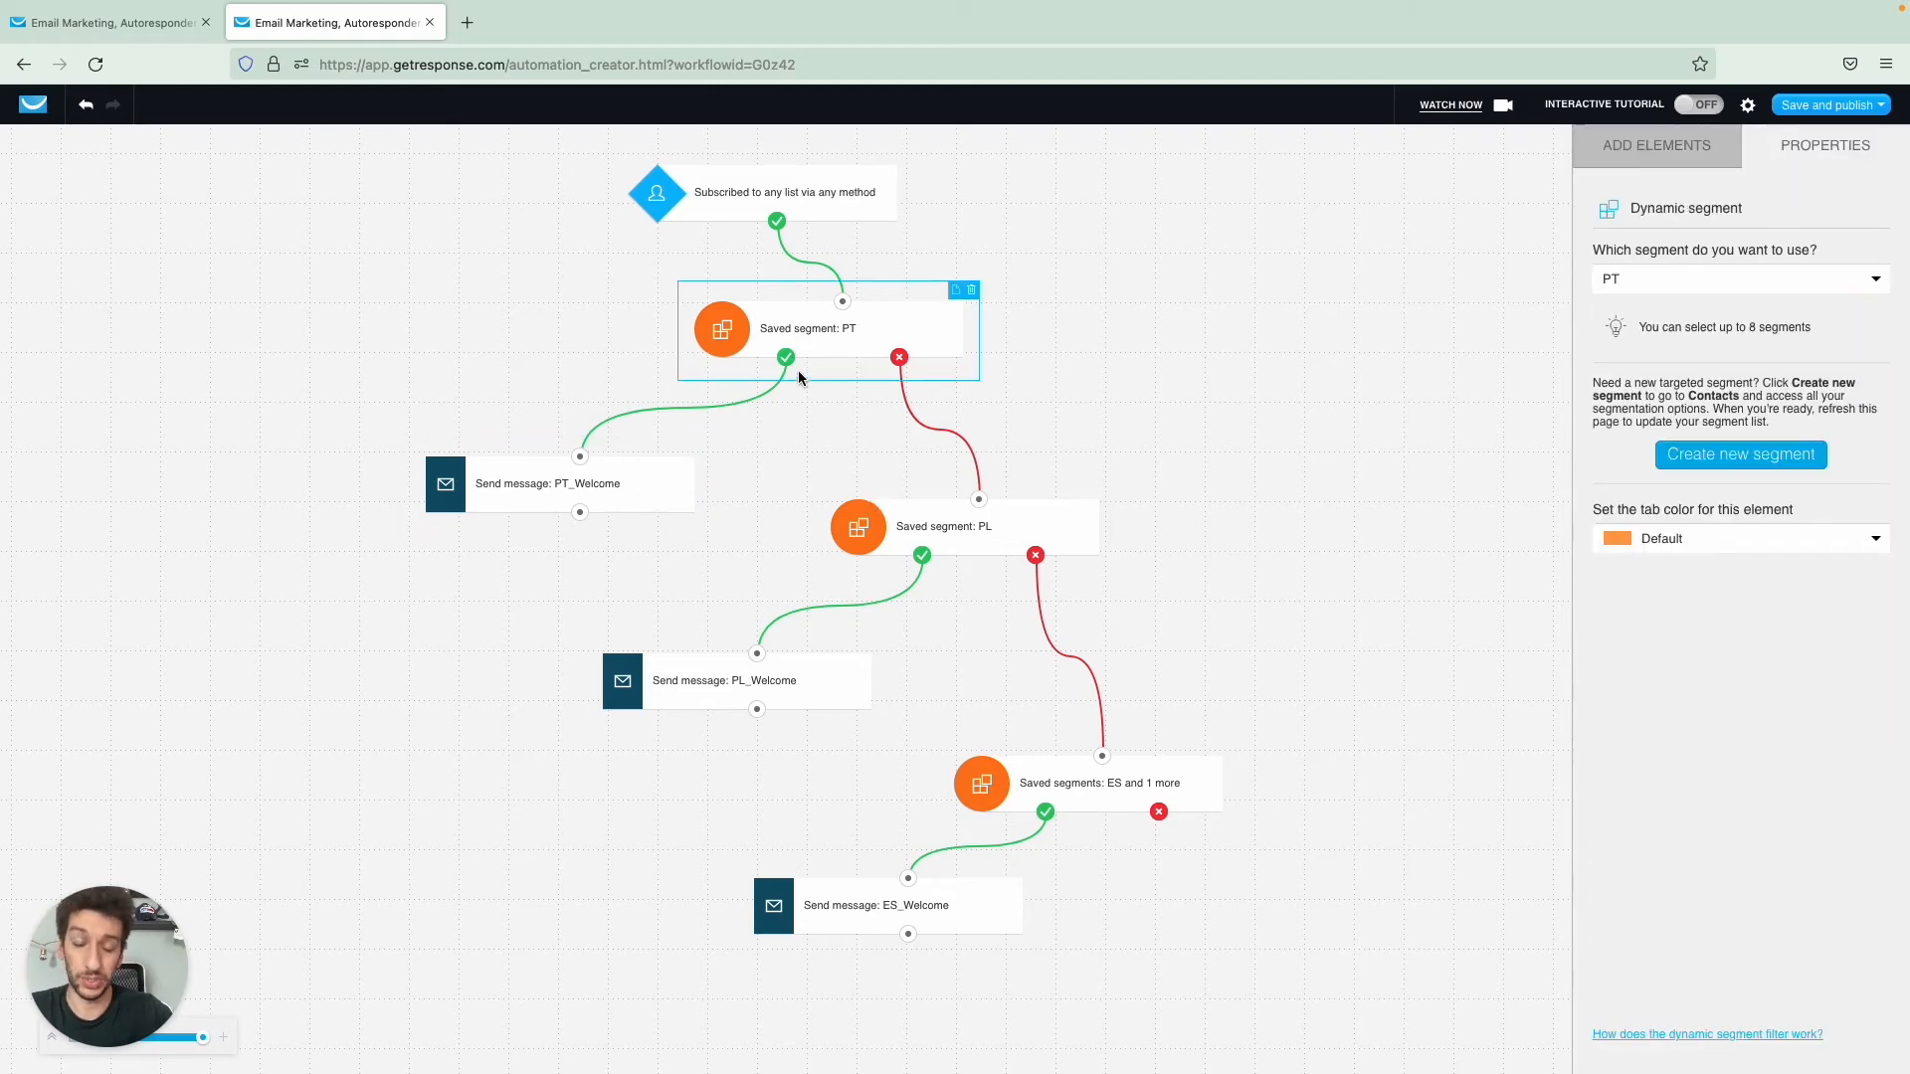
left_click(550, 482)
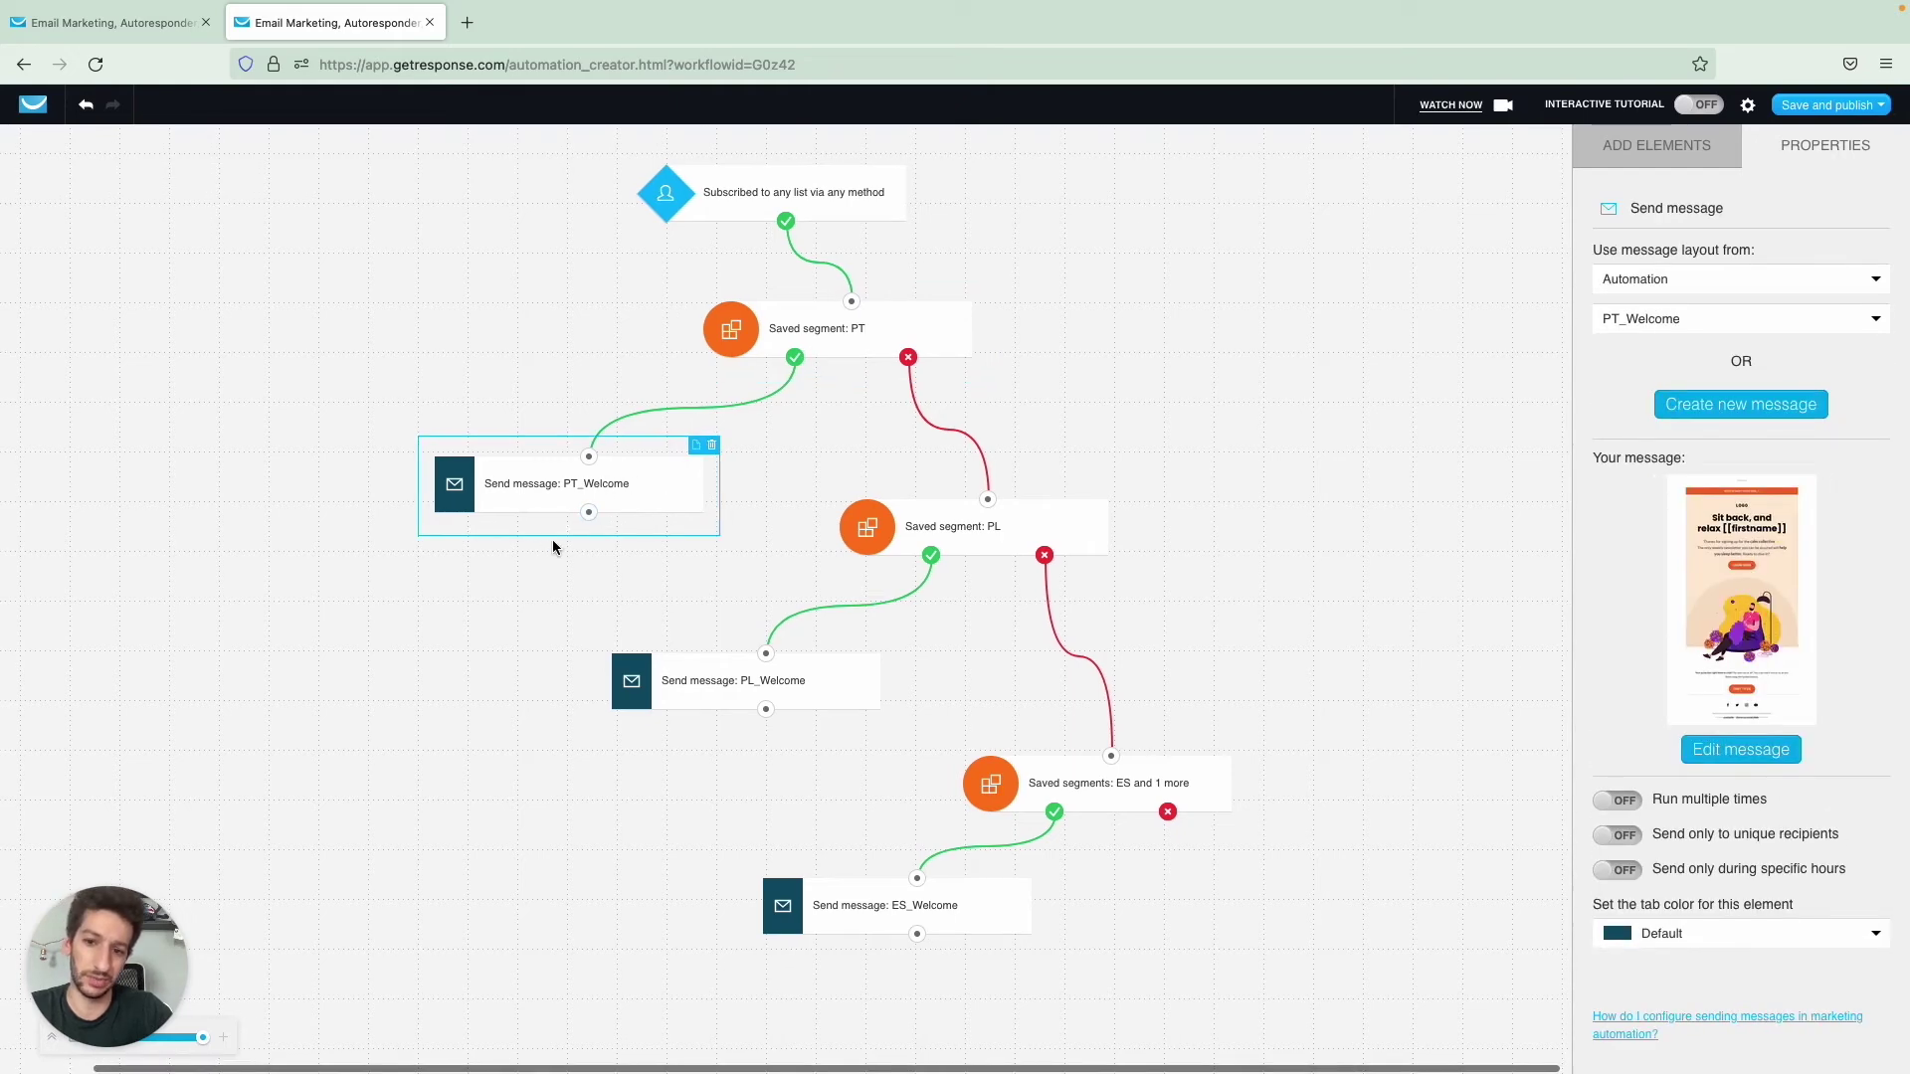
mouse_move(553, 882)
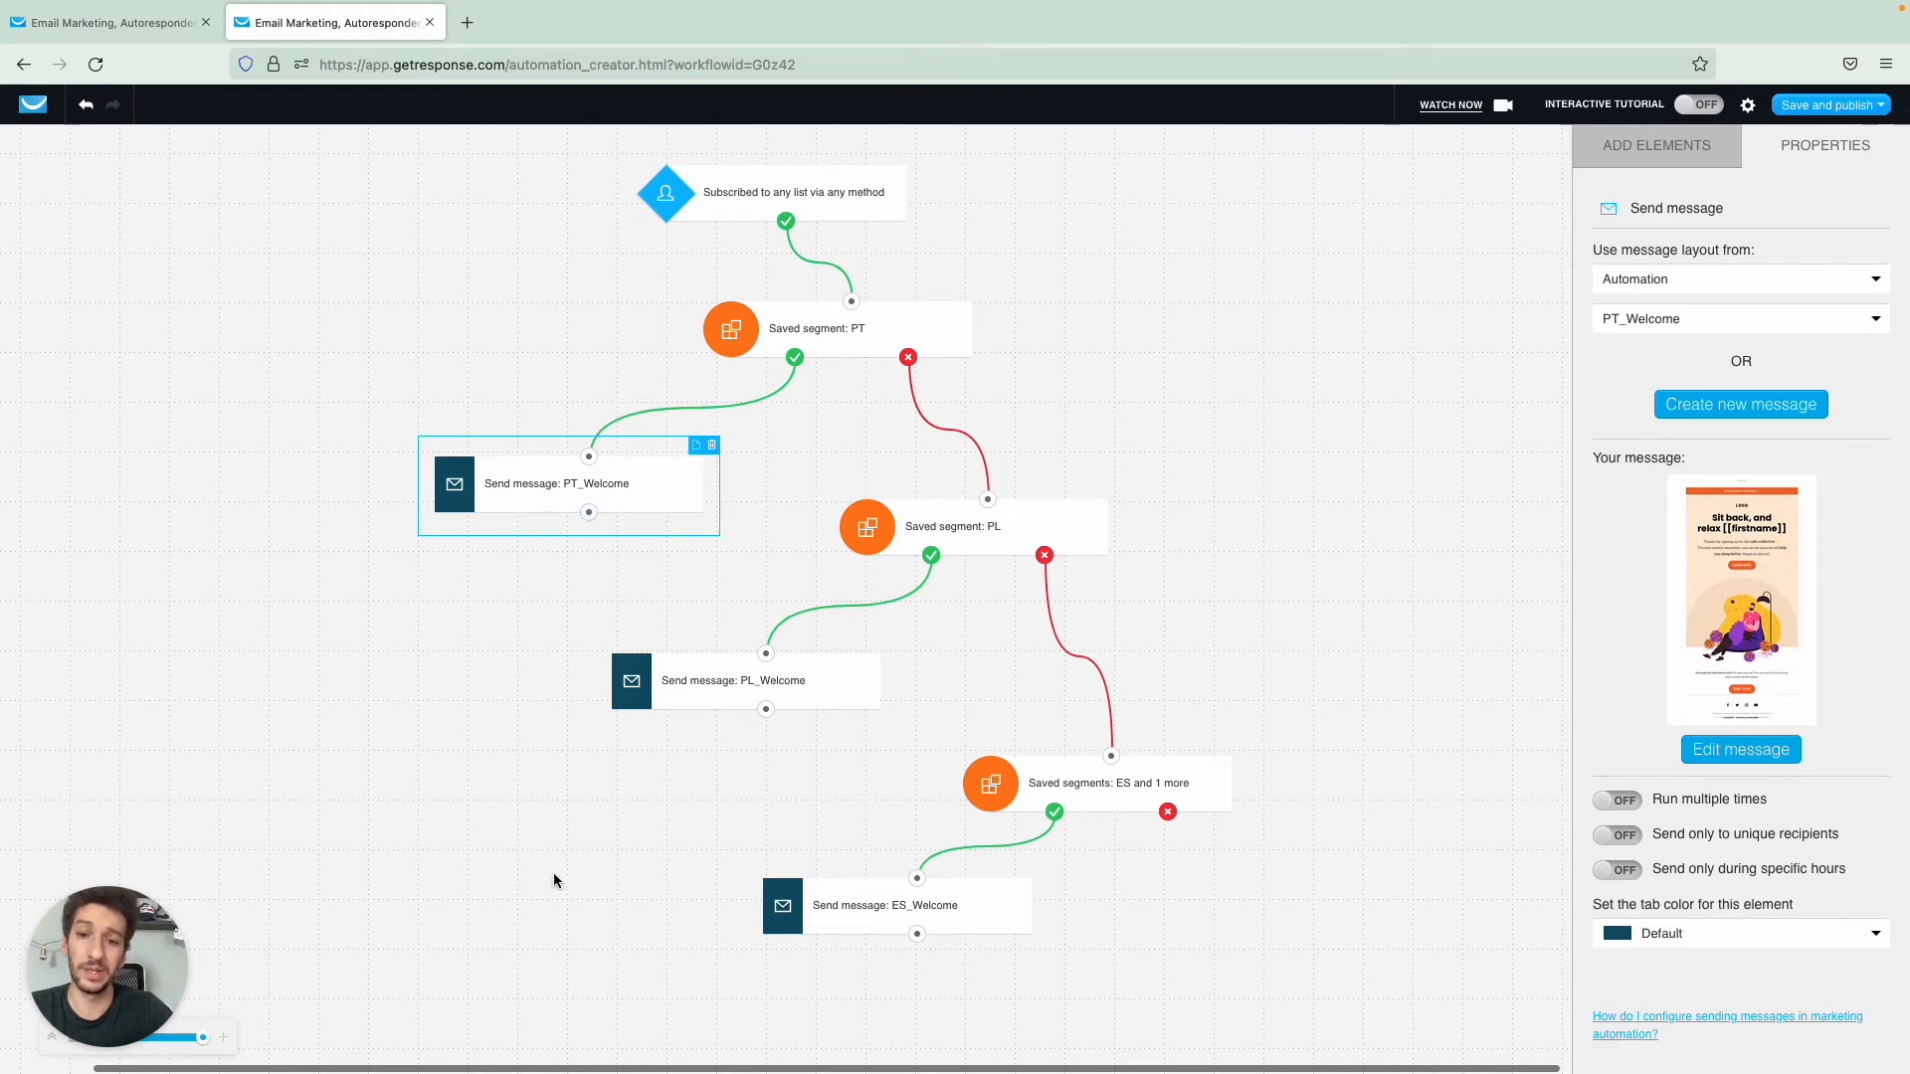
- Review the PL branch and set the combined ES/PL filter to require all chosen segments
left_click(953, 525)
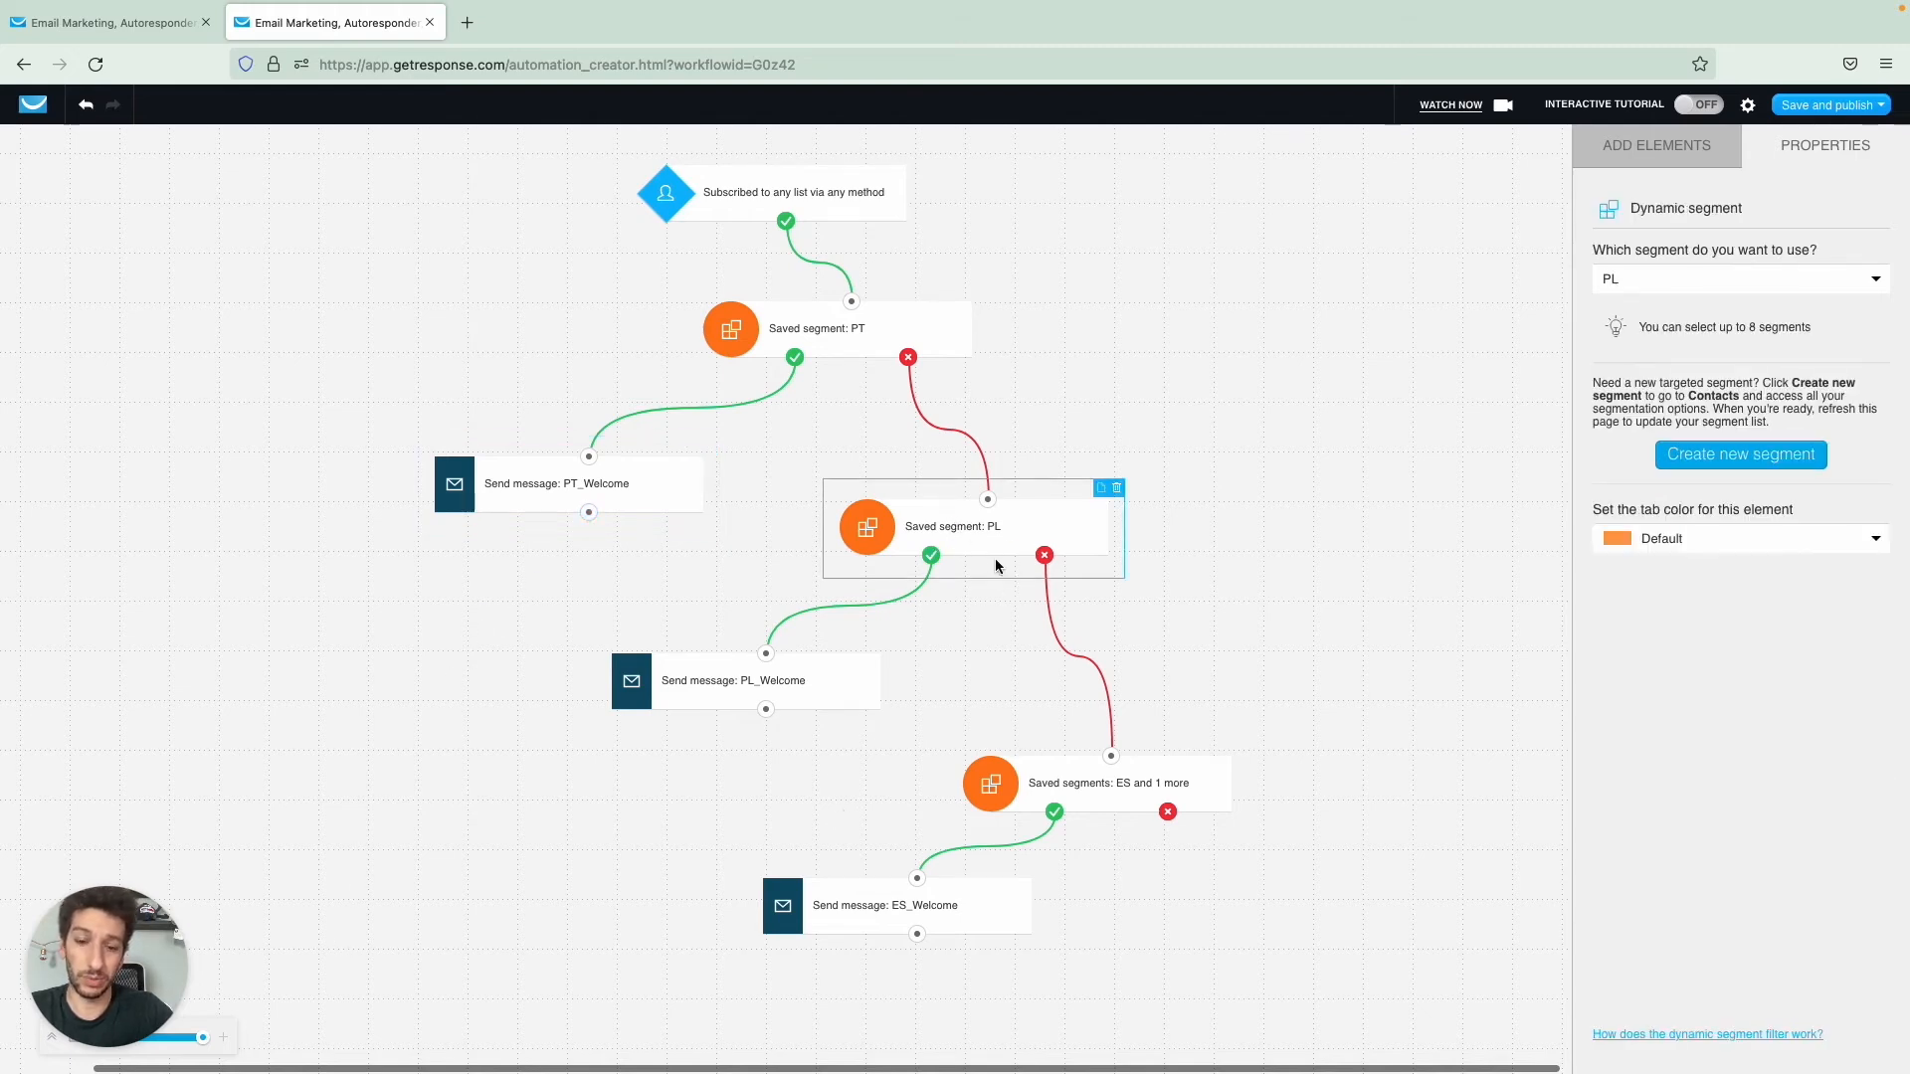
left_click(732, 680)
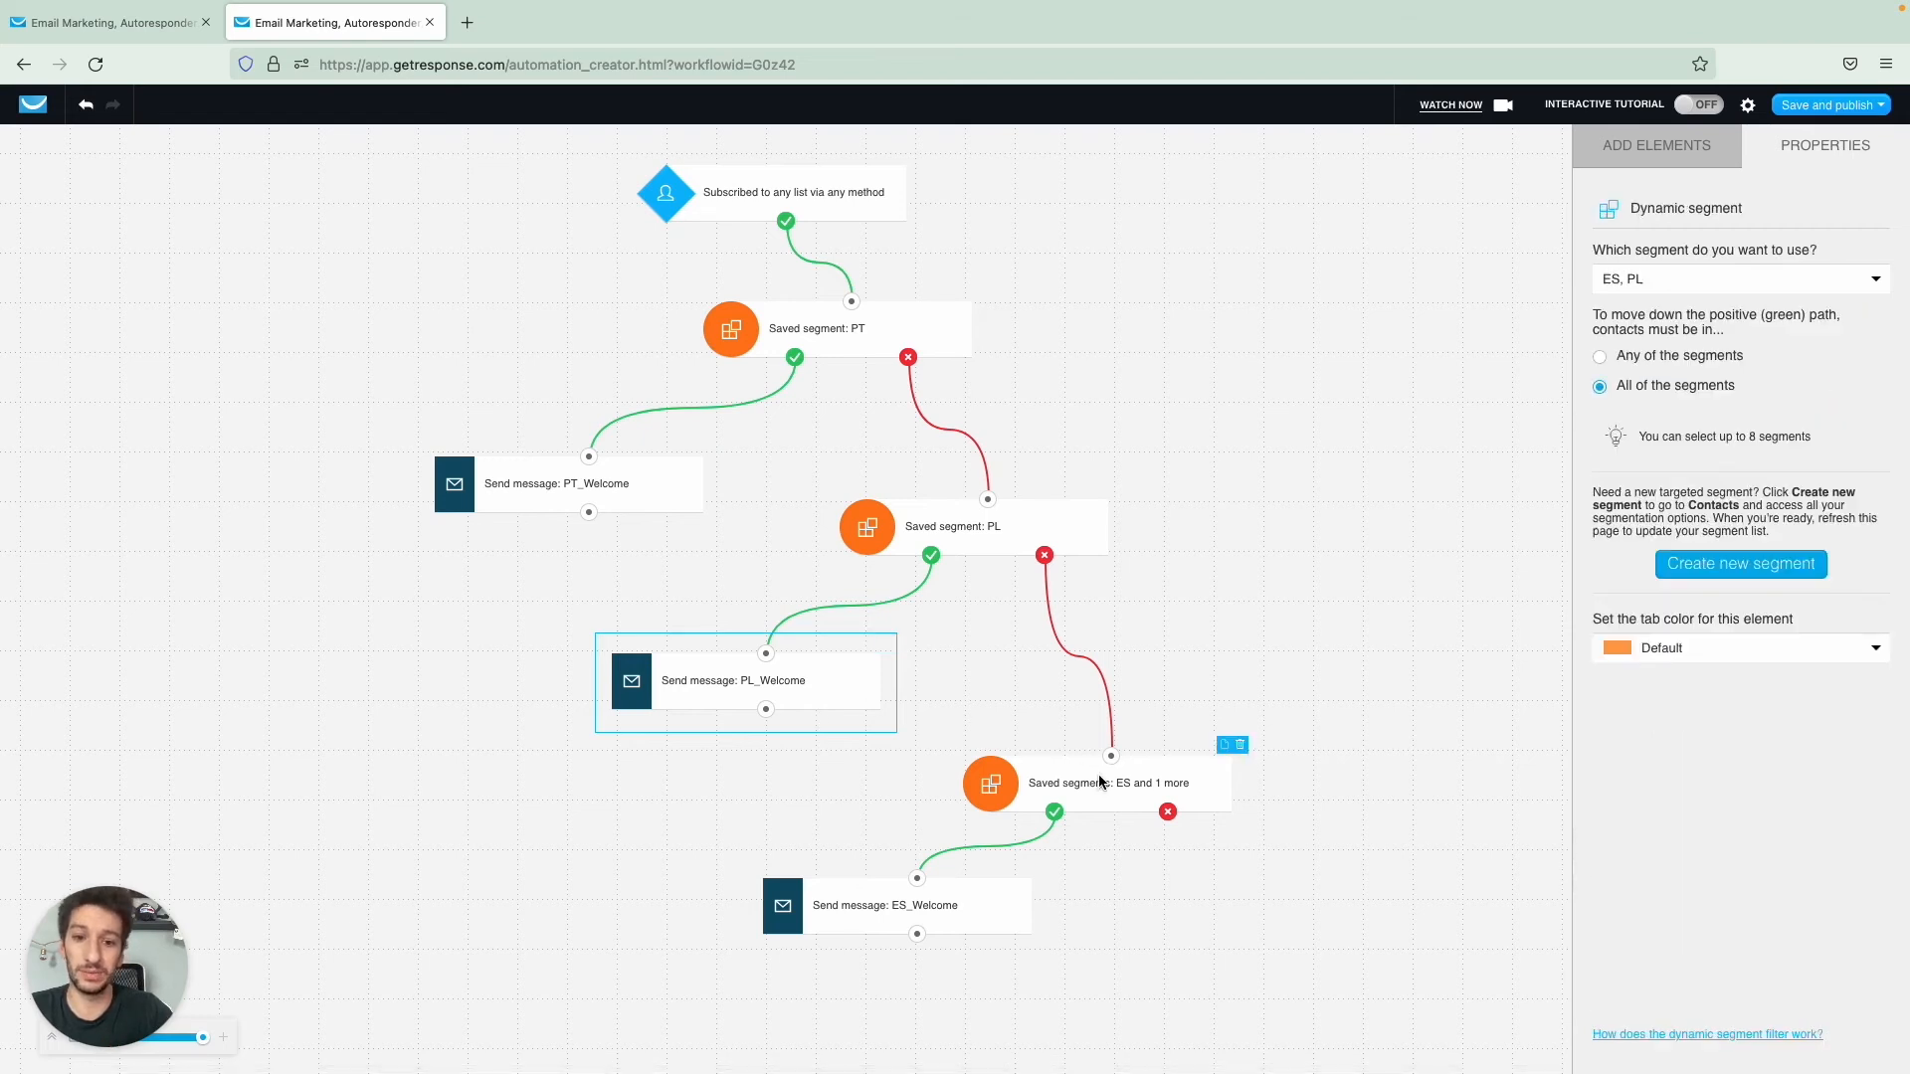
left_click(1108, 783)
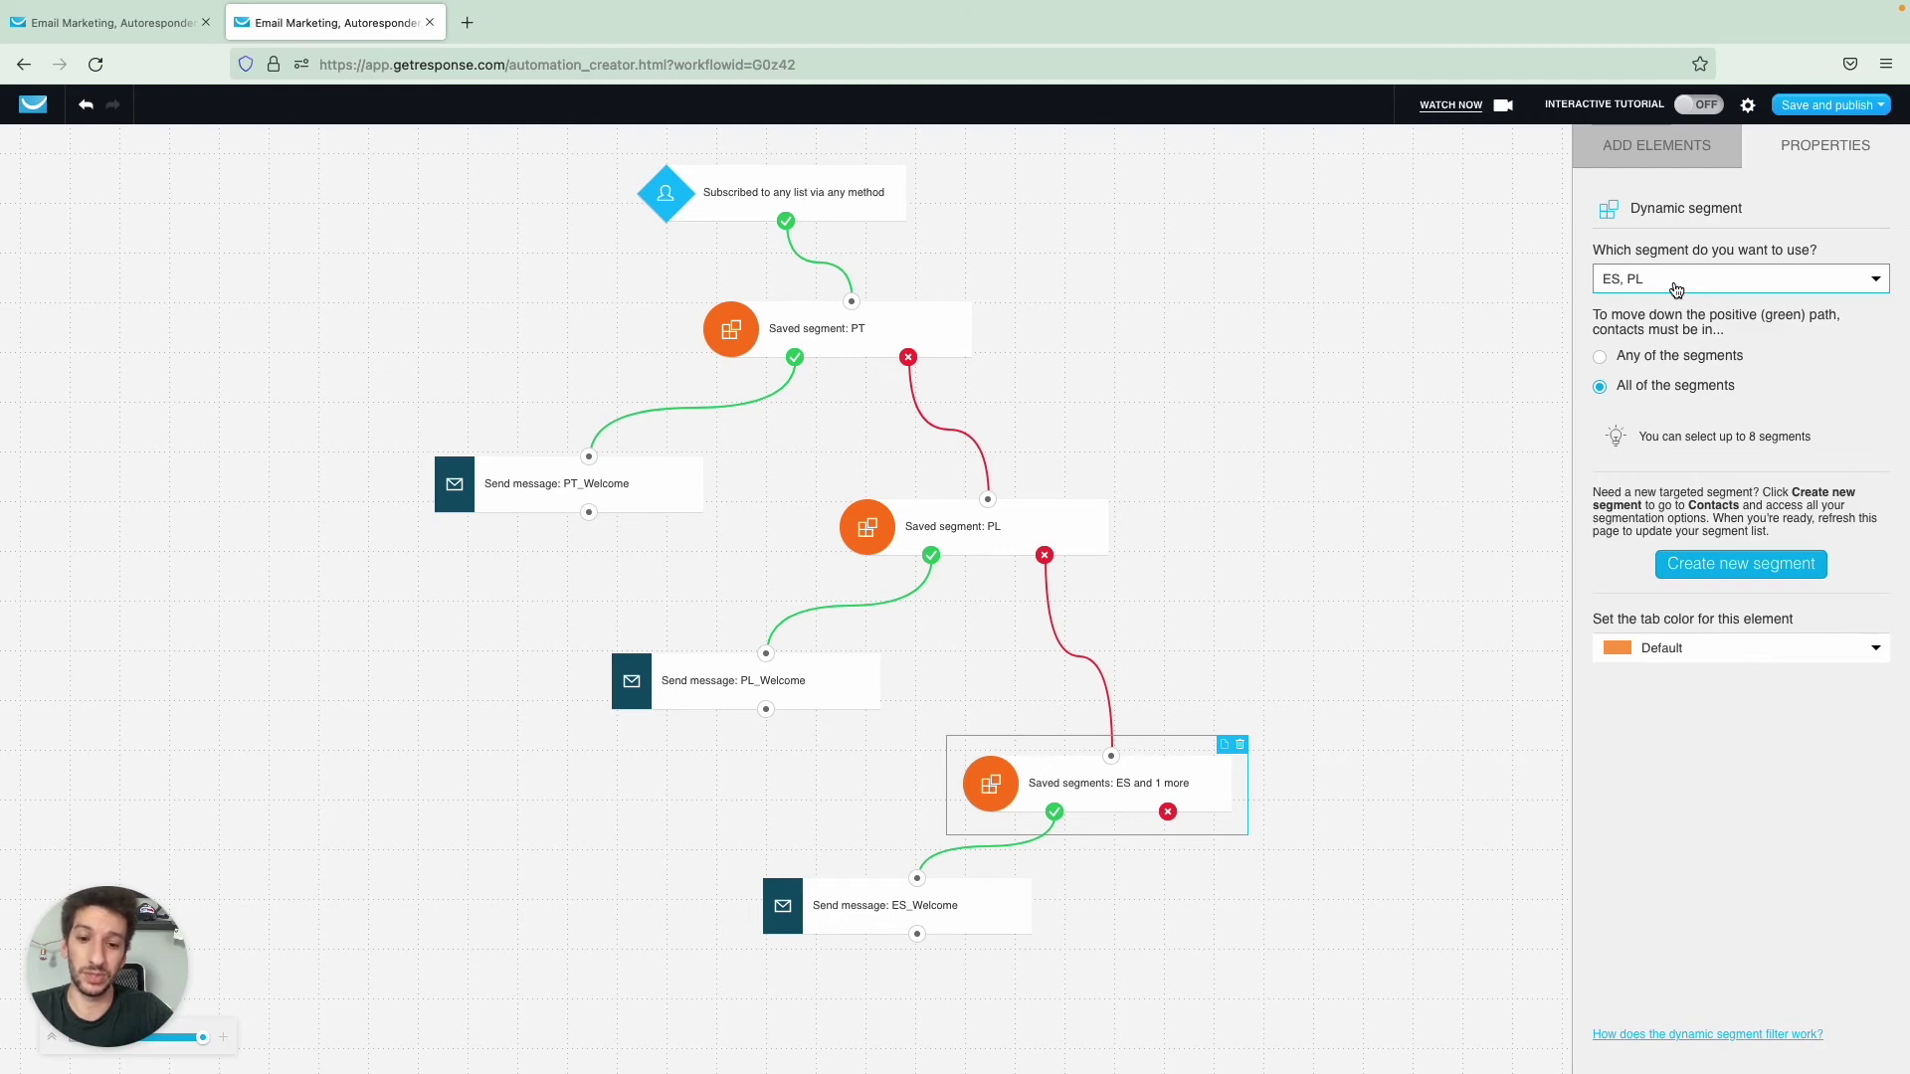
mouse_move(1705, 301)
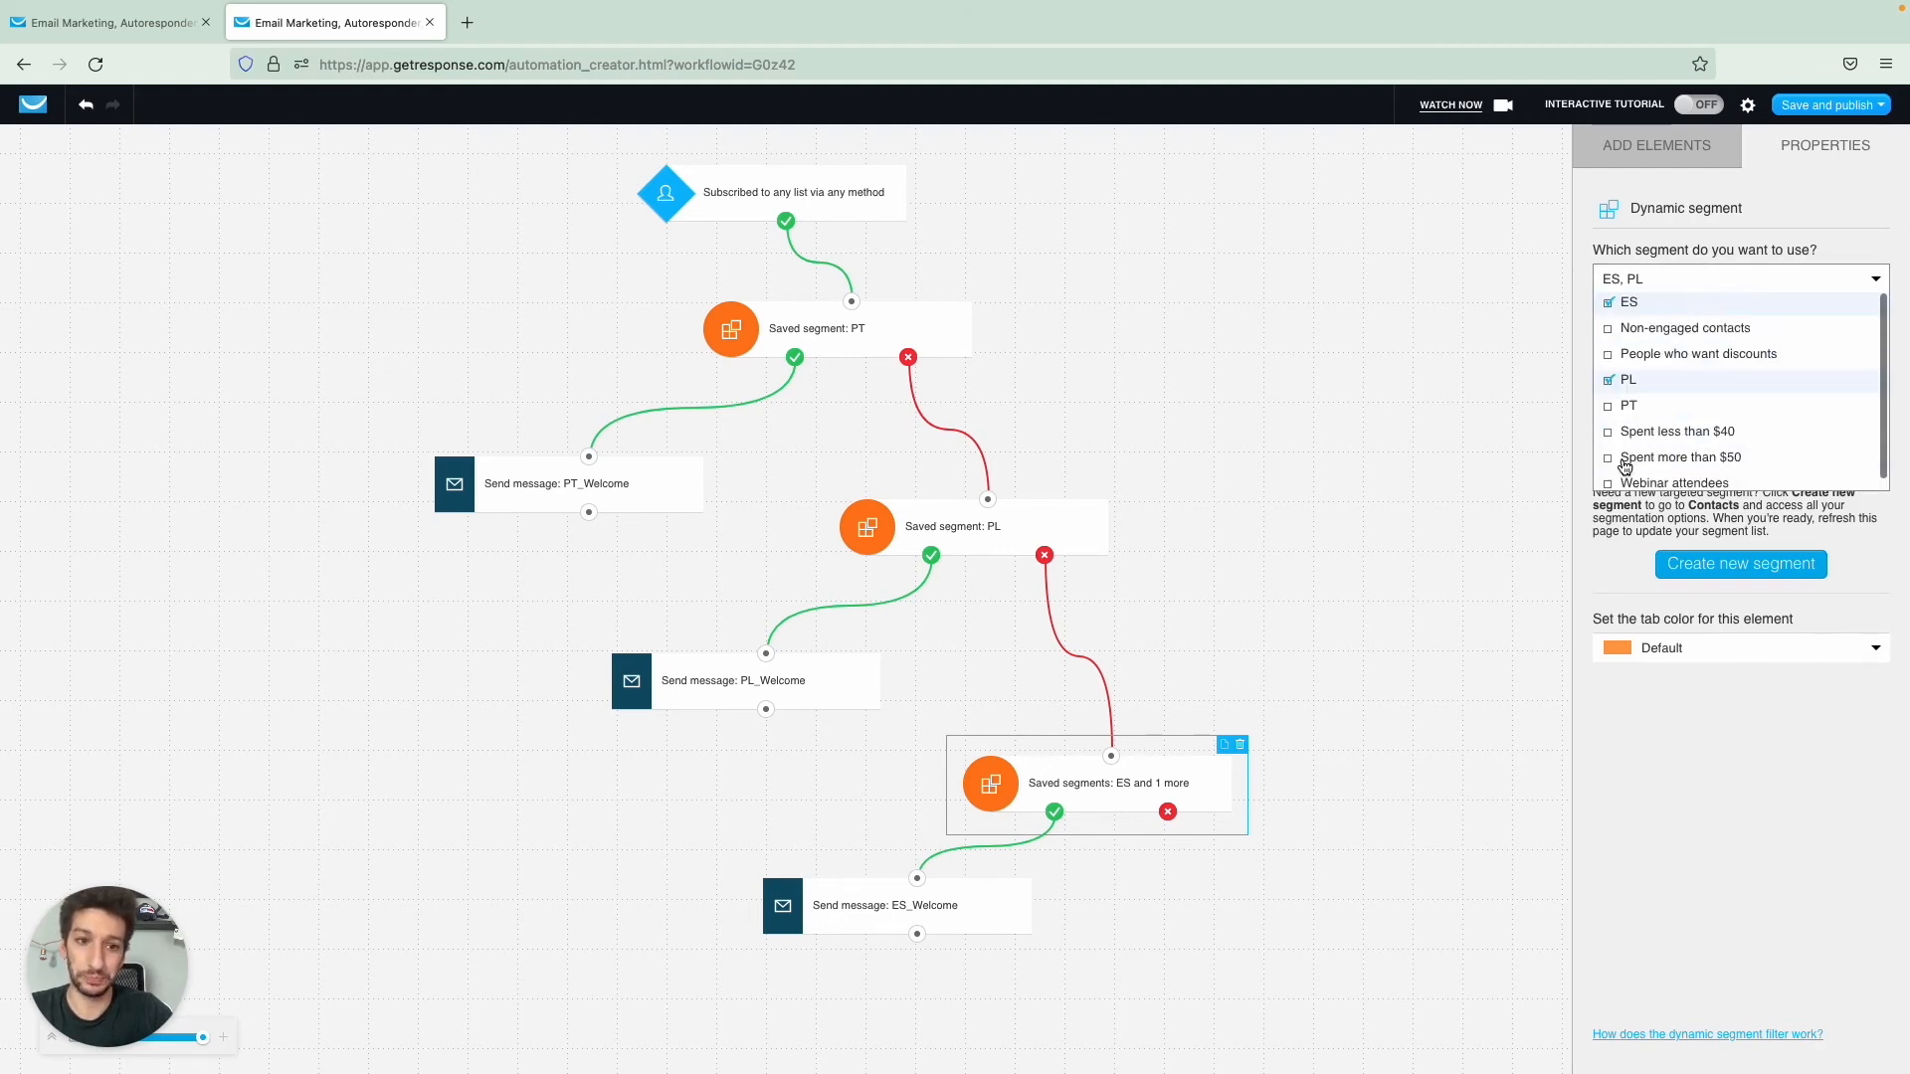
mouse_move(1661, 392)
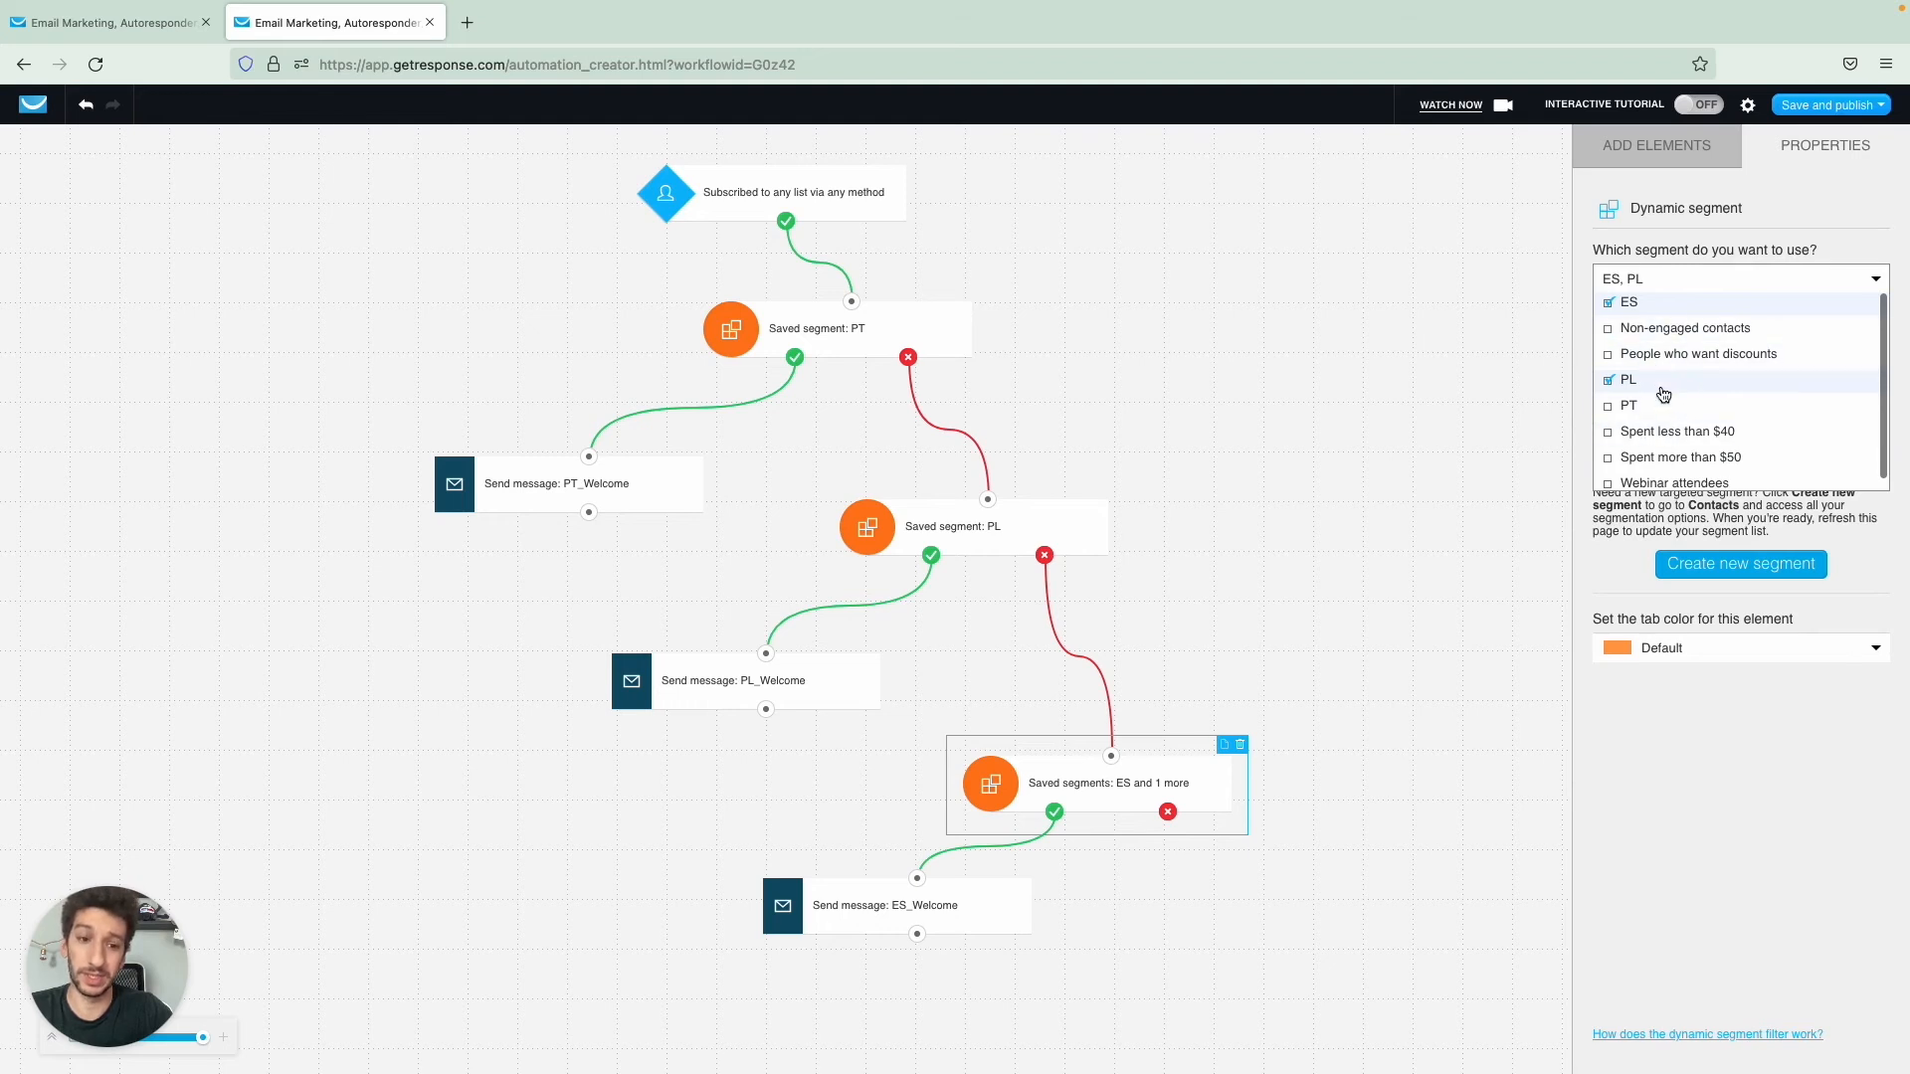
mouse_move(1683, 278)
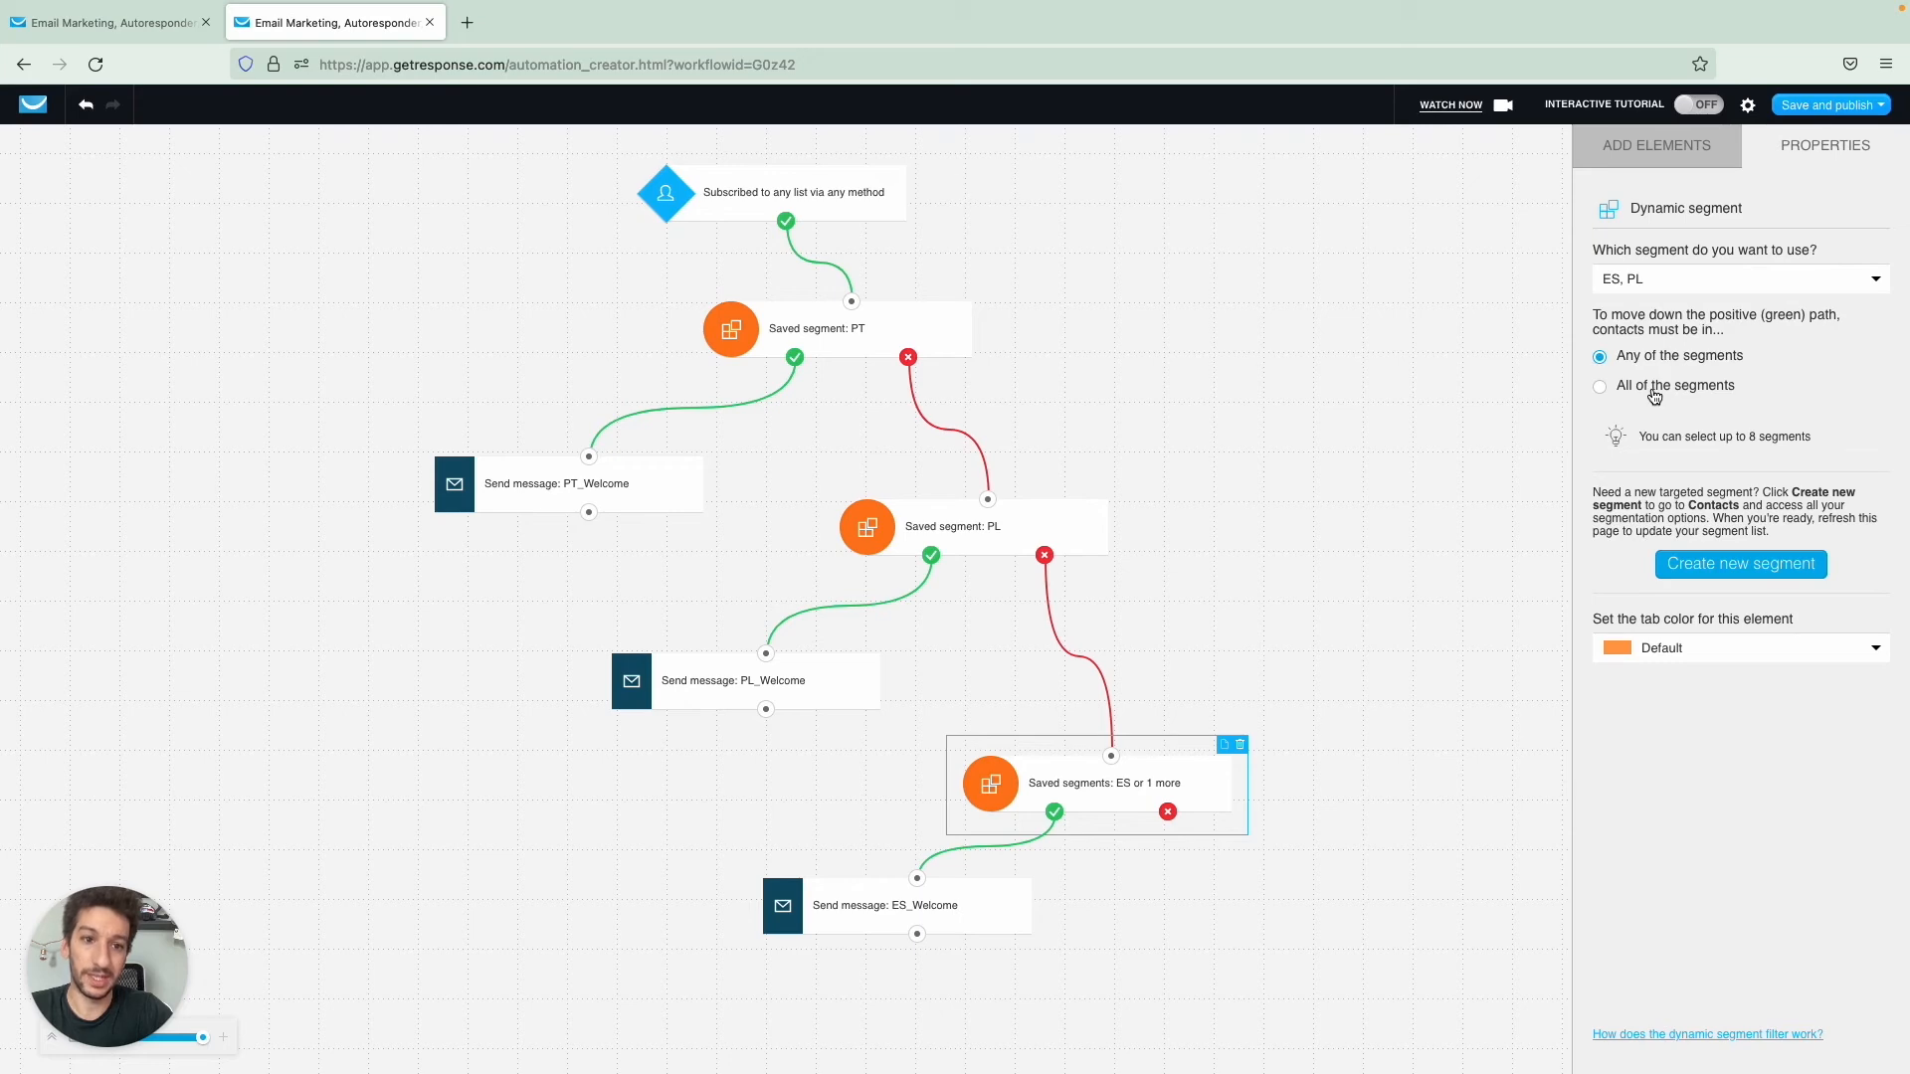
left_click(1600, 386)
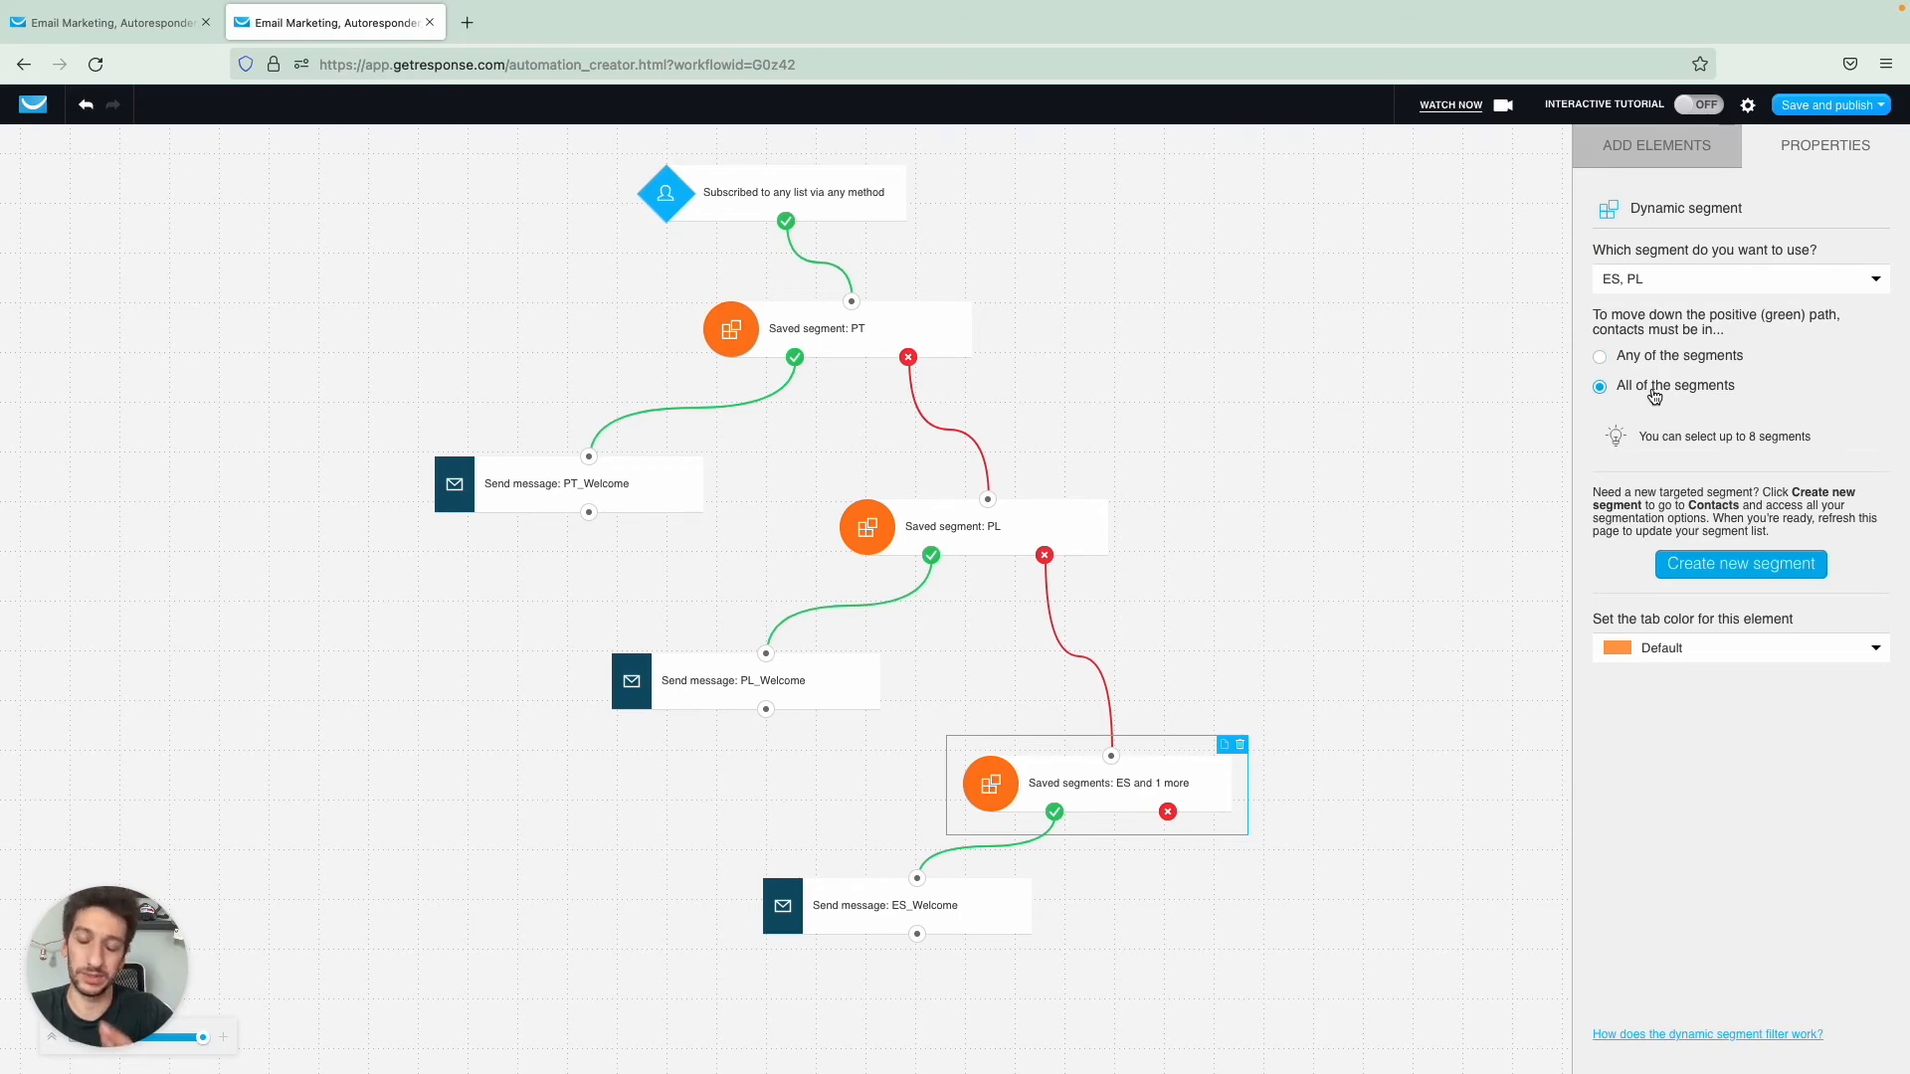
mouse_move(1044, 501)
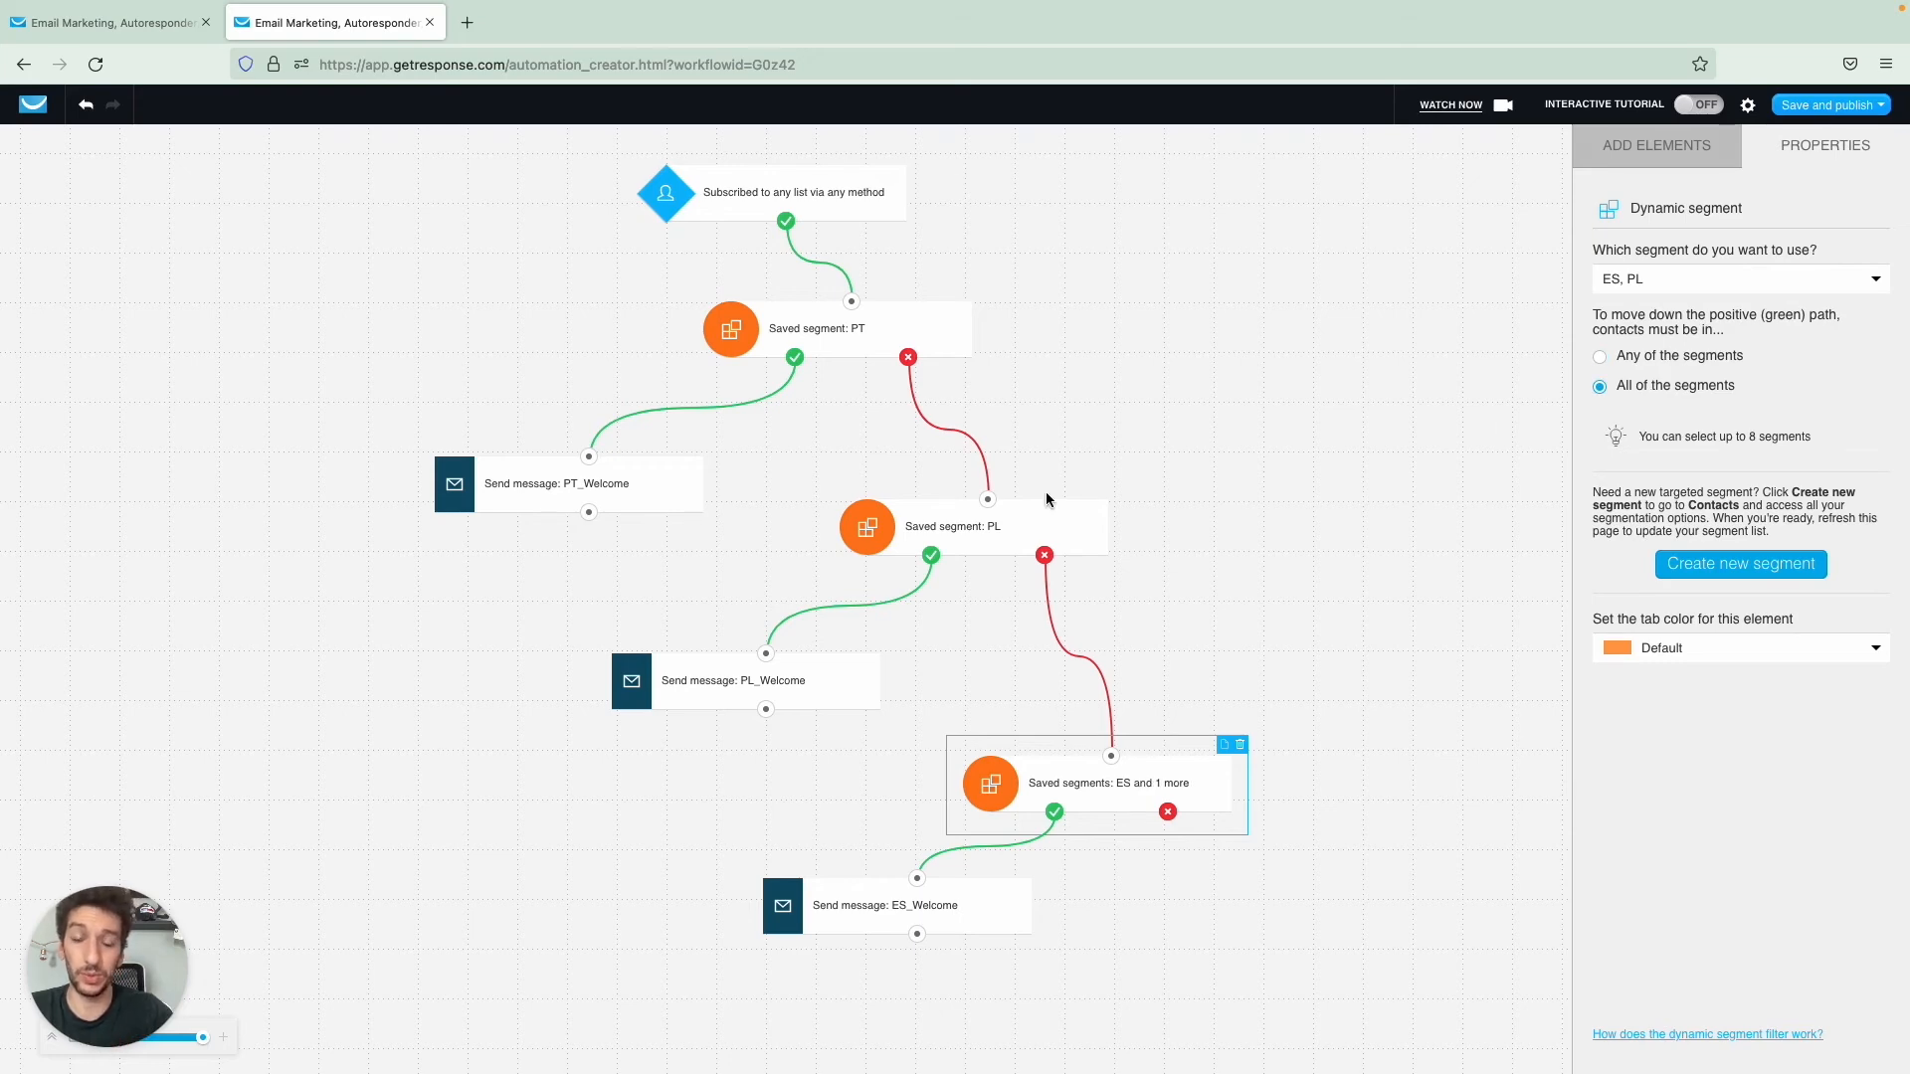
mouse_move(1116, 448)
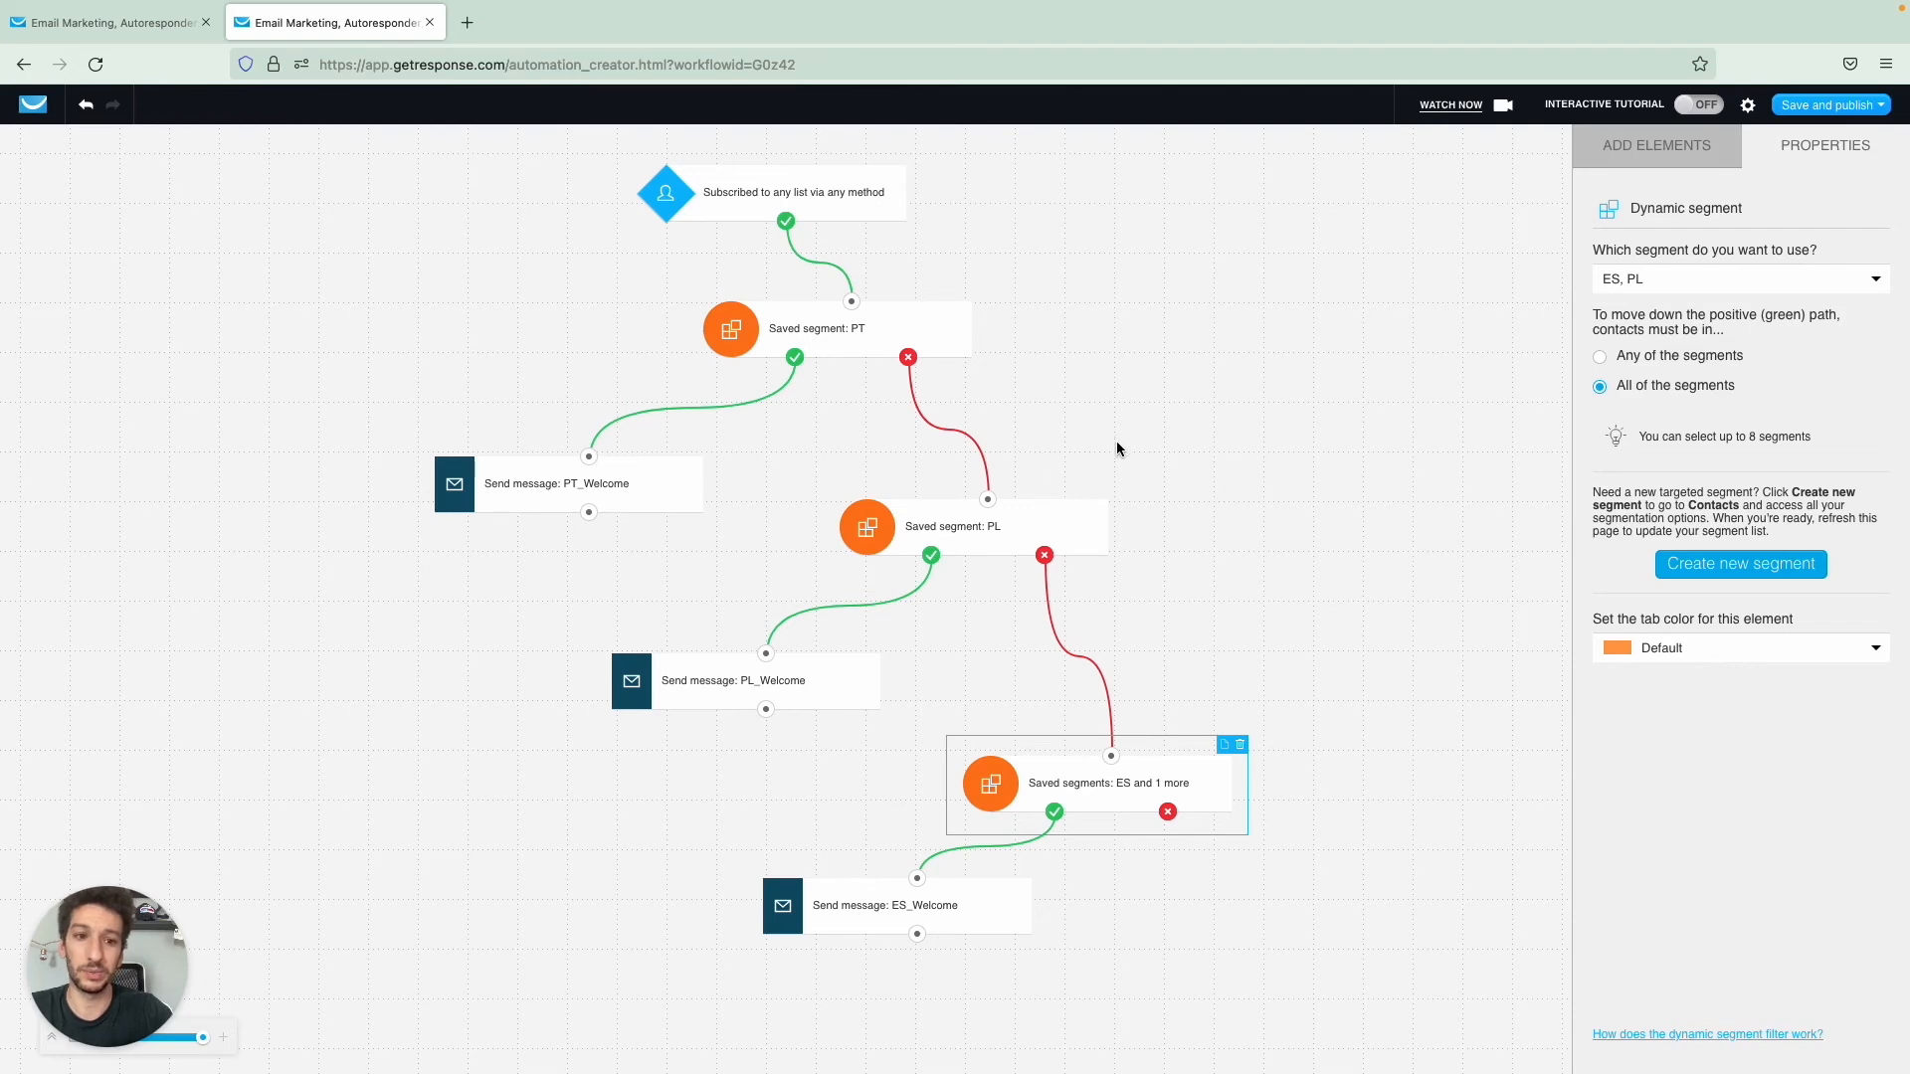
mouse_move(1681, 410)
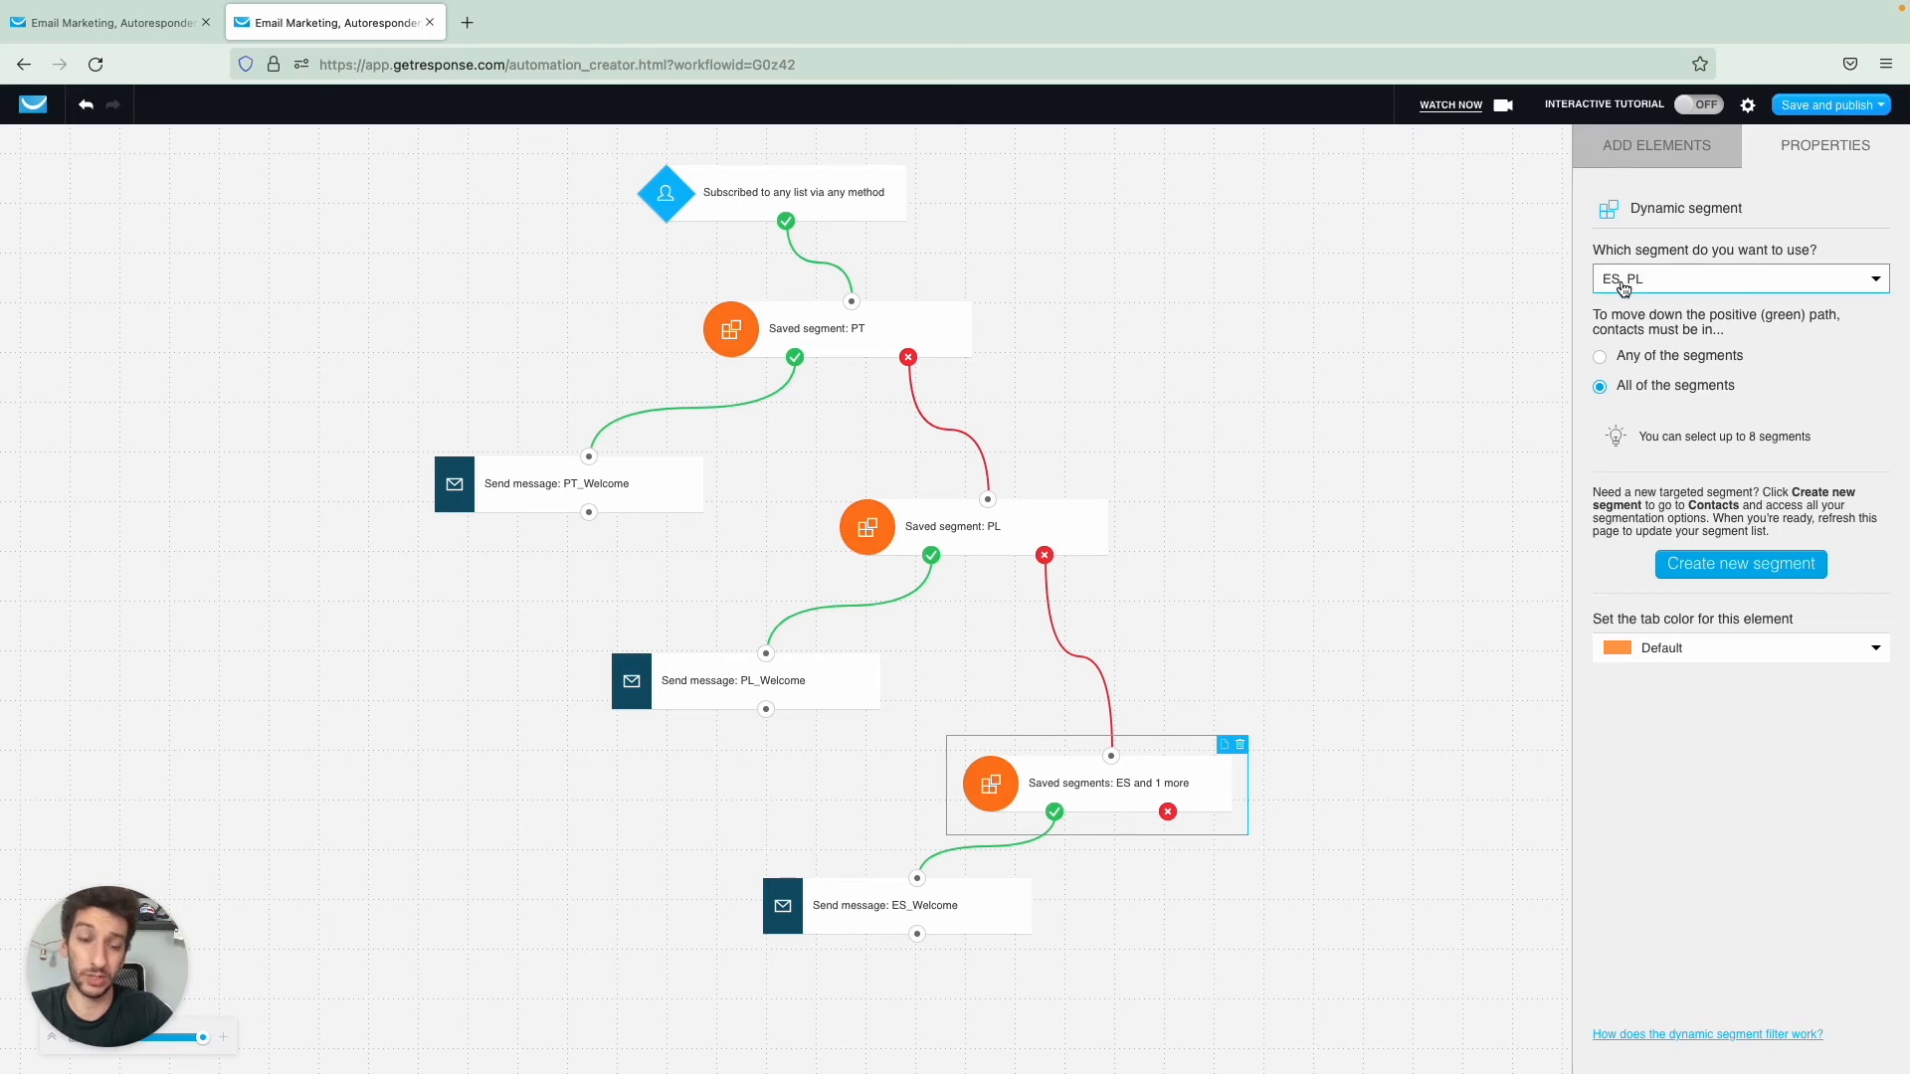
left_click(885, 905)
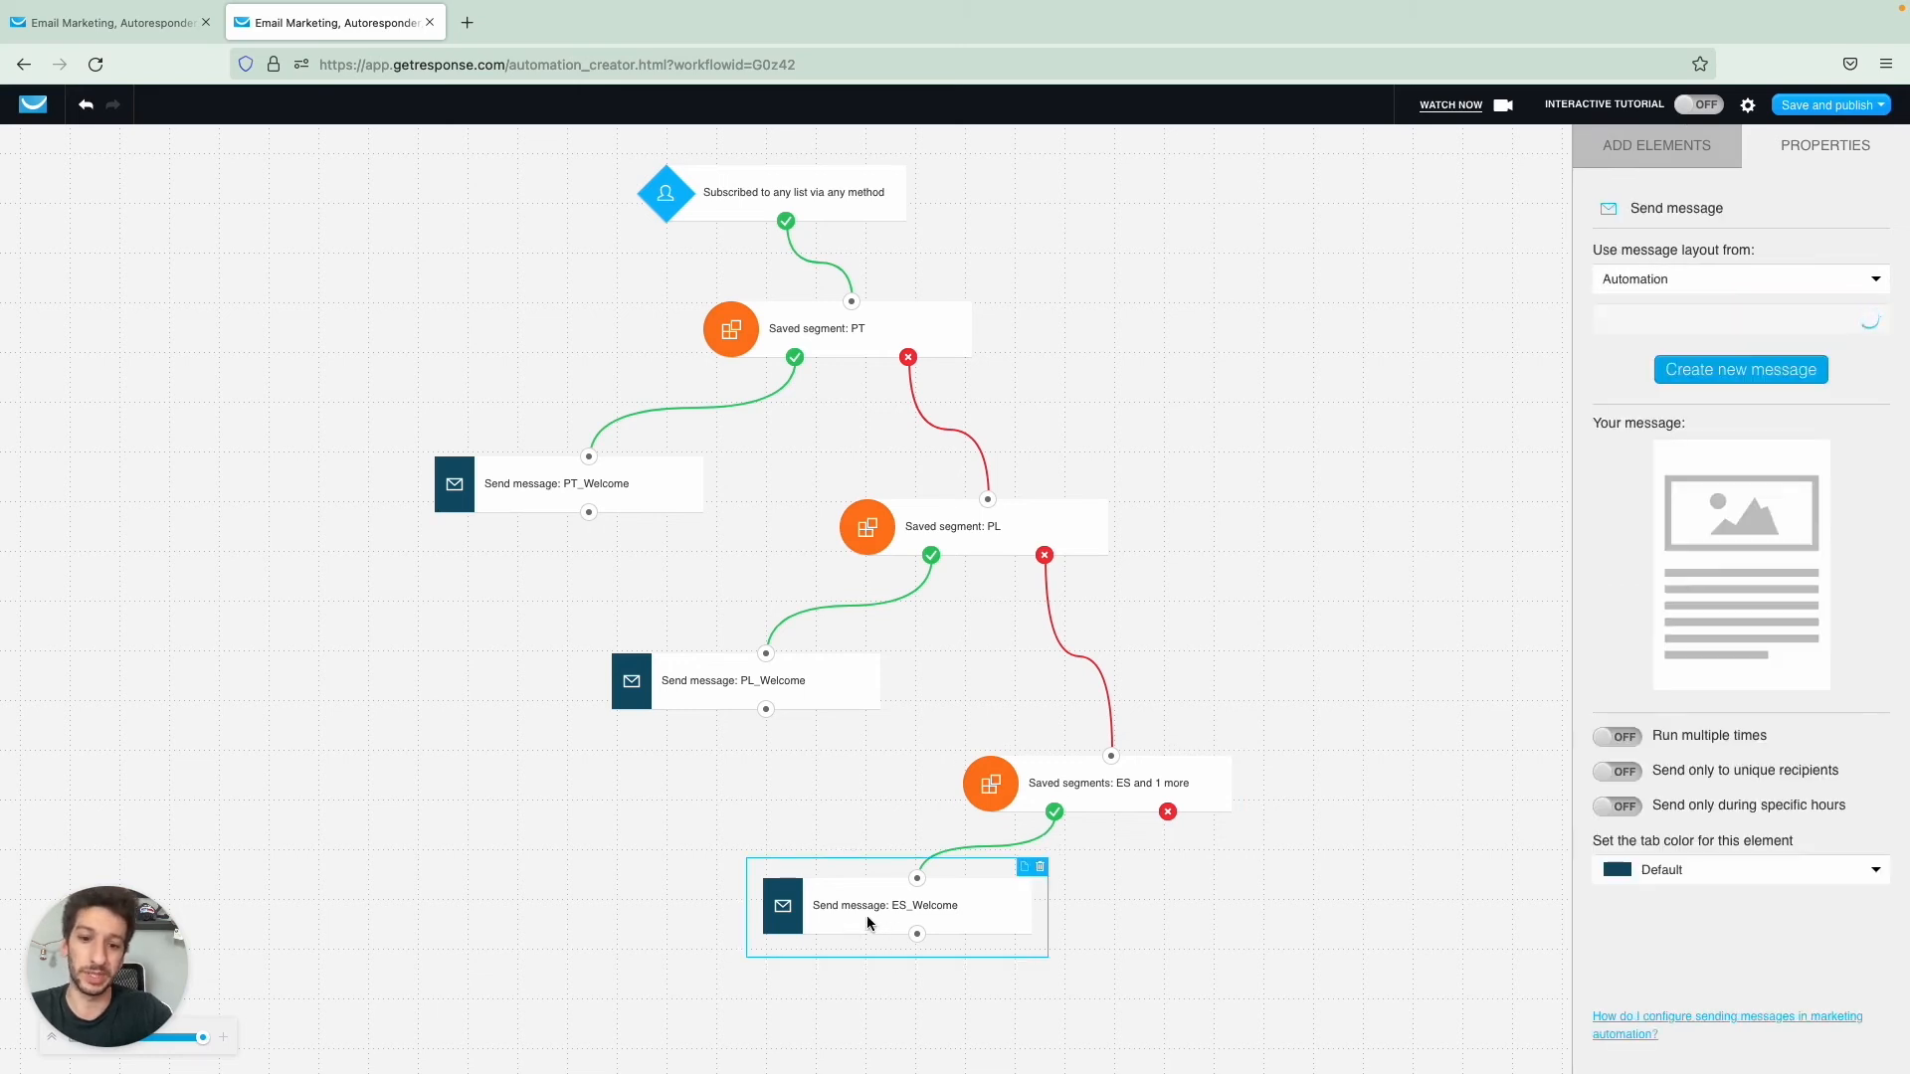
left_click(1096, 783)
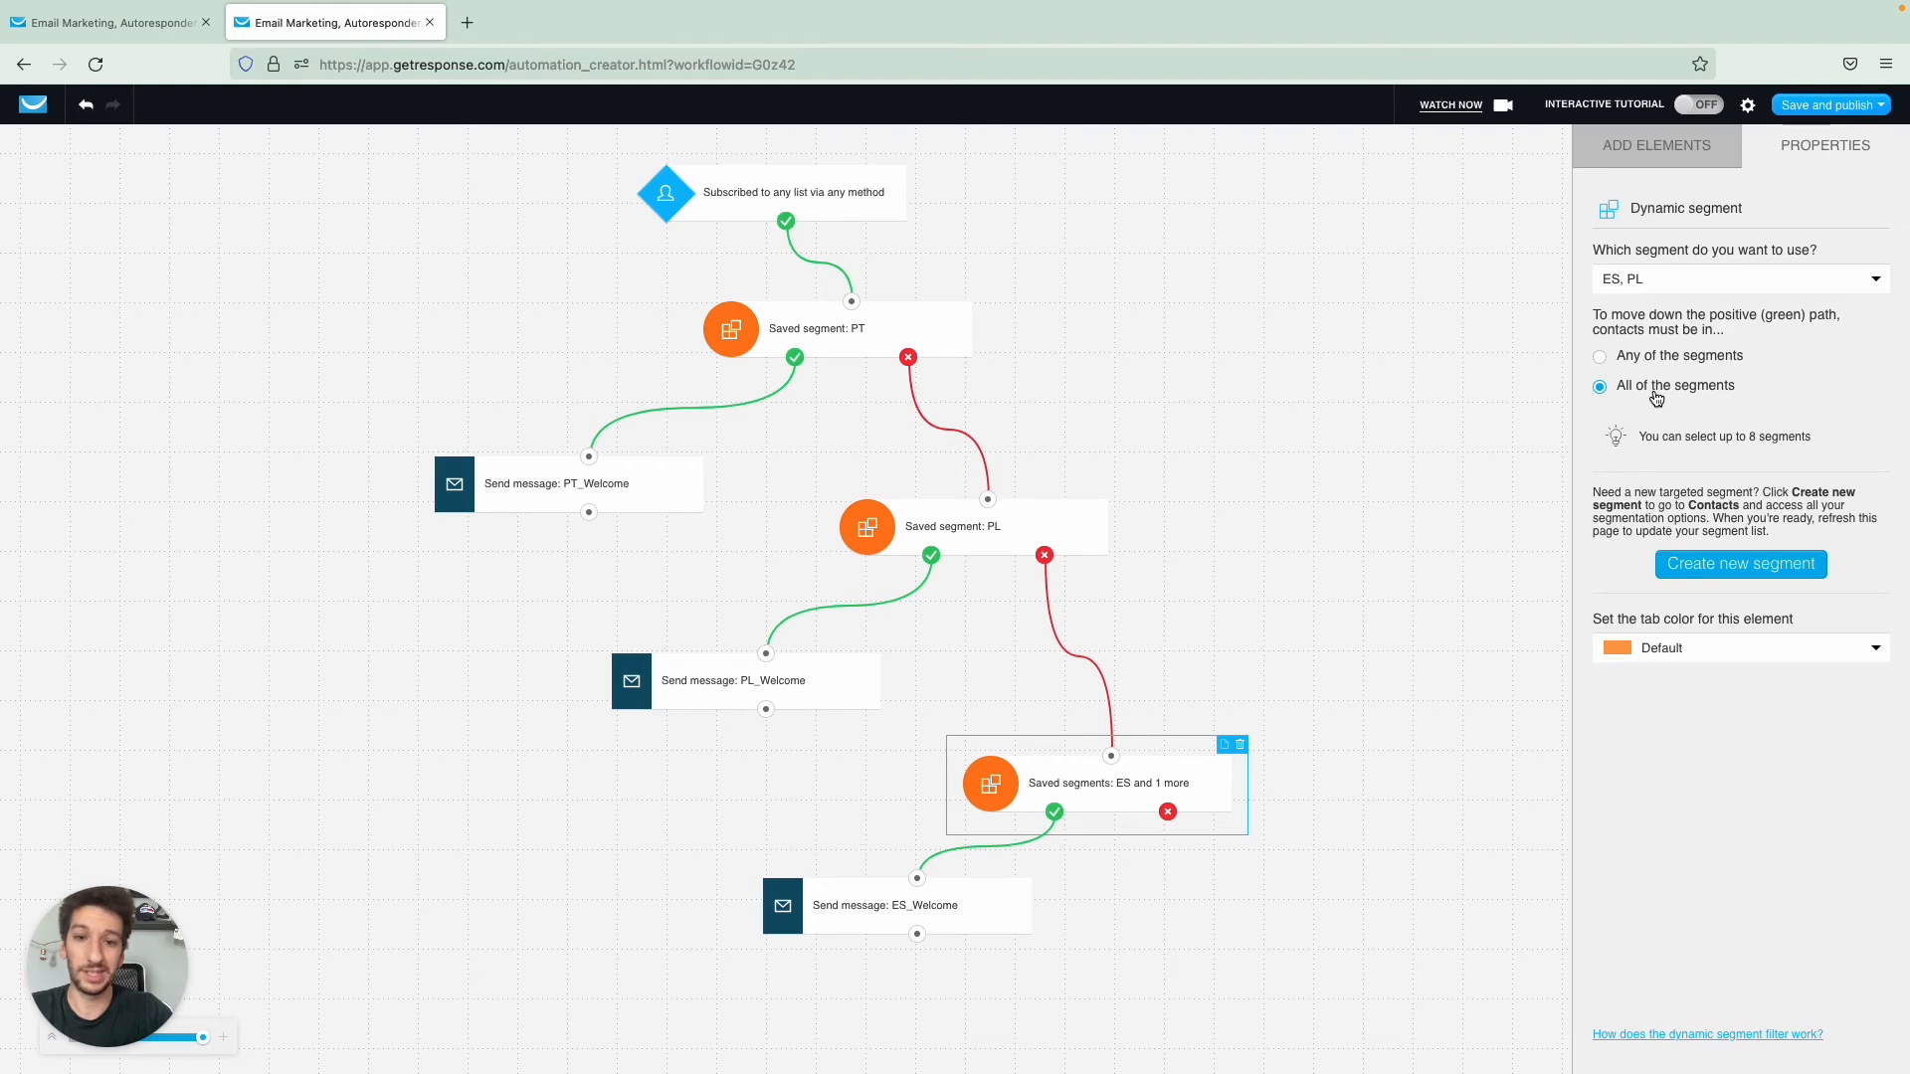
mouse_move(1039, 937)
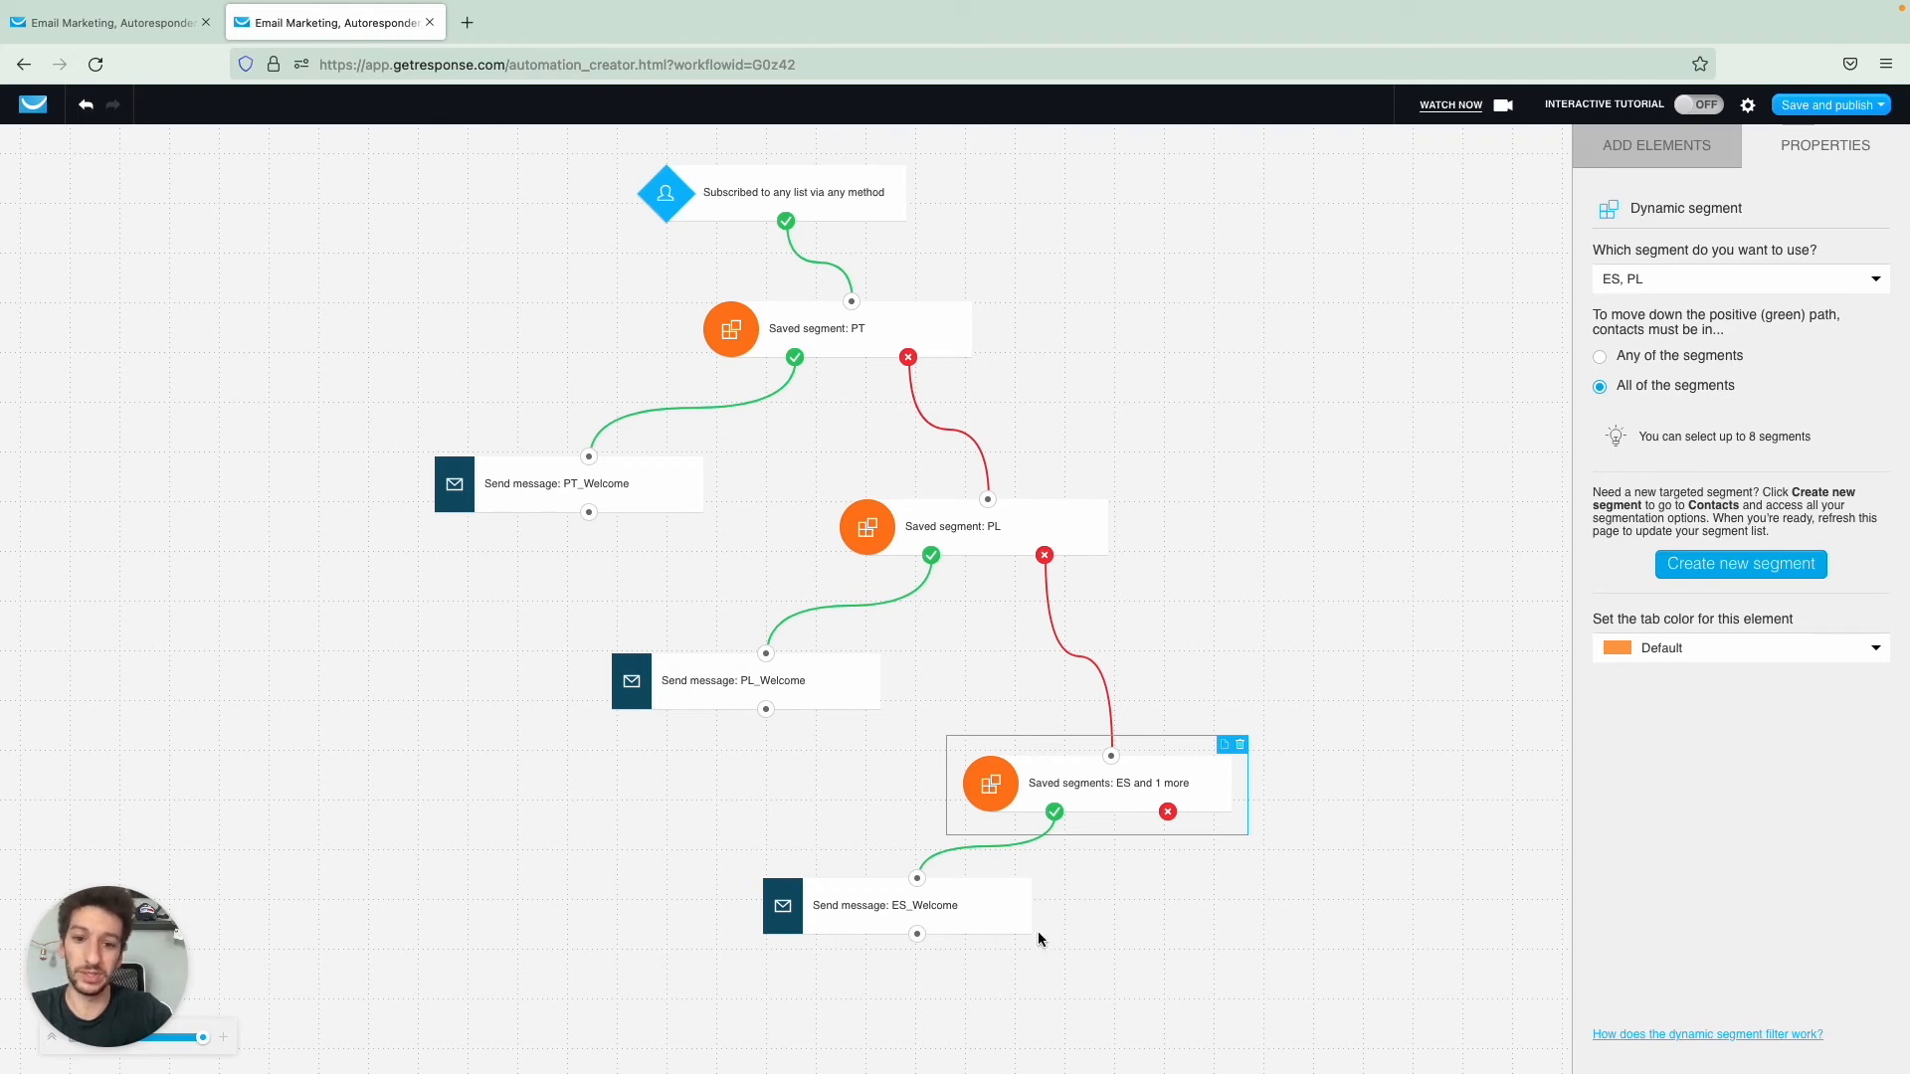
mouse_move(953, 874)
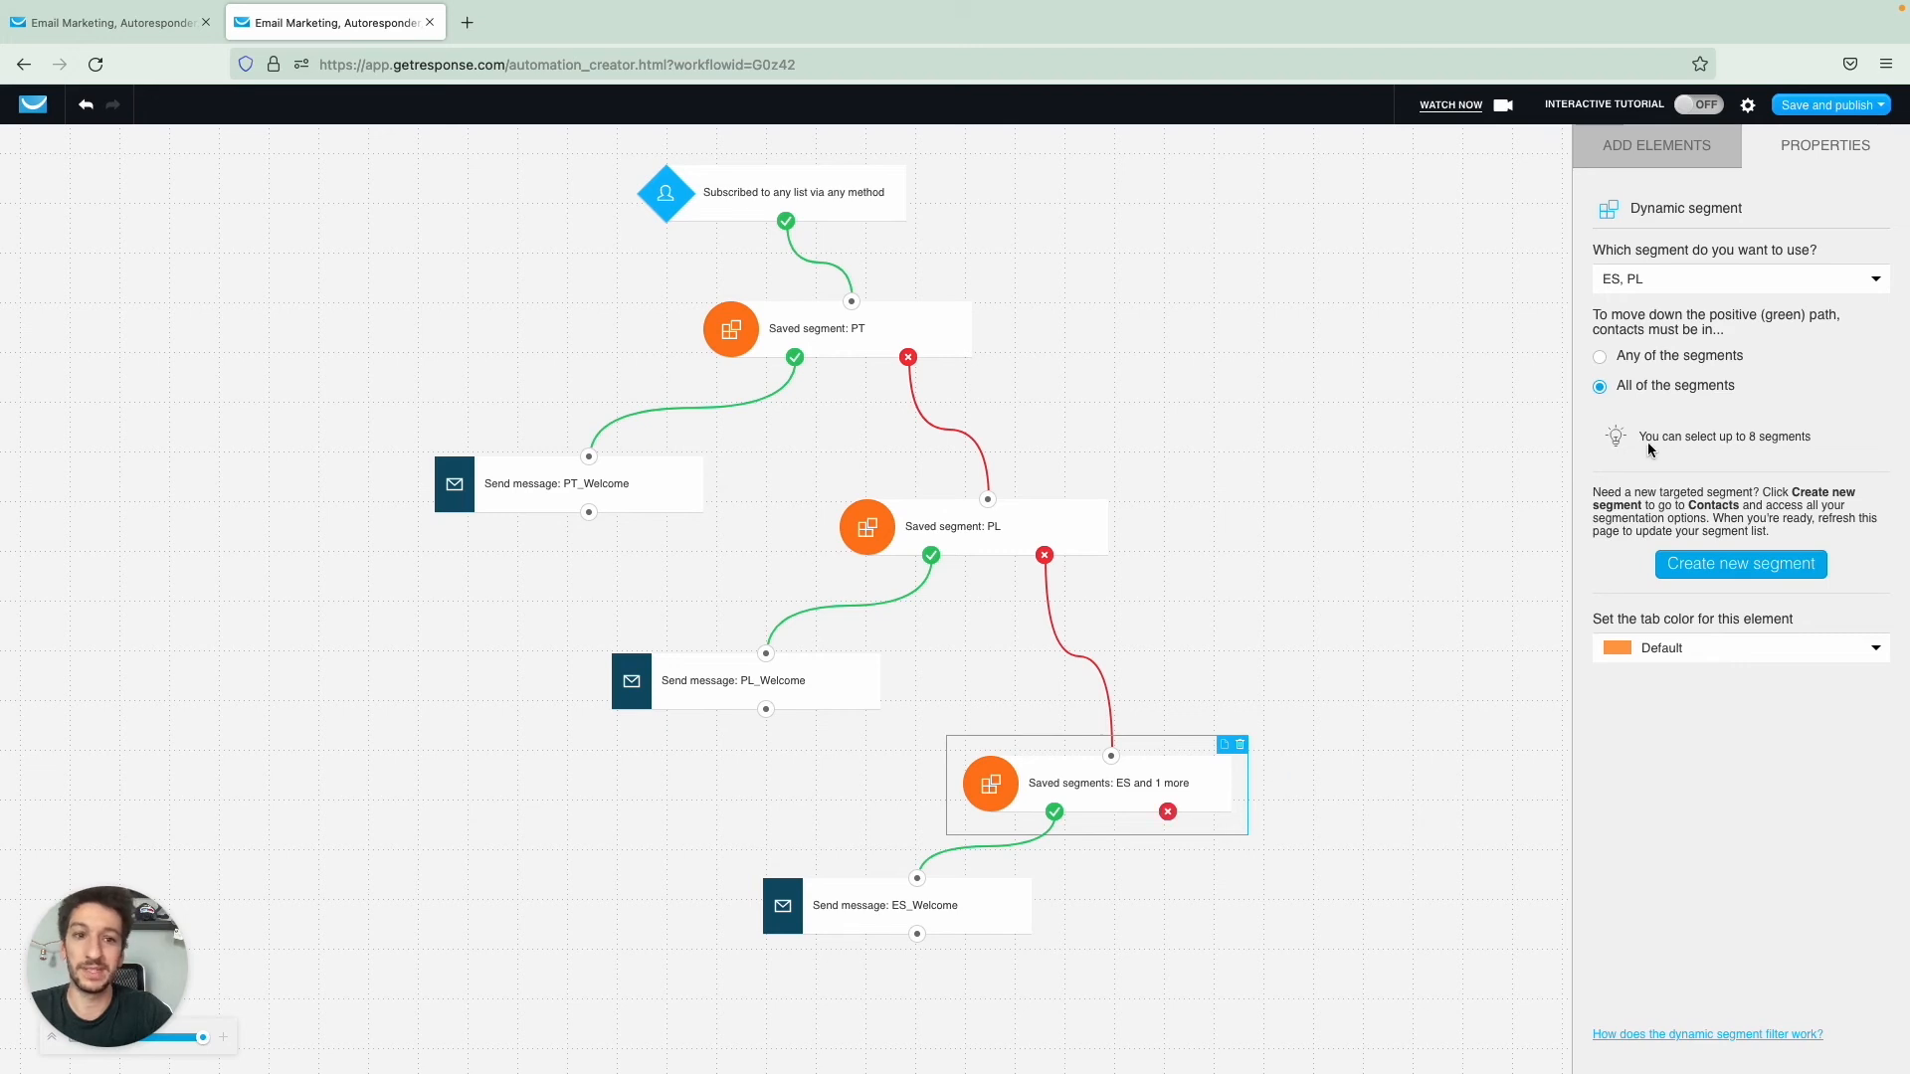
mouse_move(1645, 422)
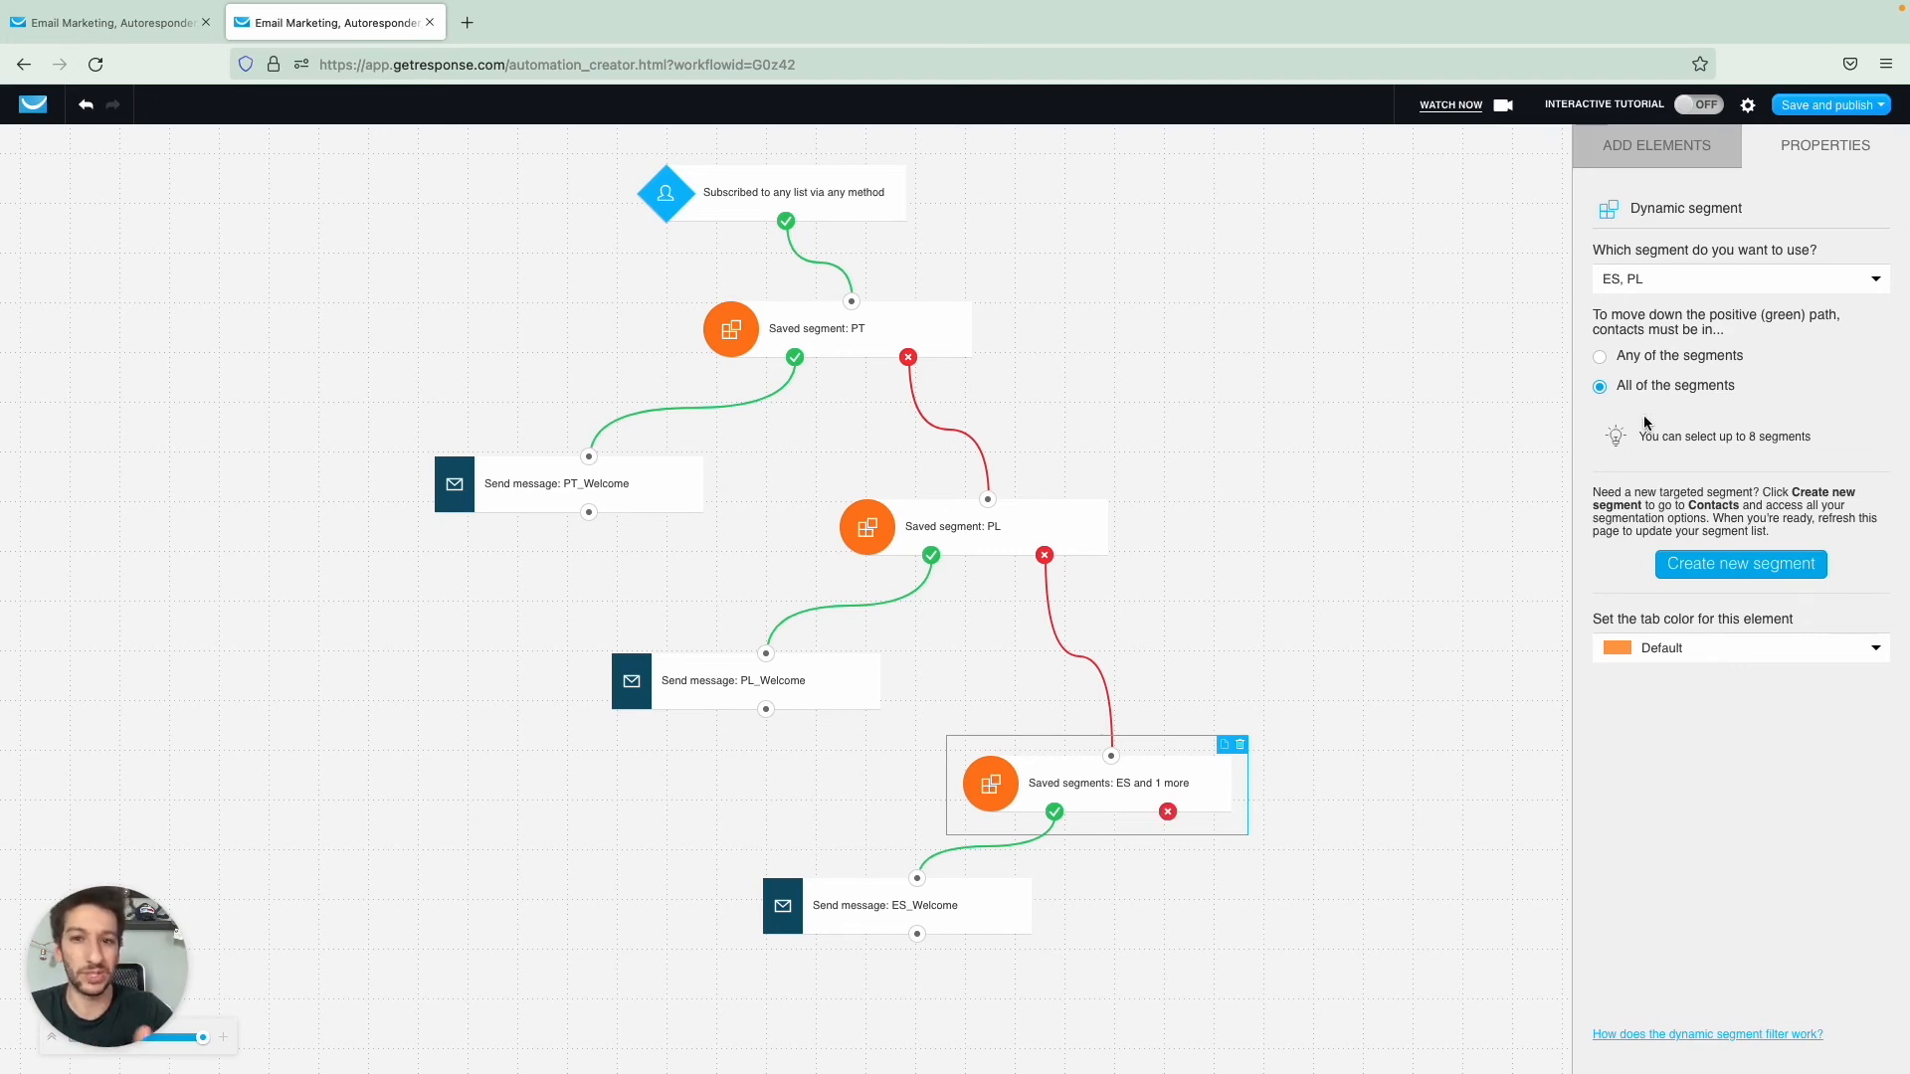
mouse_move(1657, 368)
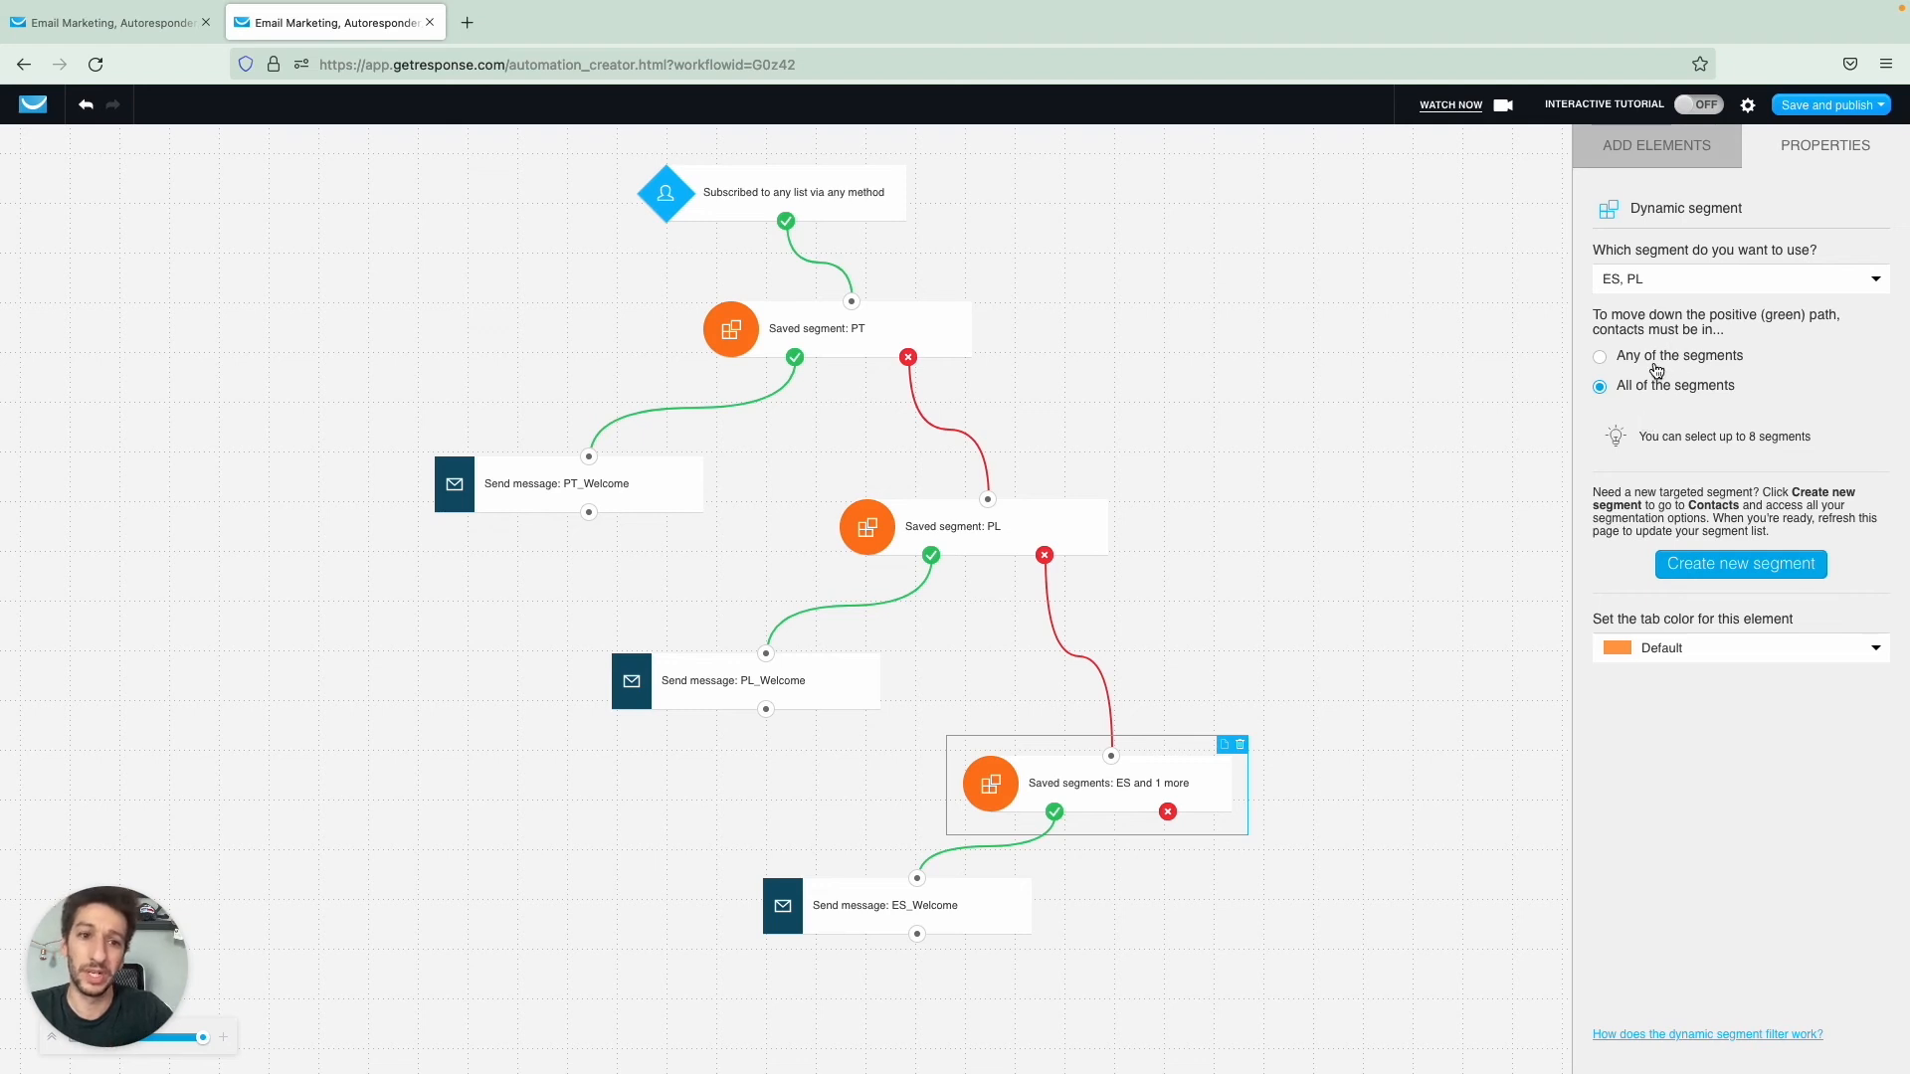
left_click(1599, 356)
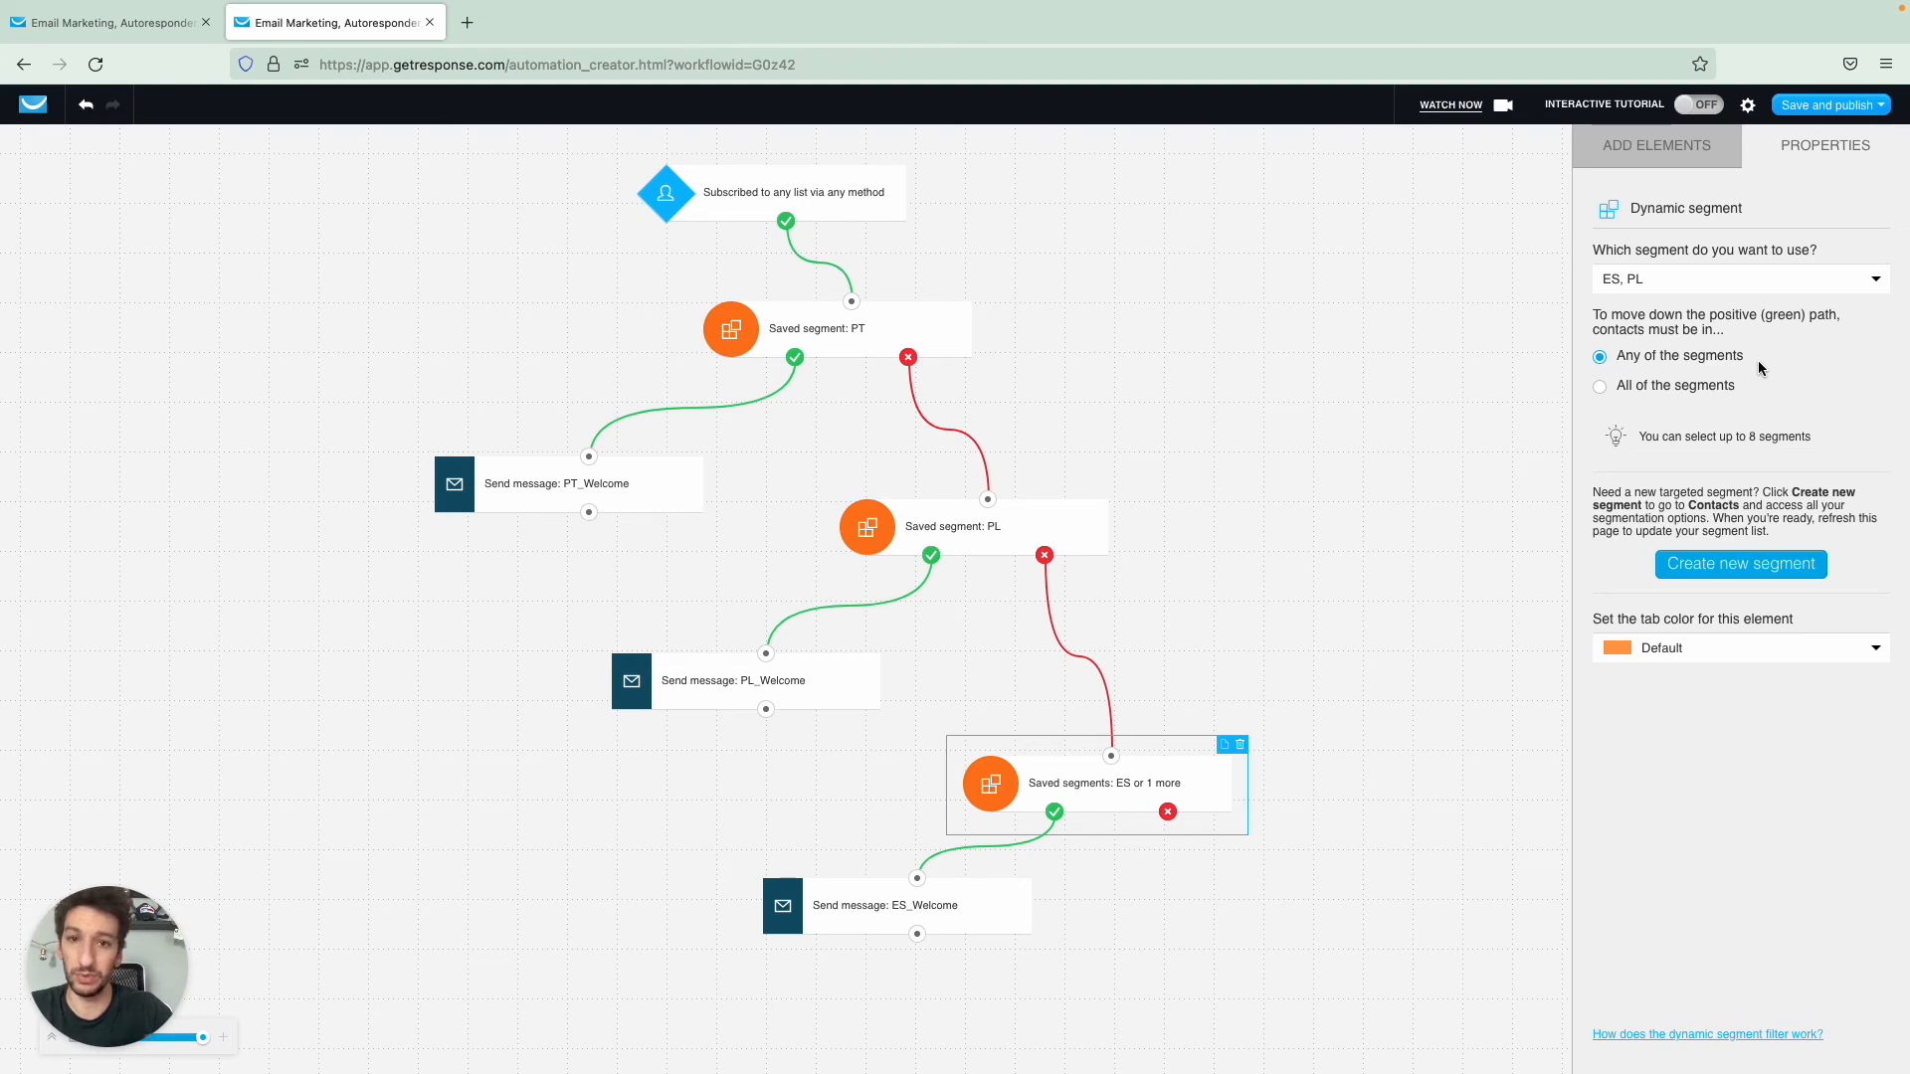
mouse_move(1711, 376)
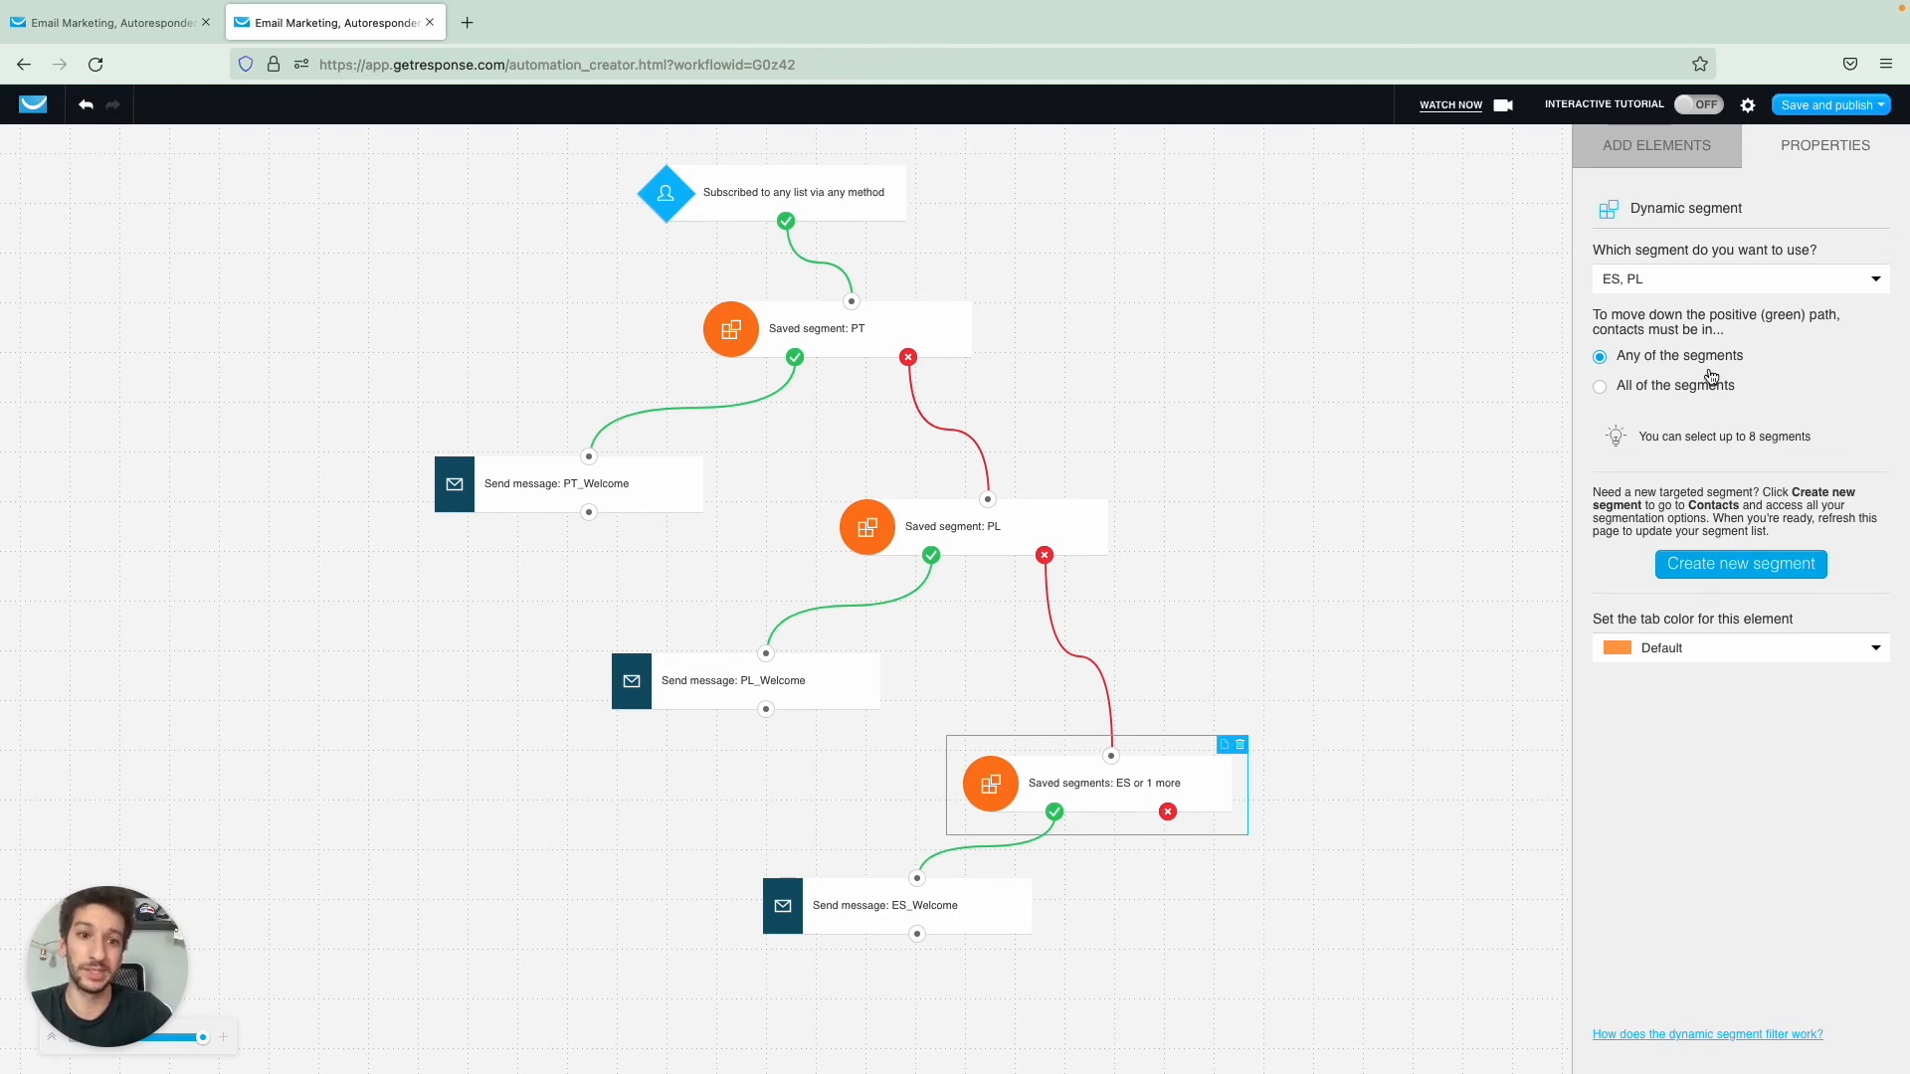
left_click(1600, 384)
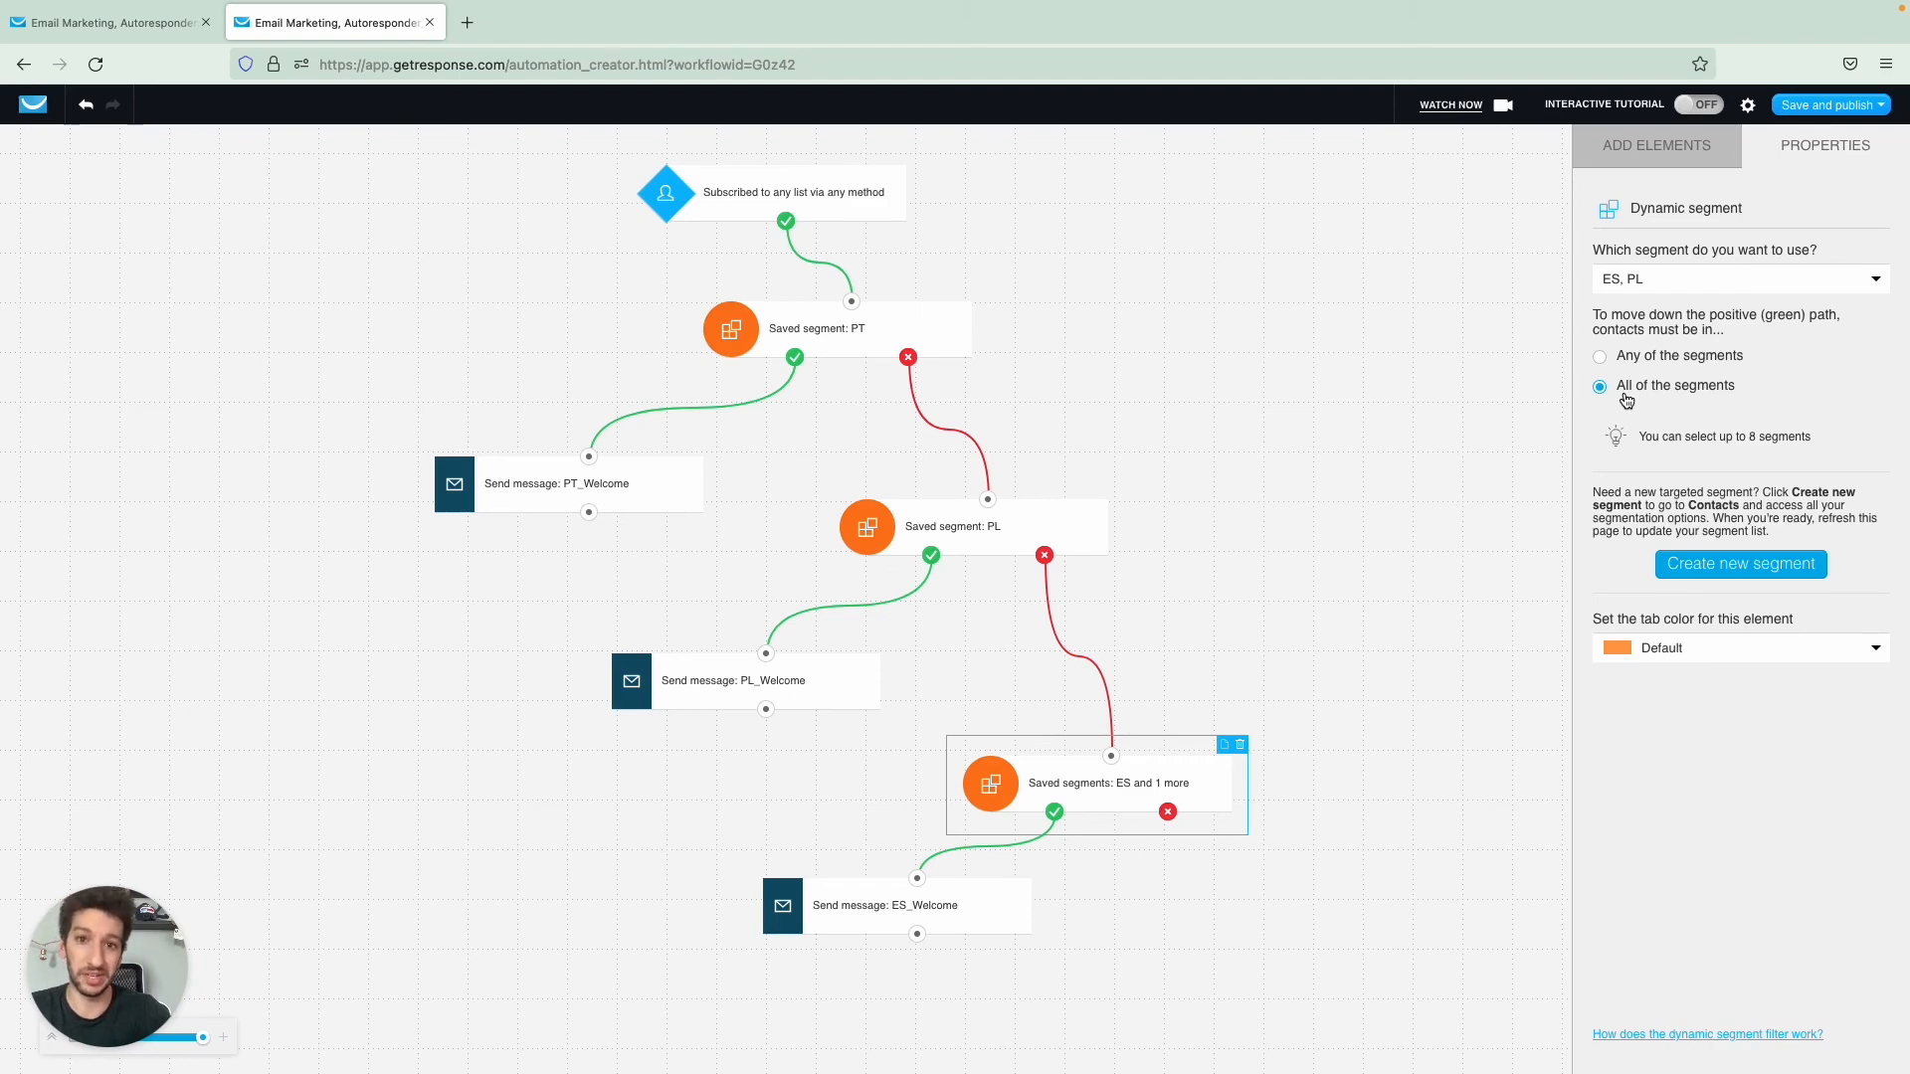
left_click(1655, 145)
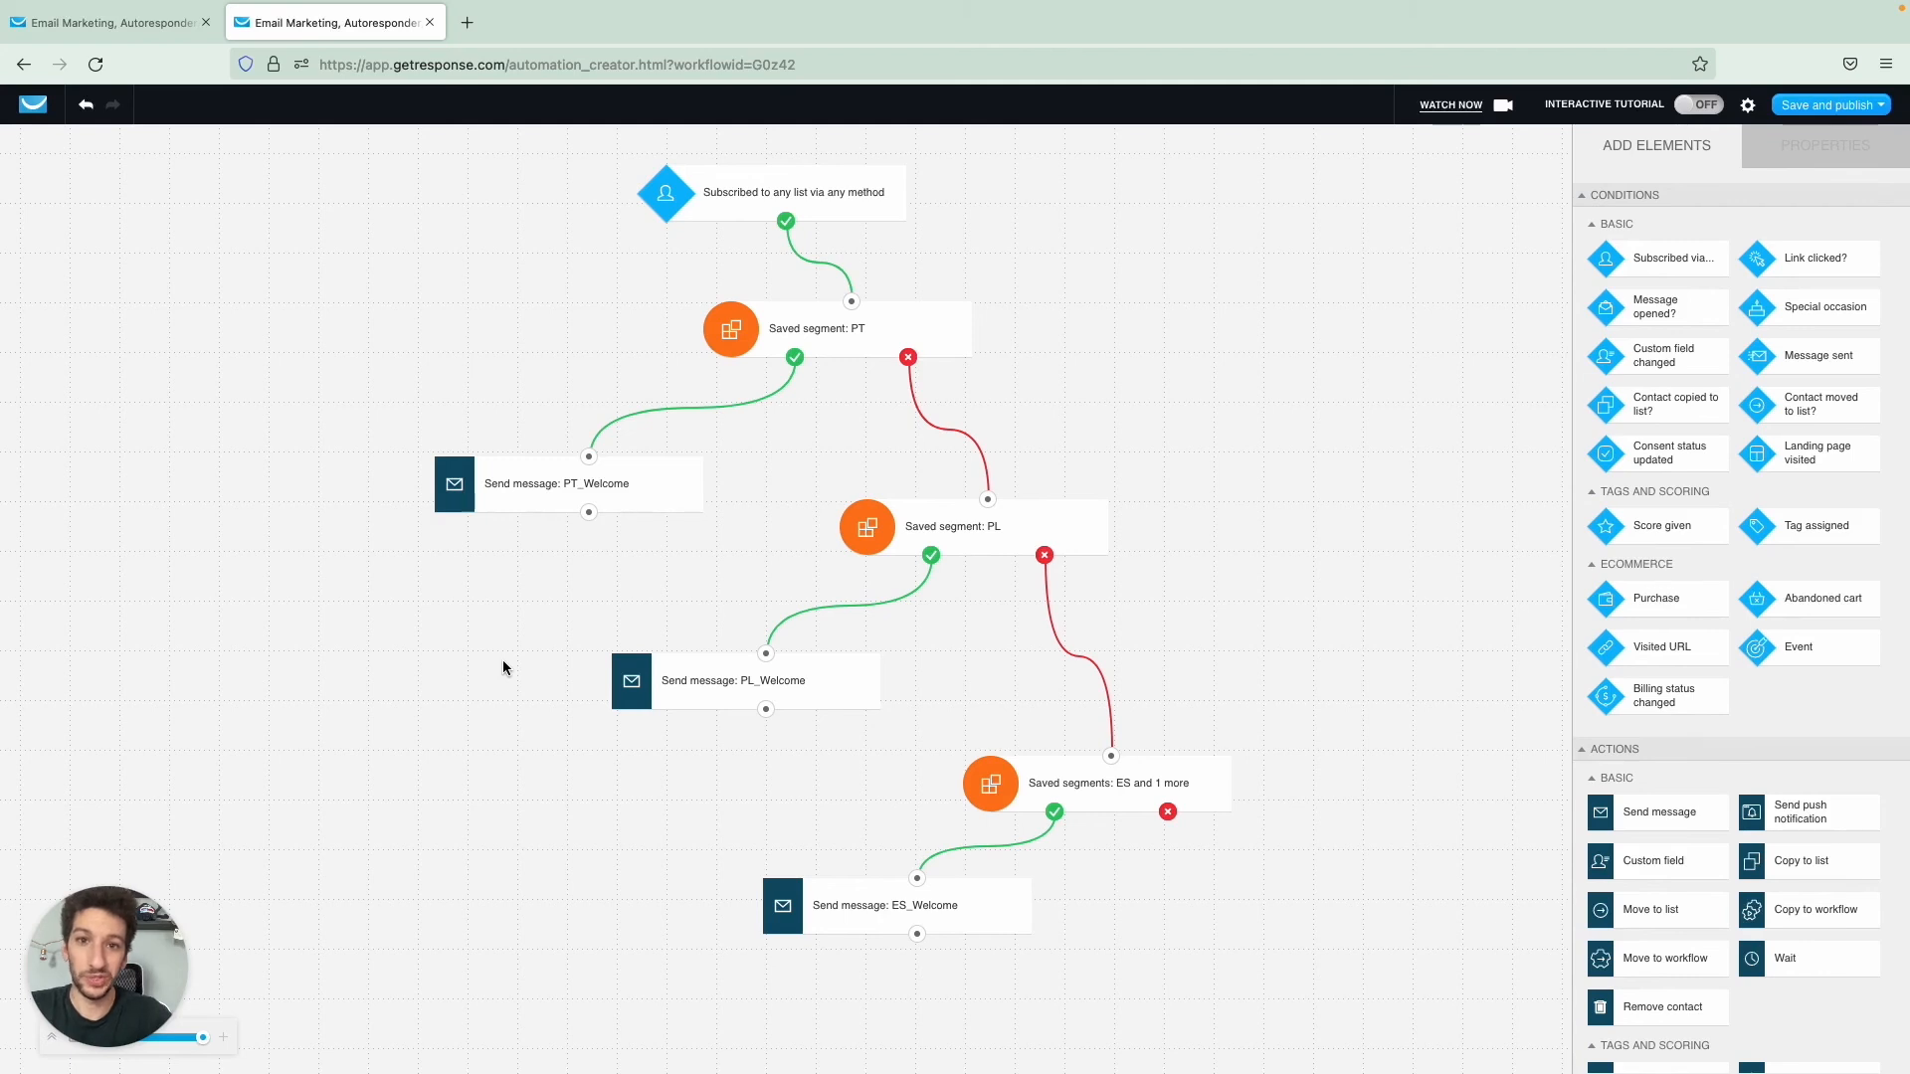